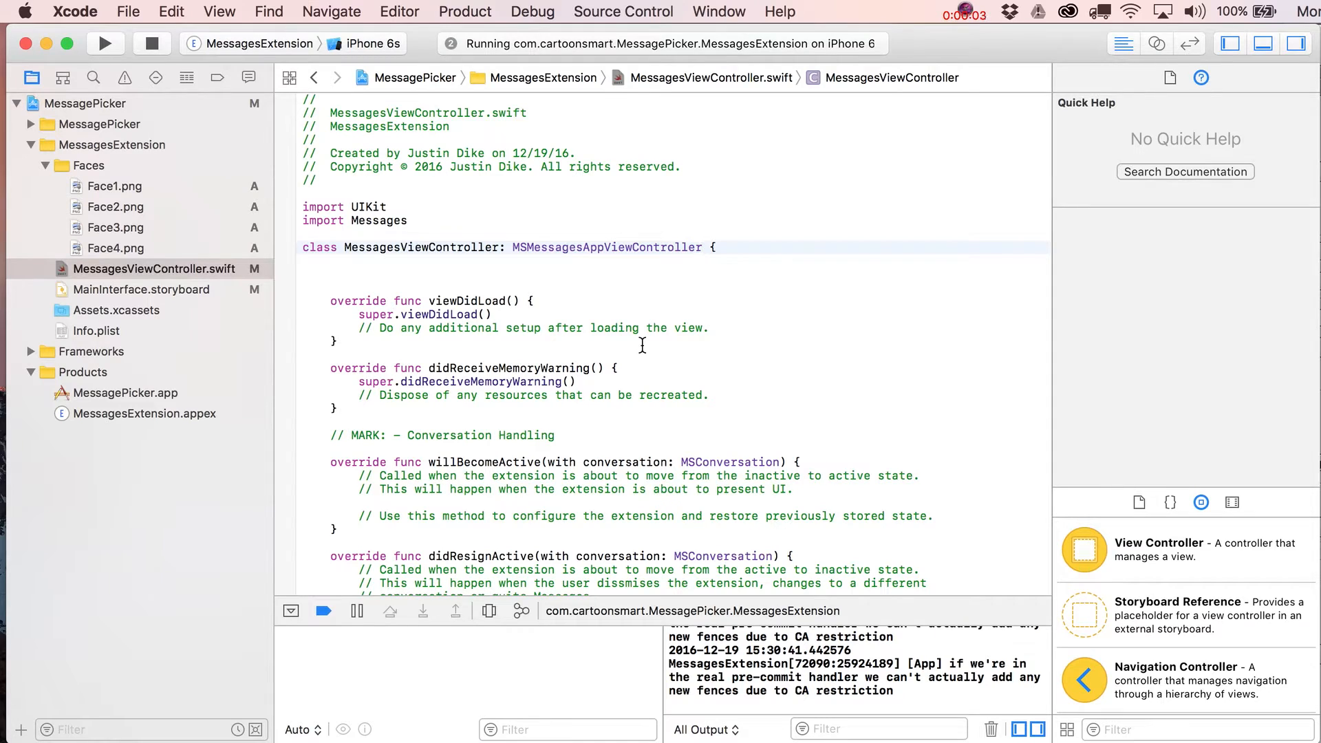
Step: Append UIPickerViewDelegate and UIPickerViewDataSource conformances after MSMessagesAppViewController in the class declaration
text(,)
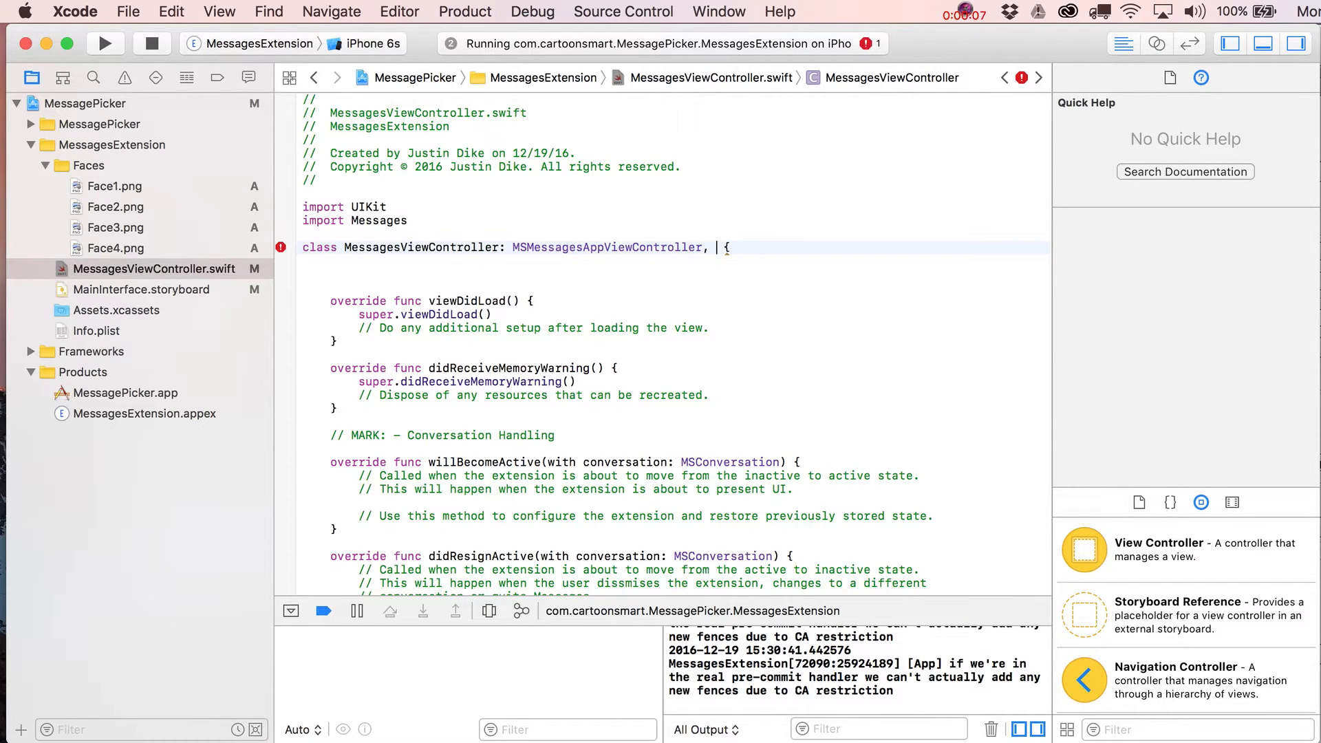
text(UI)
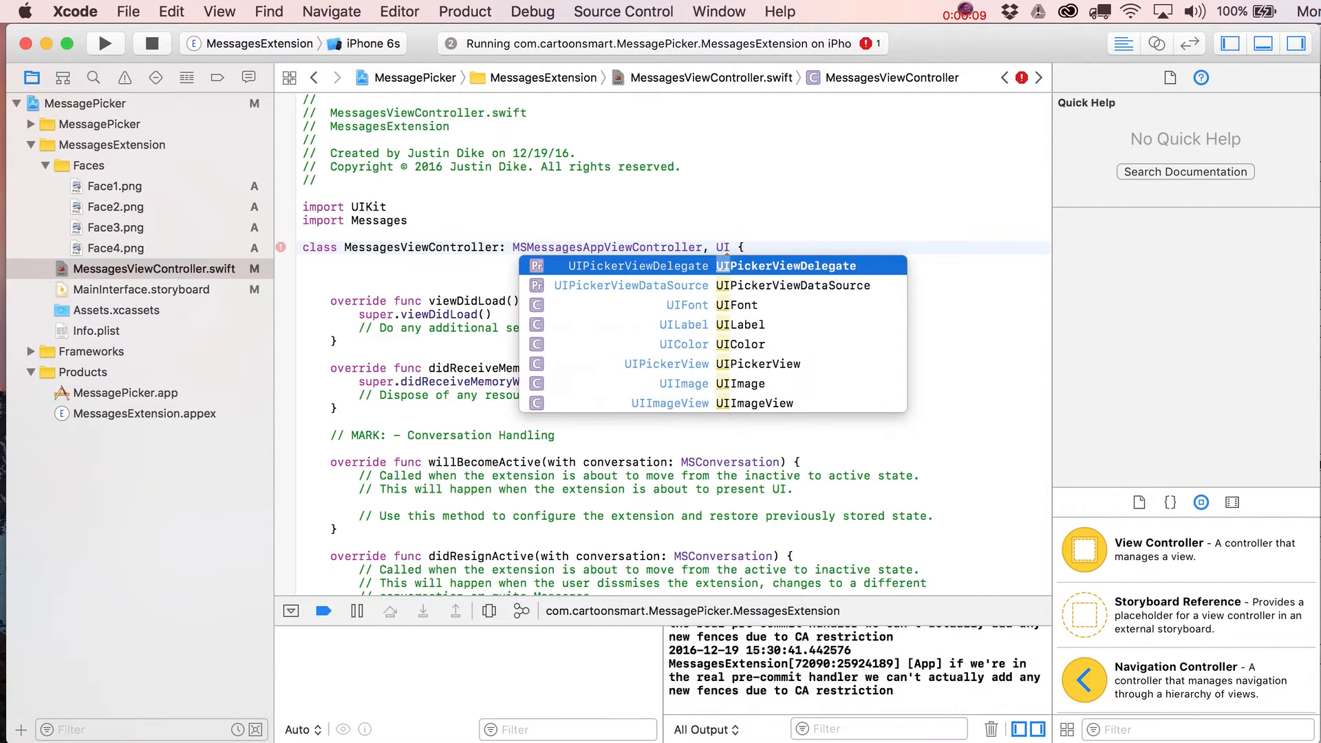
text(P)
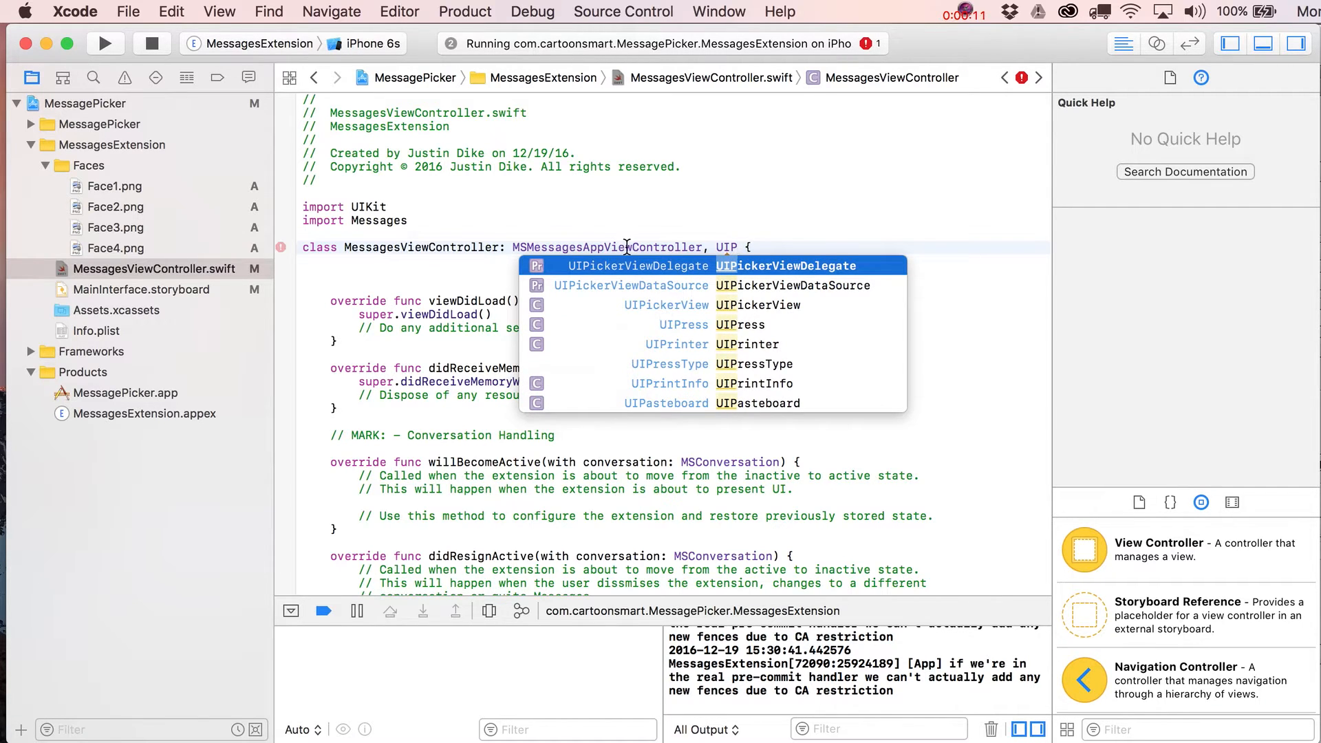
mouse_move(693, 247)
text(ickerViewDelegate, UIPickerViewDataSource)
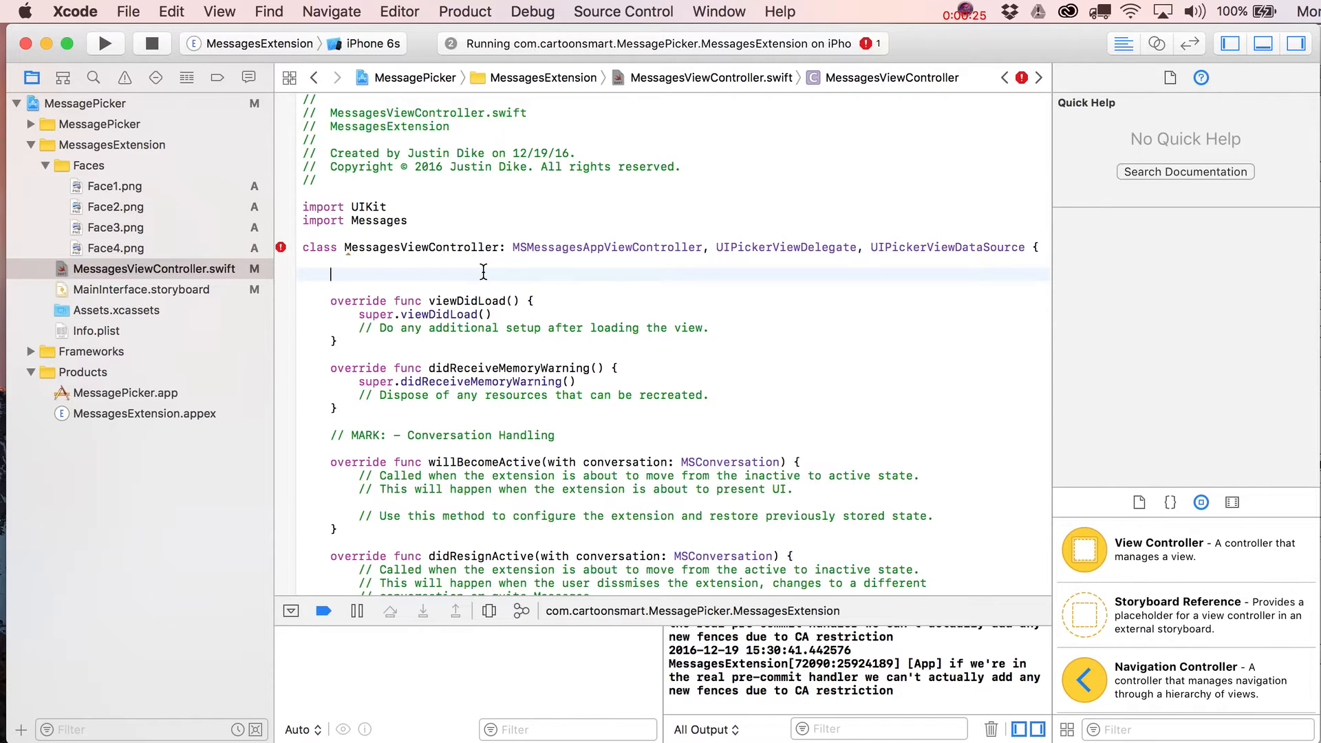
Step: Declare the property var introPicker: UIPickerView = UIPickerView() below the class line
text(var int)
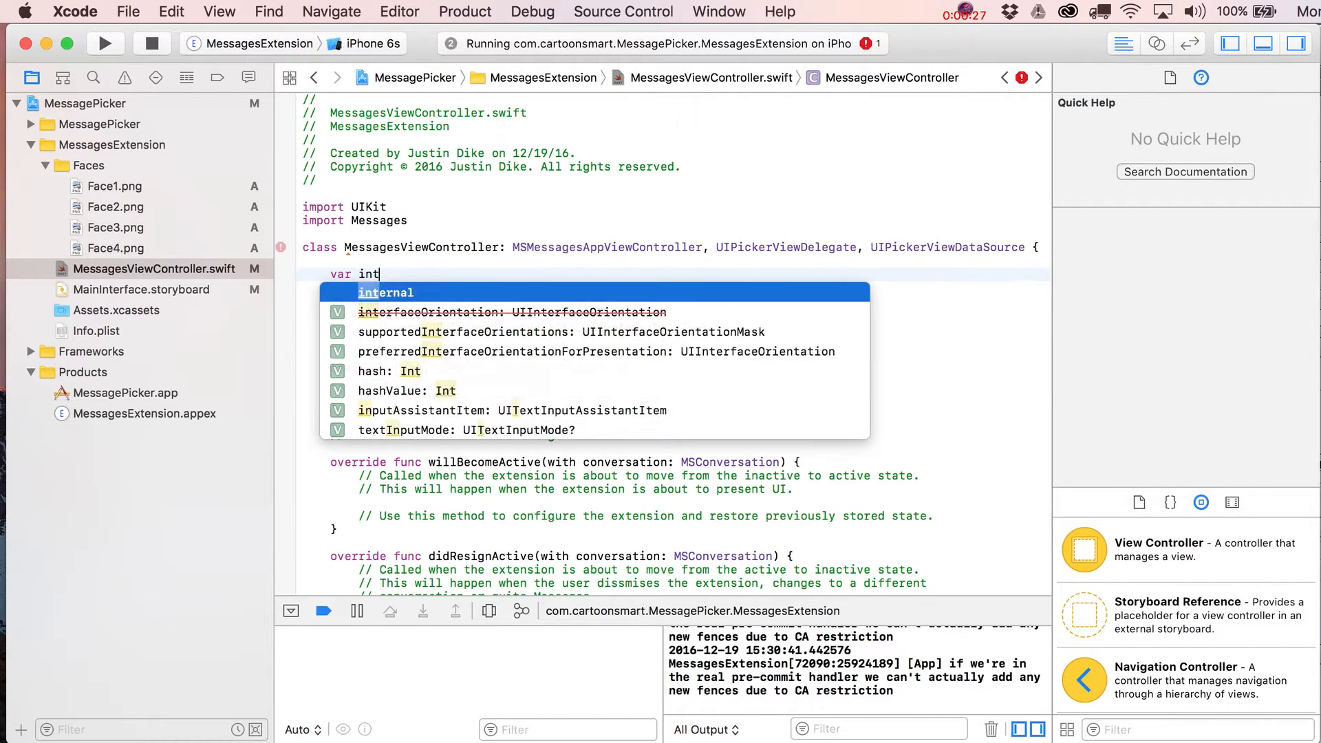
text(roPicker:)
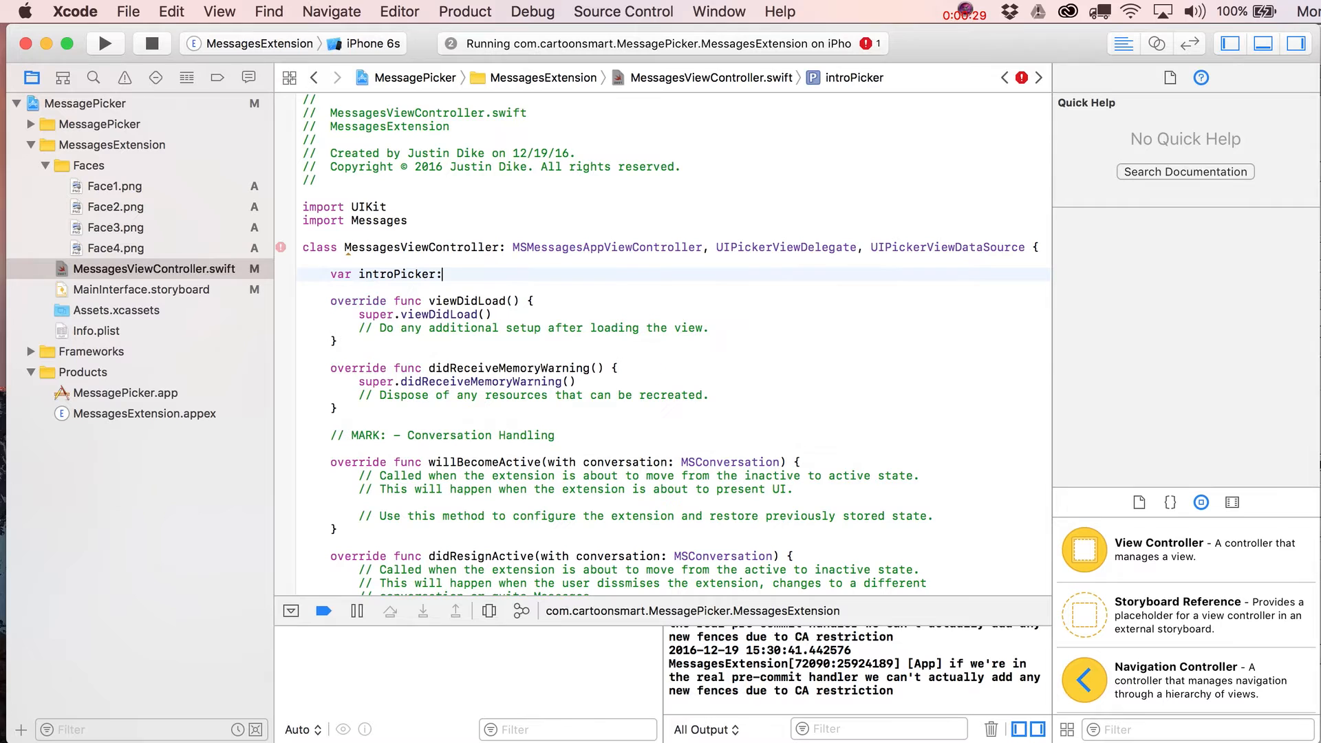
text(UIPickerView =)
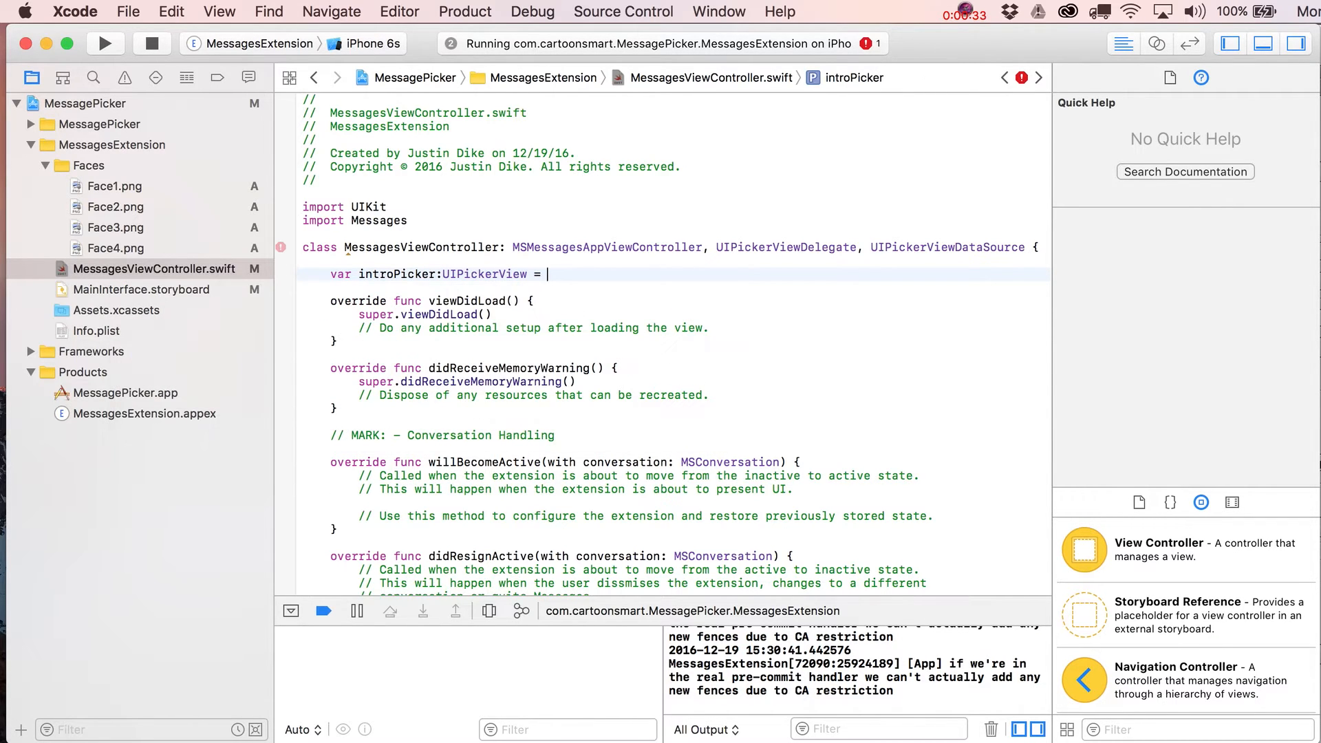
text(UI)
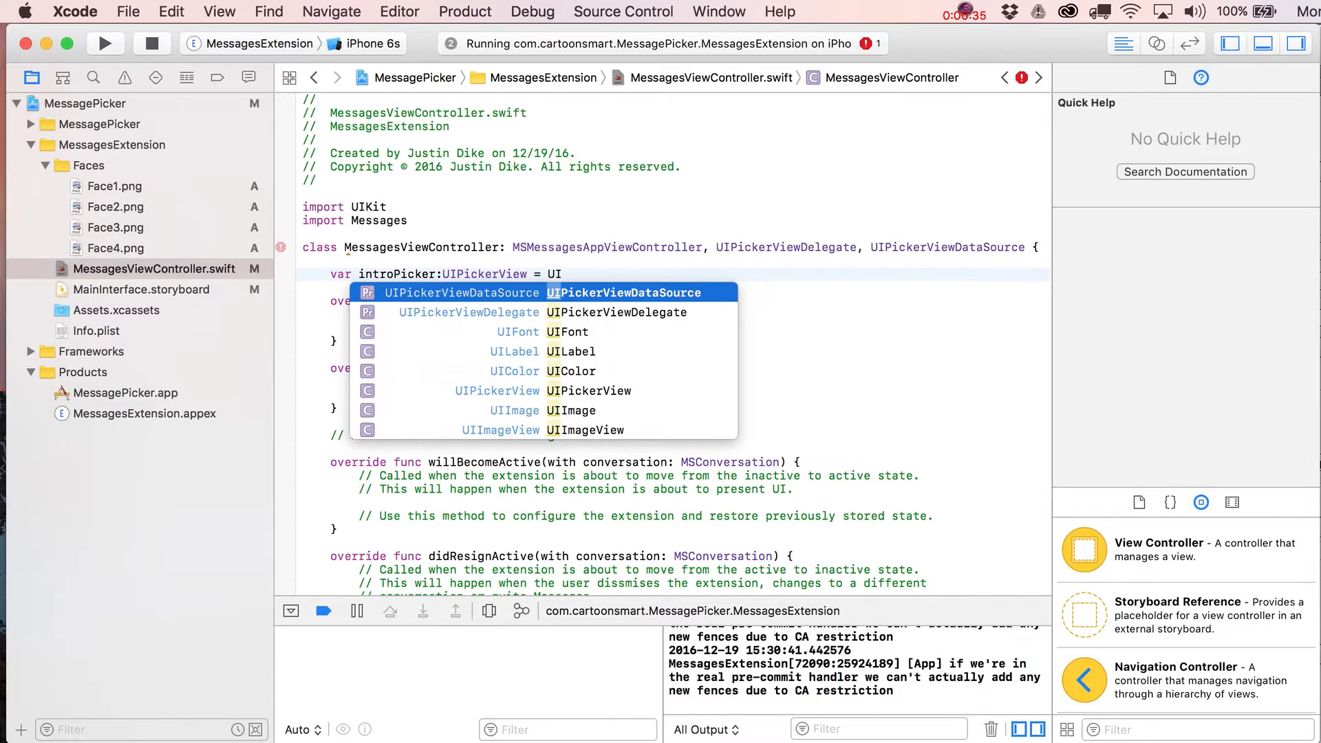
text(PickerView)
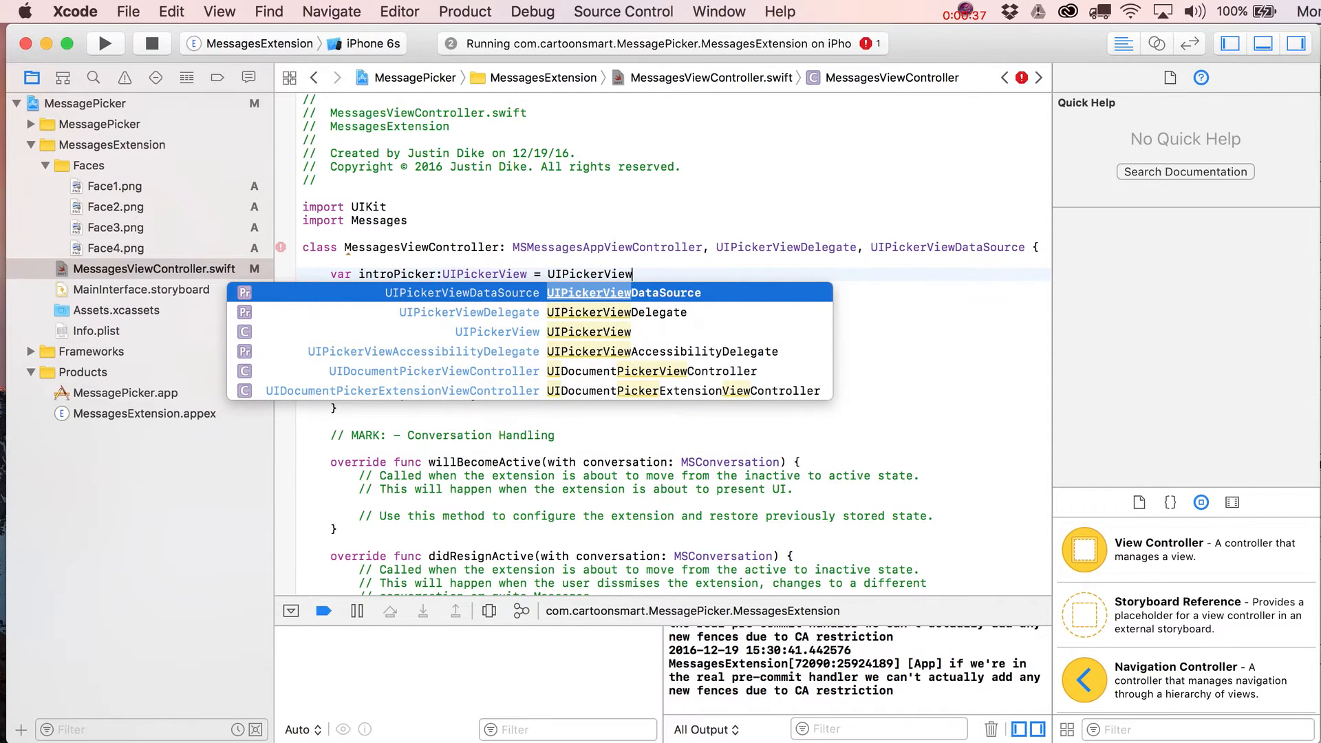
key(Return)
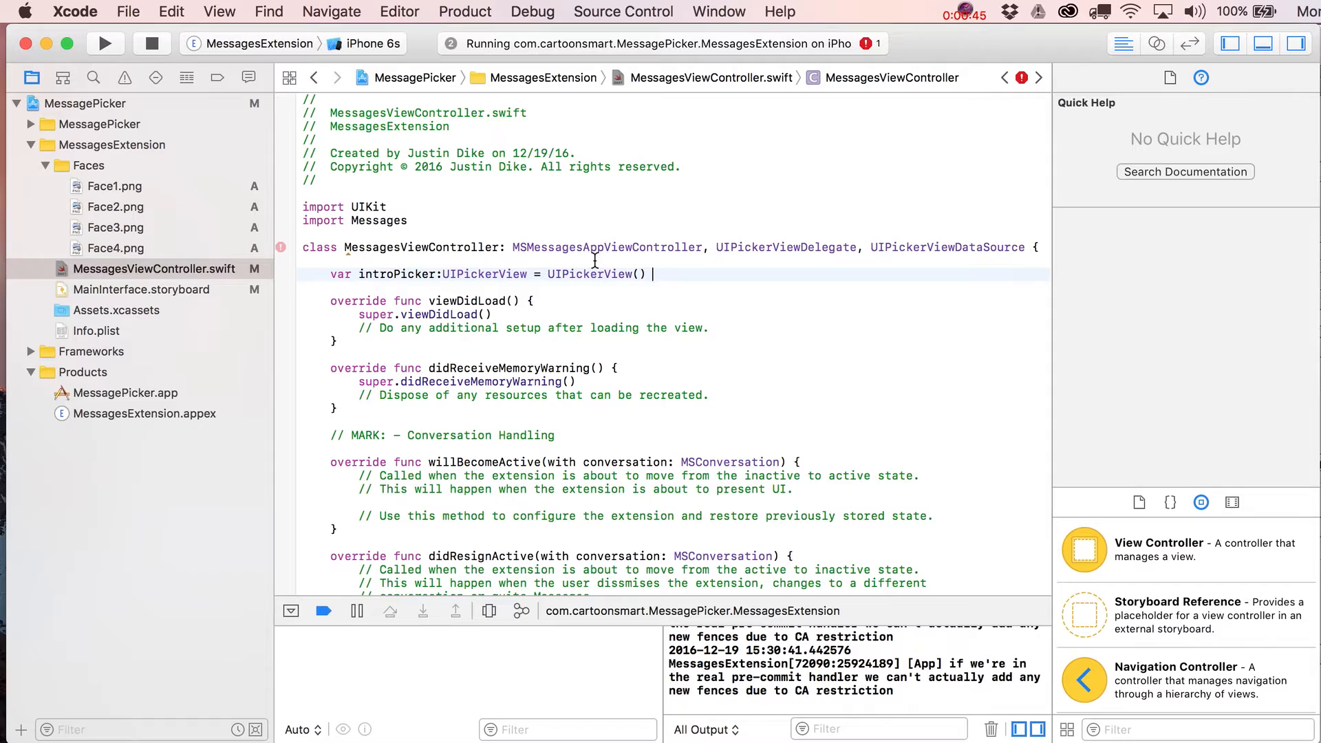
mouse_move(283, 250)
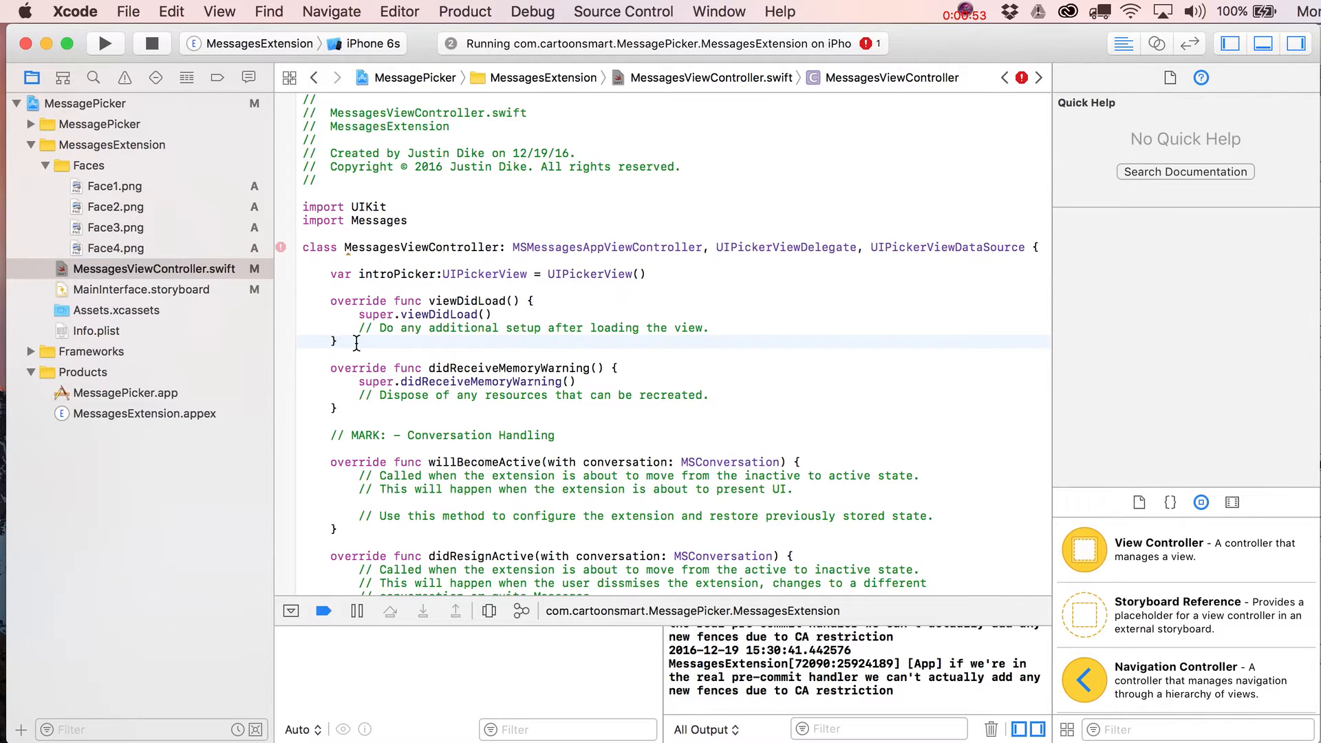
scroll(down, 3)
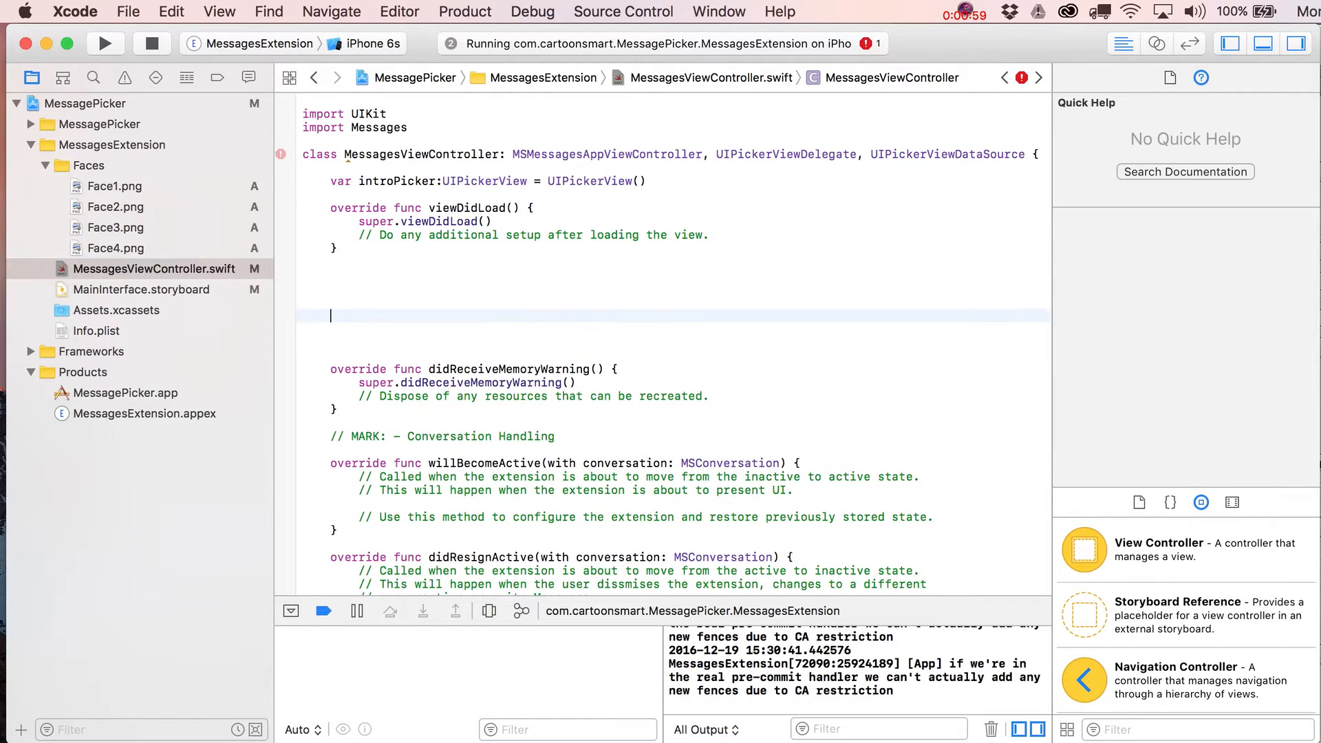
Step: Add a '//MARK: Handle Picker View' comment below viewDidLoad and verify it in the jump bar
text(//)
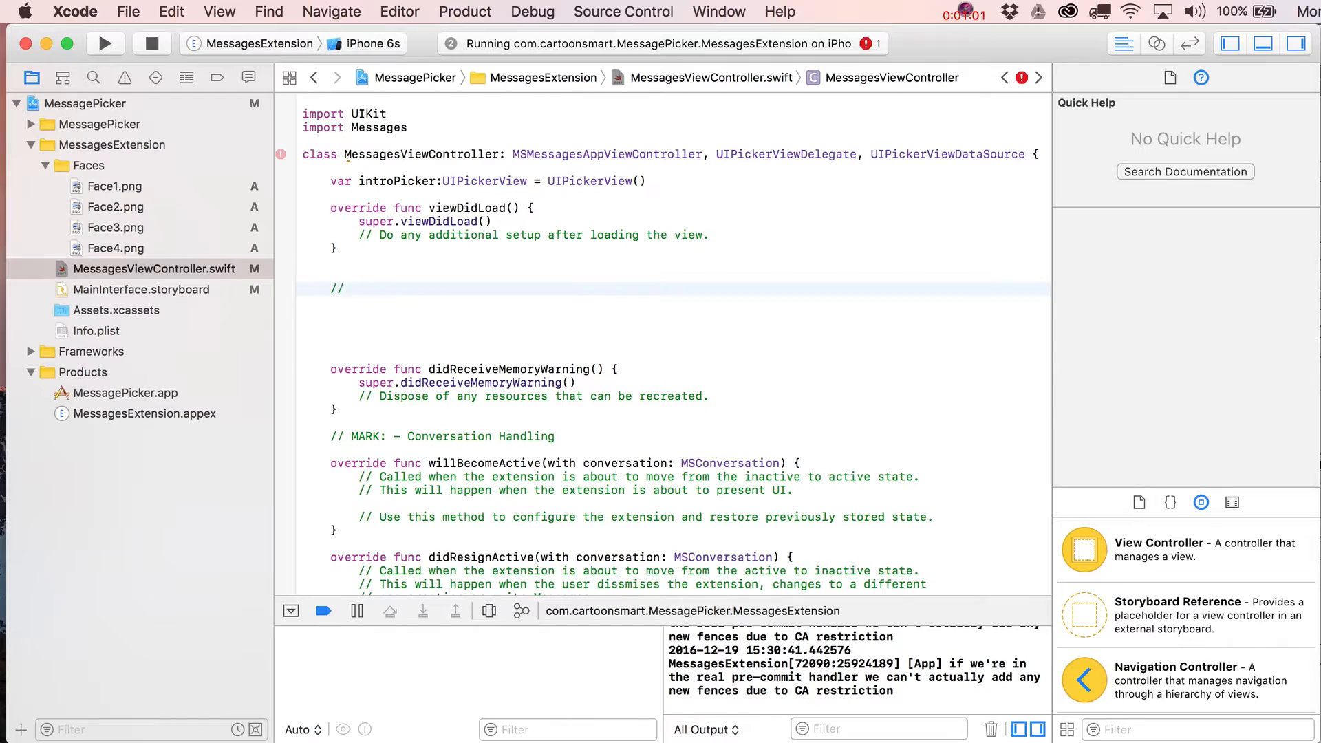
text(MARK:)
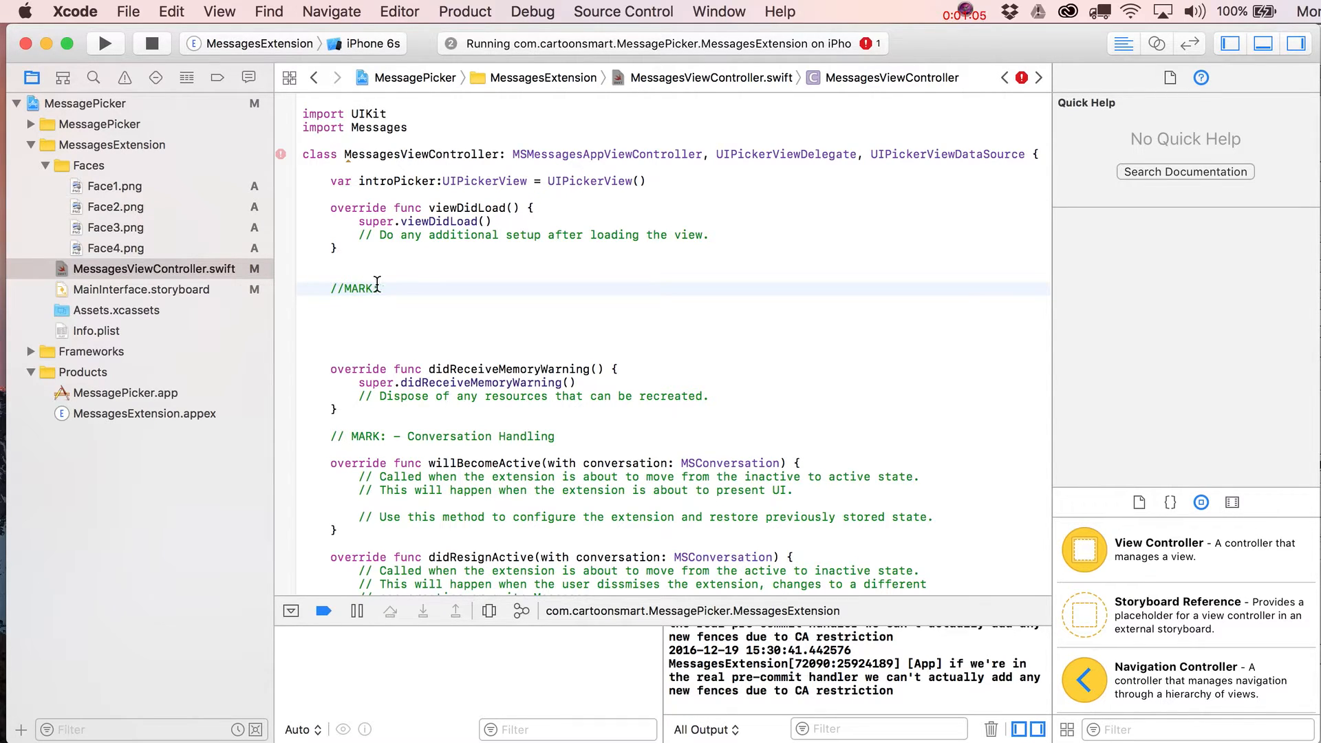
text(Handle P)
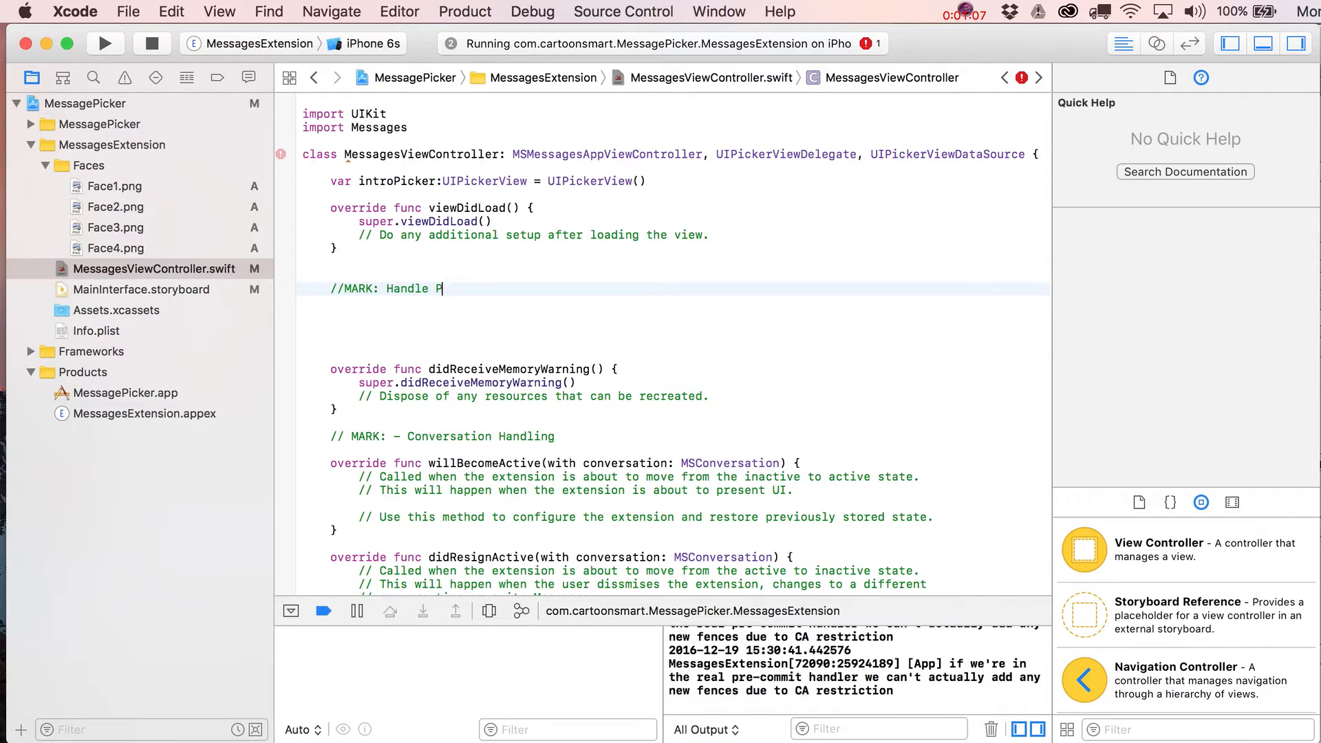
text(icker View)
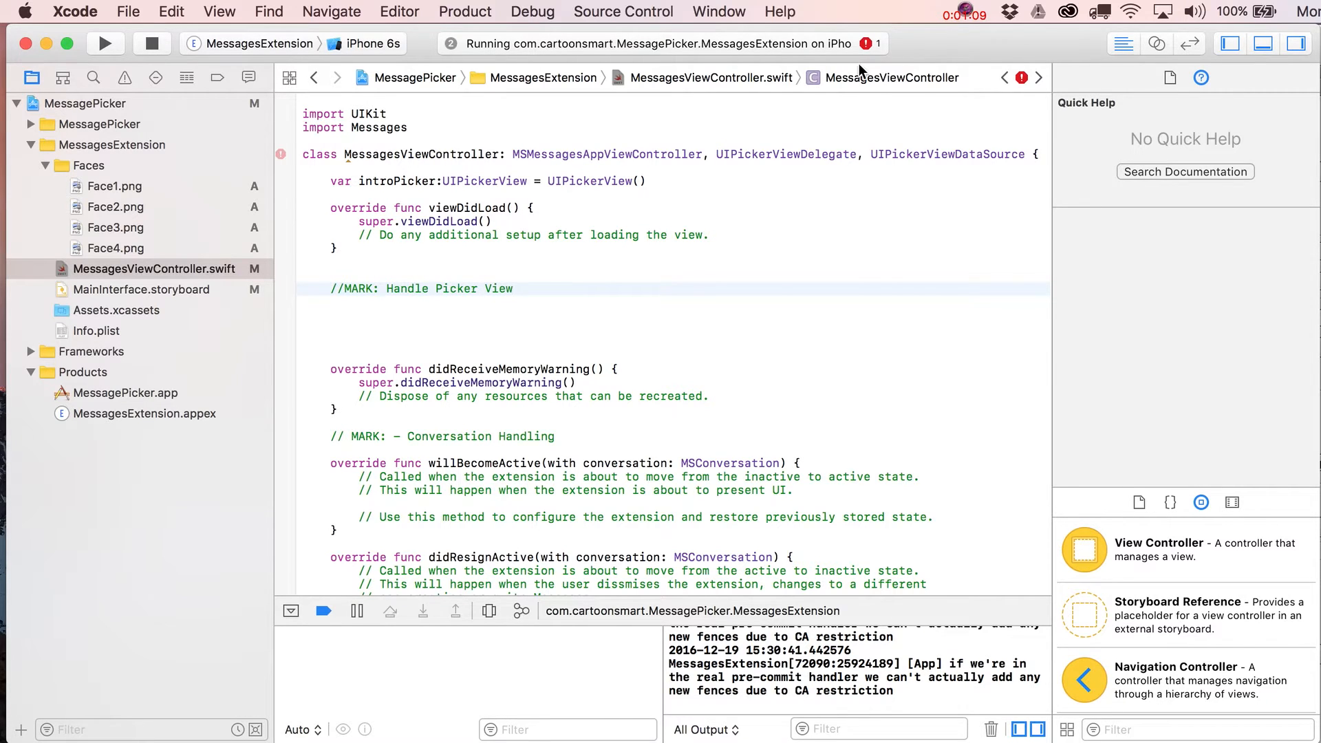
click(890, 77)
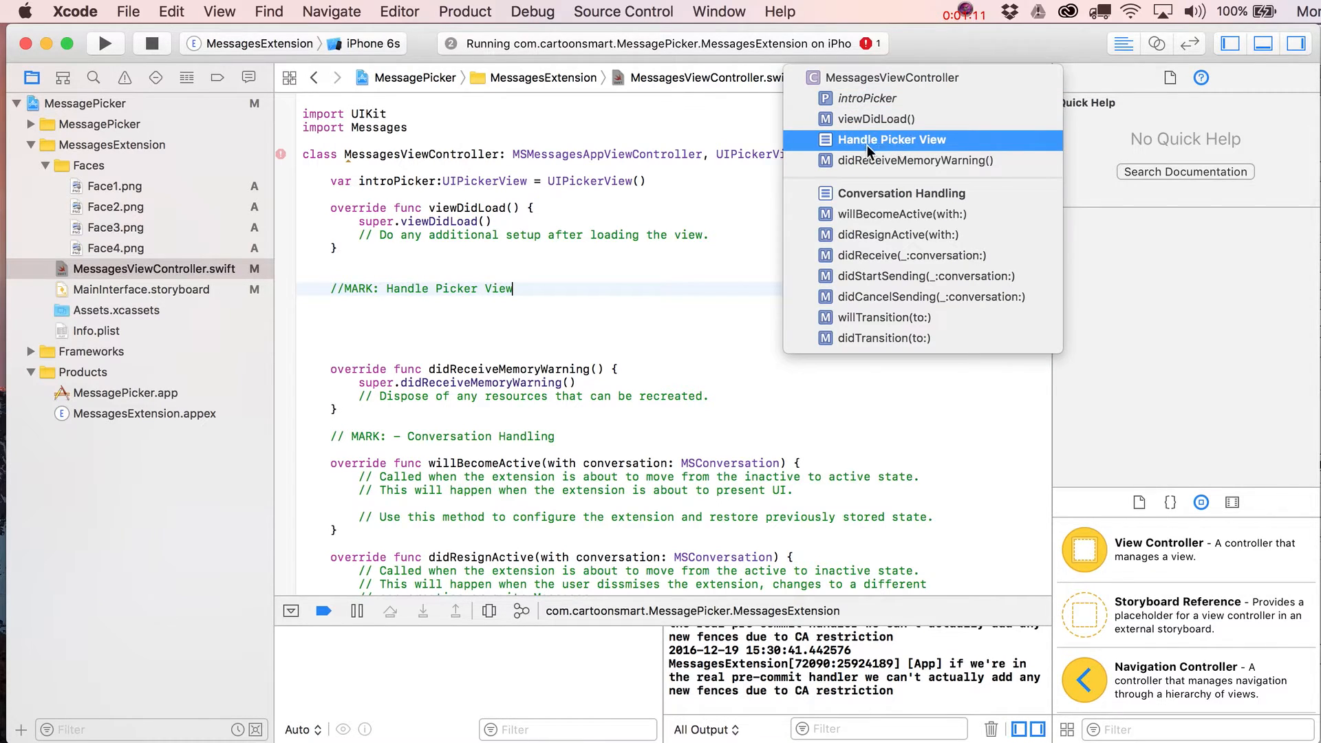
mouse_move(905, 152)
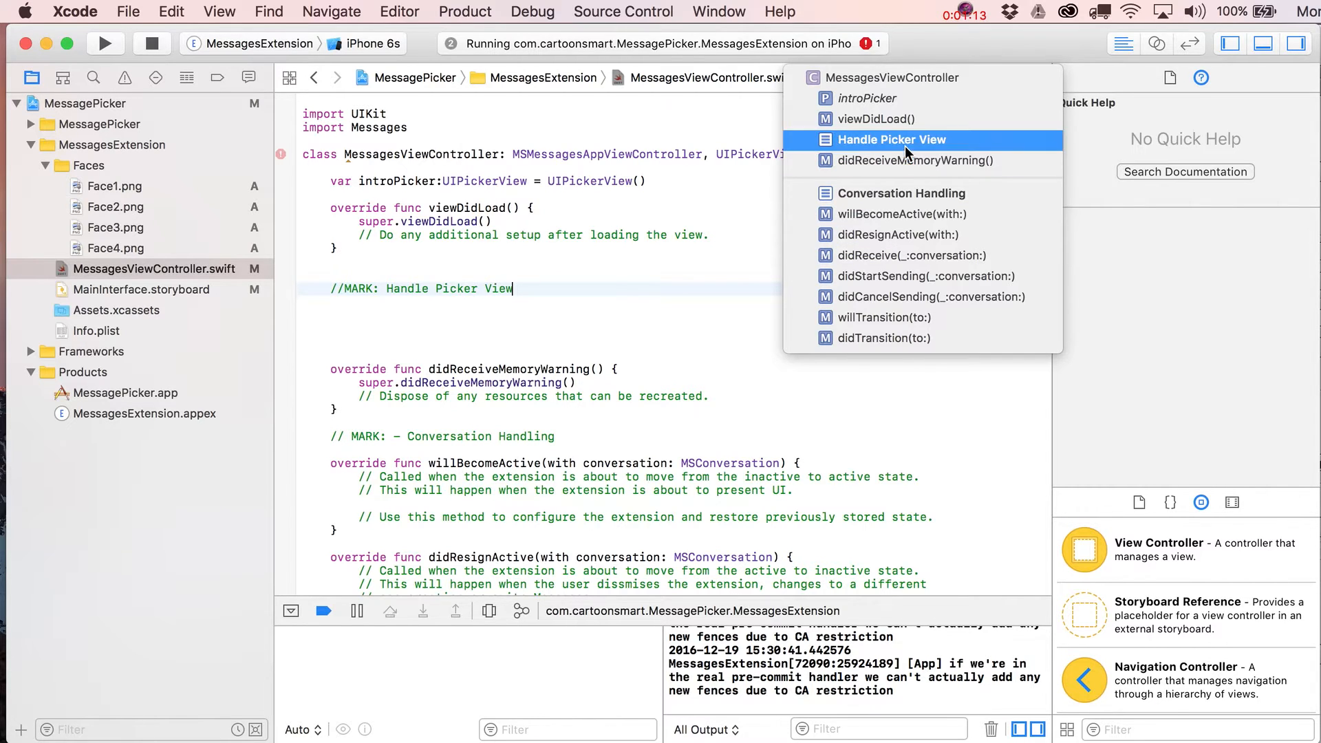
click(892, 140)
text( ===========)
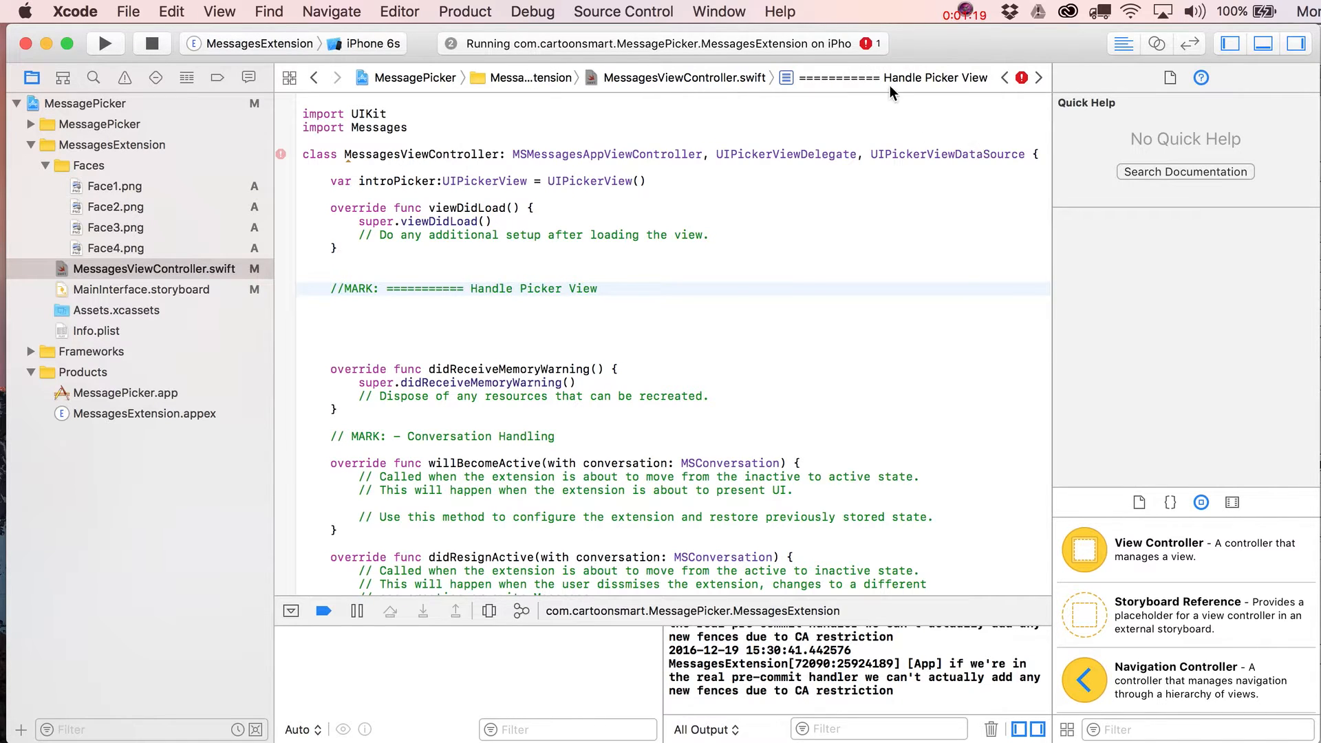
click(918, 77)
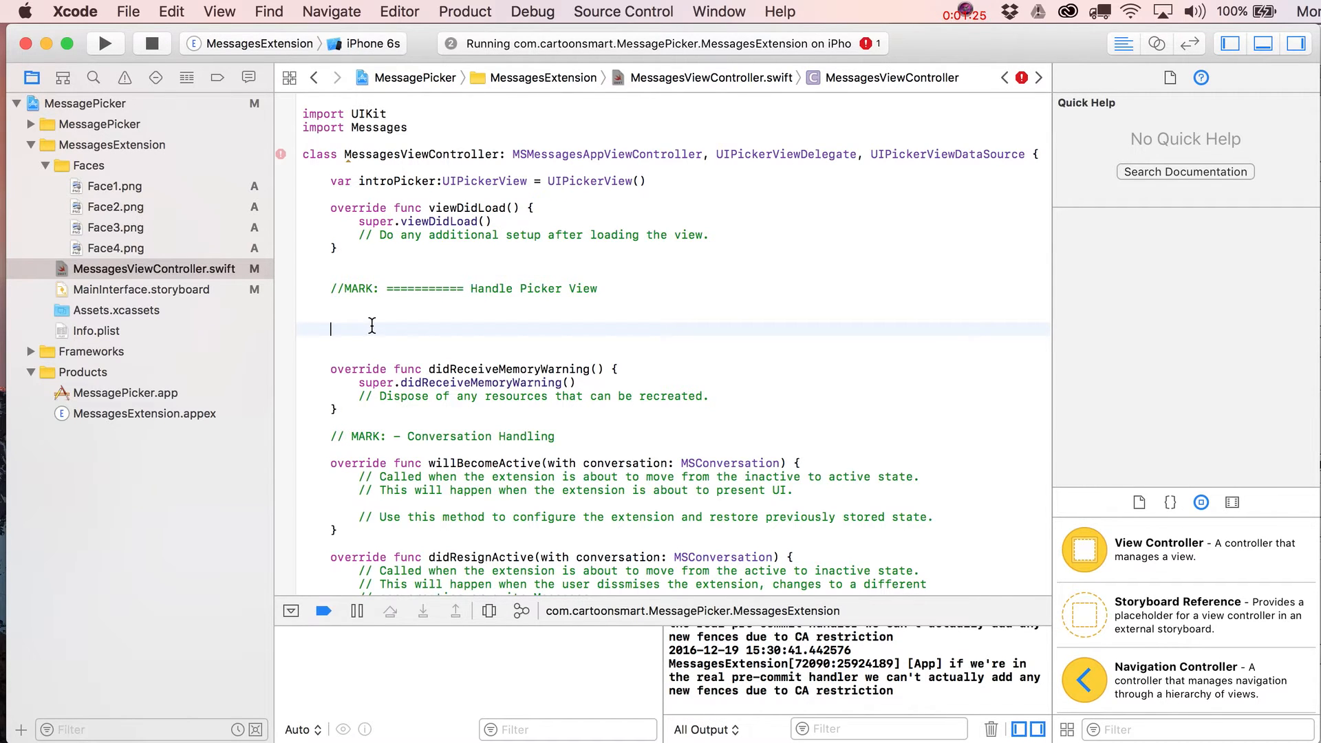
Step: Insert numberOfComponents(in:) via code completion with a body of return 1
text(func)
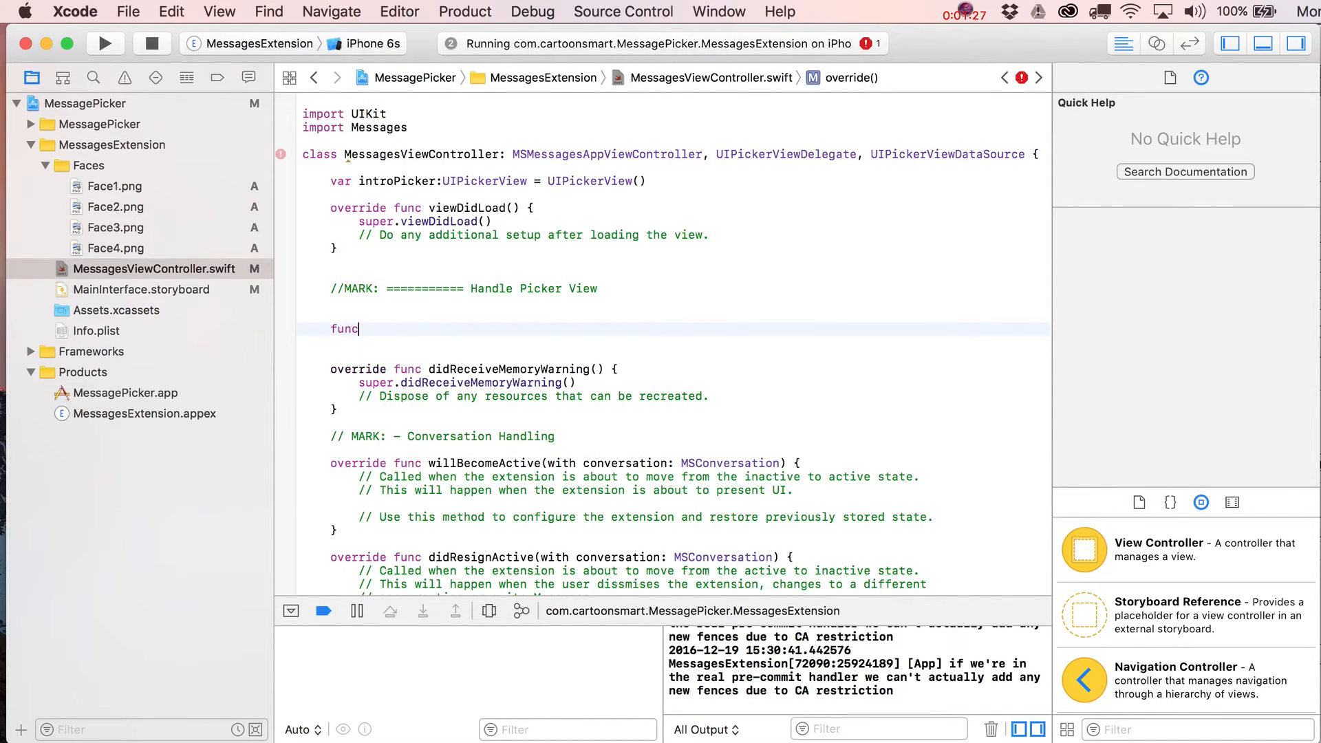
text(num)
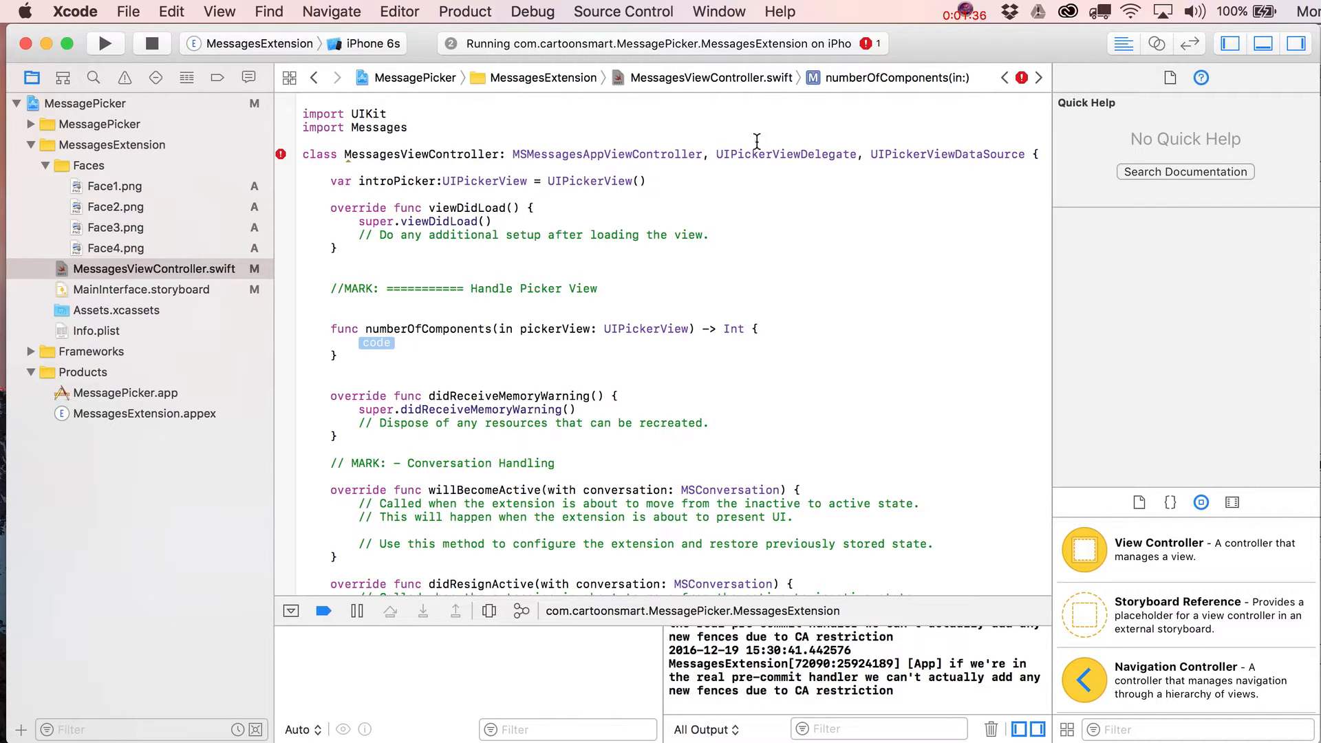
mouse_move(429, 359)
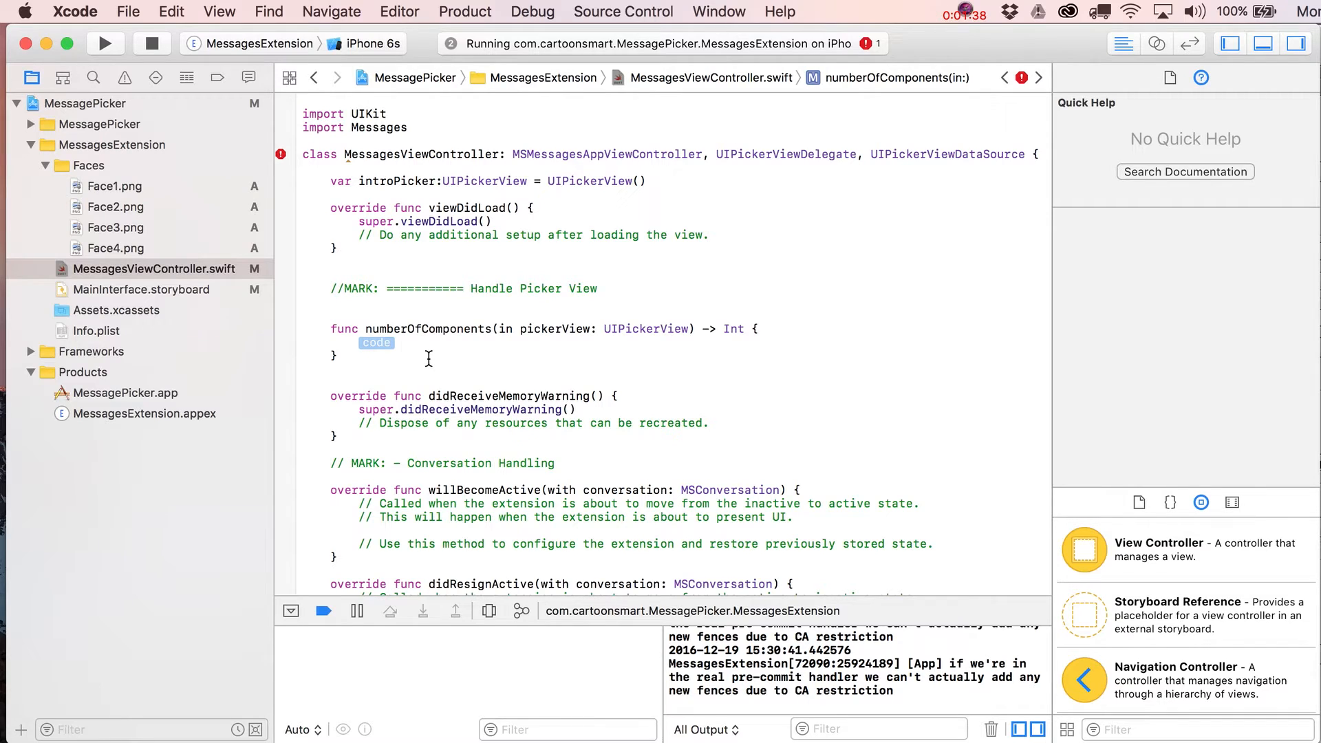
text(return)
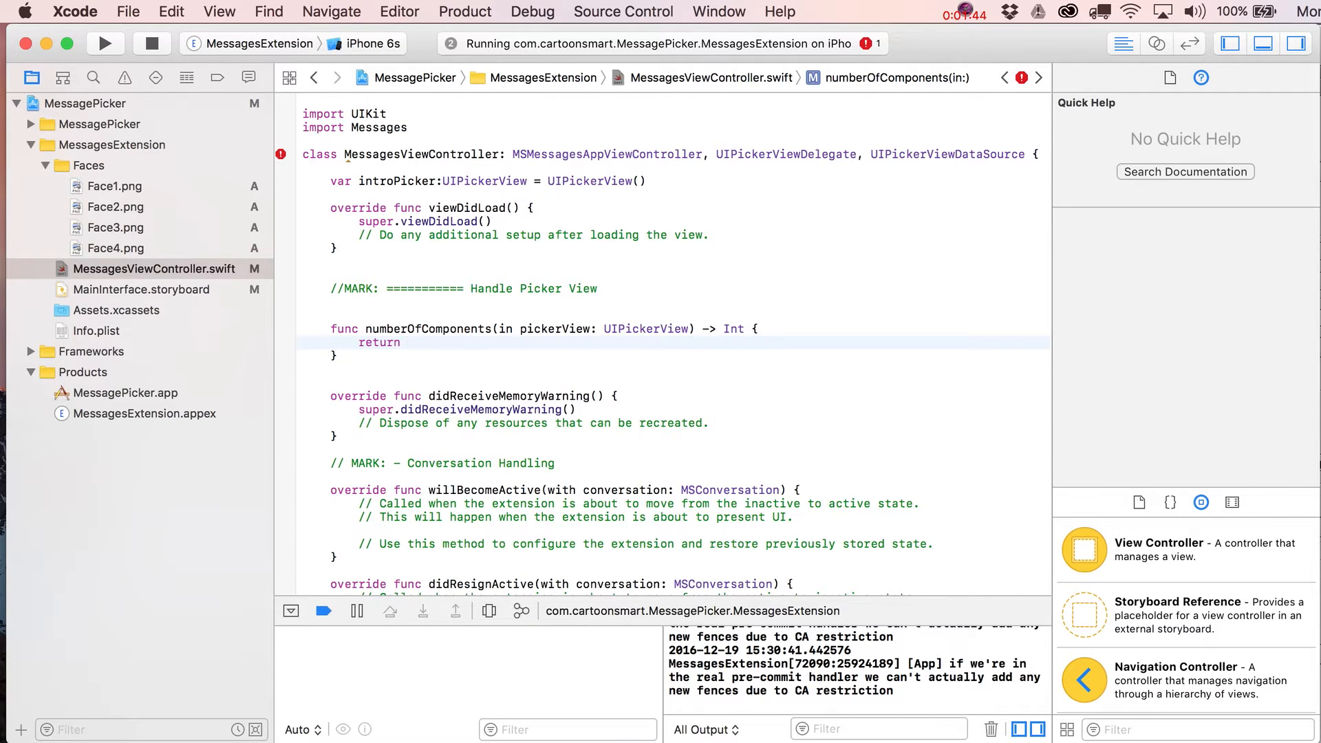
click(404, 342)
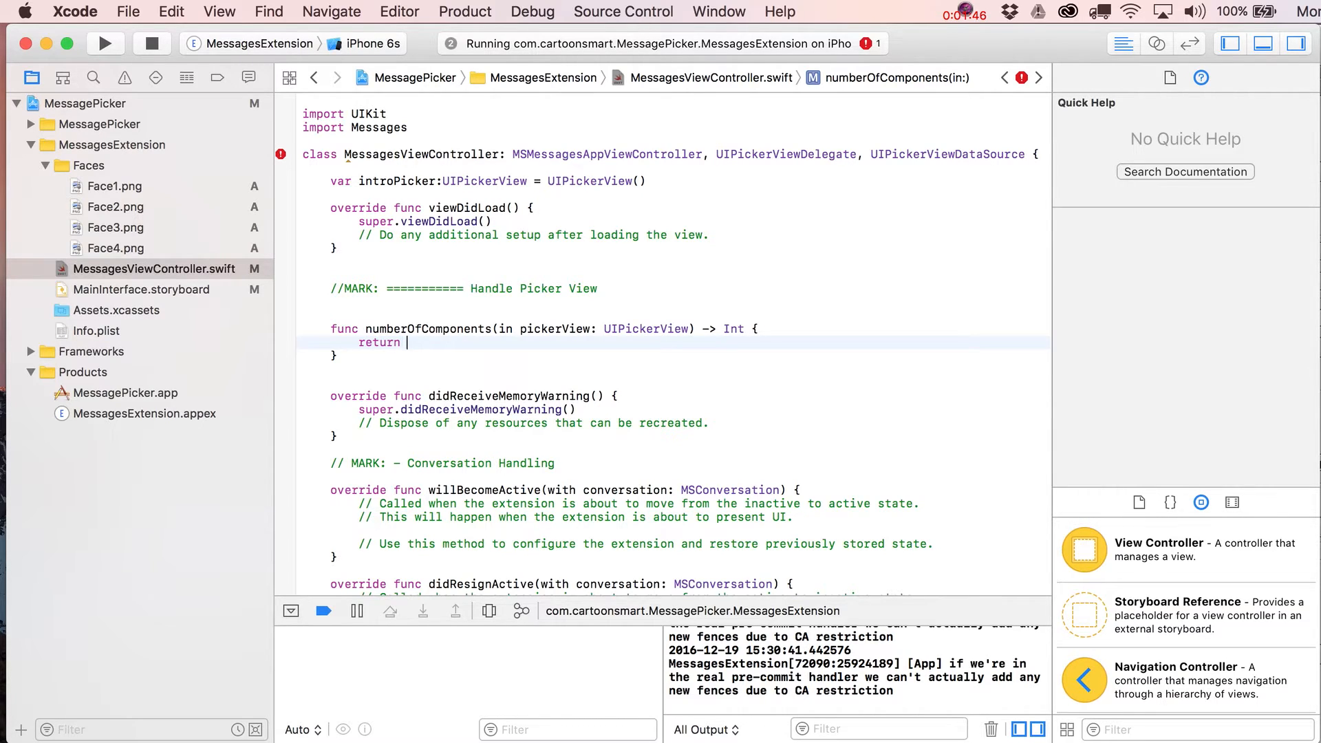
text(1)
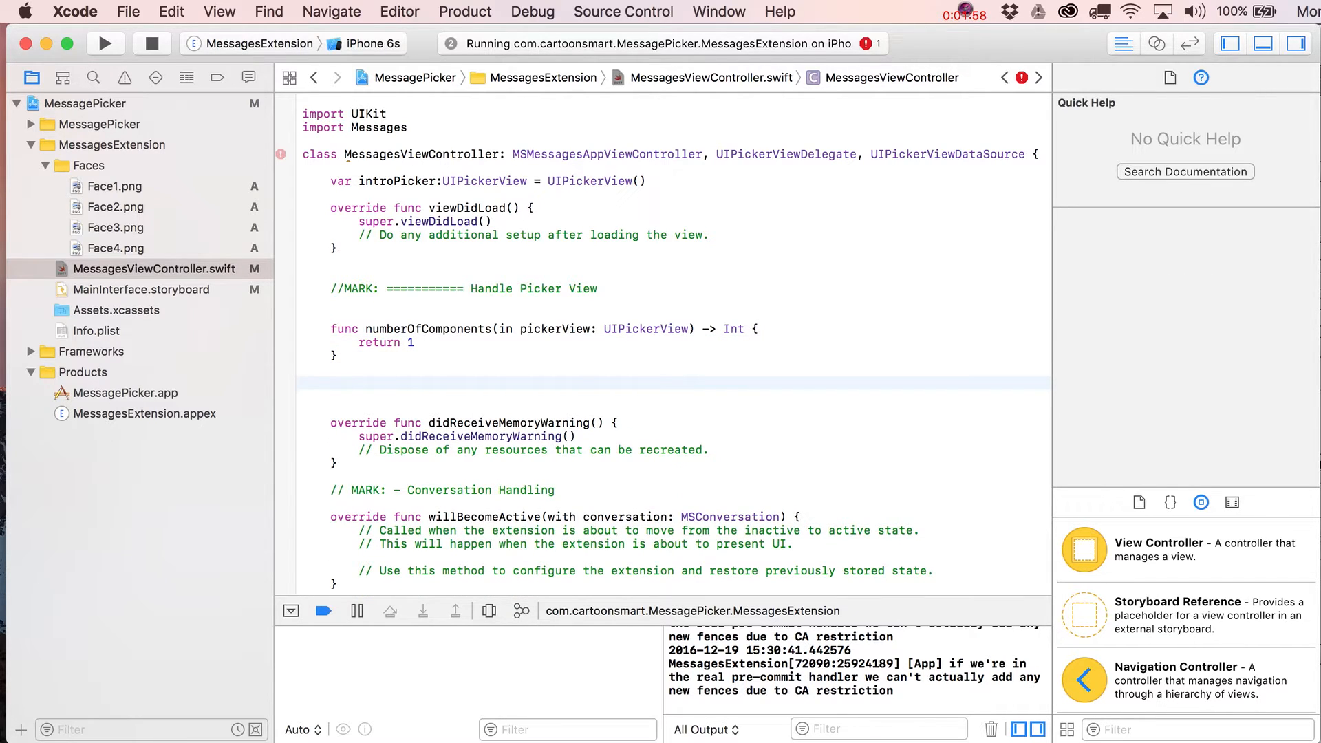
Step: Insert pickerView(_:numberOfRowsInComponent:) below numberOfComponents with a body of return 1
text(fucn)
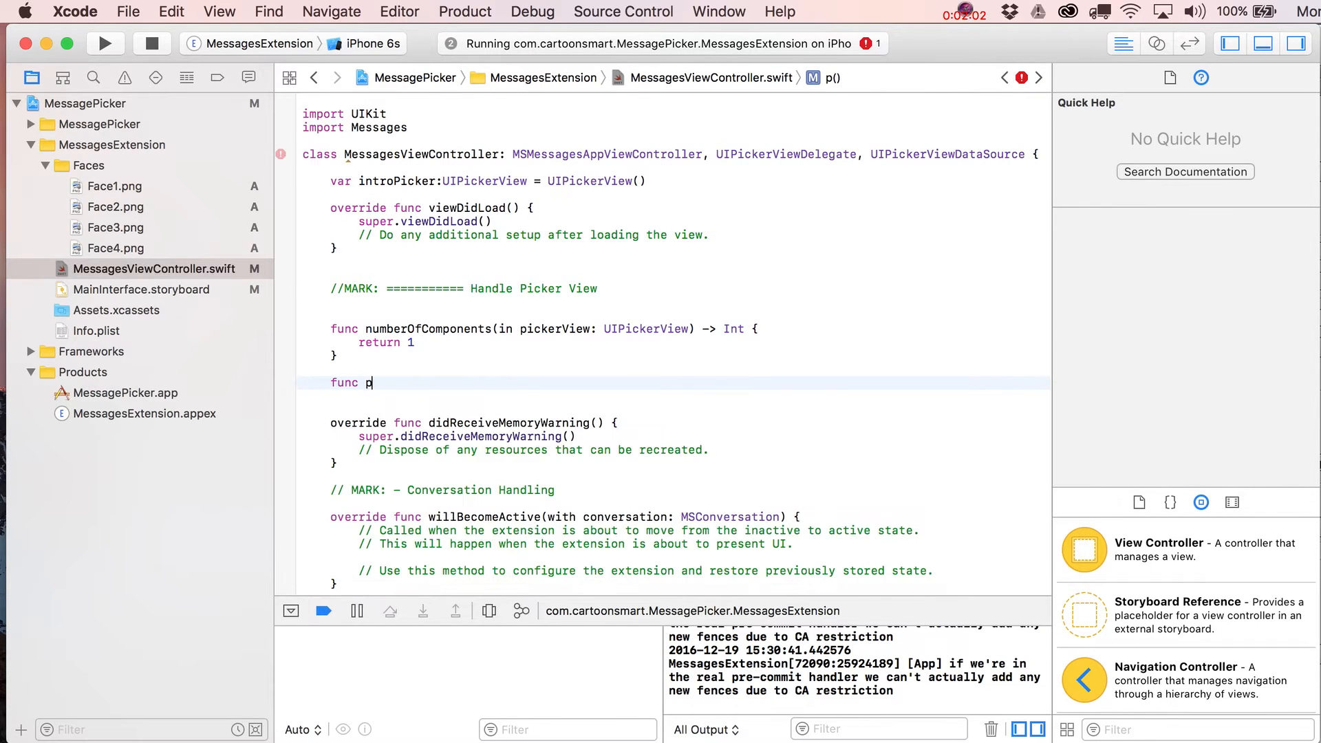
text(ick)
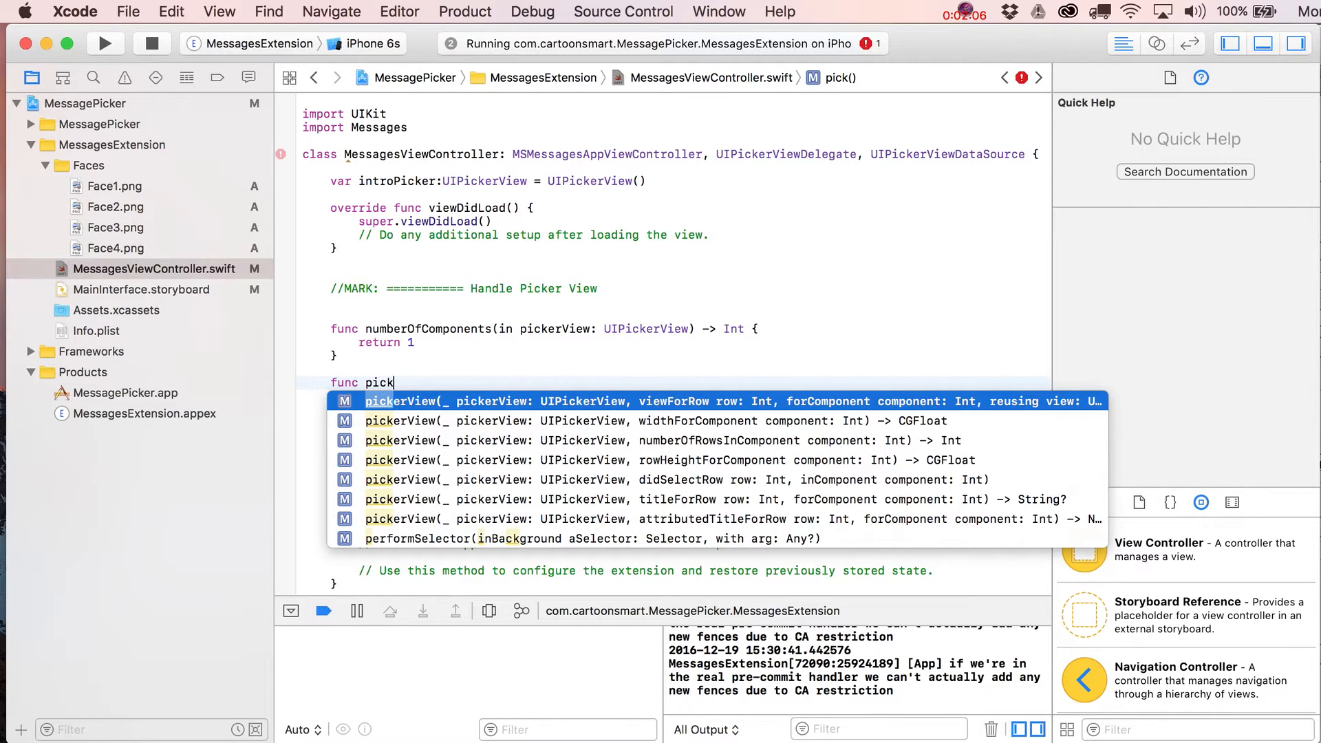
key(Down)
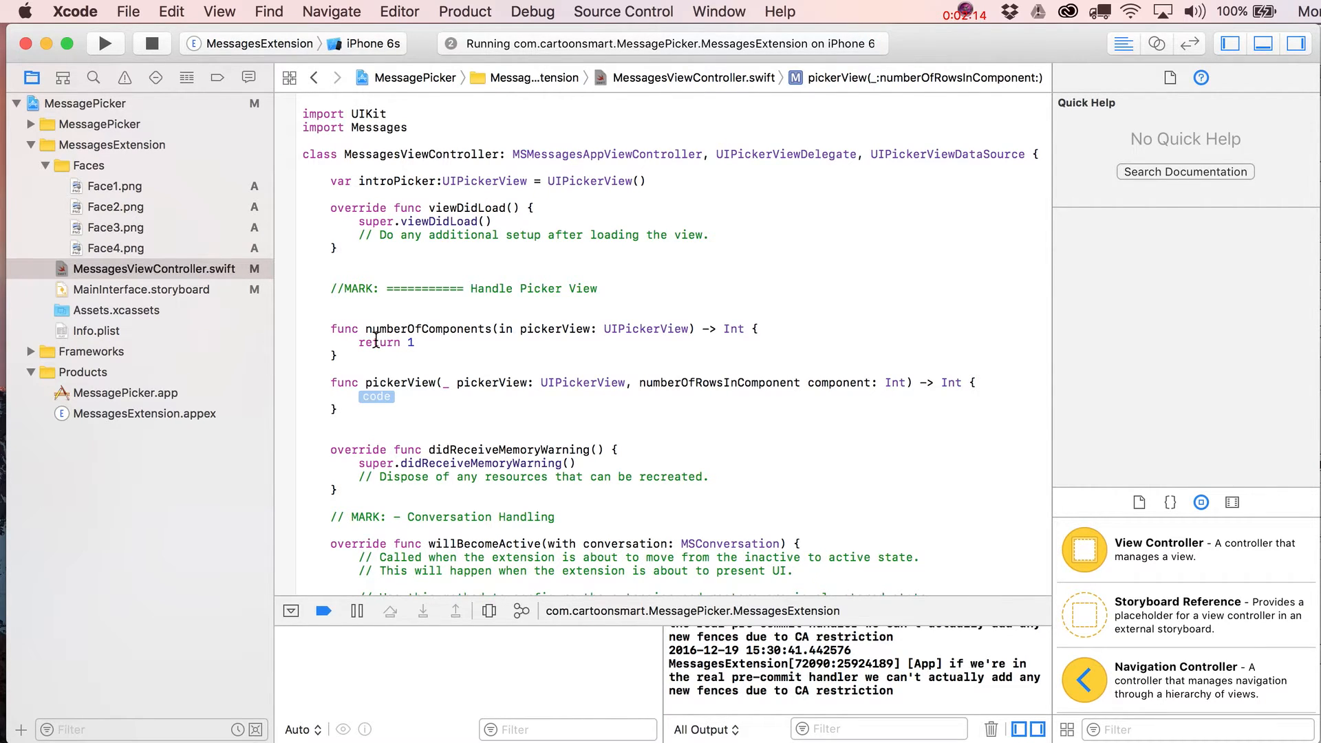
text(return)
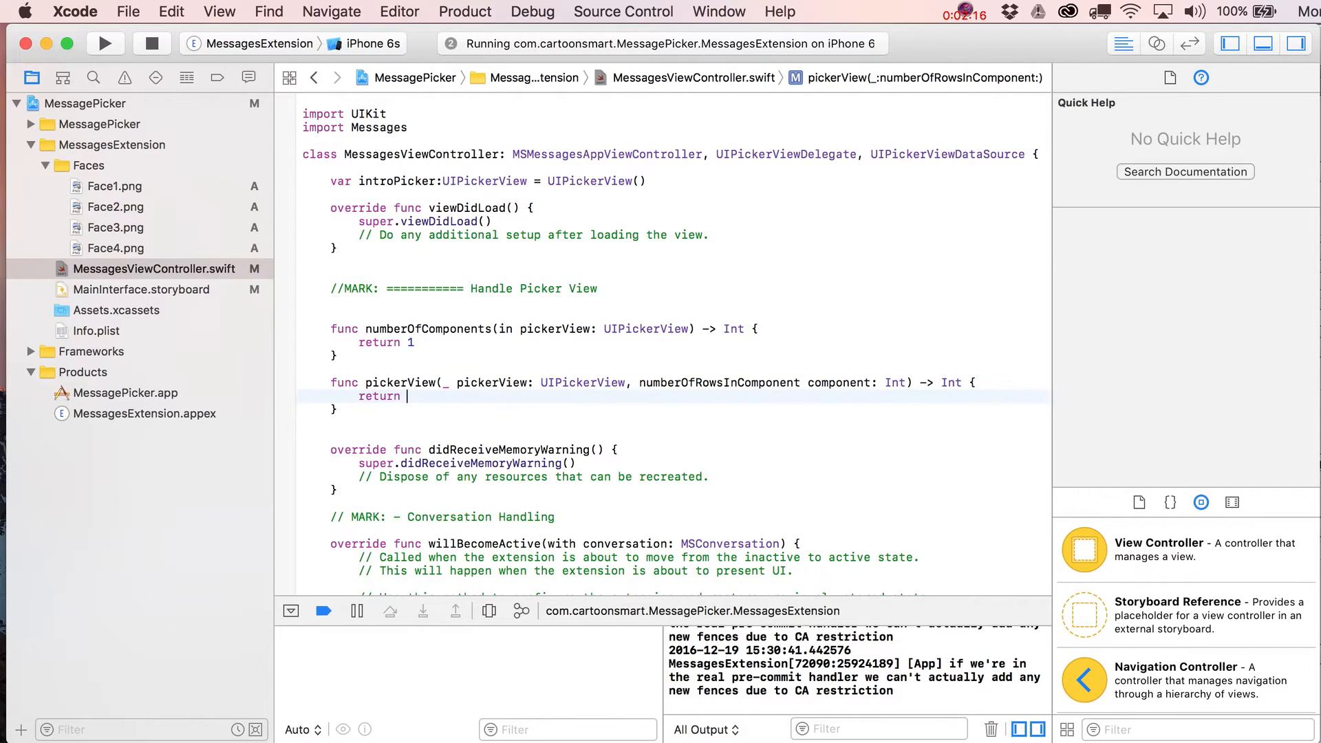
text(1)
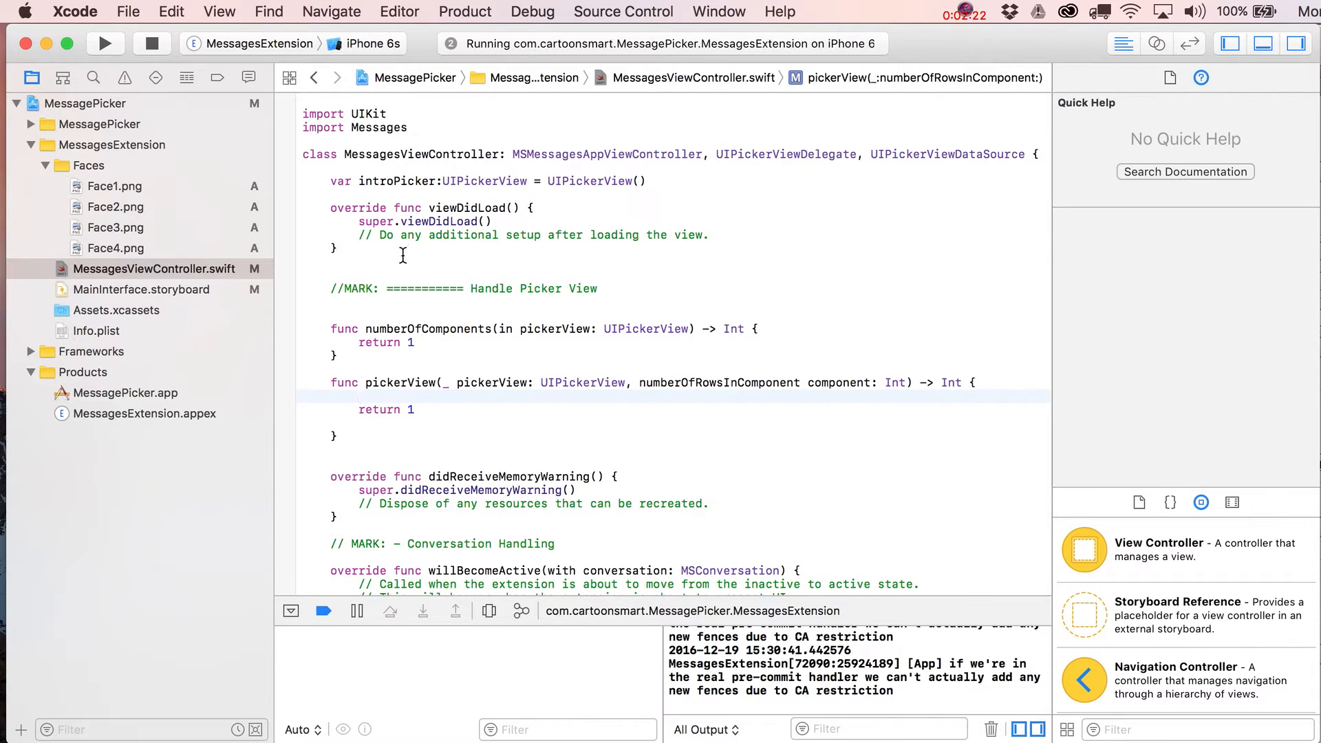
Step: Place the cursor after the viewDidLoad setup comment to open blank lines
click(402, 256)
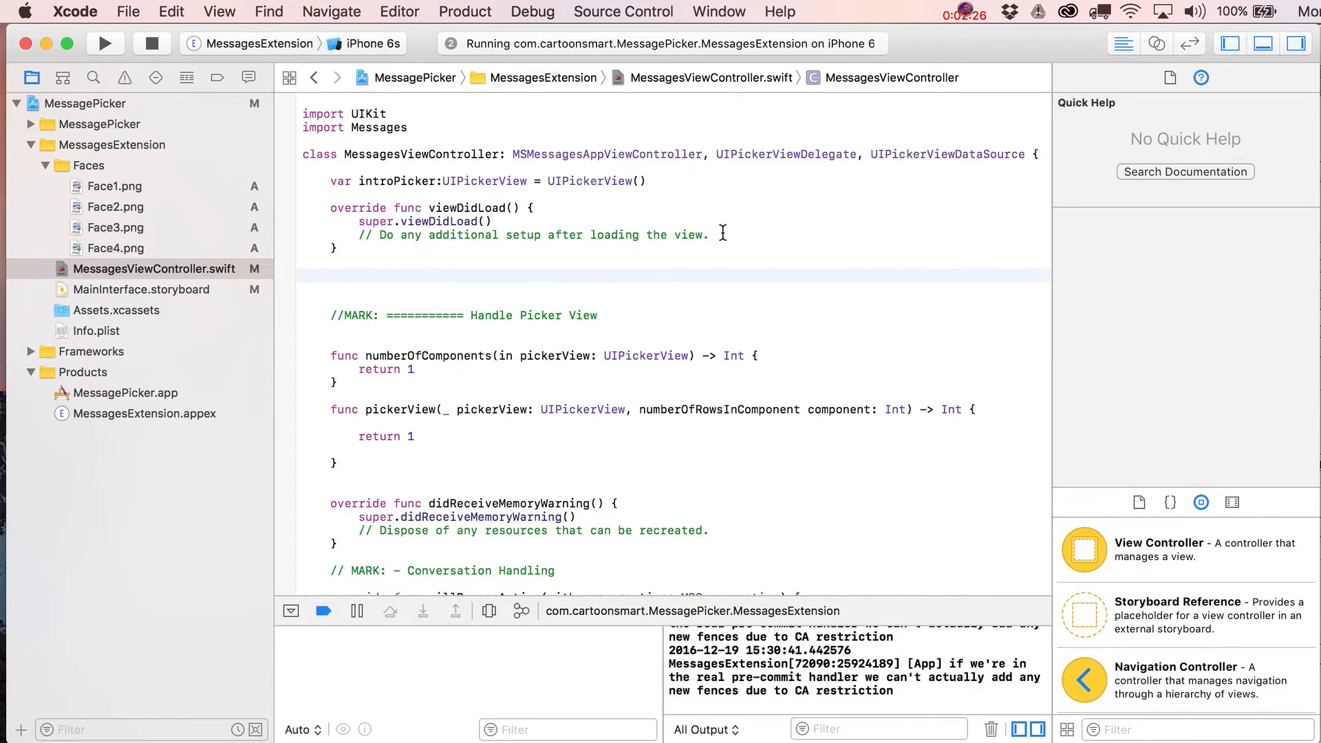
click(722, 234)
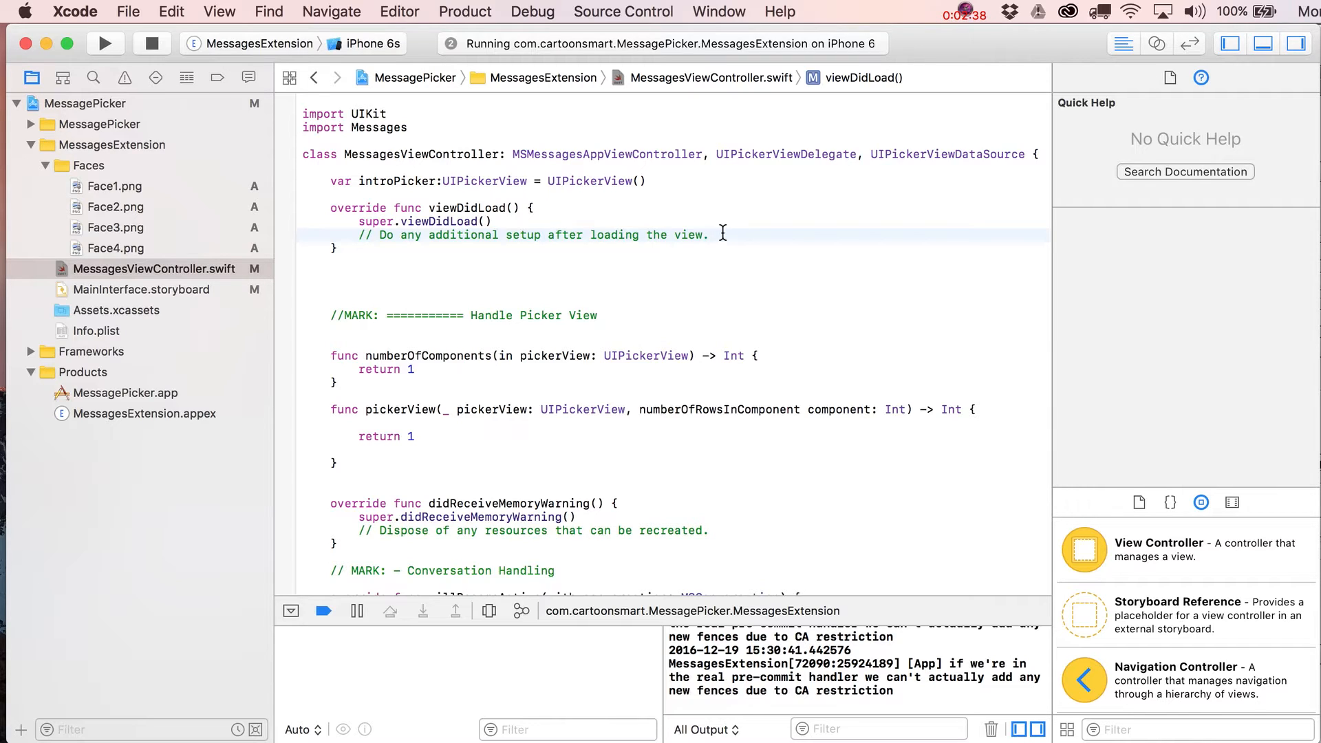
click(712, 235)
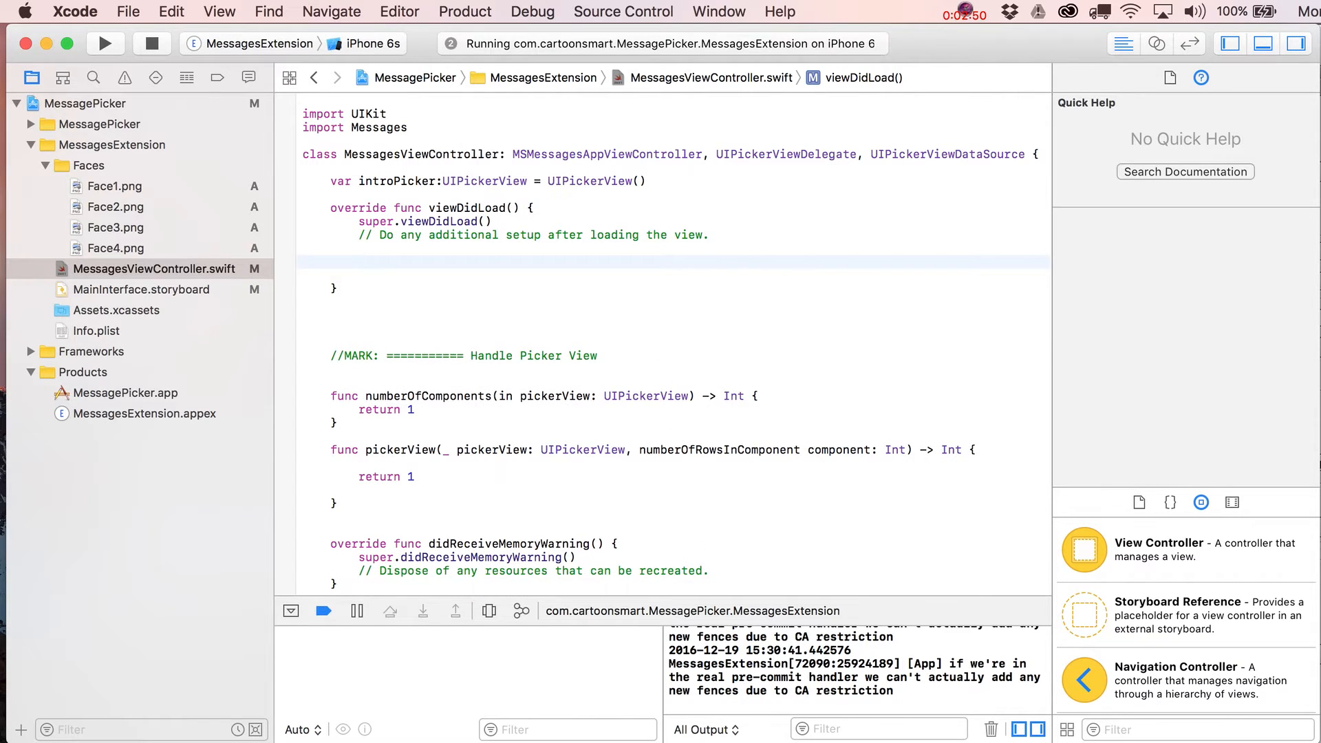
Step: Call Timer.scheduledTimer with 0.3, self, #selector(self.addIntroPicker), nil and false
text(Timer)
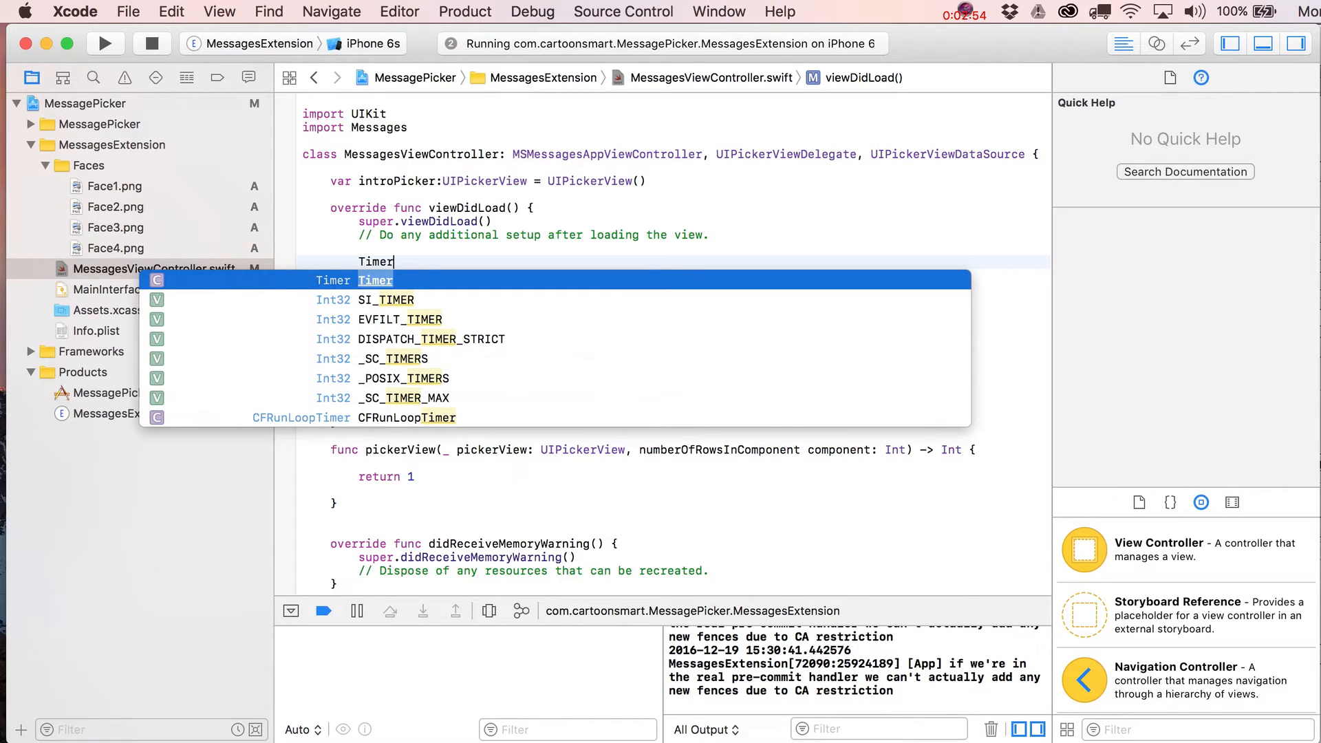
text(.s)
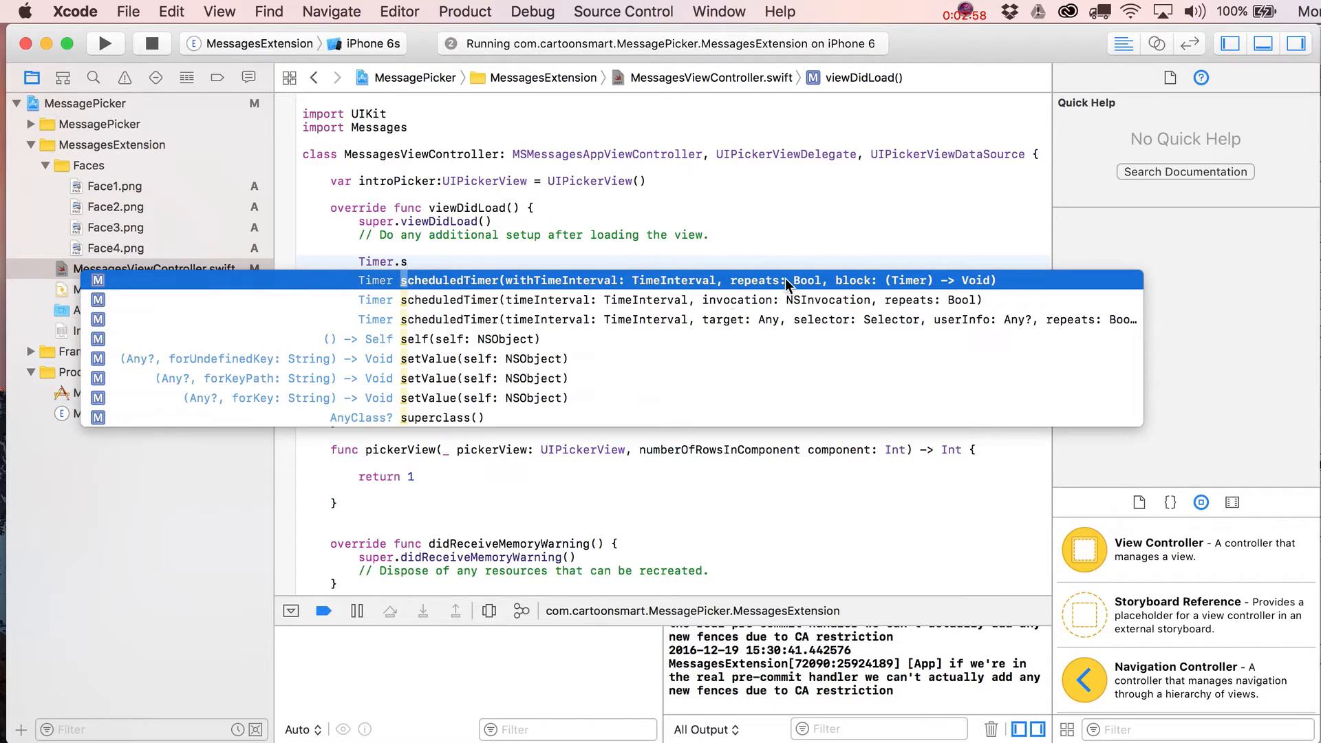
mouse_move(772, 295)
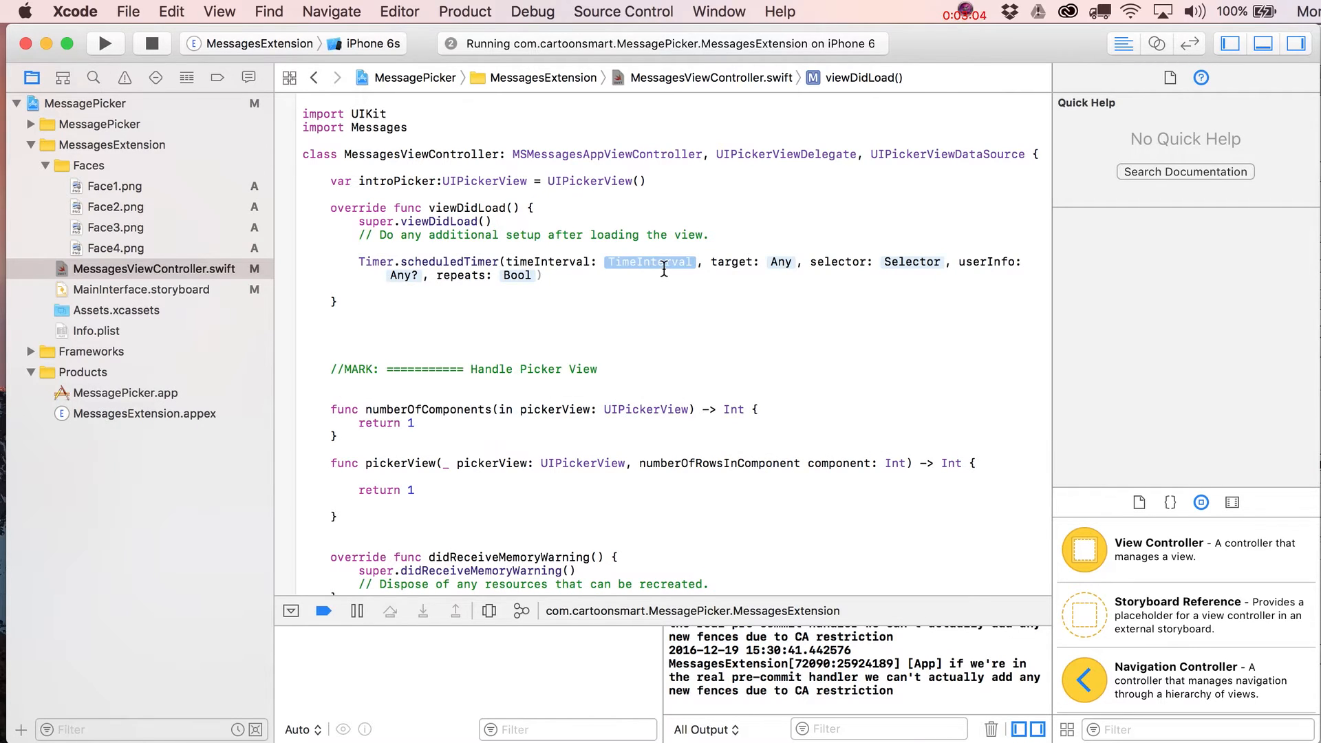
mouse_move(649, 260)
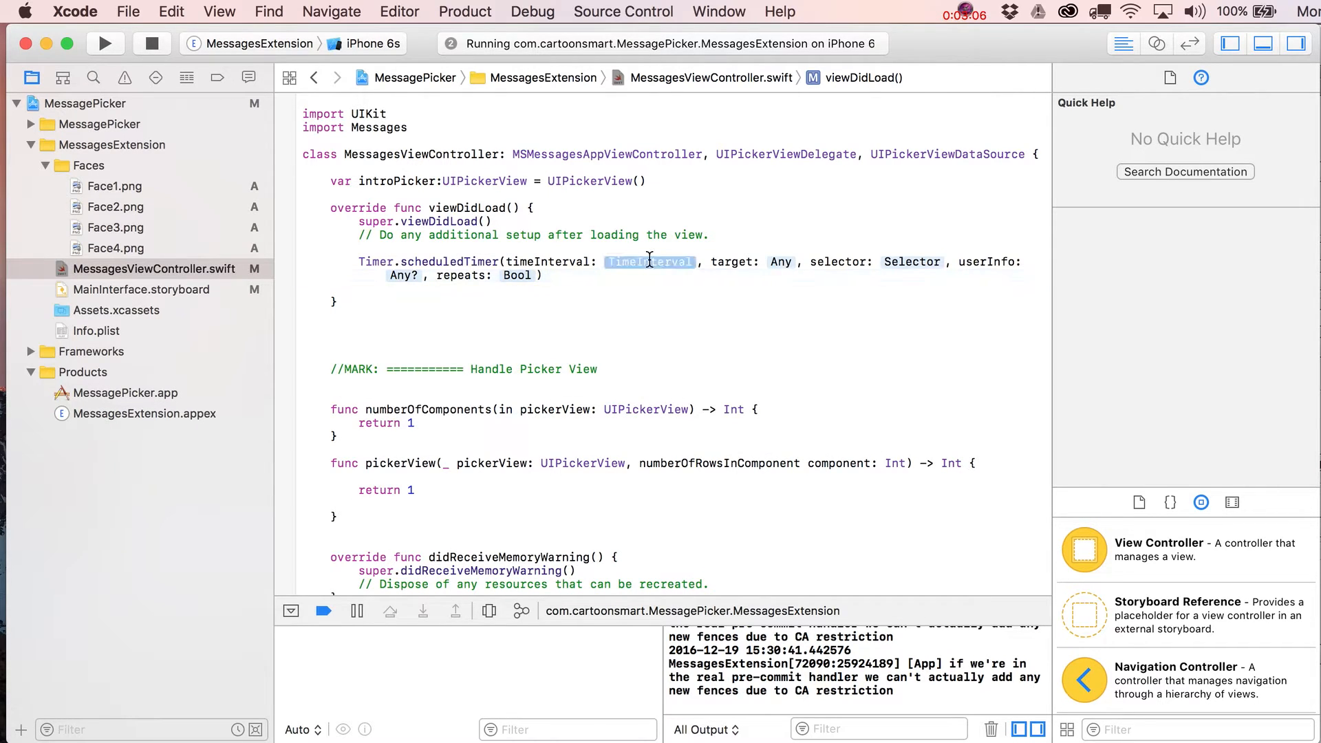
text(0.3)
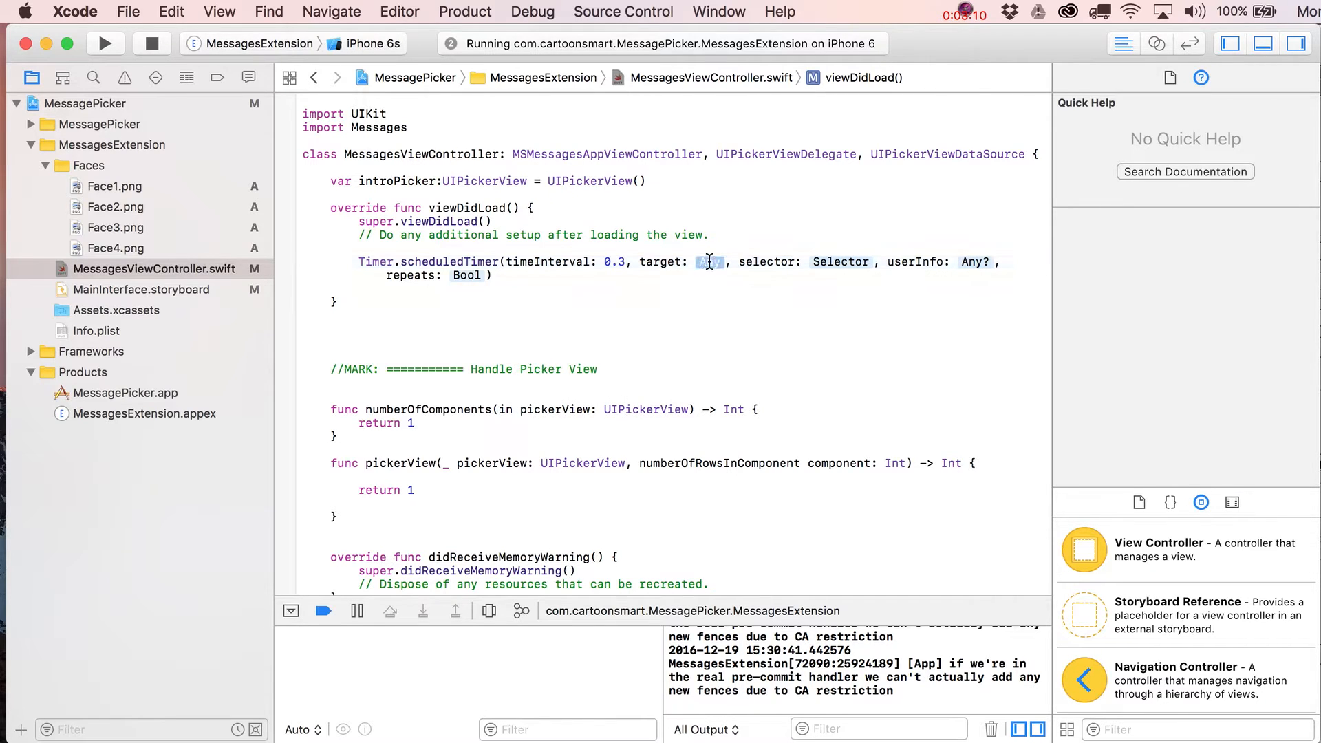
text(self)
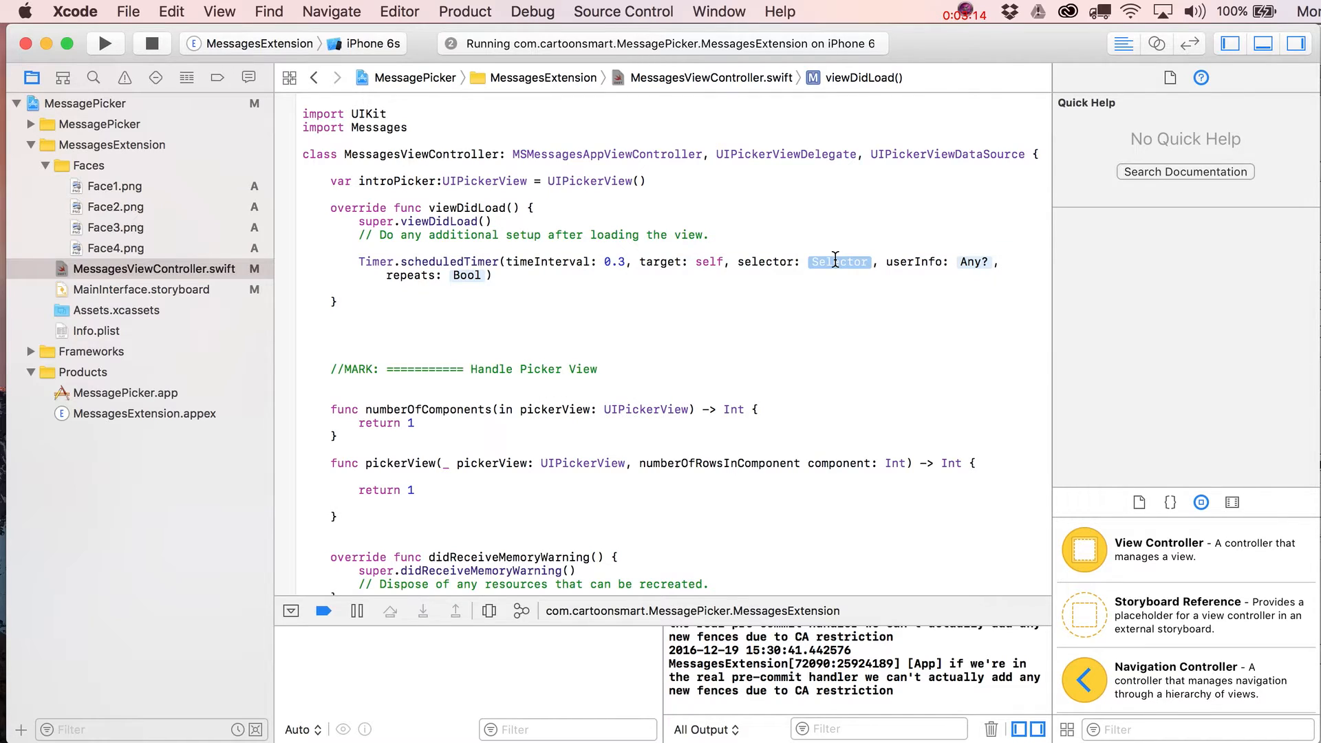
text(#)
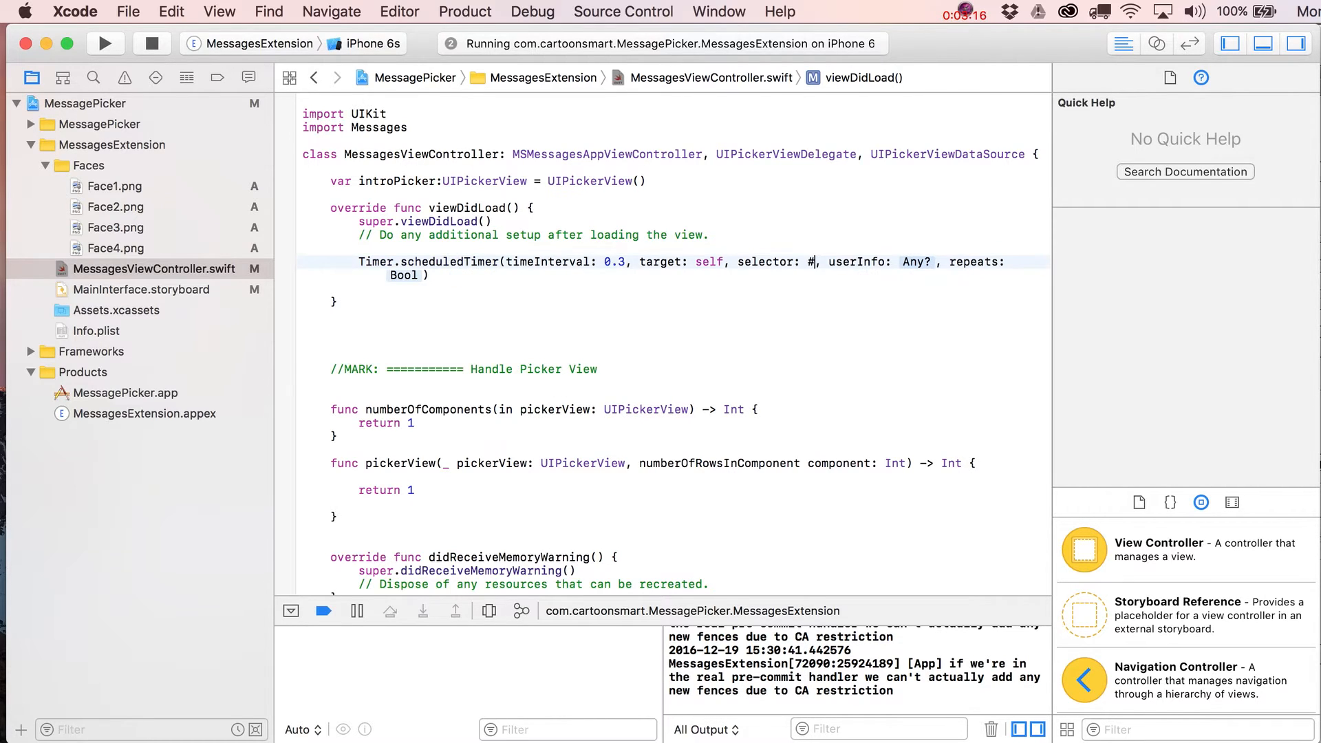
text(selector()
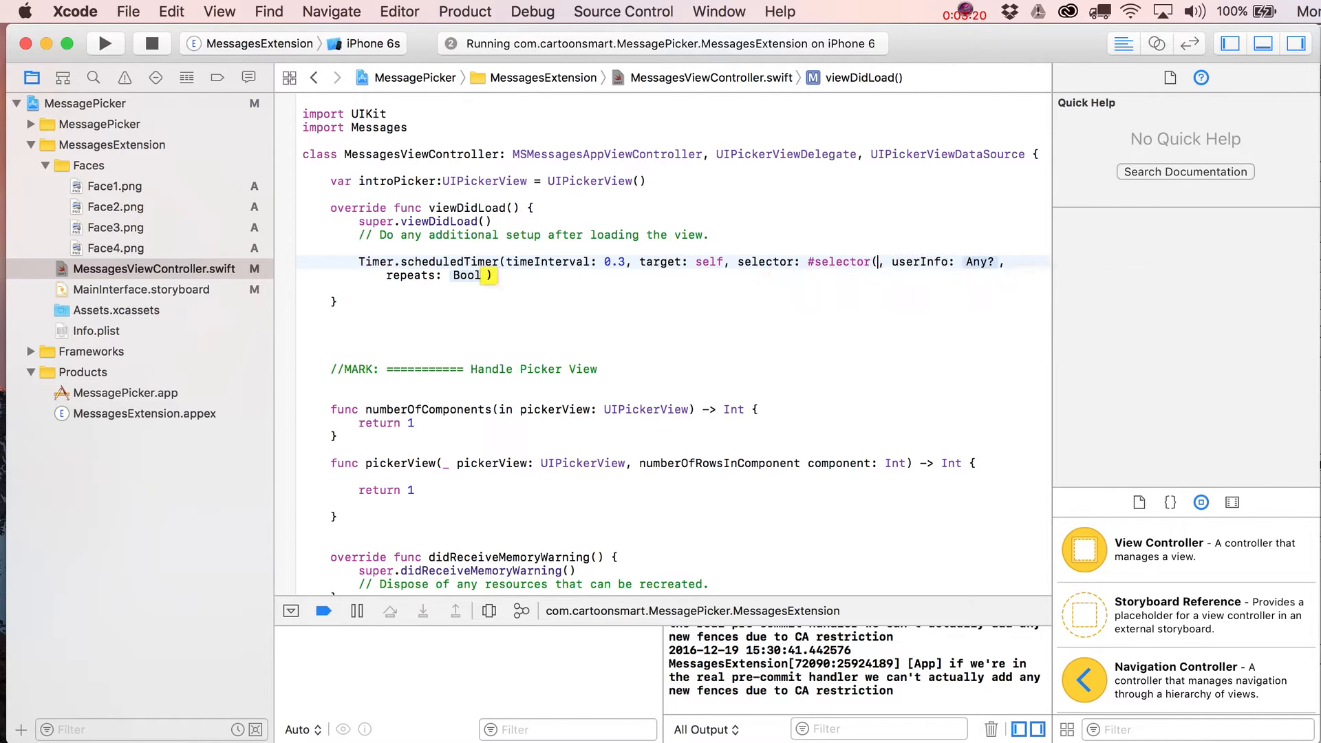
text(self.add))
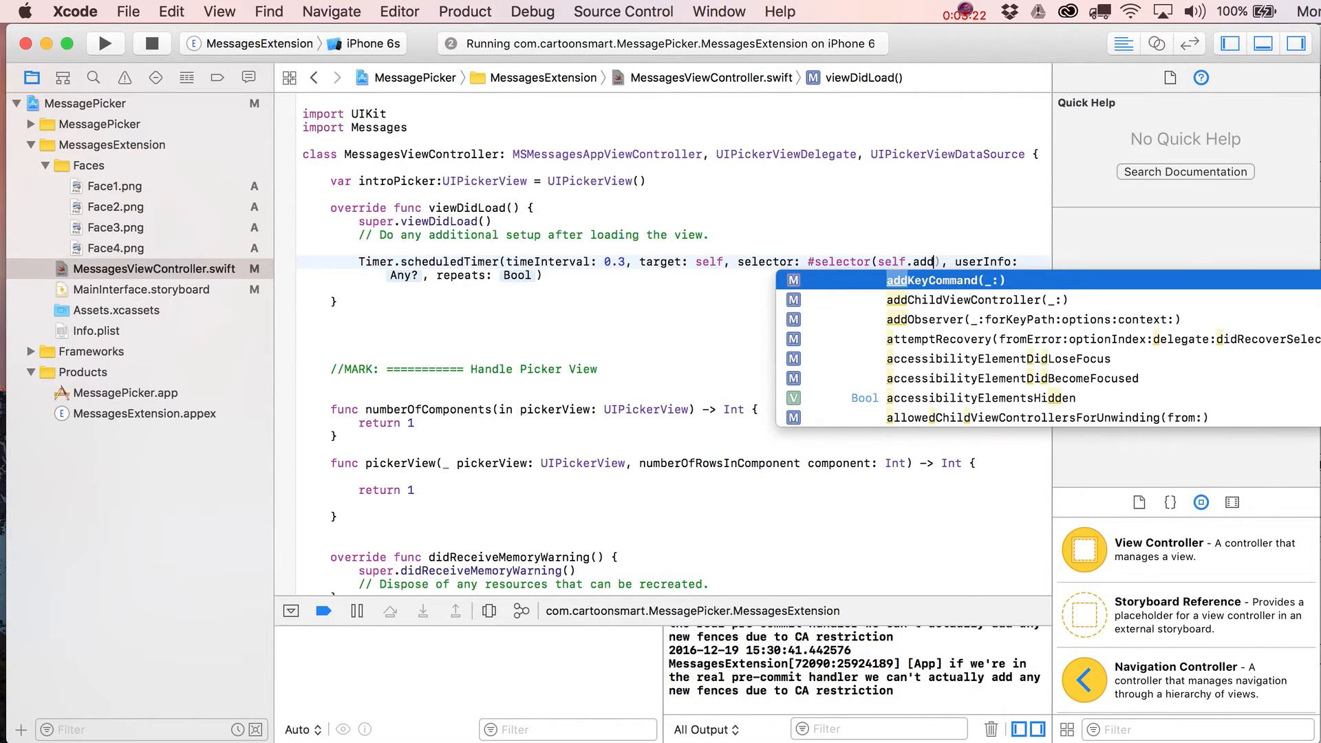
text(IntroPicker)
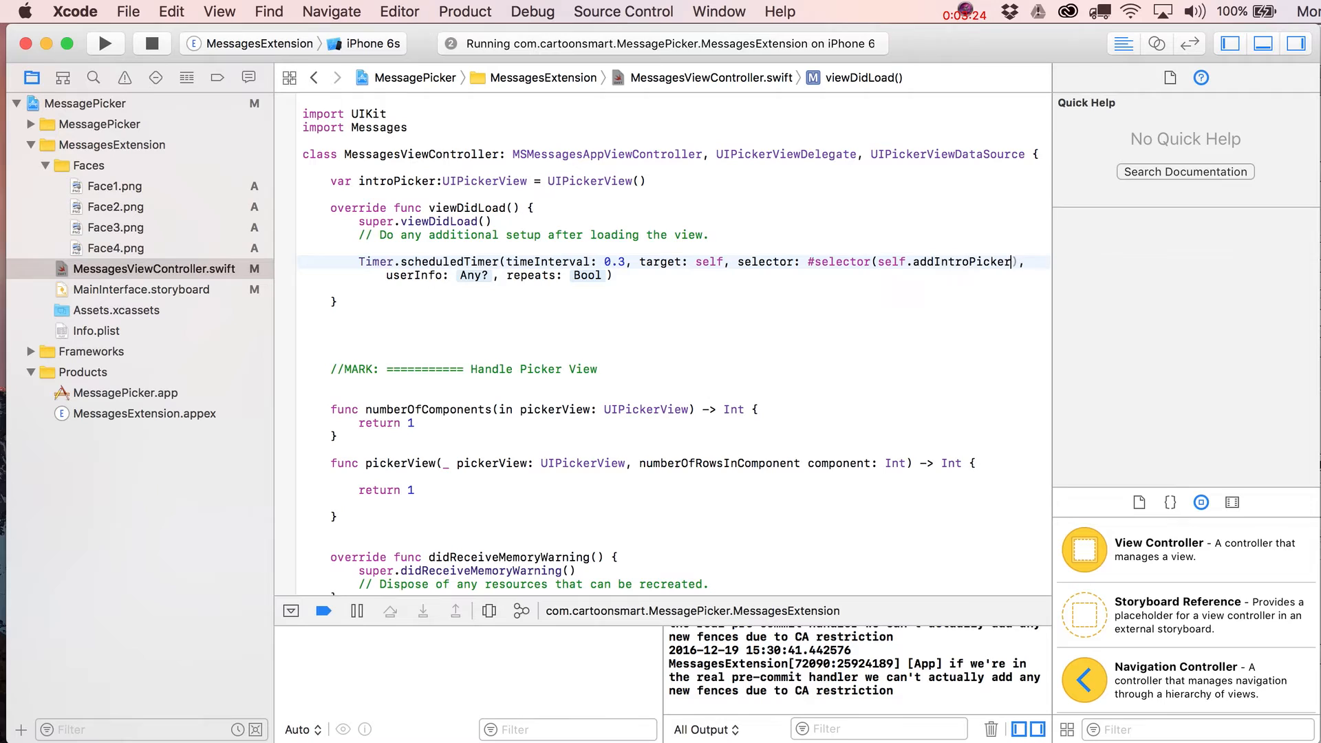
mouse_move(157, 299)
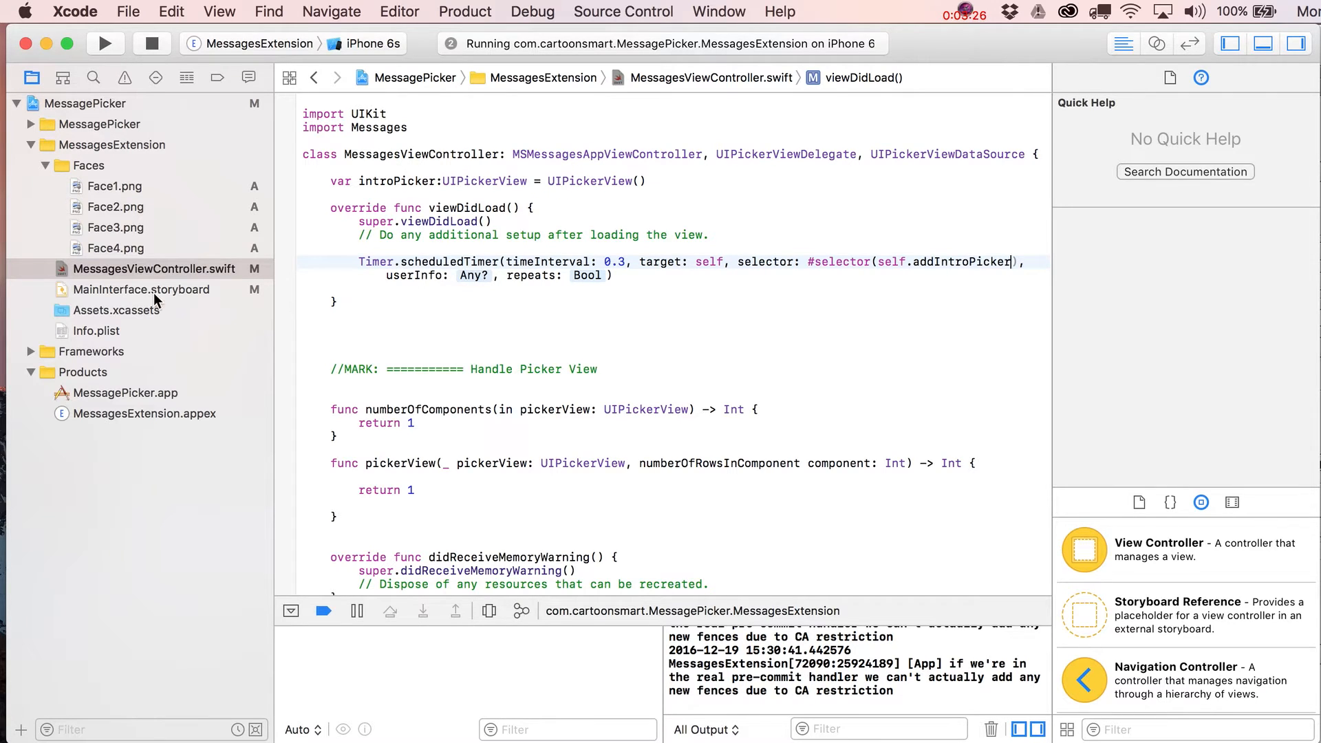
text(nil)
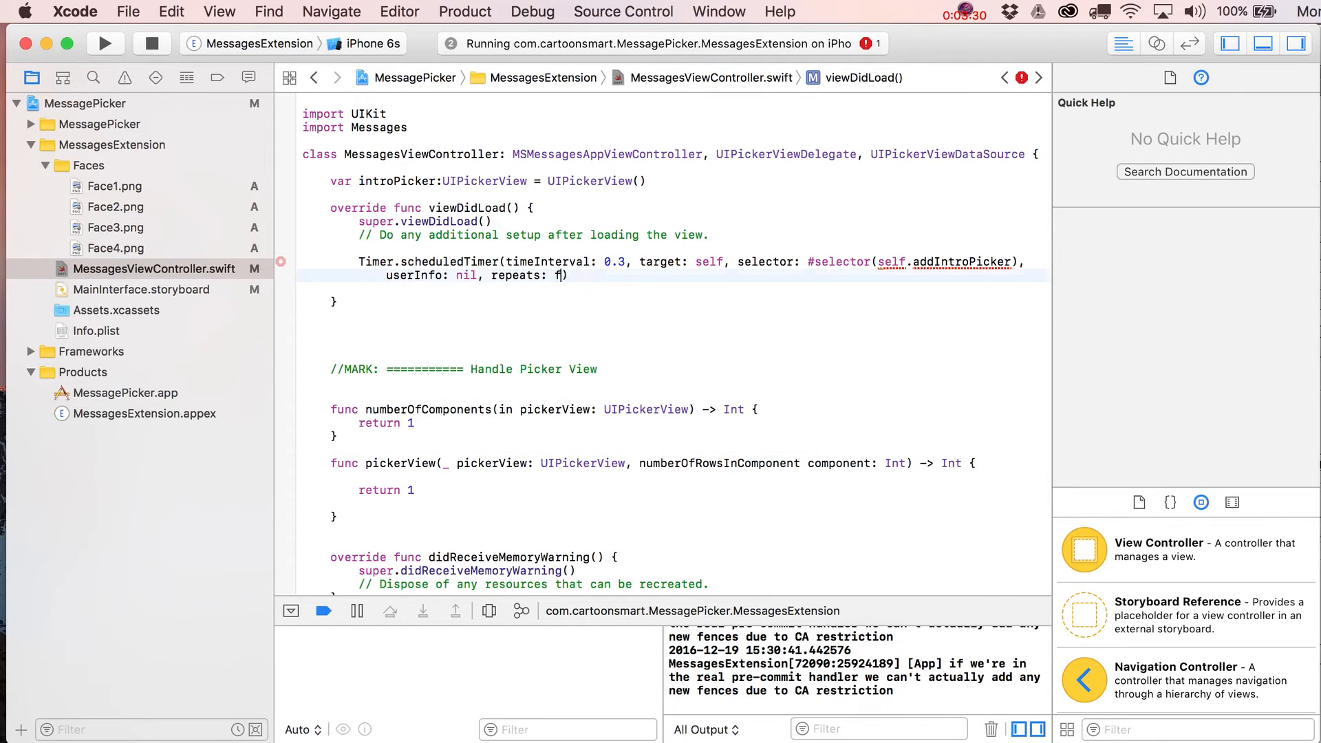
text(alse)
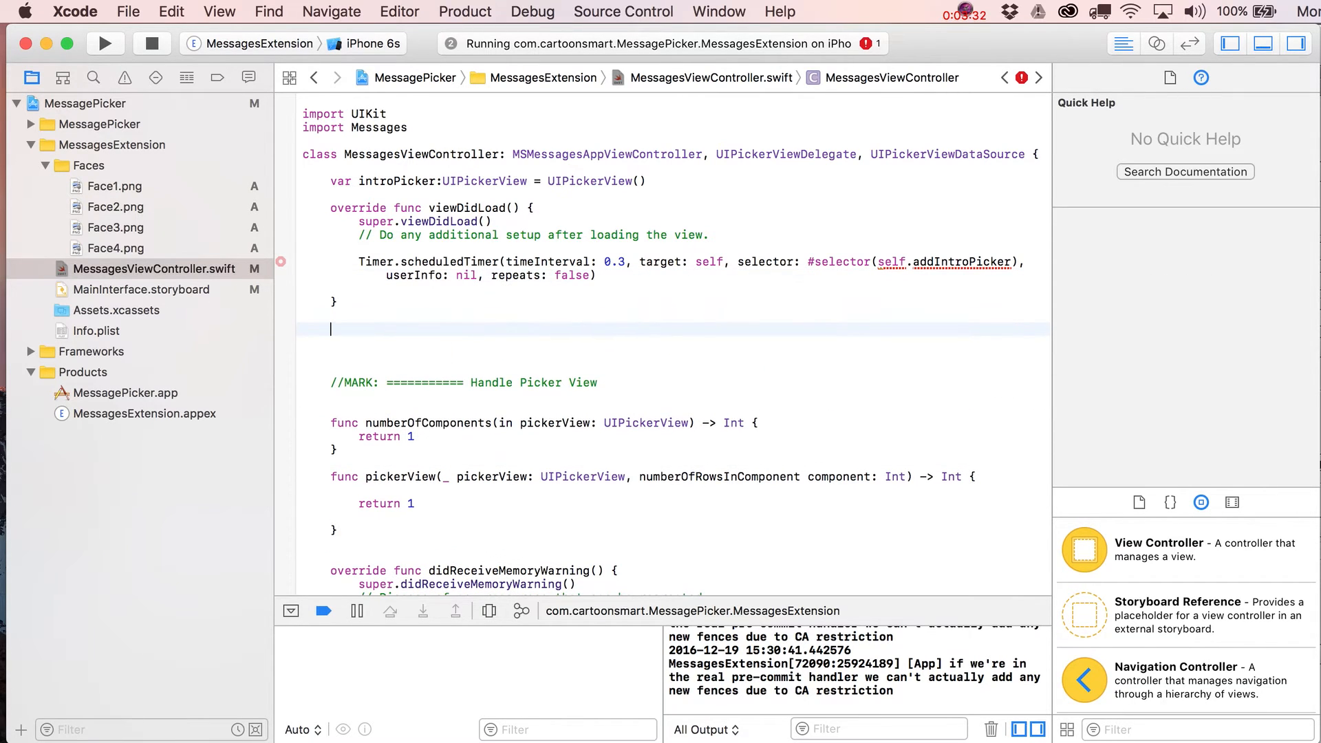
Step: Write func addIntroPicker() whose body sets introPicker.delegate = self
text(func)
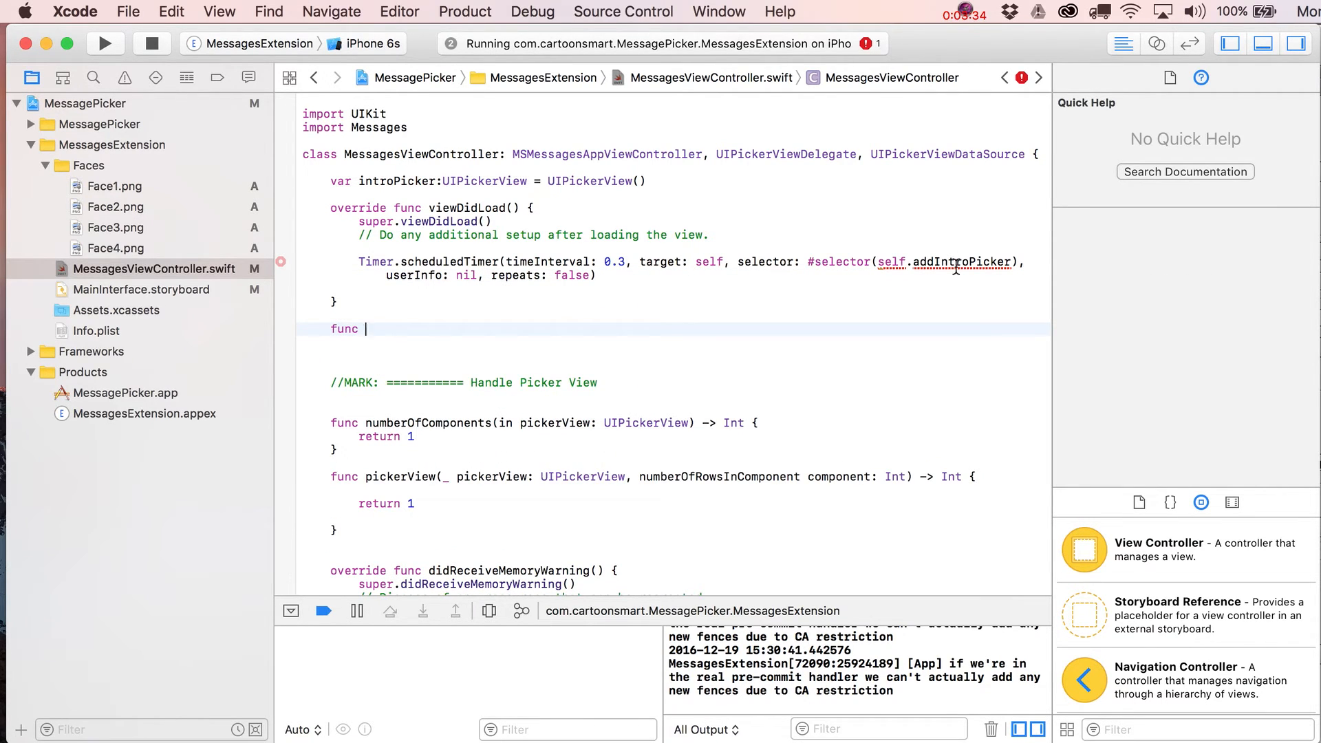
text(addIntroPicker)
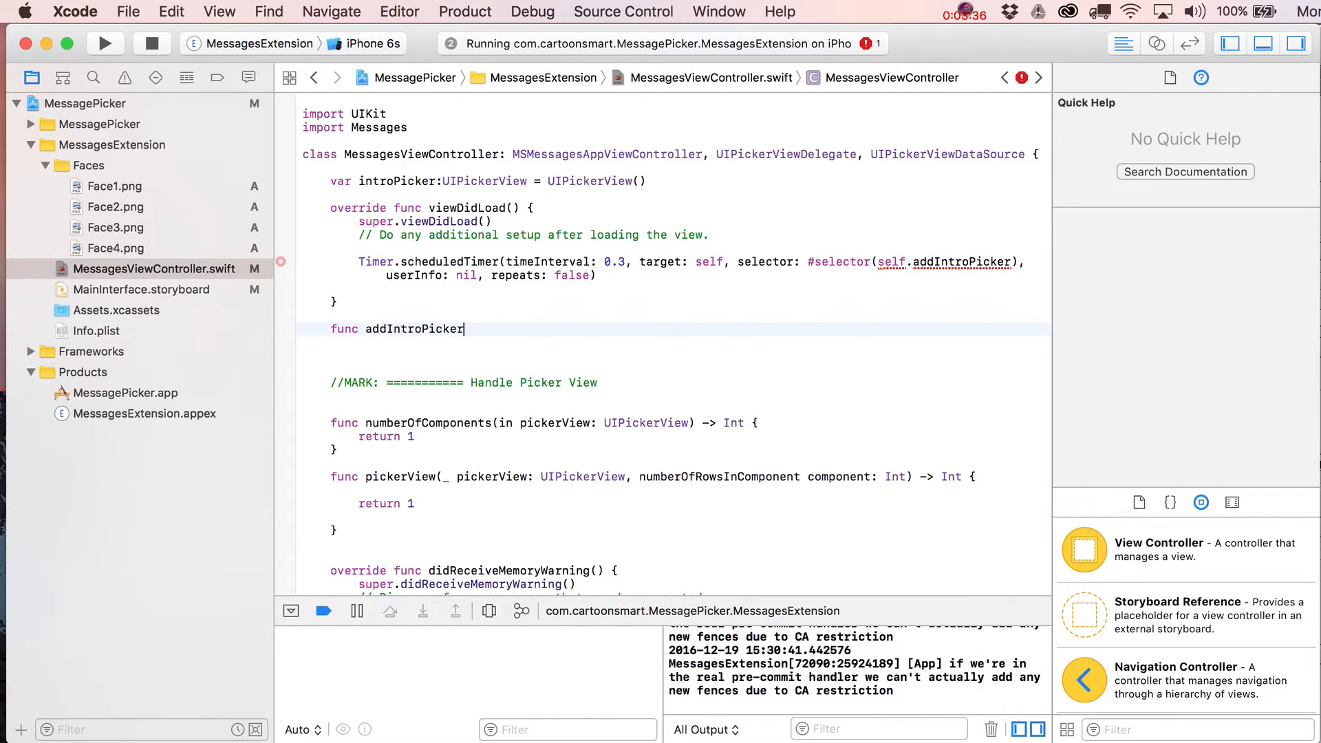
text(())
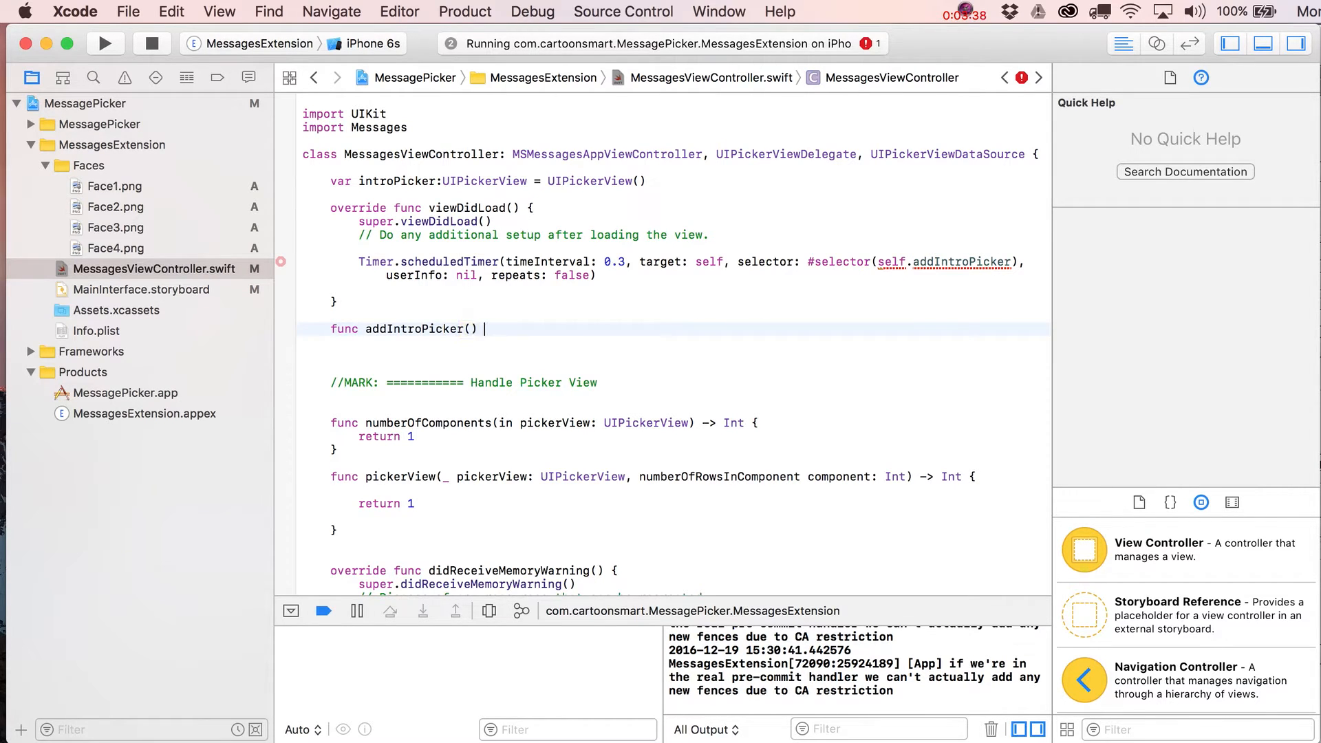
text({)
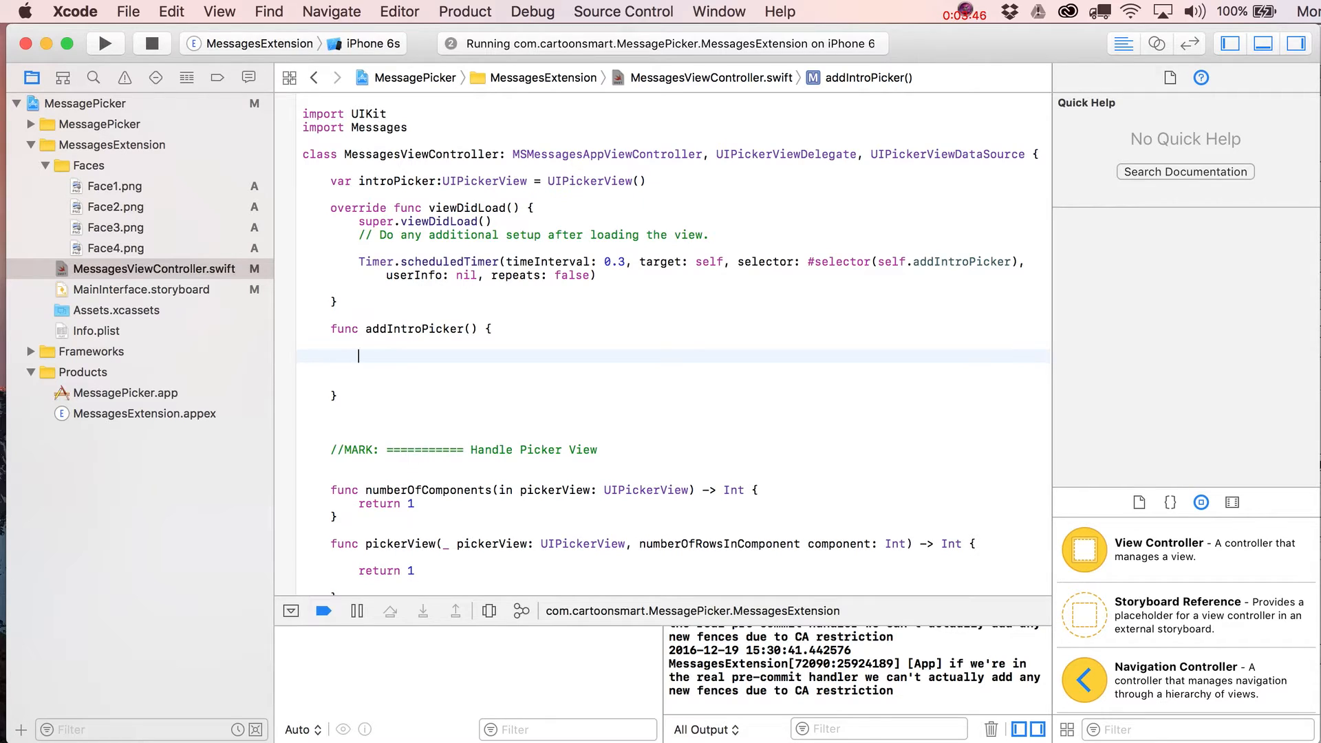
text(self.)
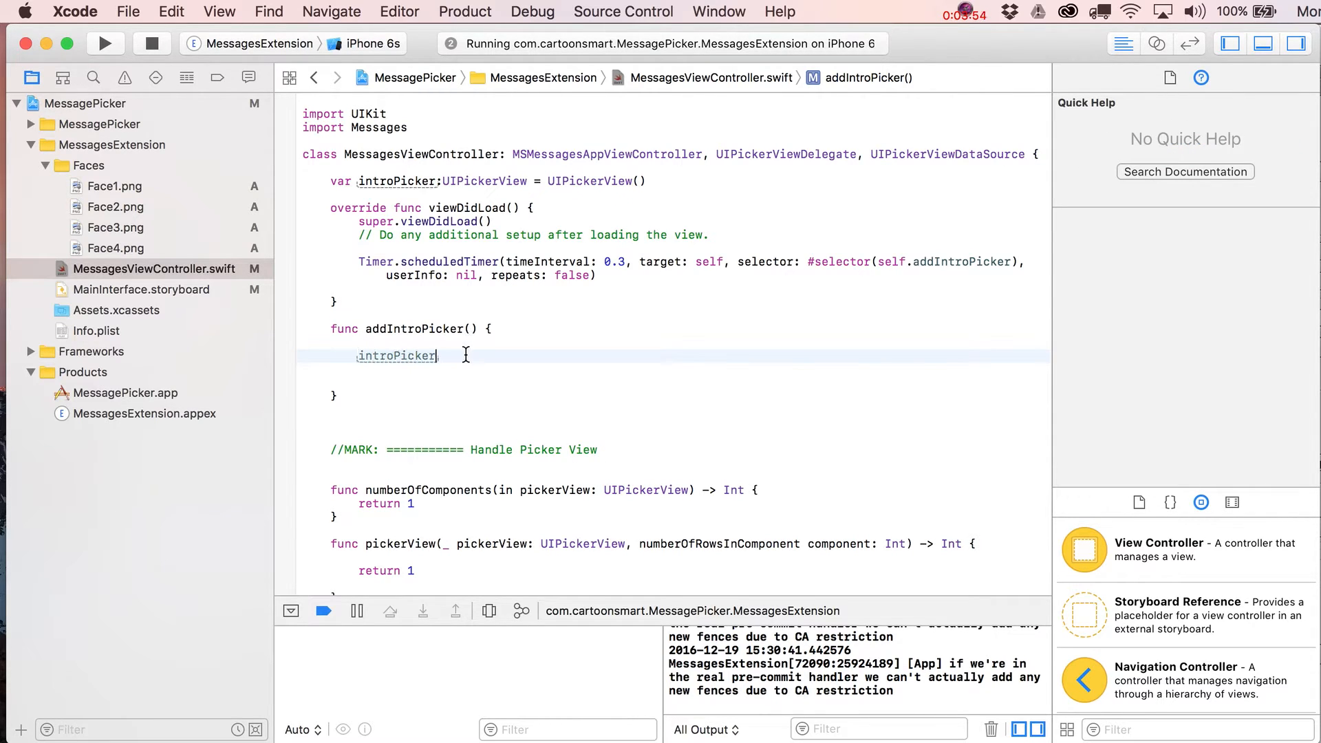
text(.delegate = s)
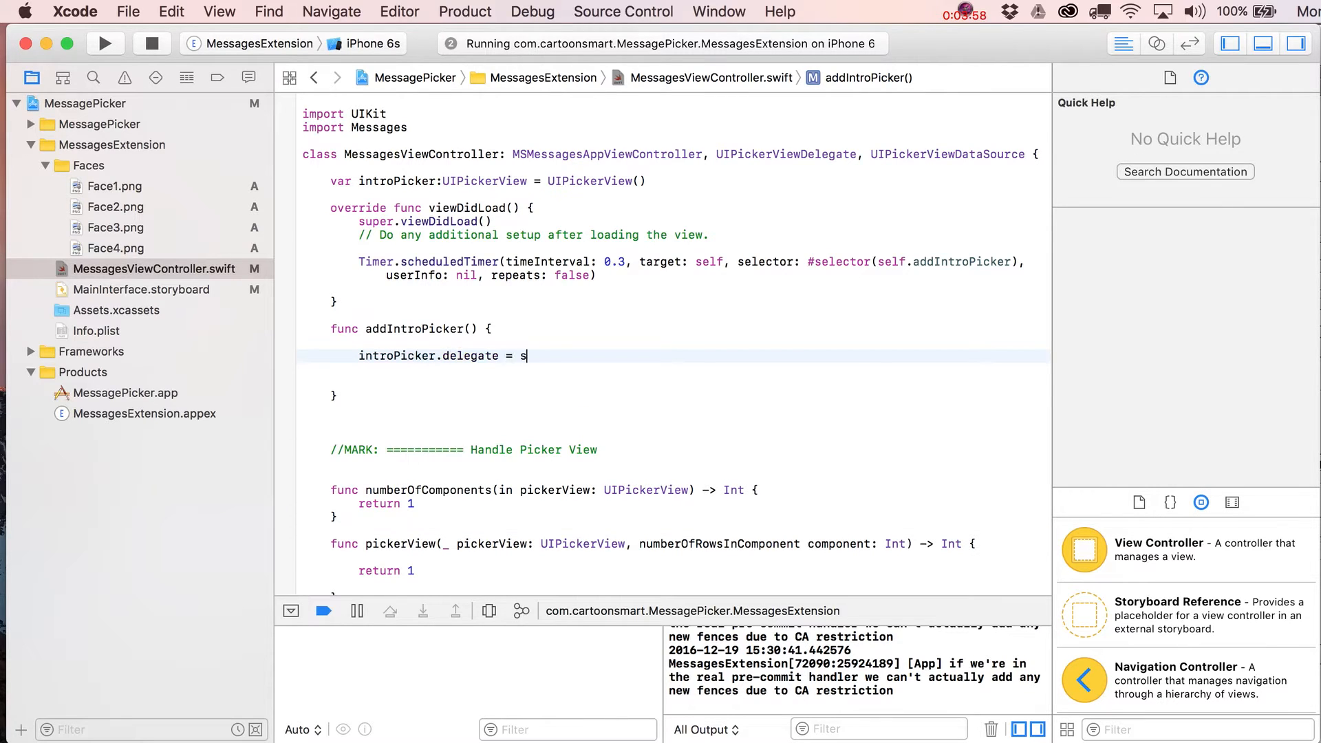
text(elf)
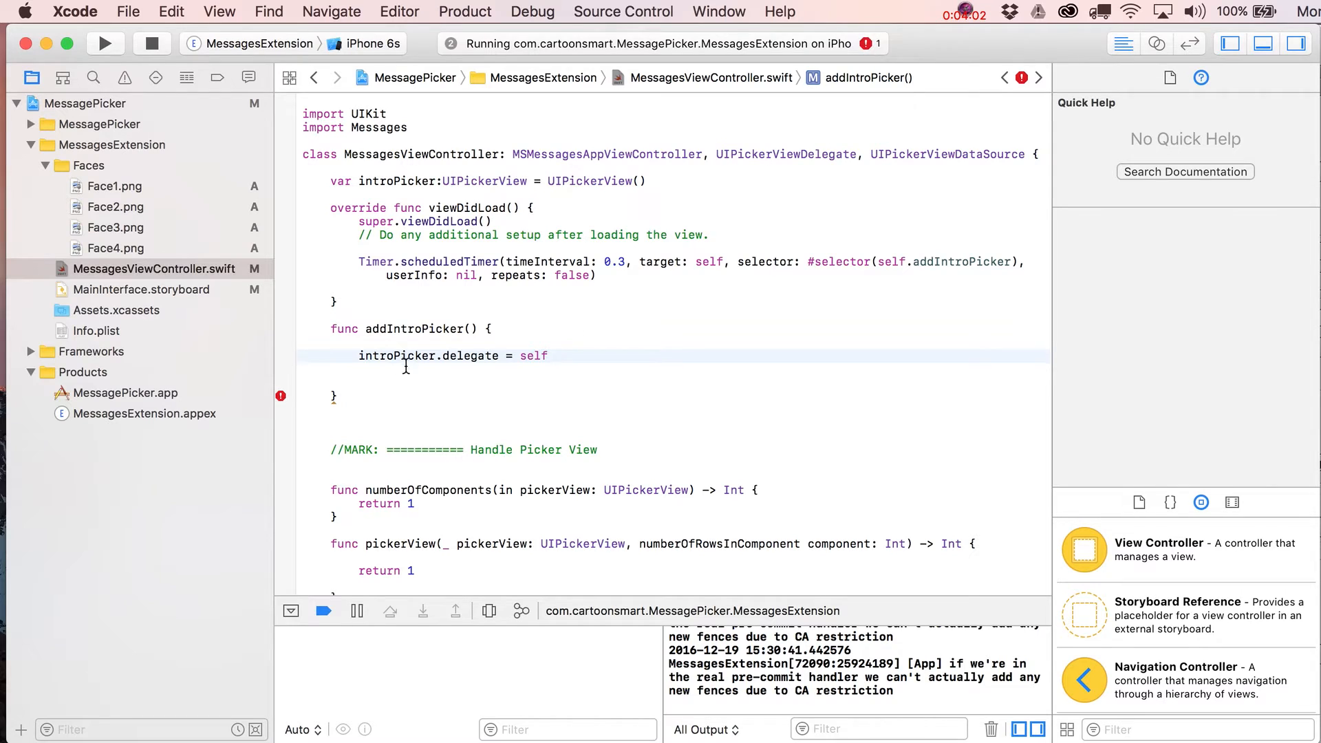
Step: Set introPicker.frame to CGRect(x:0, y:0) sized to self.view.bounds width and height
double_click(470, 356)
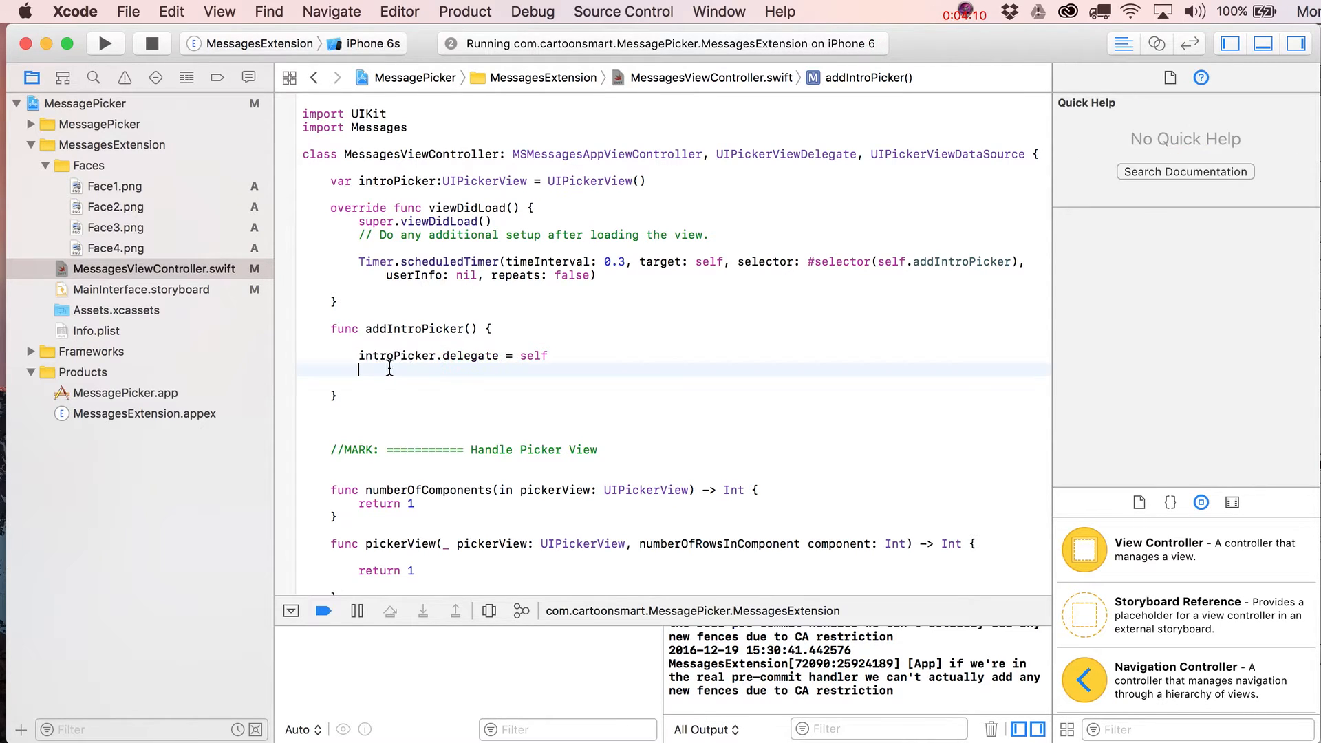
text(introPicker.frame =)
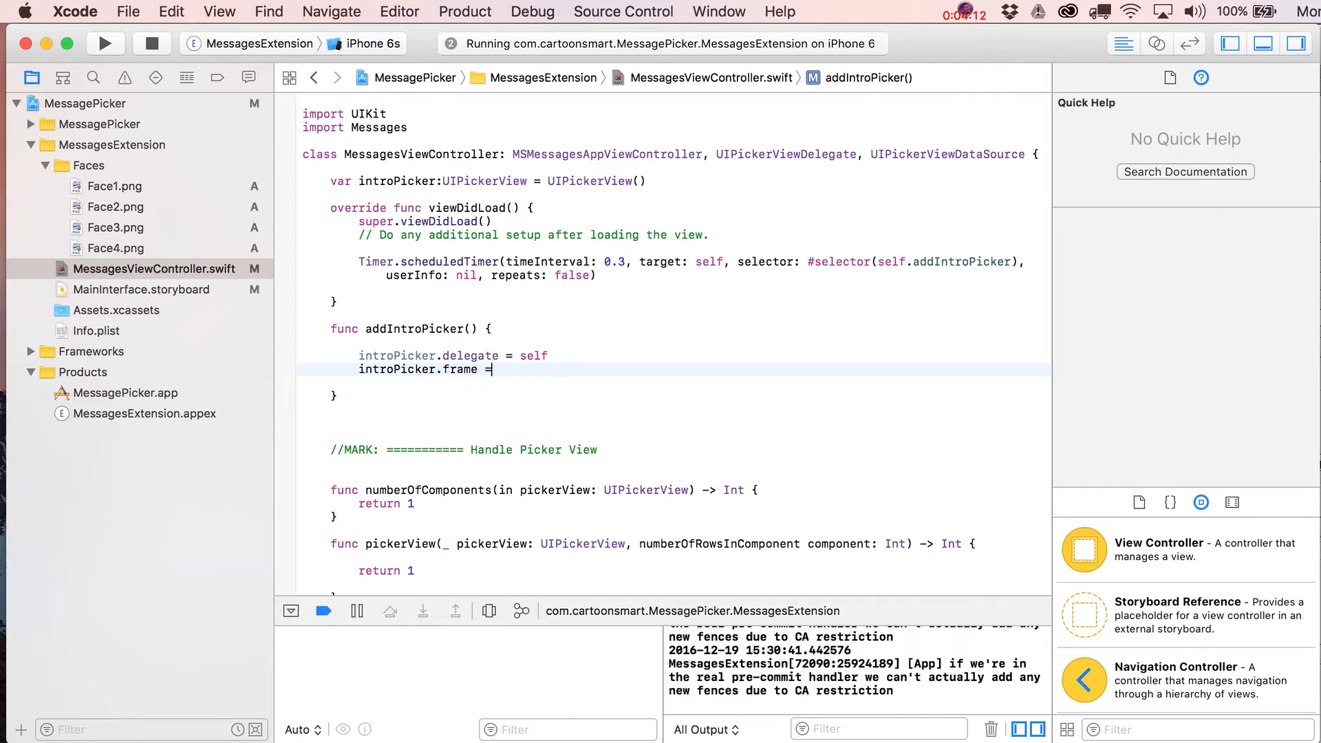
text(CGRect)
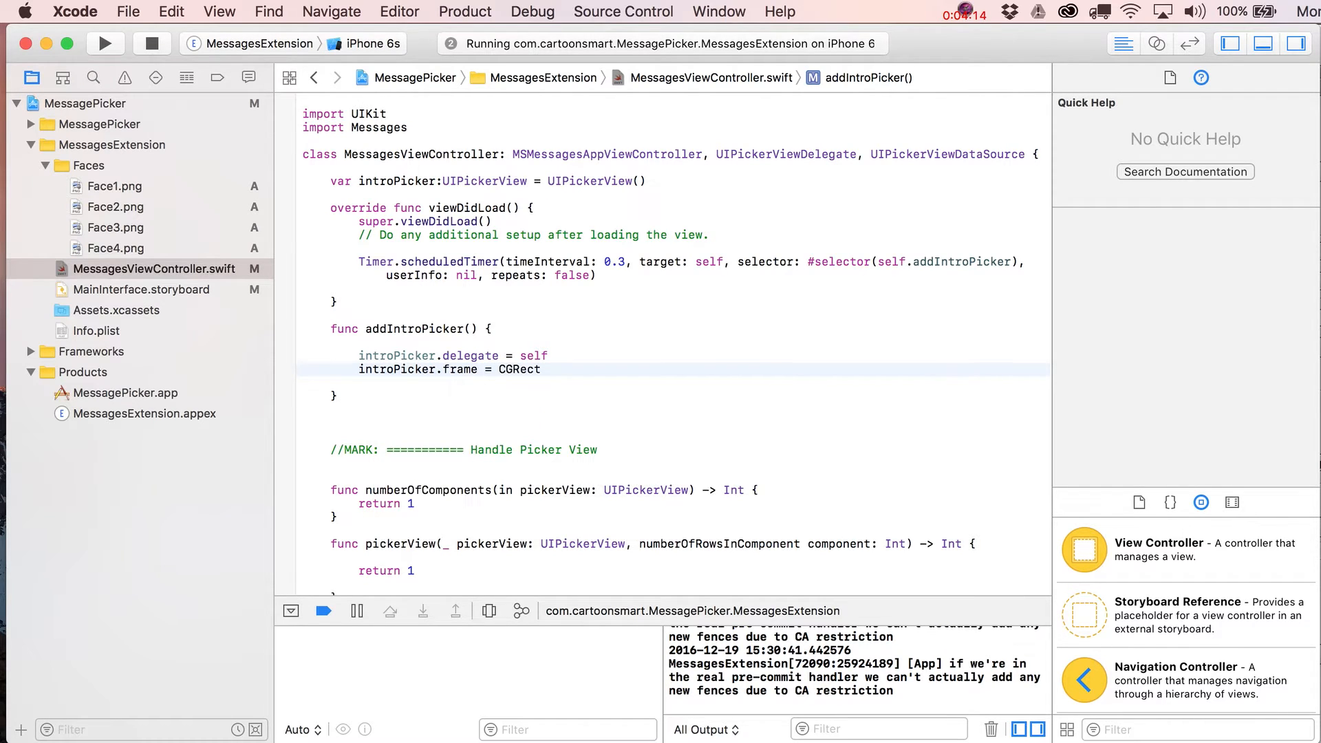
text(()
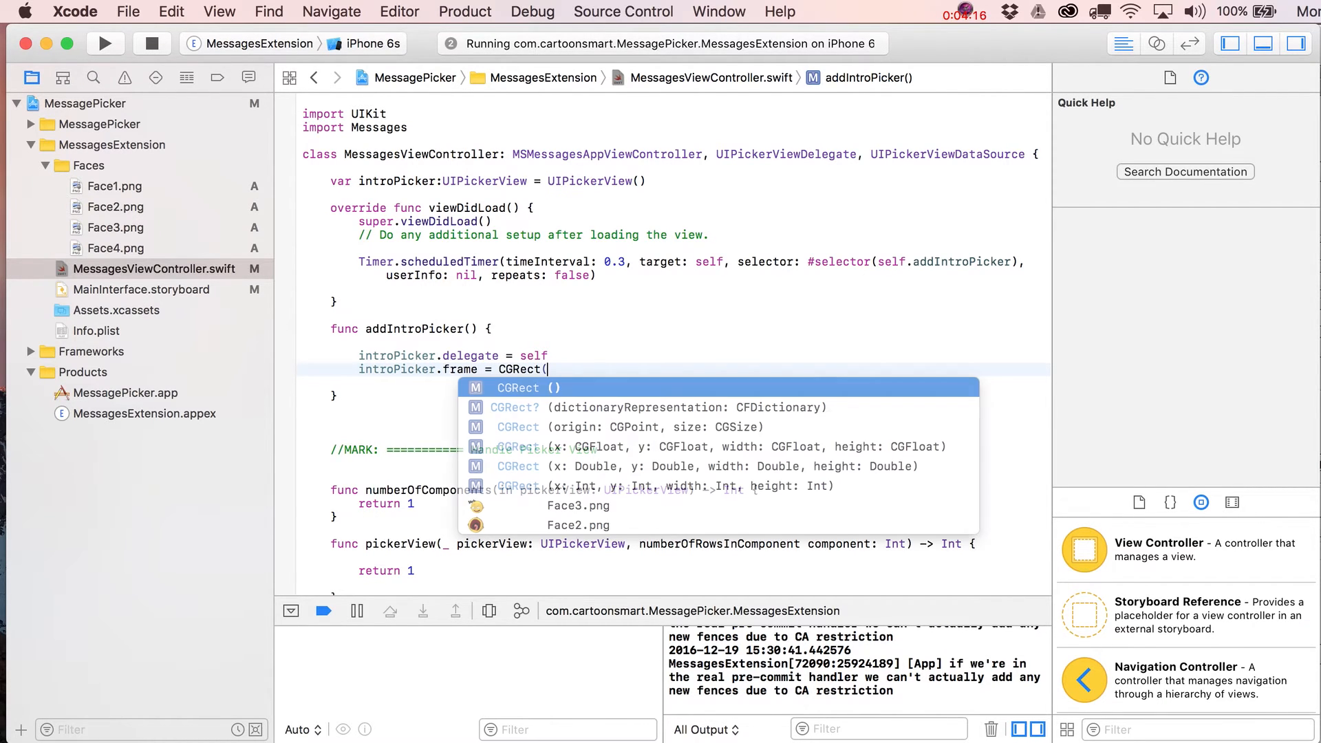
text(x:0,)
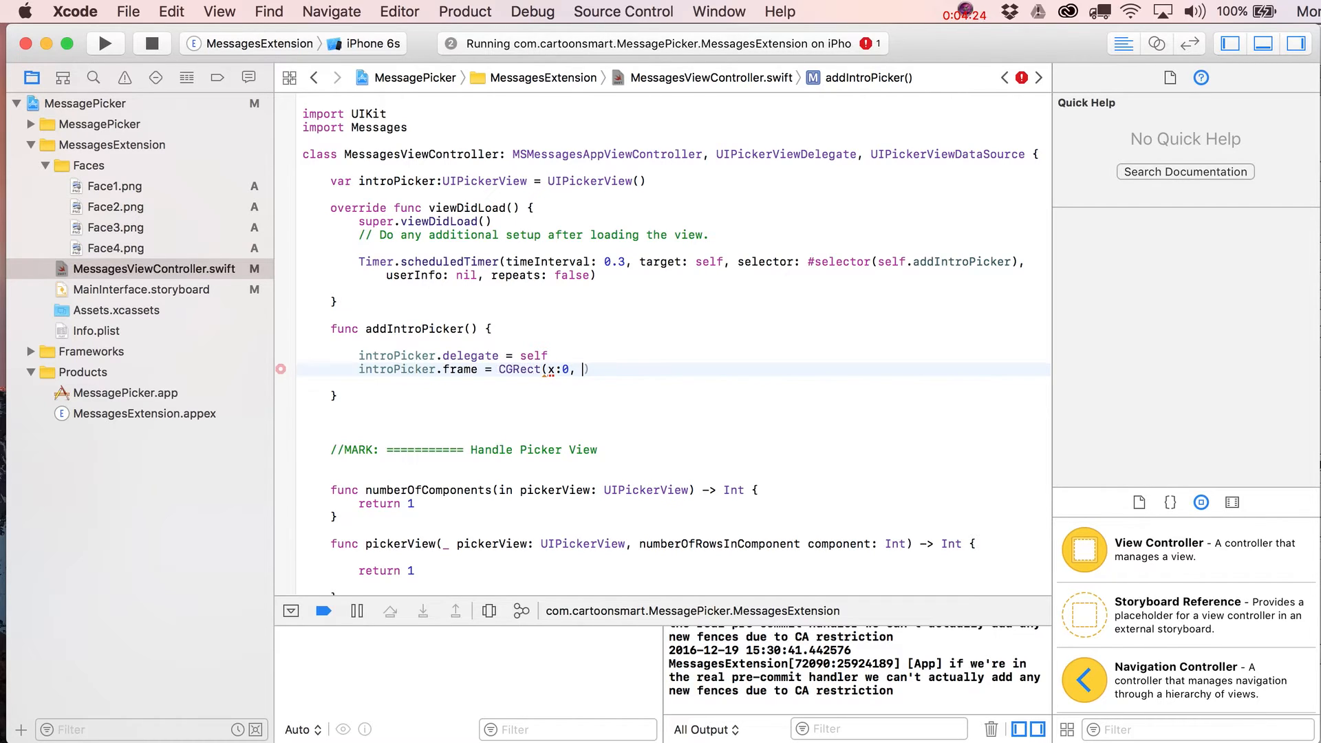
text(y:0,)
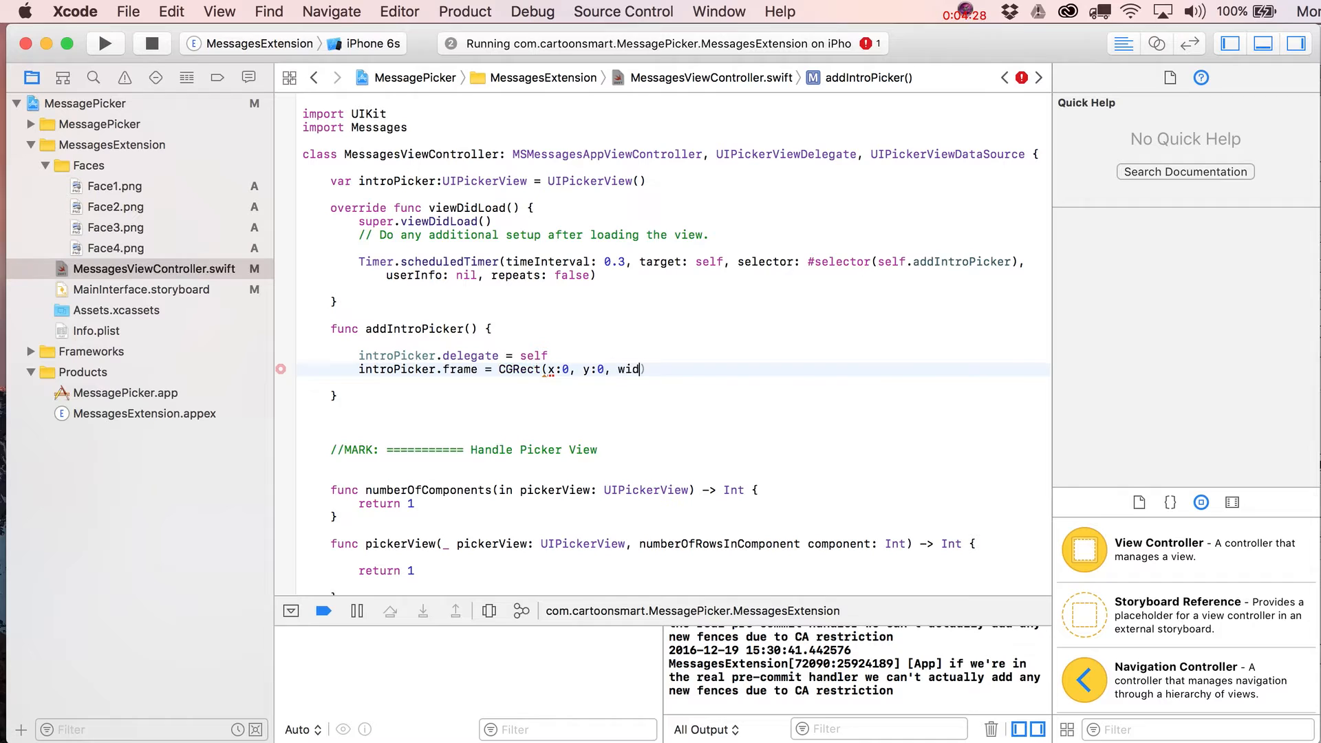
text(wid)
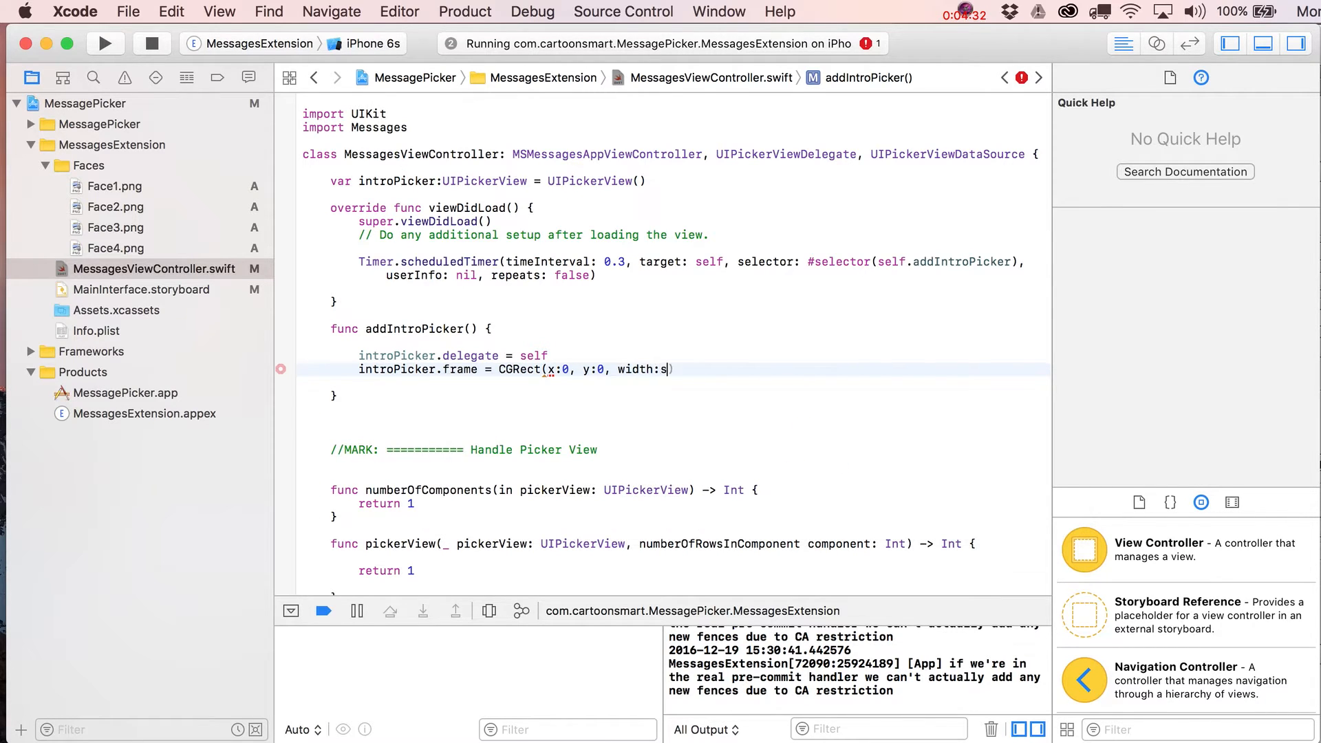
text(elf.view.b)
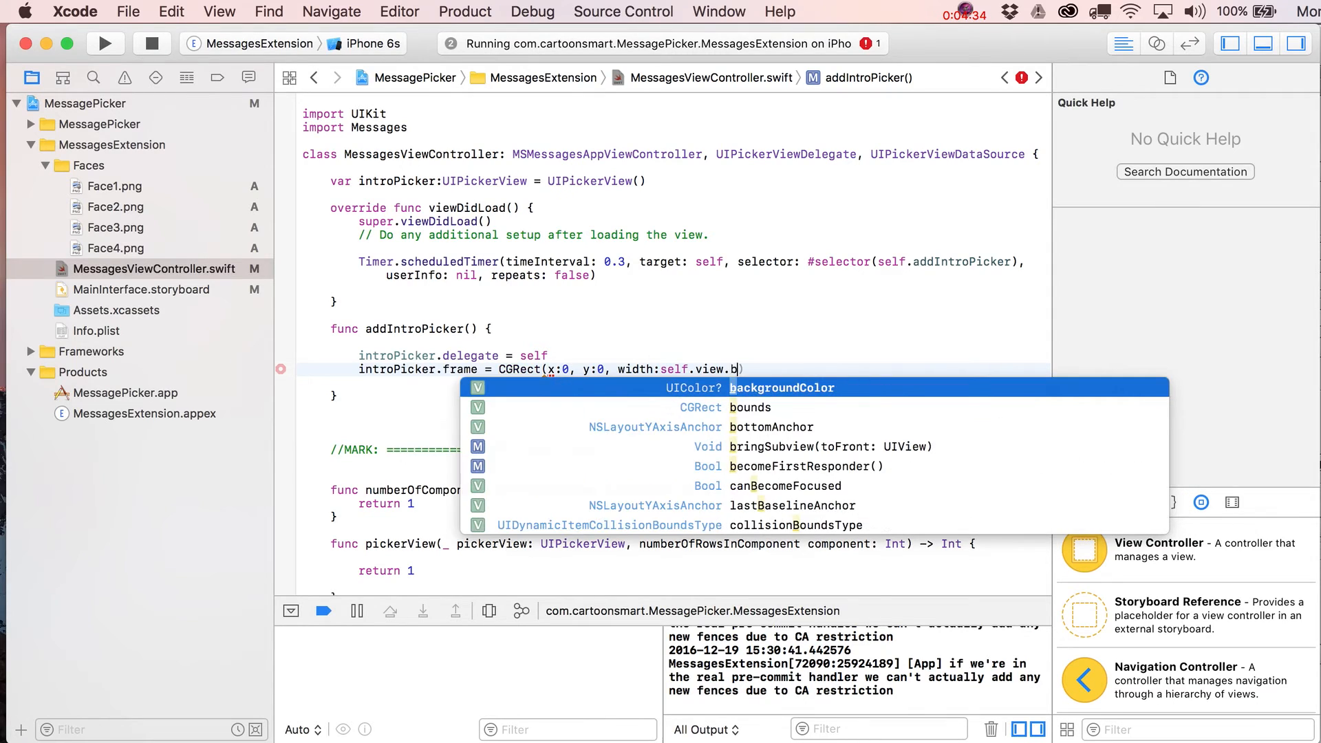
text(ounds.width)
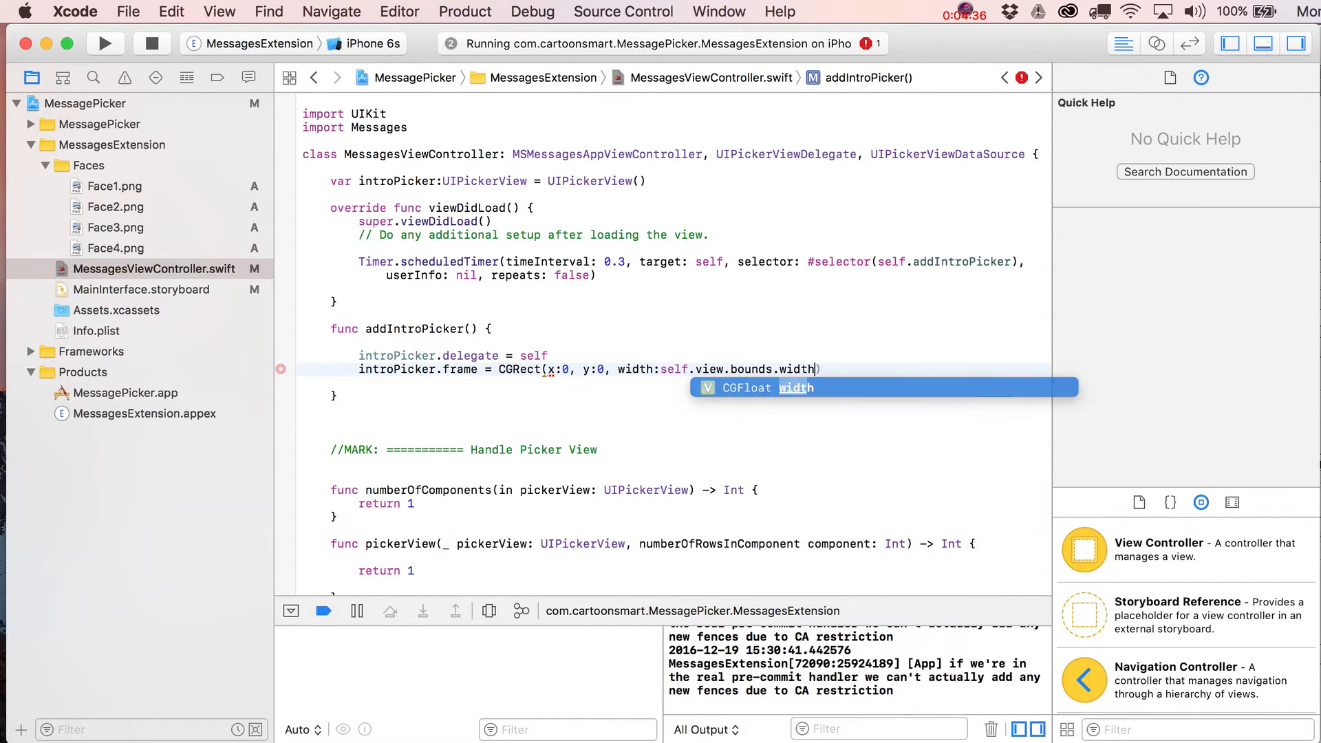
text(, height)
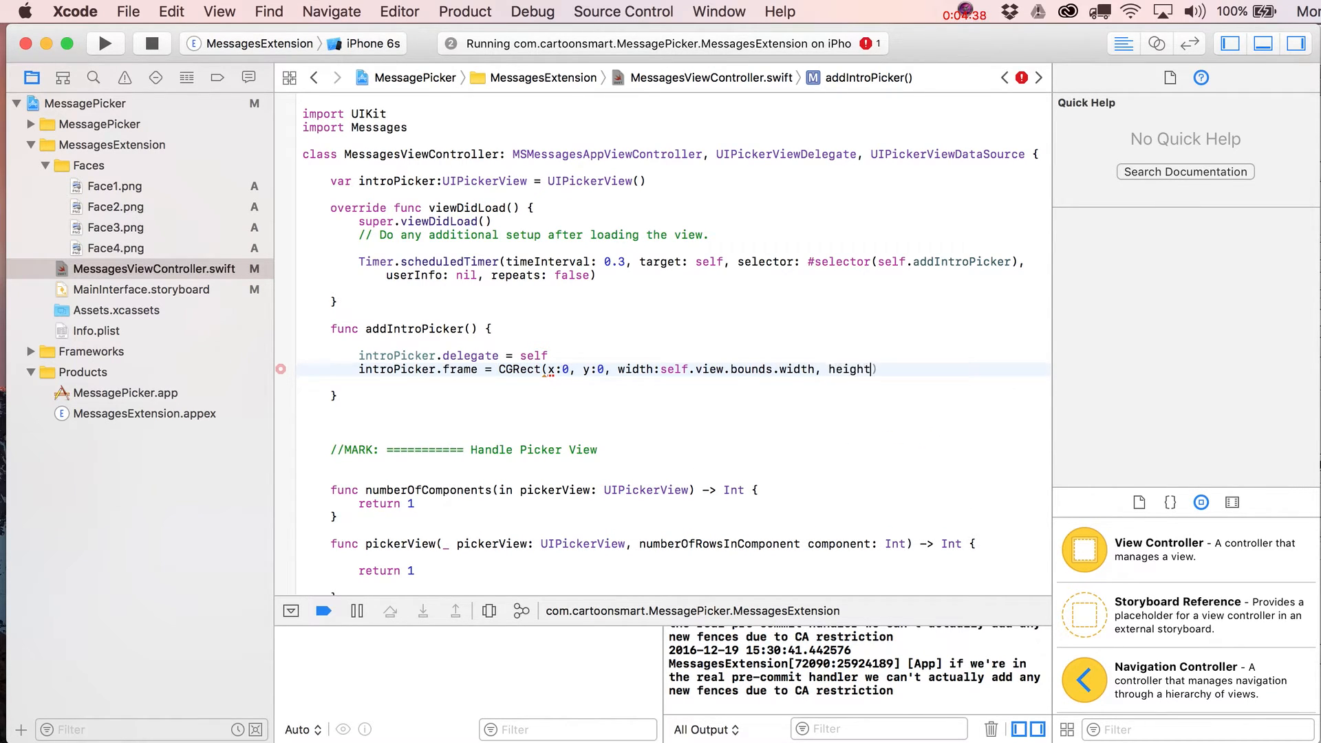
text(:self)
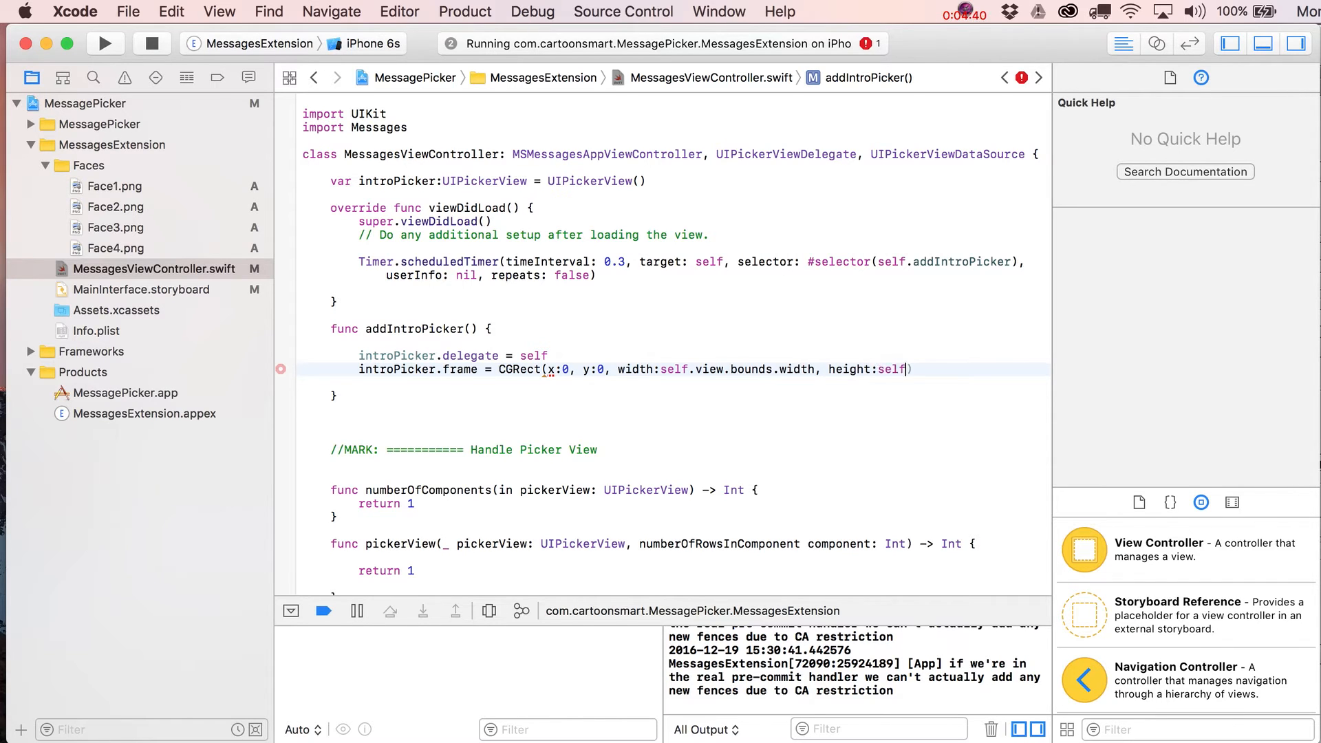
text(.view.bounds.height)
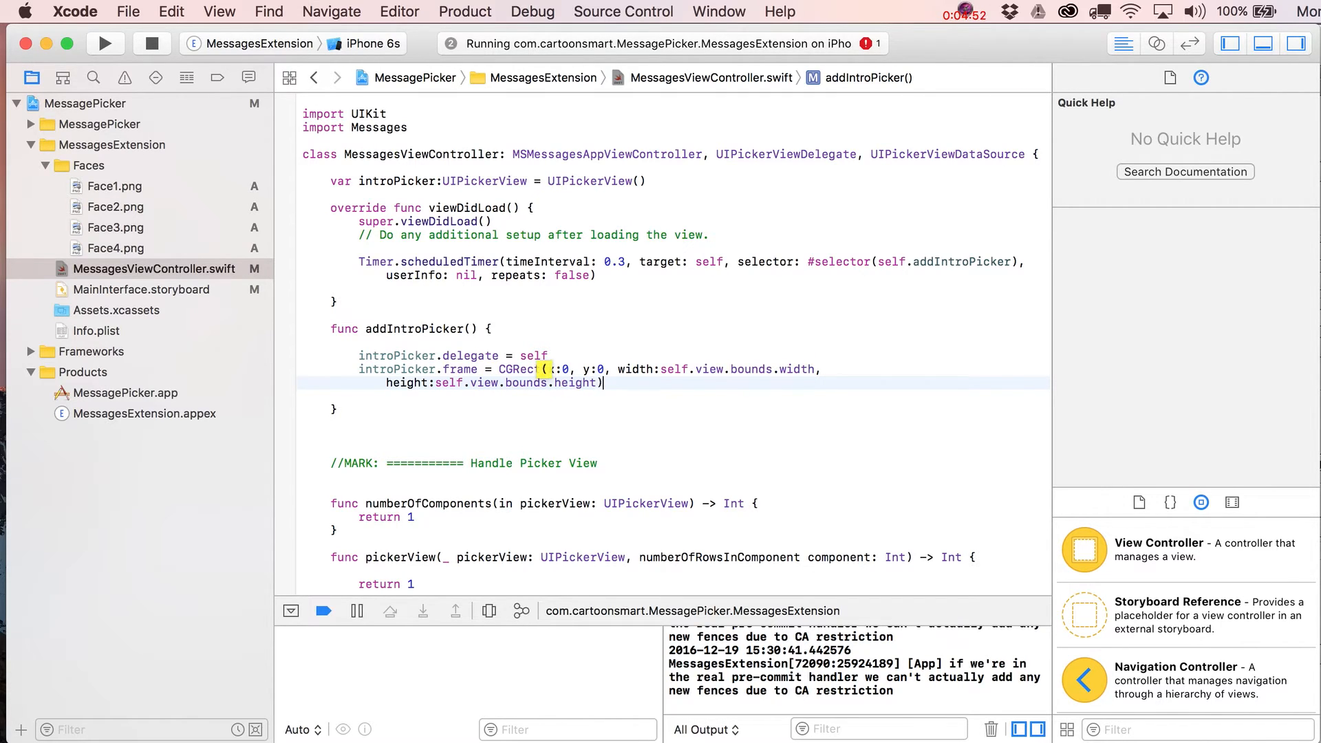
Step: Add self.view.addSubview(introPicker) inside addIntroPicker
text(s)
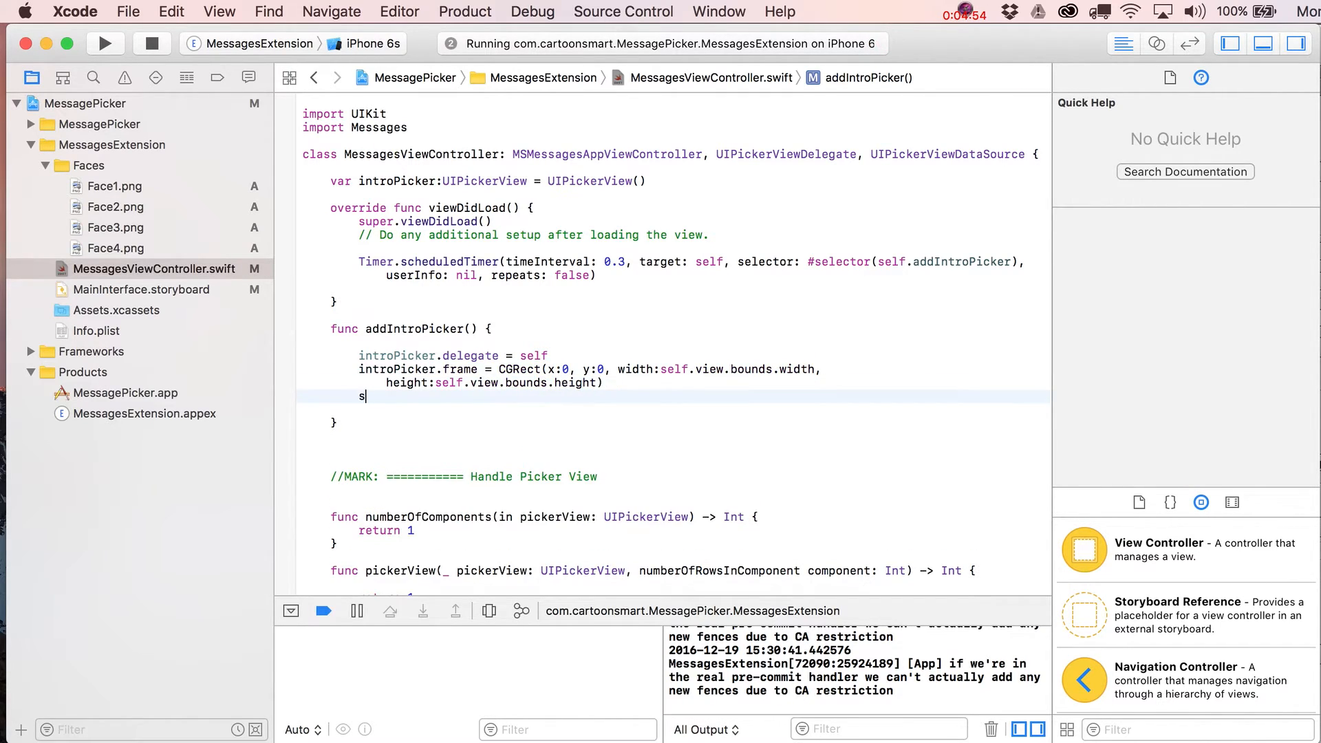
text(self.)
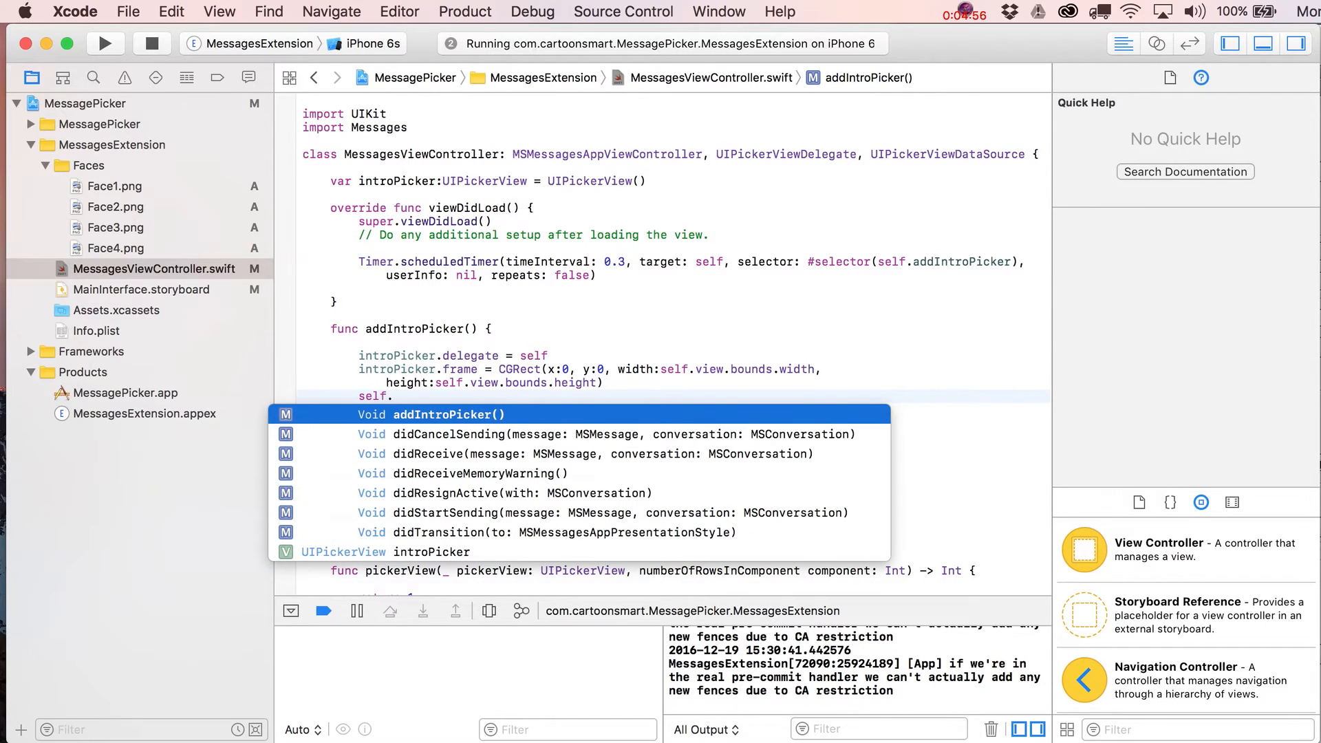
text(.view)
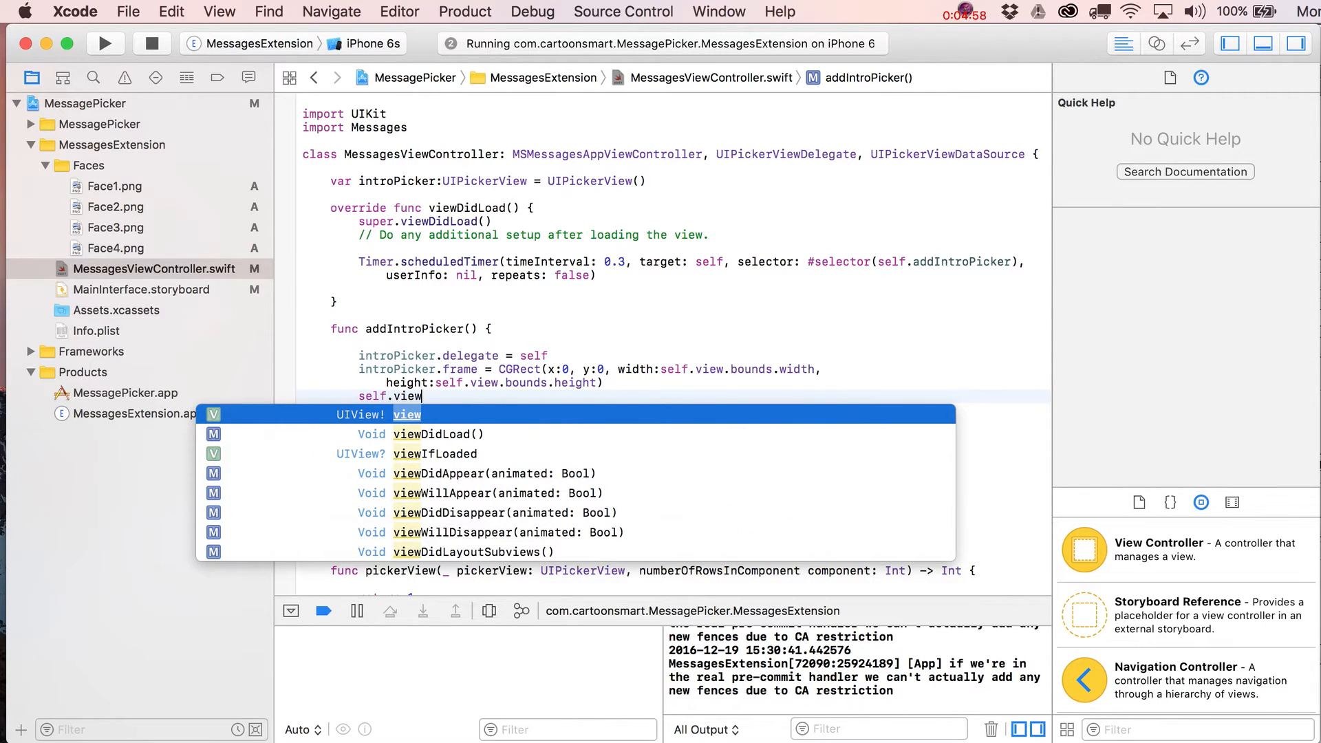
text(.ad)
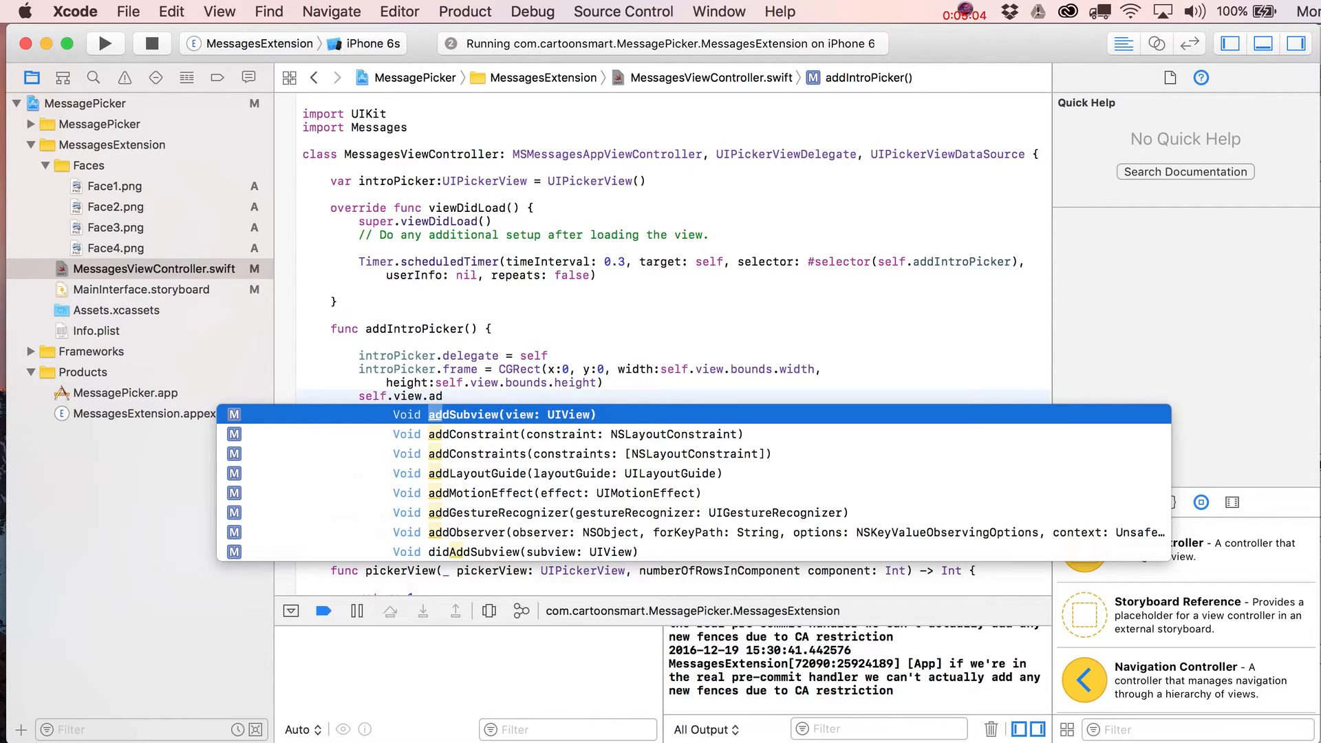
text(in)
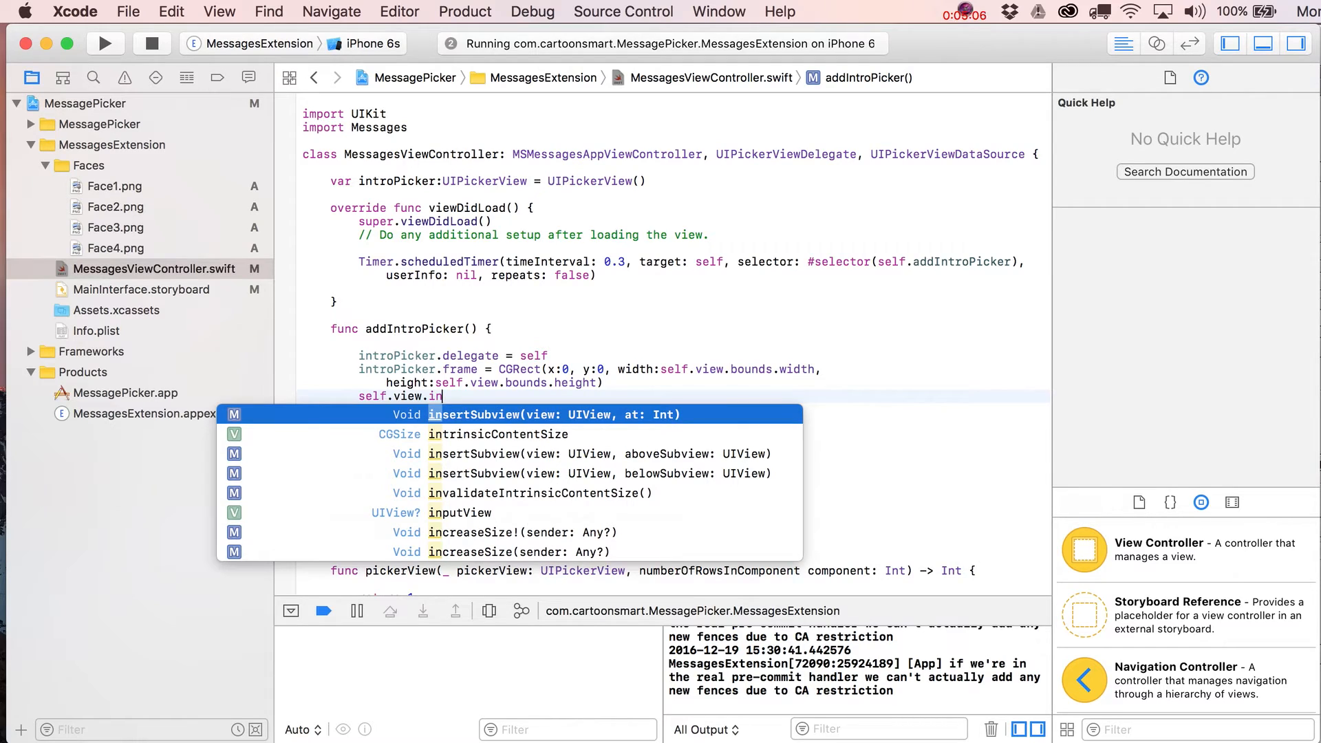
mouse_move(579, 421)
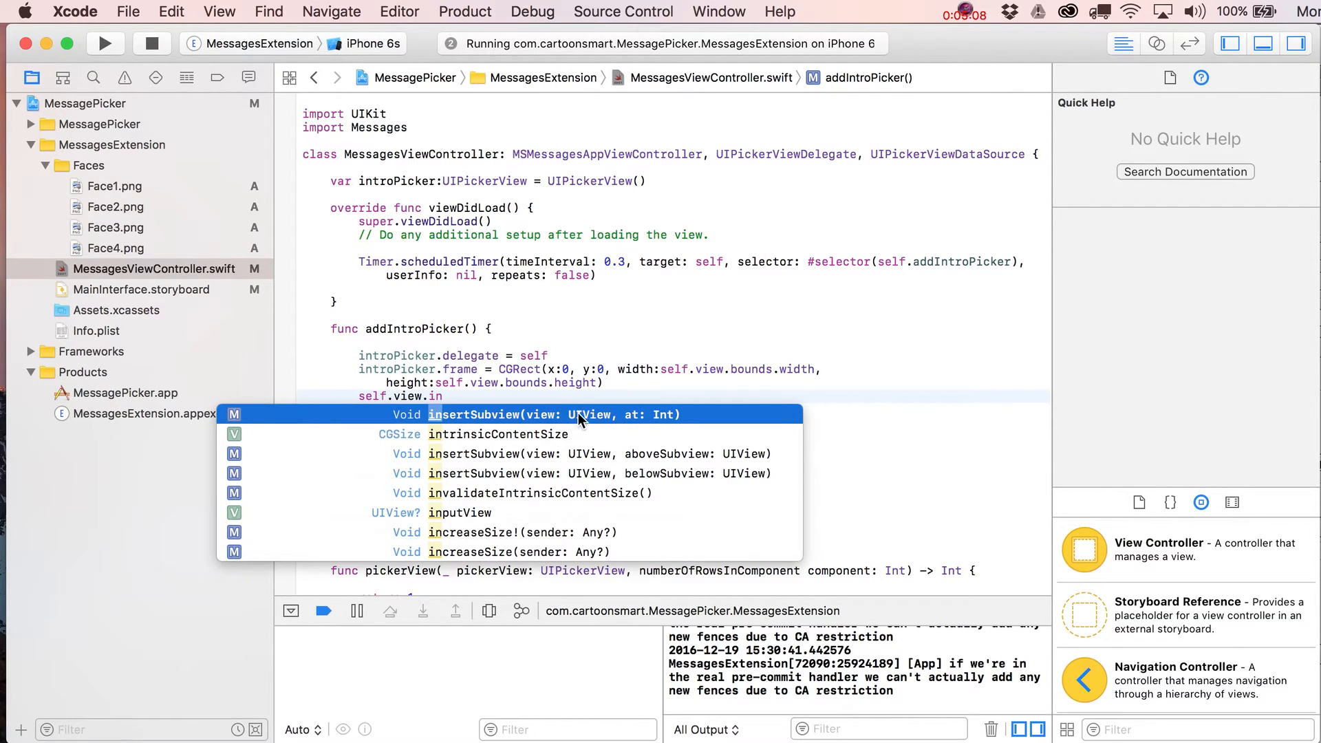
mouse_move(664, 419)
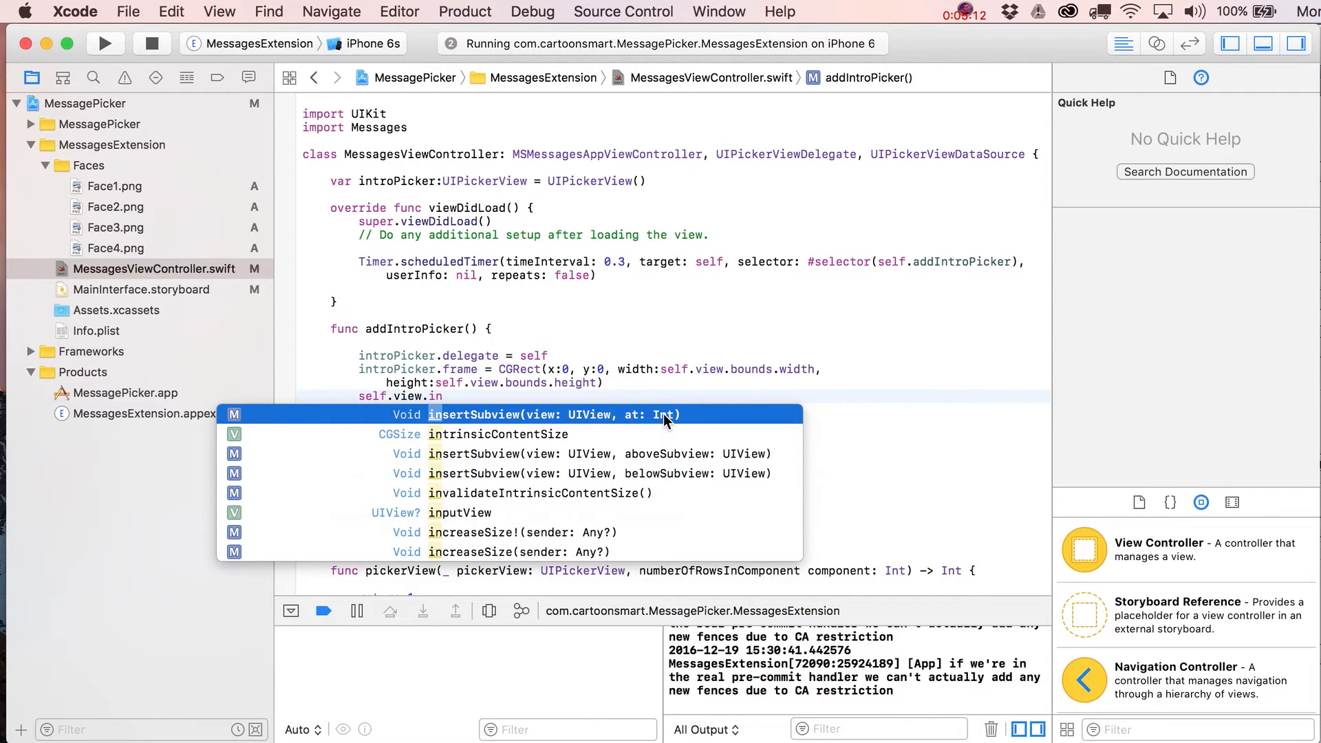
mouse_move(675, 463)
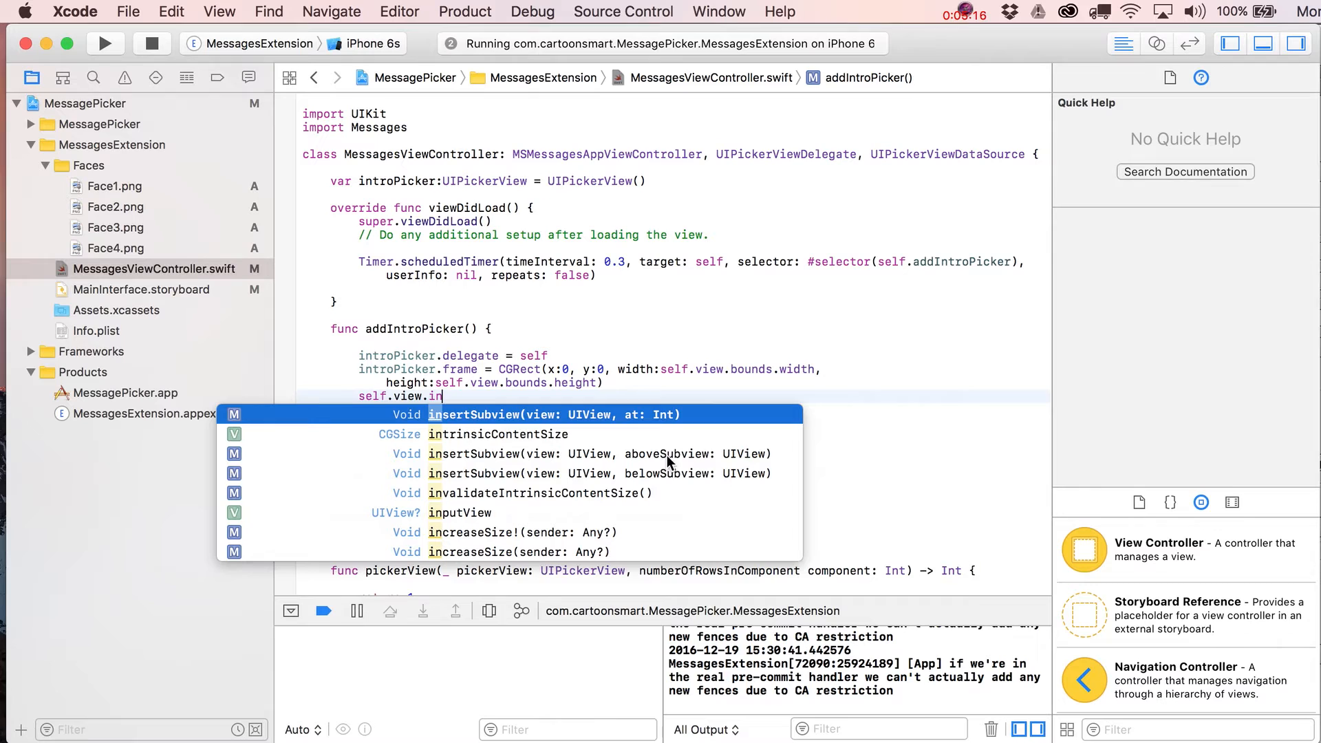
mouse_move(682, 484)
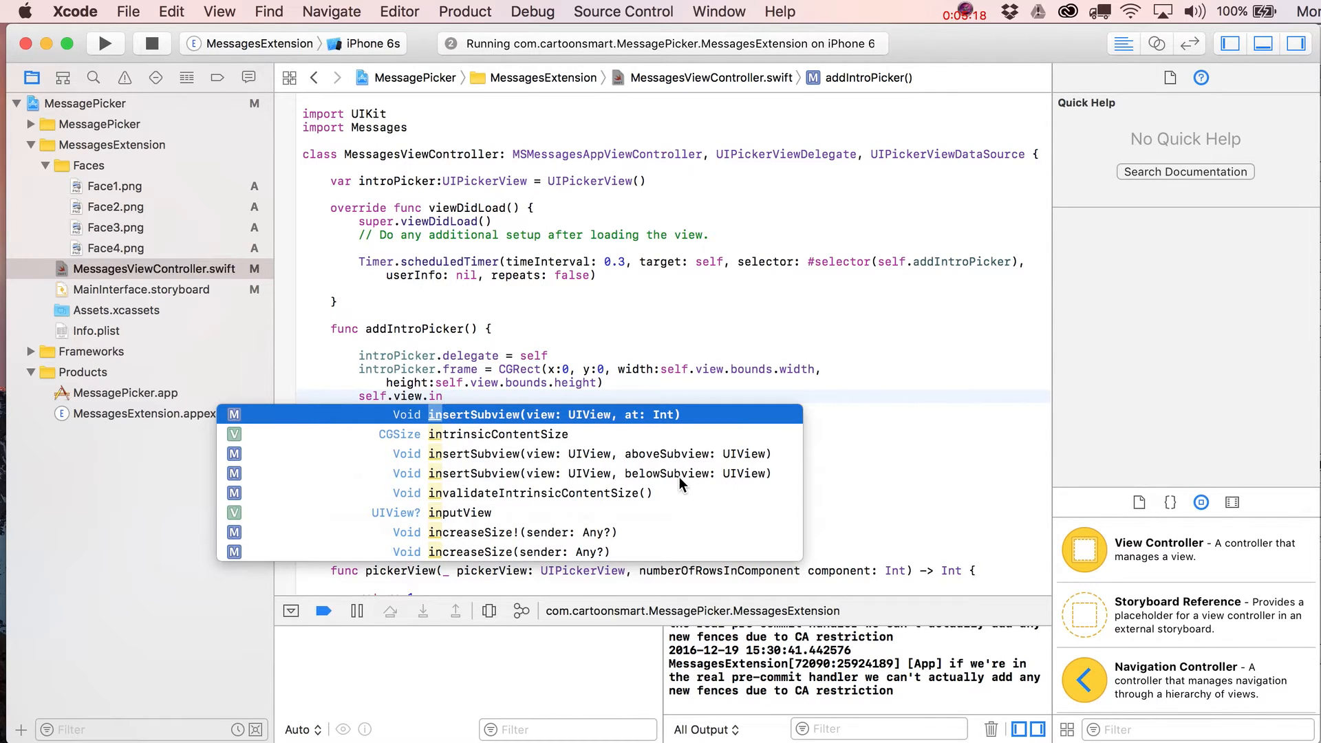
key(Escape)
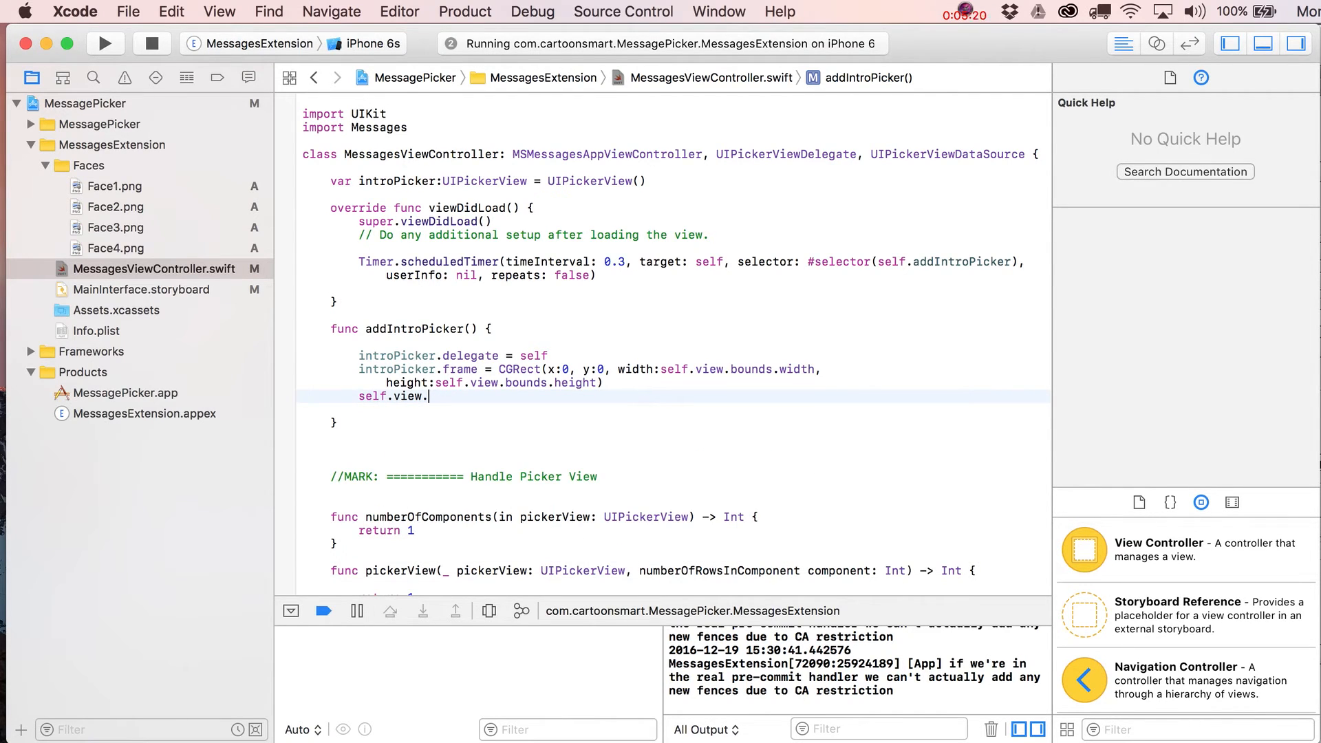
text(addSubview(view: UIView)
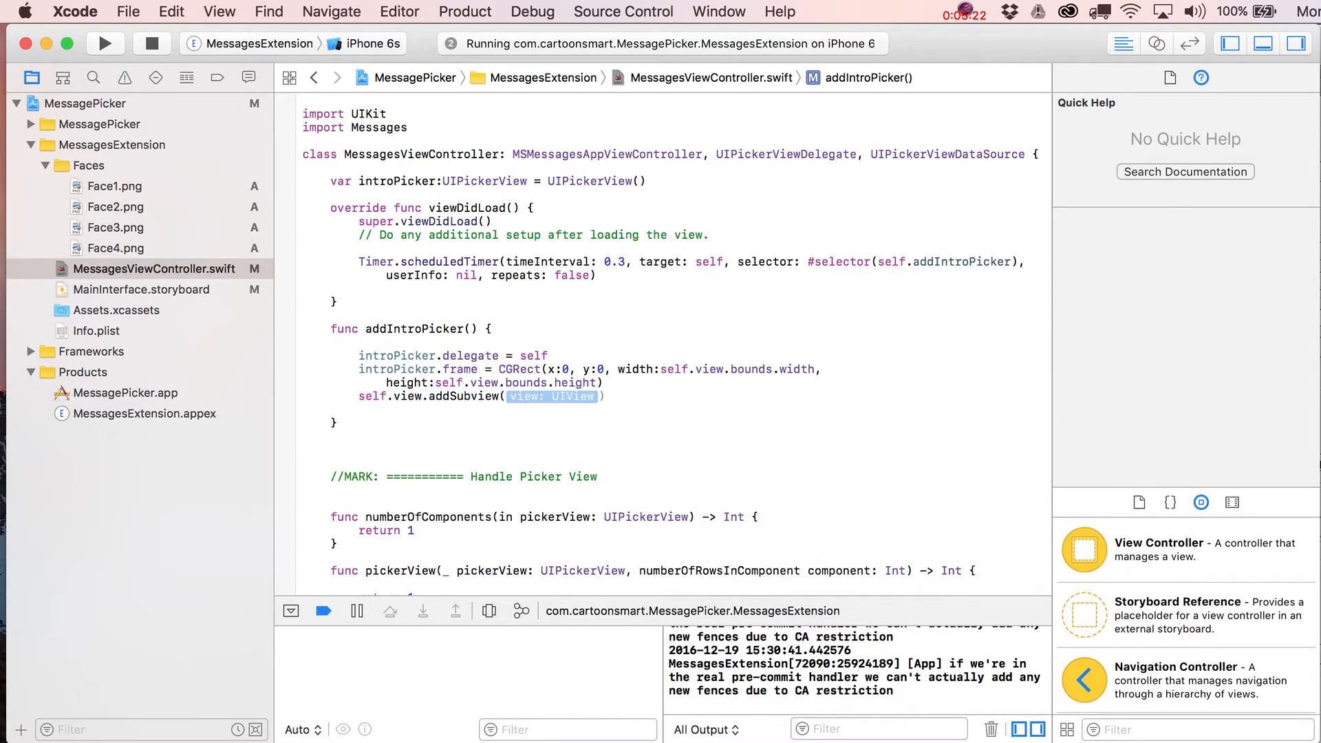
text(introPicker)
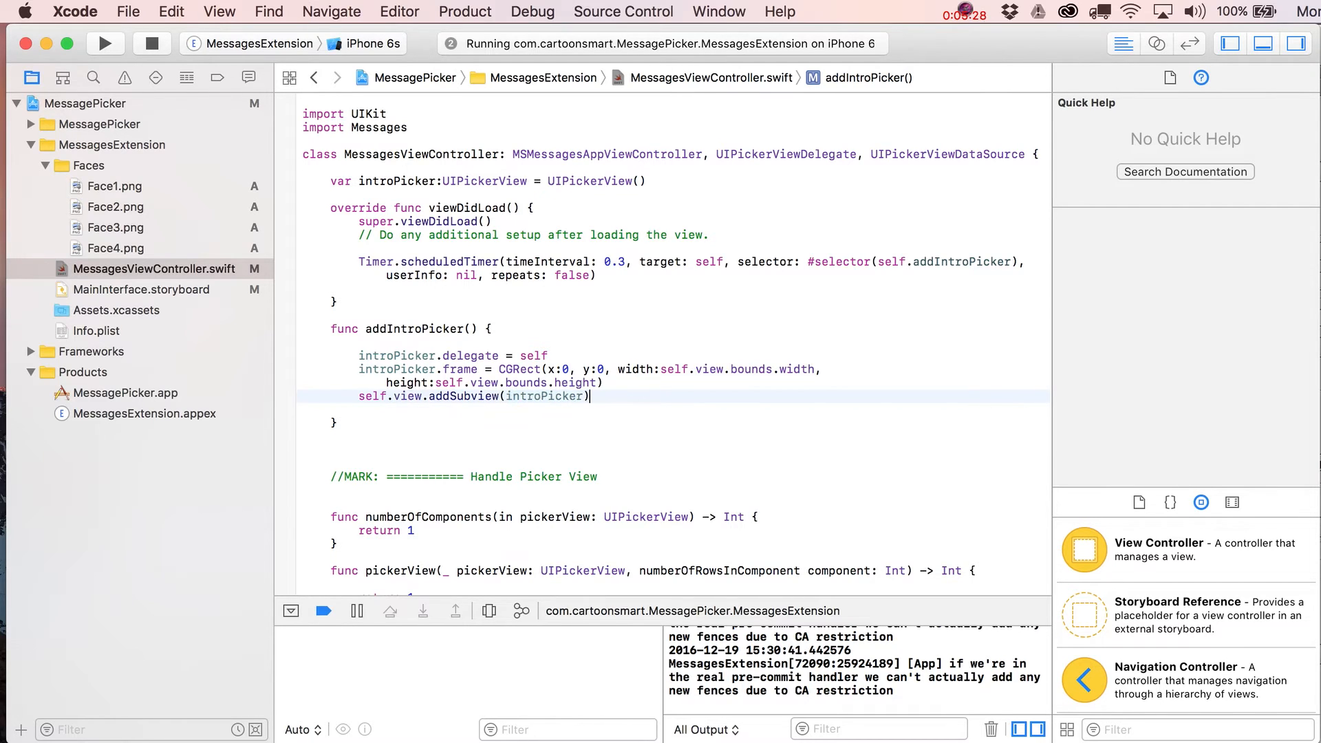
text(in)
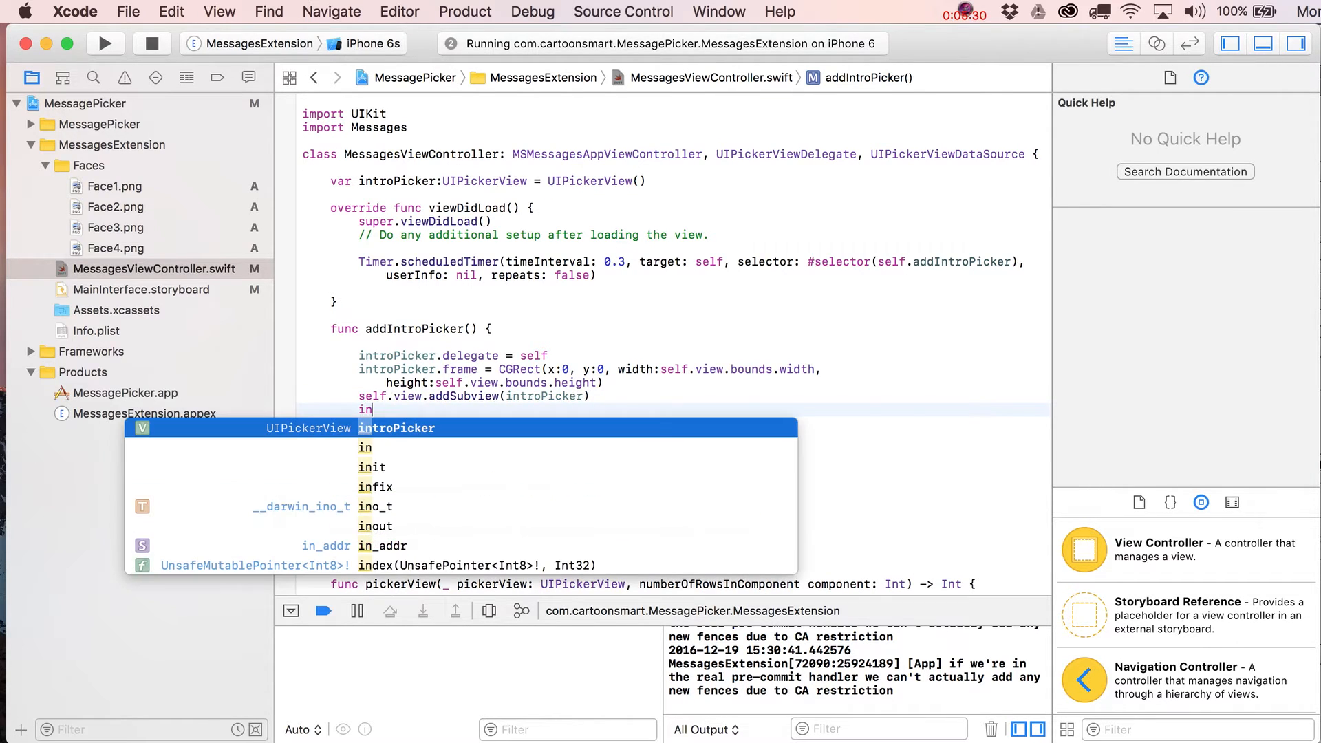
Step: Set introPicker.backgroundColor to UIColor.clear
text(introPicker.)
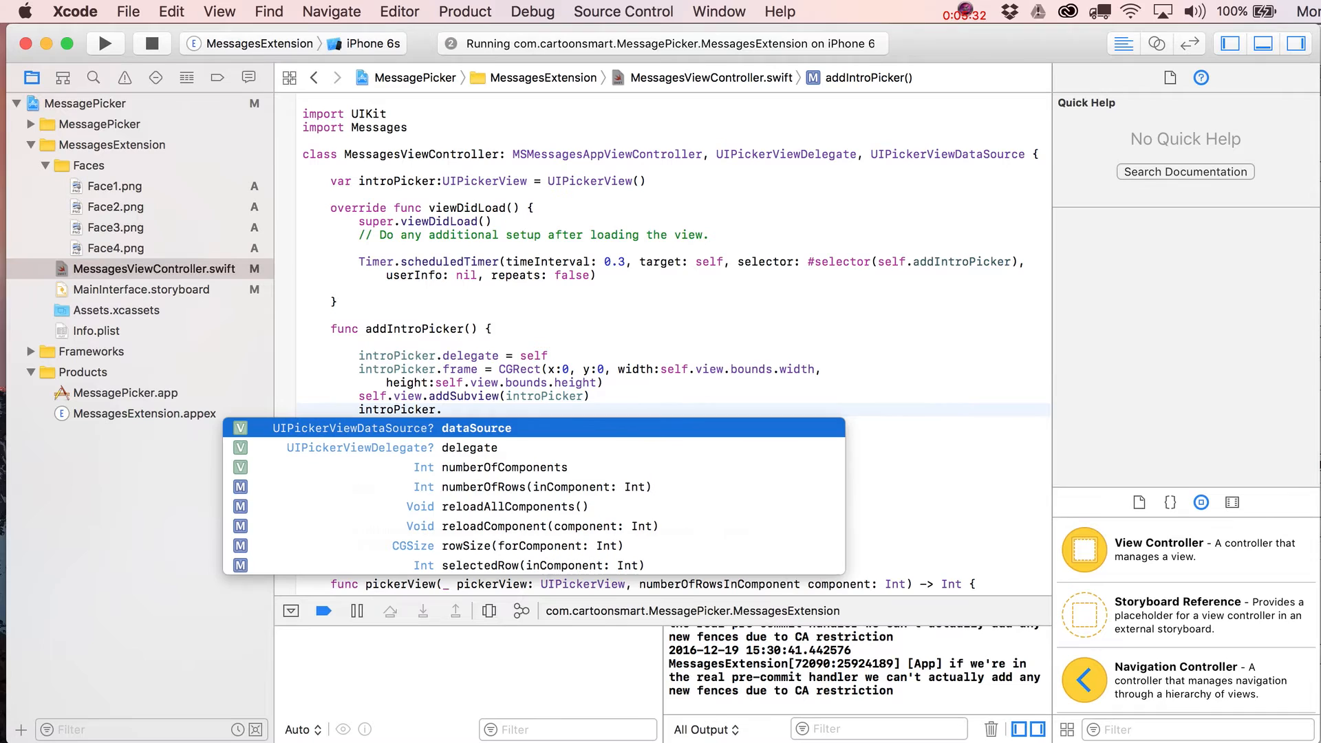
text(.backgroundColor =)
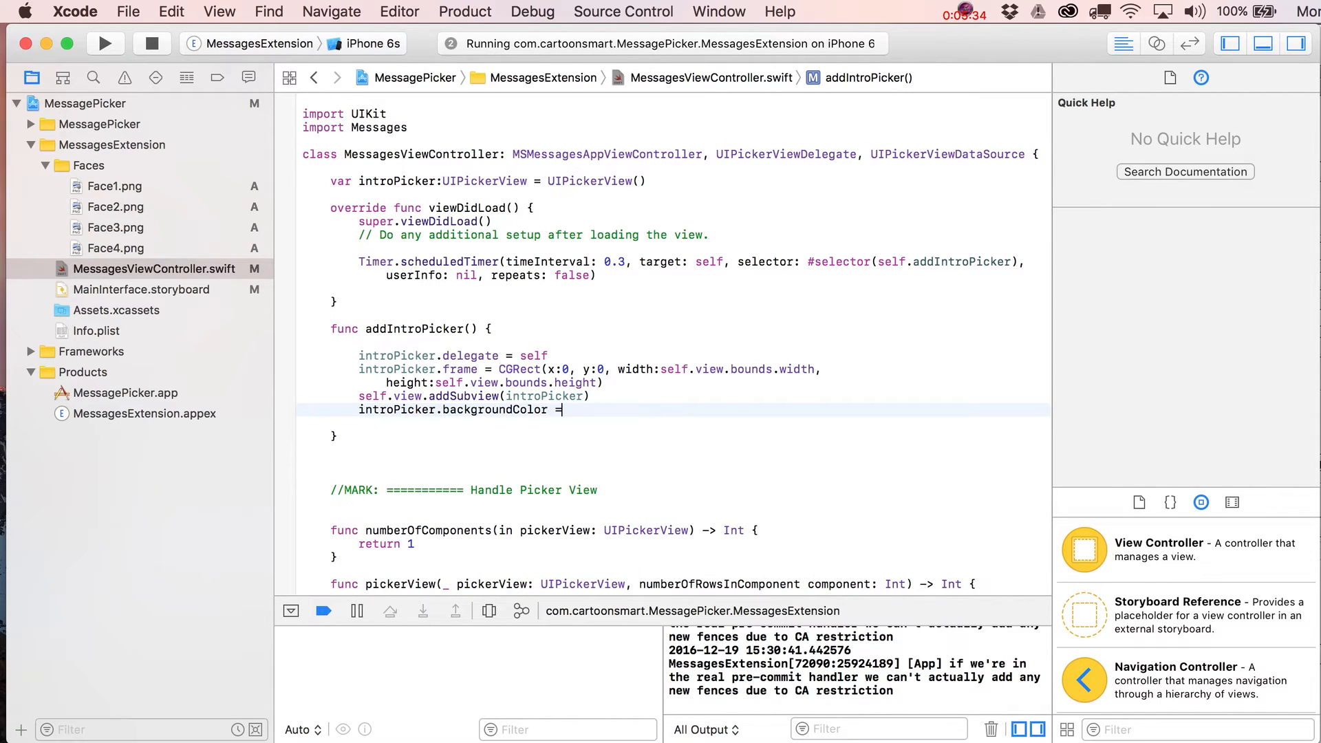
text(UIColor.clear)
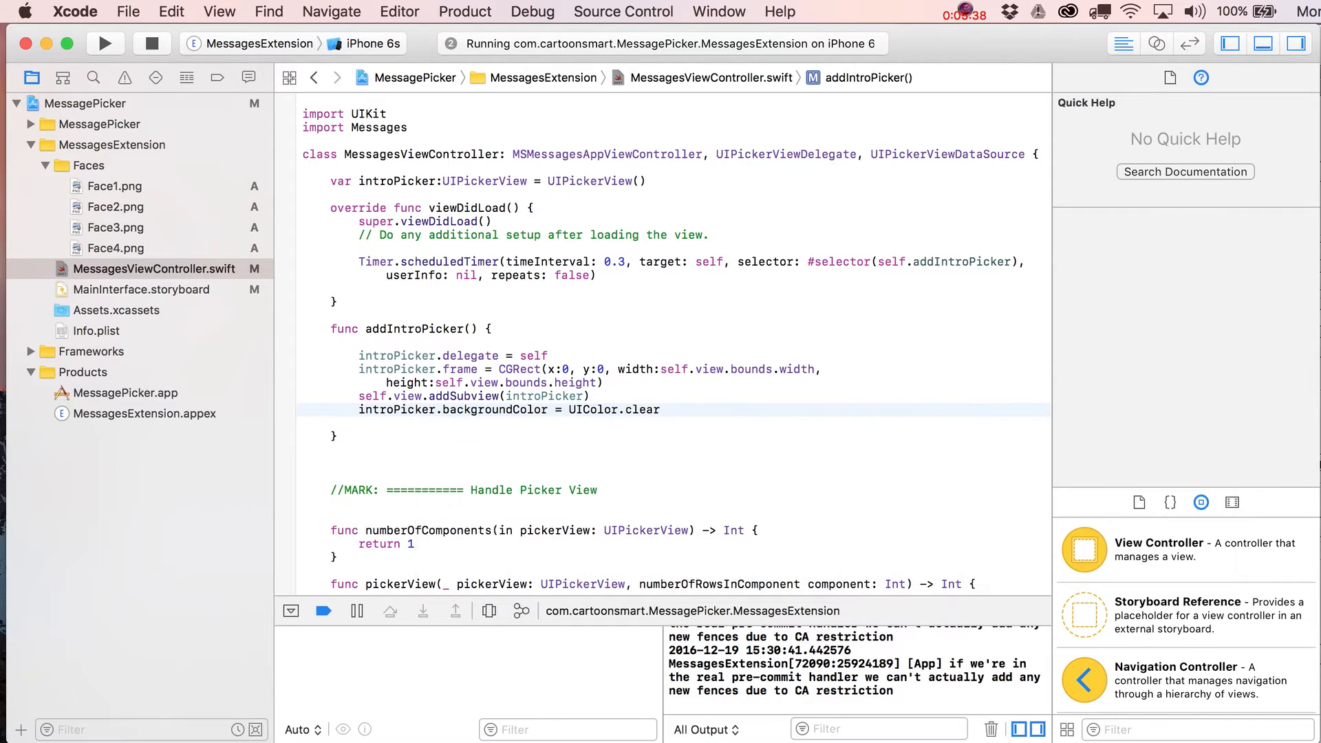
click(141, 289)
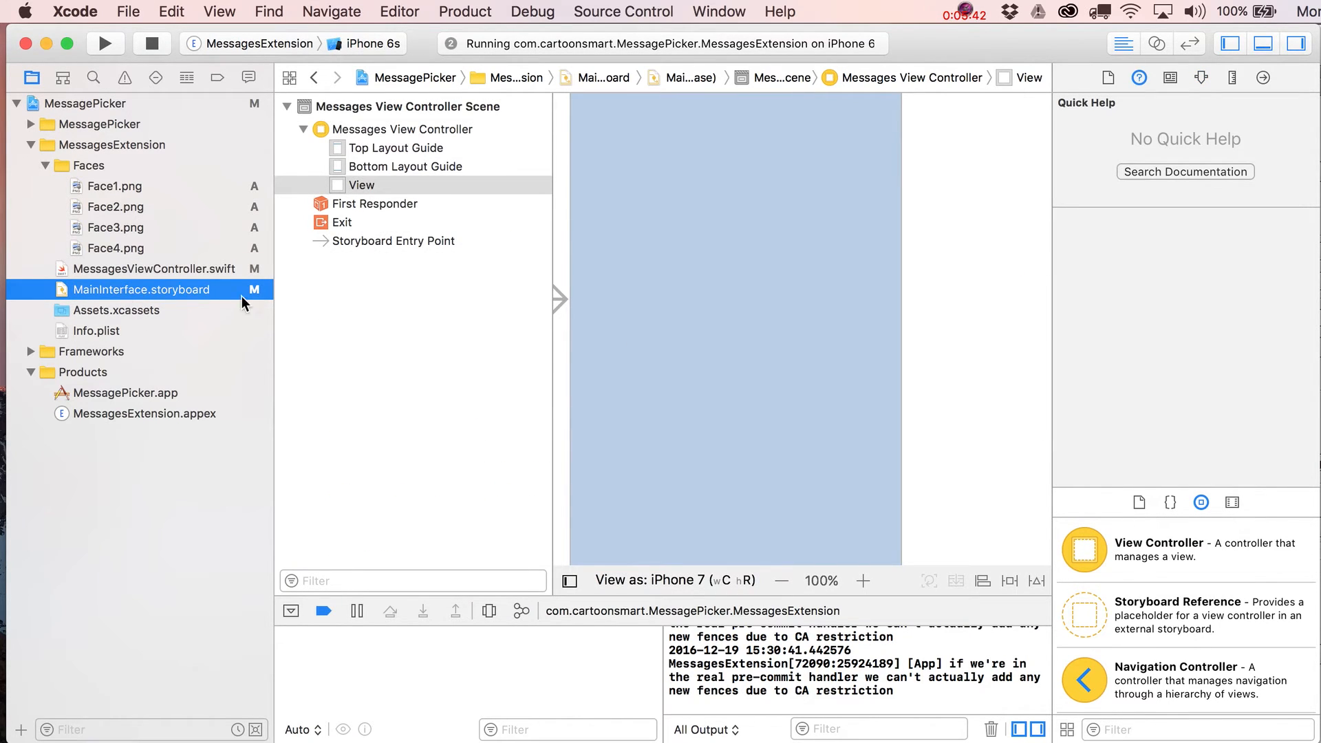
mouse_move(743, 307)
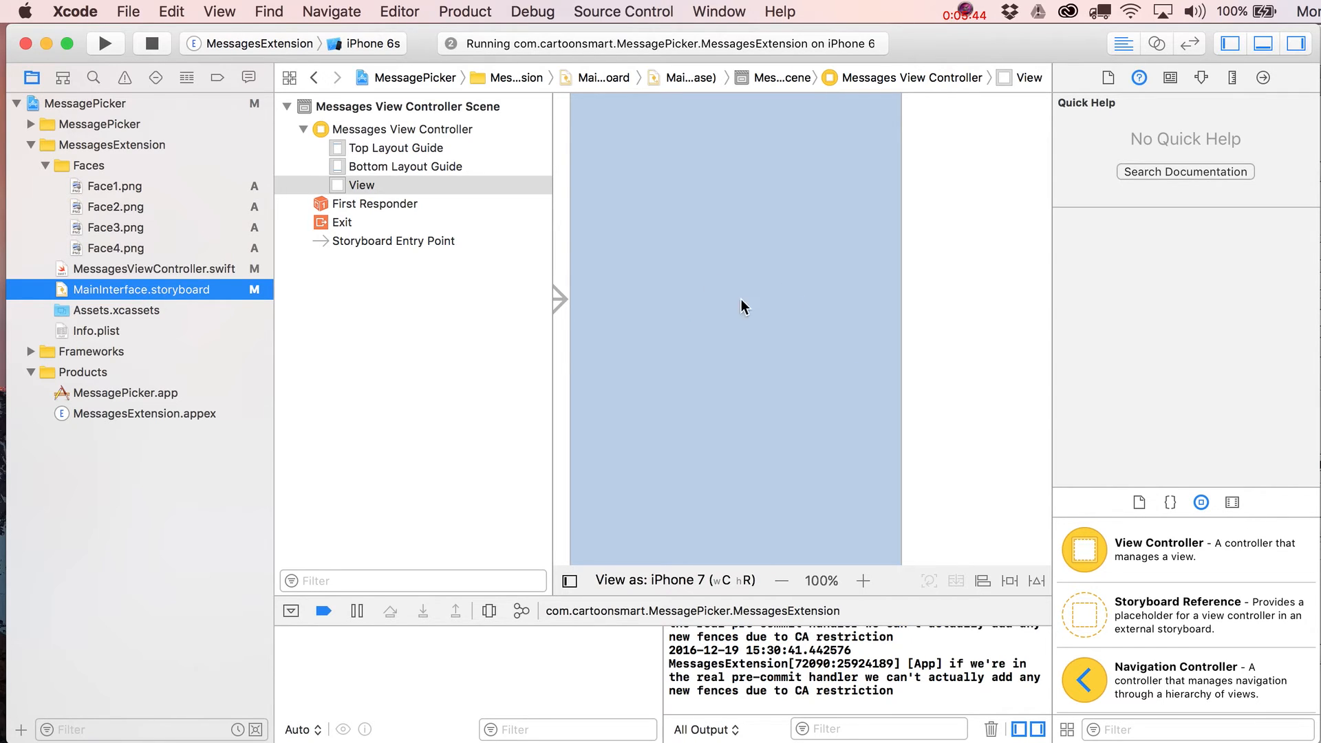
mouse_move(765, 297)
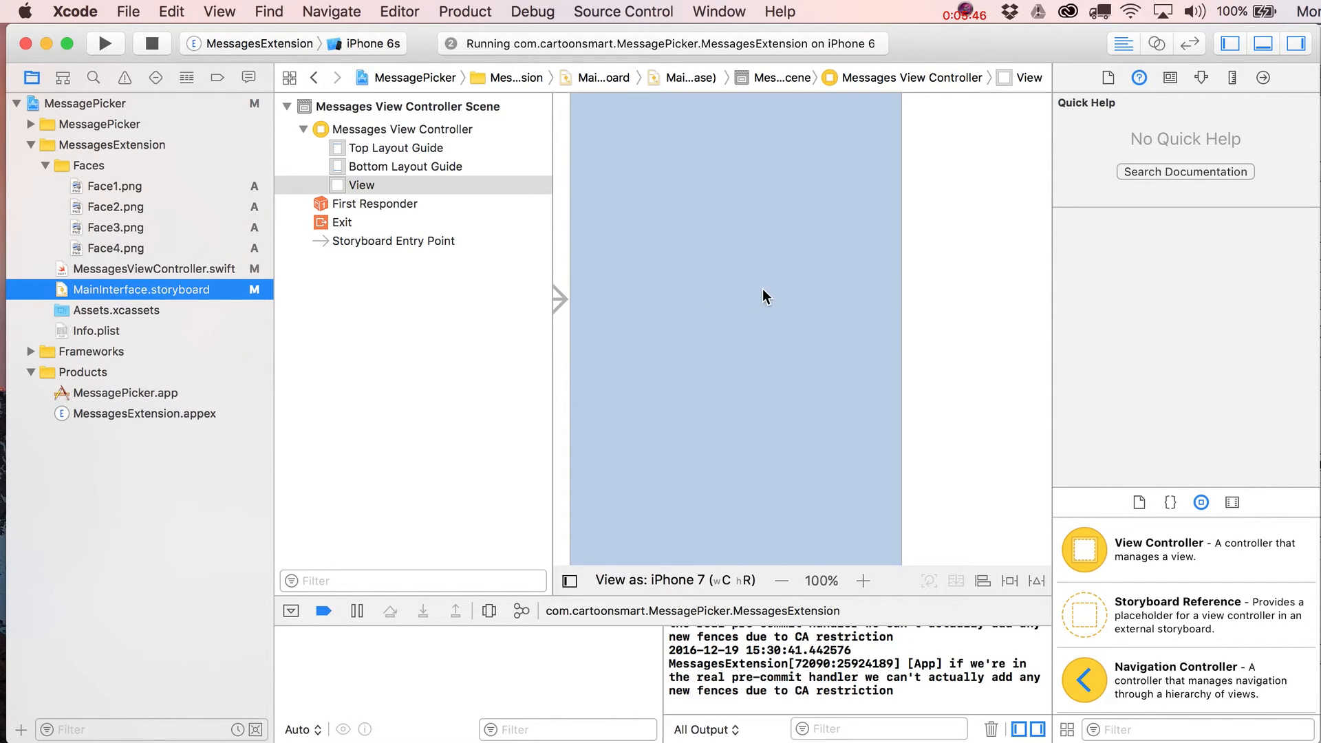
click(154, 269)
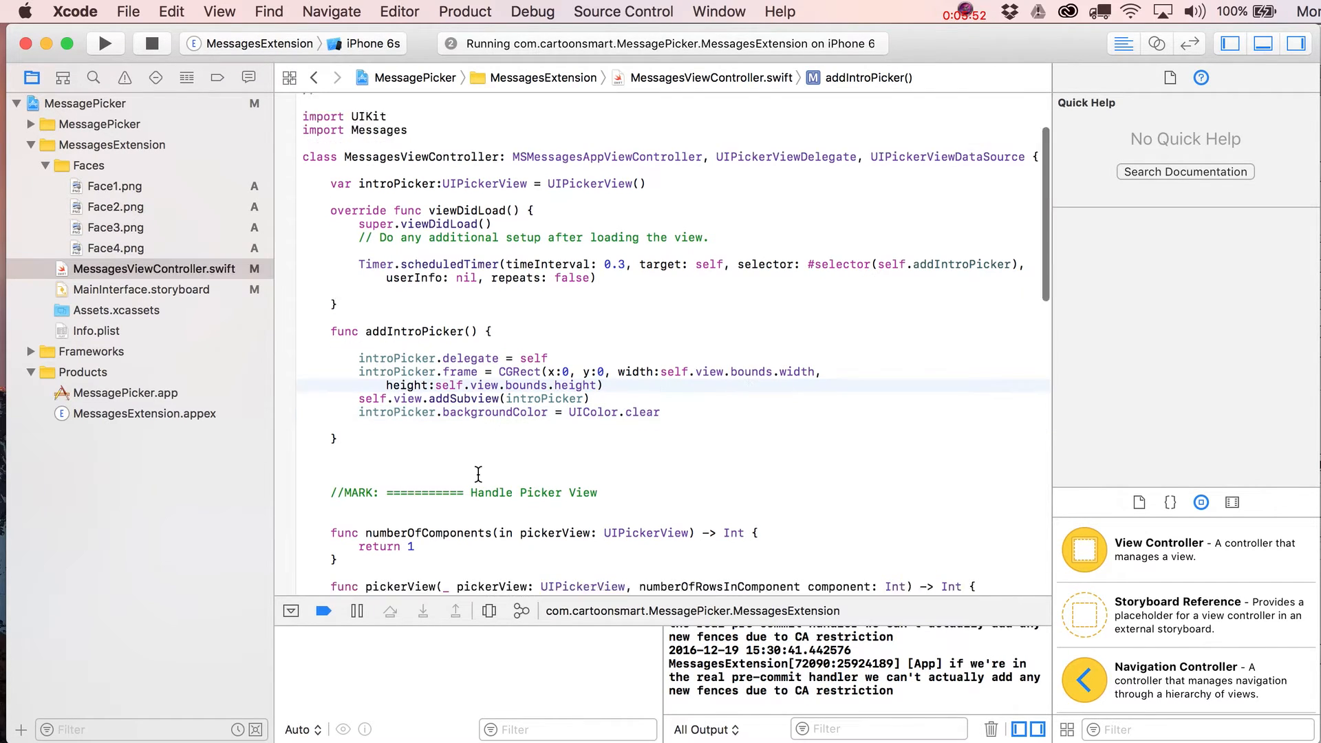
Step: Run the MessageExtension scheme with Messages as host on the iPhone 6s simulator
scroll(down, 3)
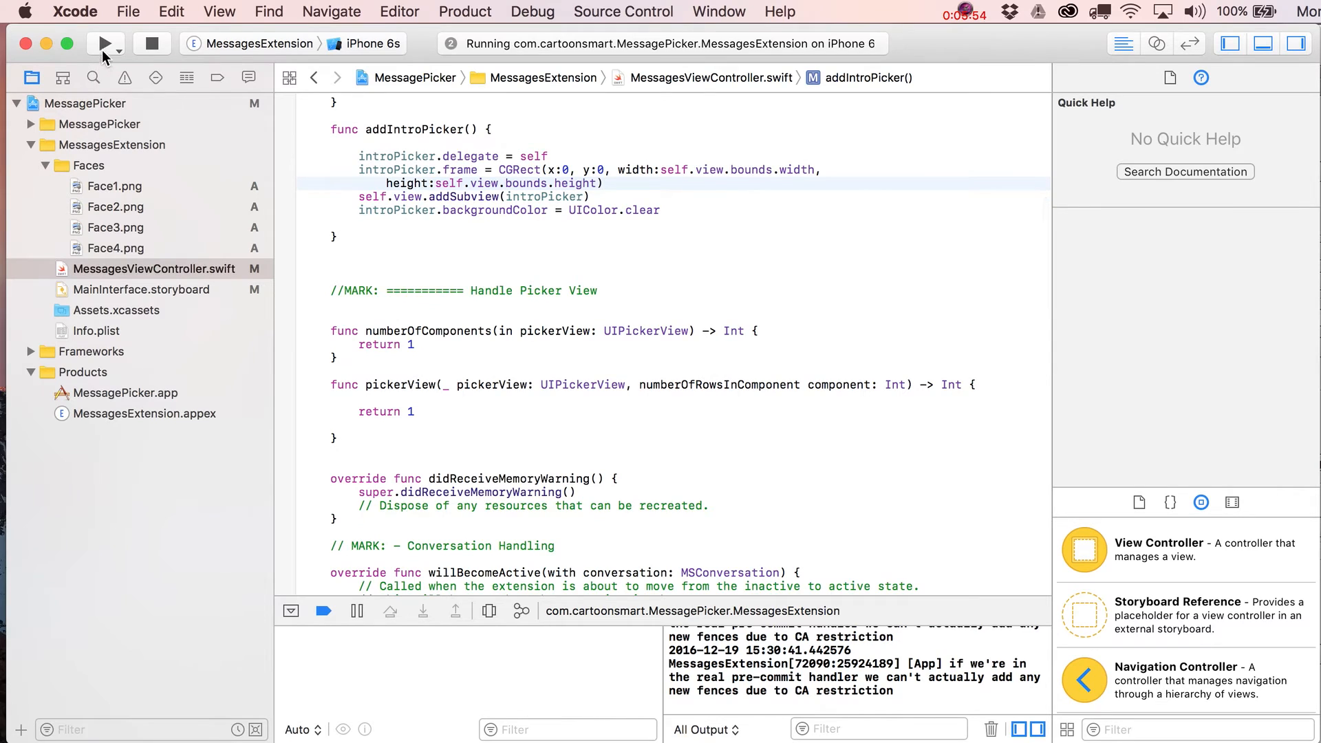
click(104, 43)
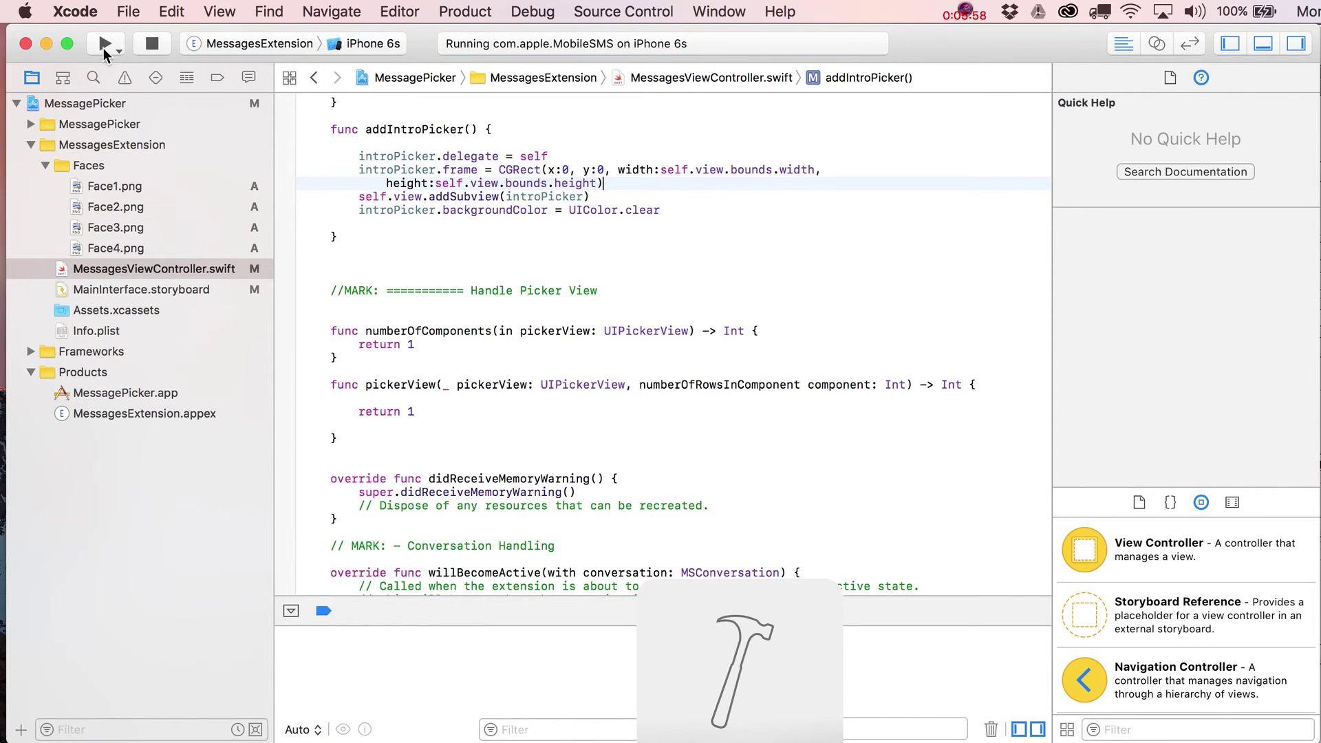
click(104, 44)
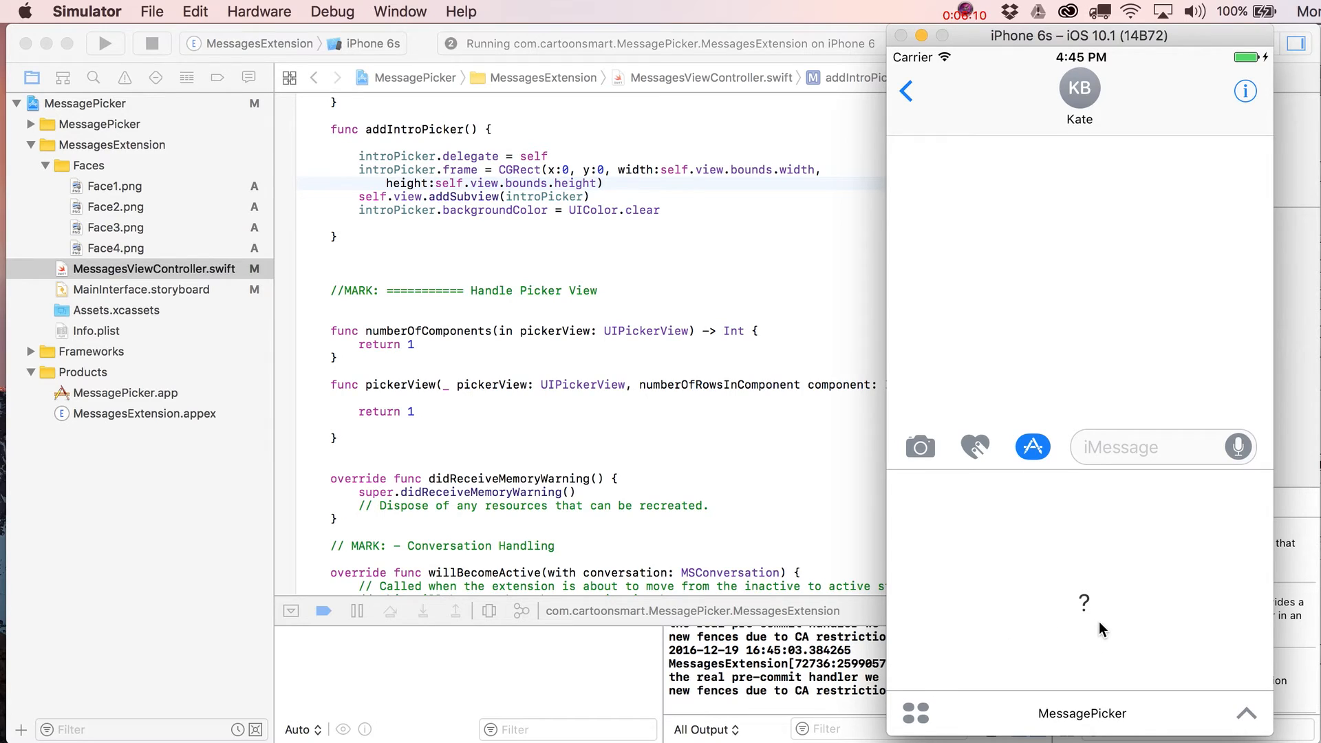
mouse_move(1096, 539)
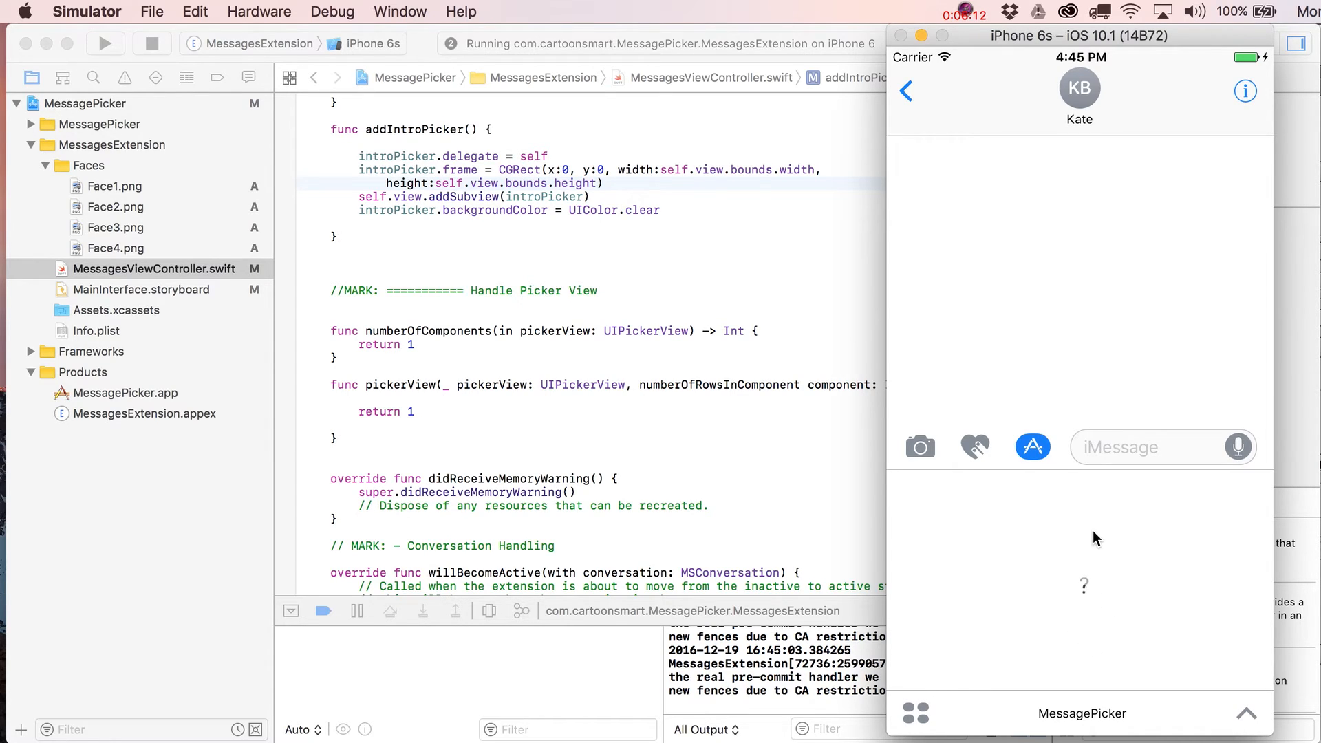
mouse_move(1082, 510)
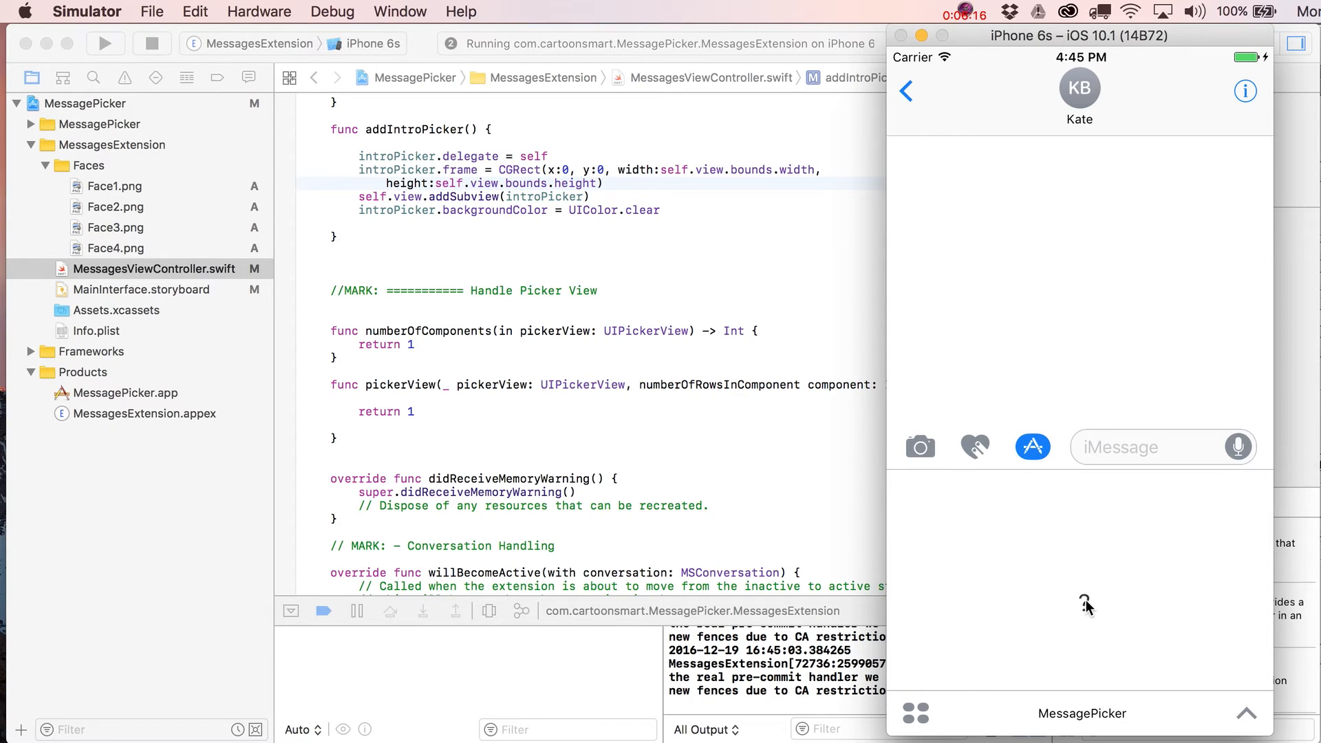
mouse_move(1087, 495)
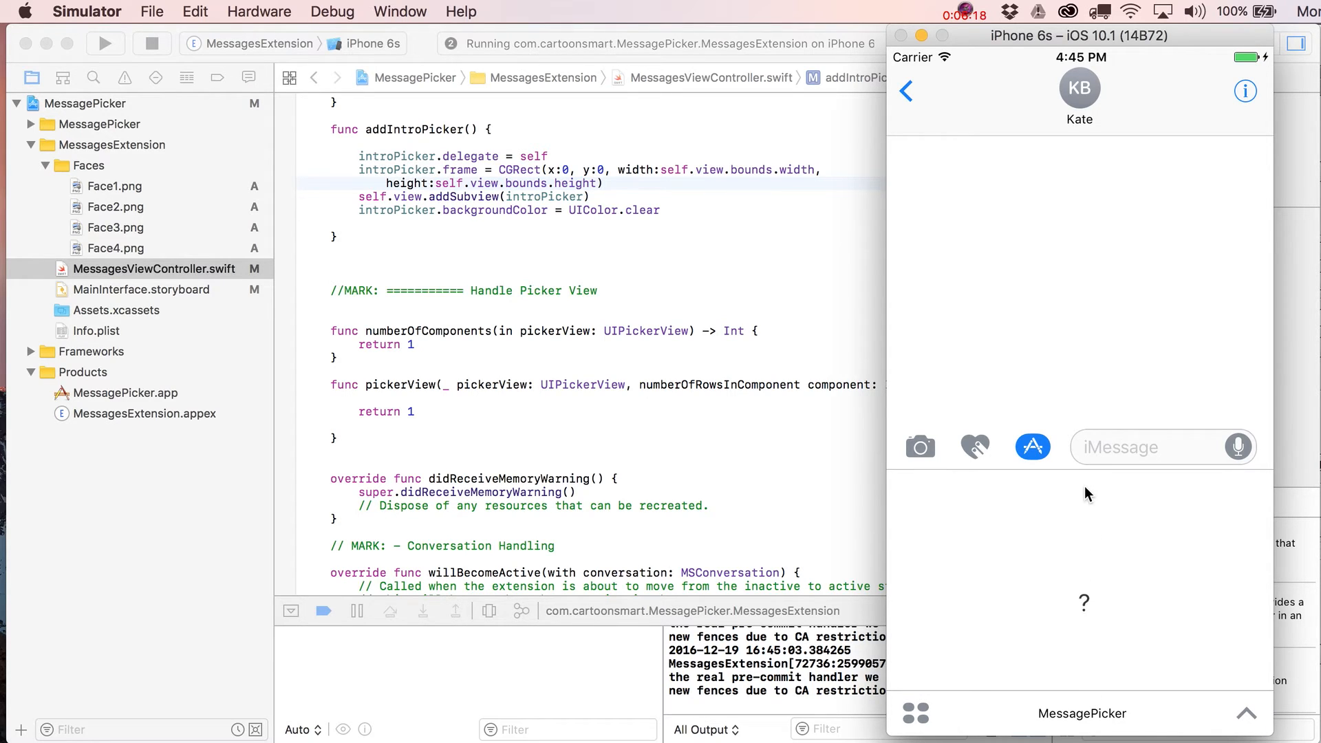
mouse_move(1102, 580)
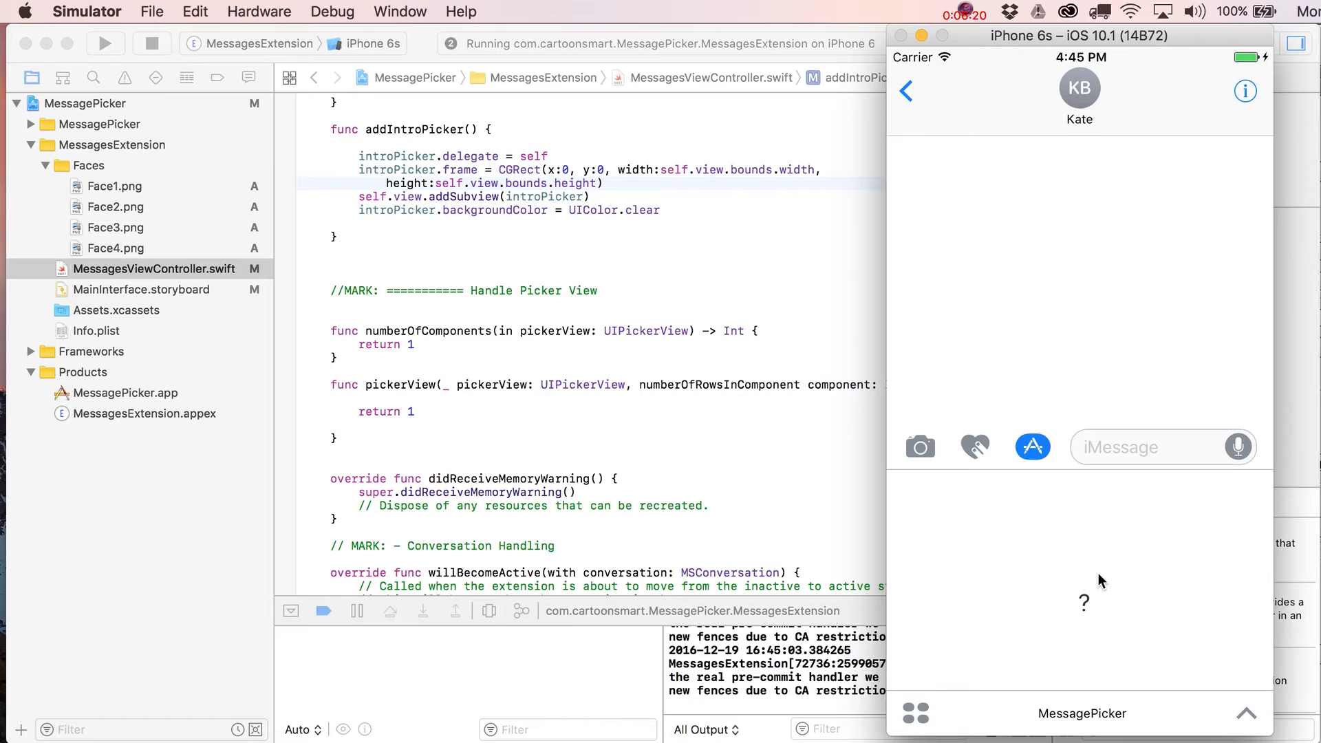
mouse_move(995, 603)
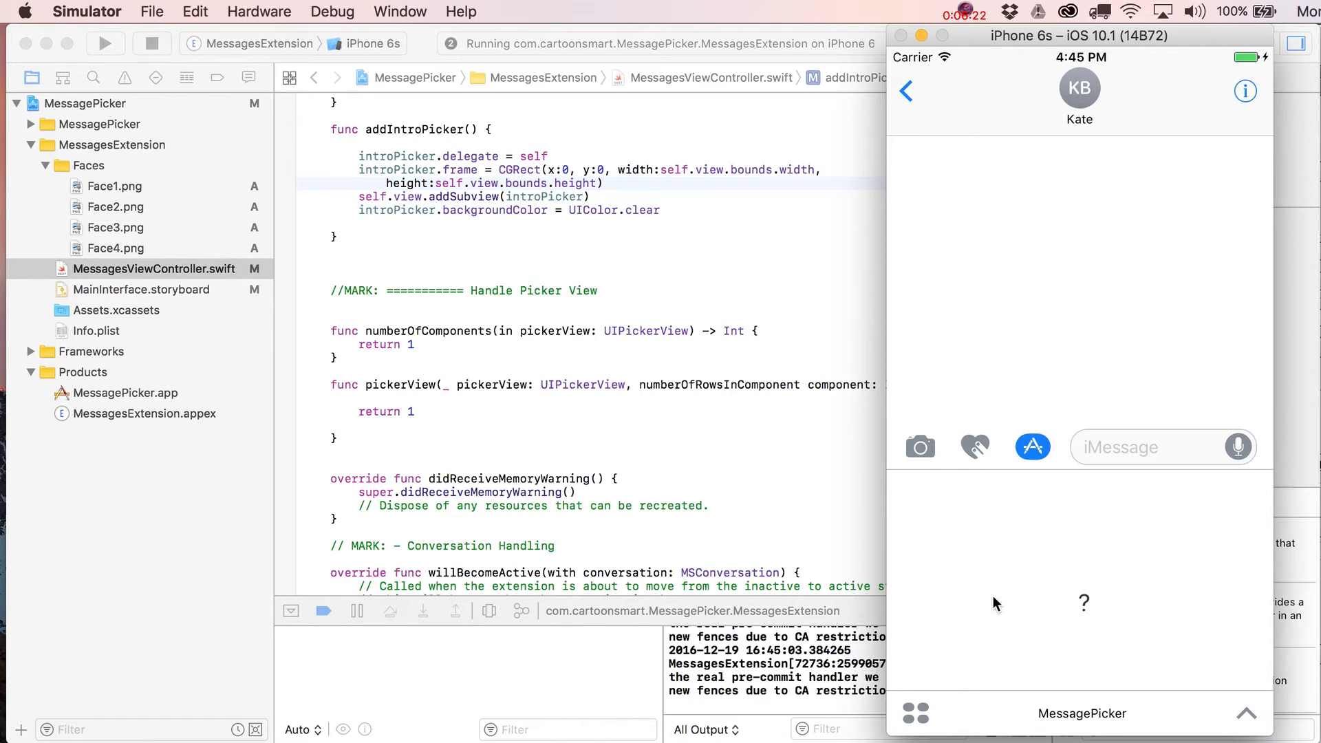
mouse_move(1093, 599)
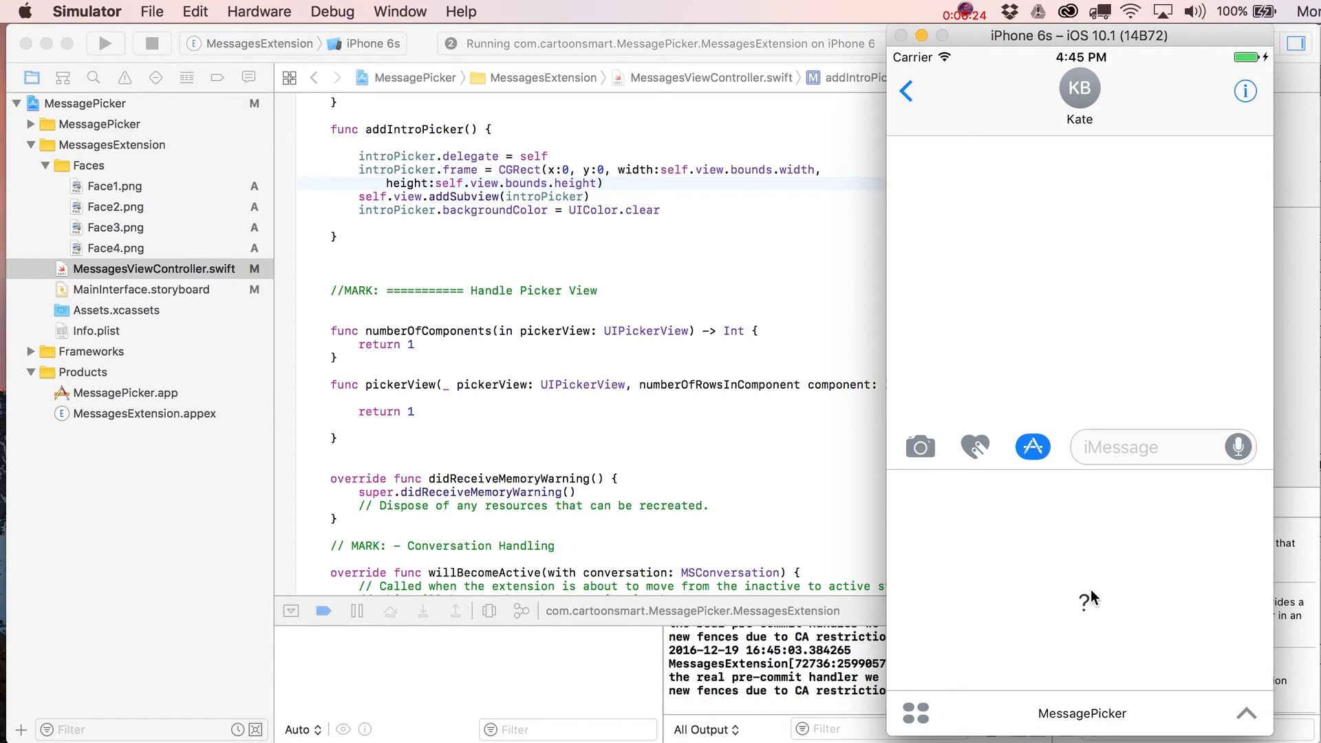
mouse_move(1095, 572)
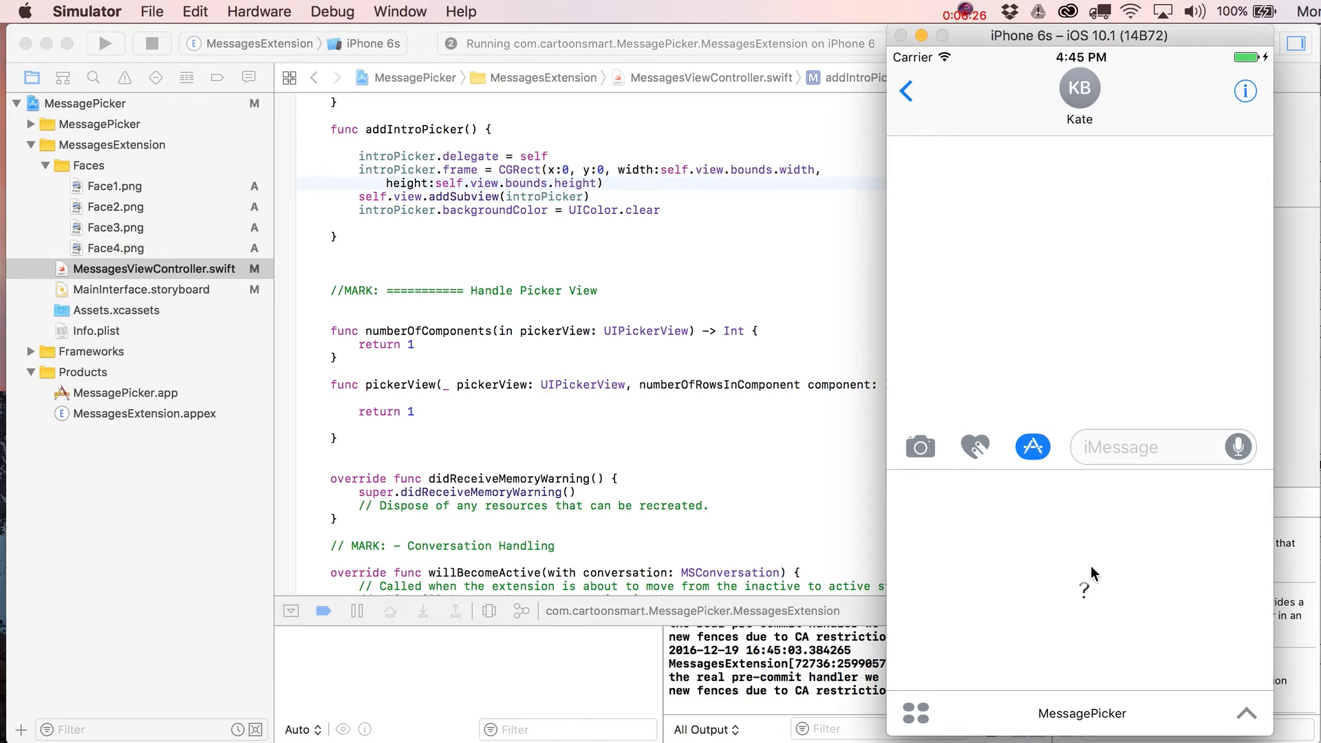
mouse_move(1198, 620)
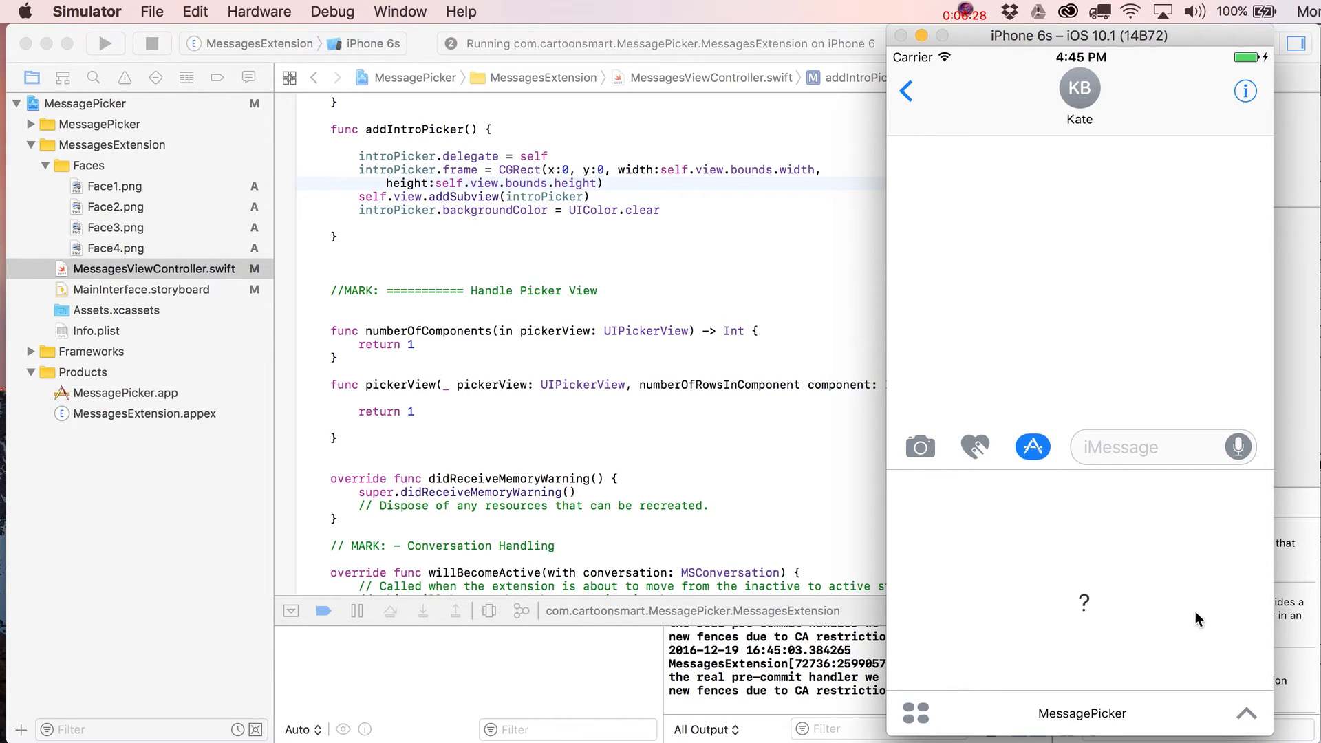
mouse_move(1095, 610)
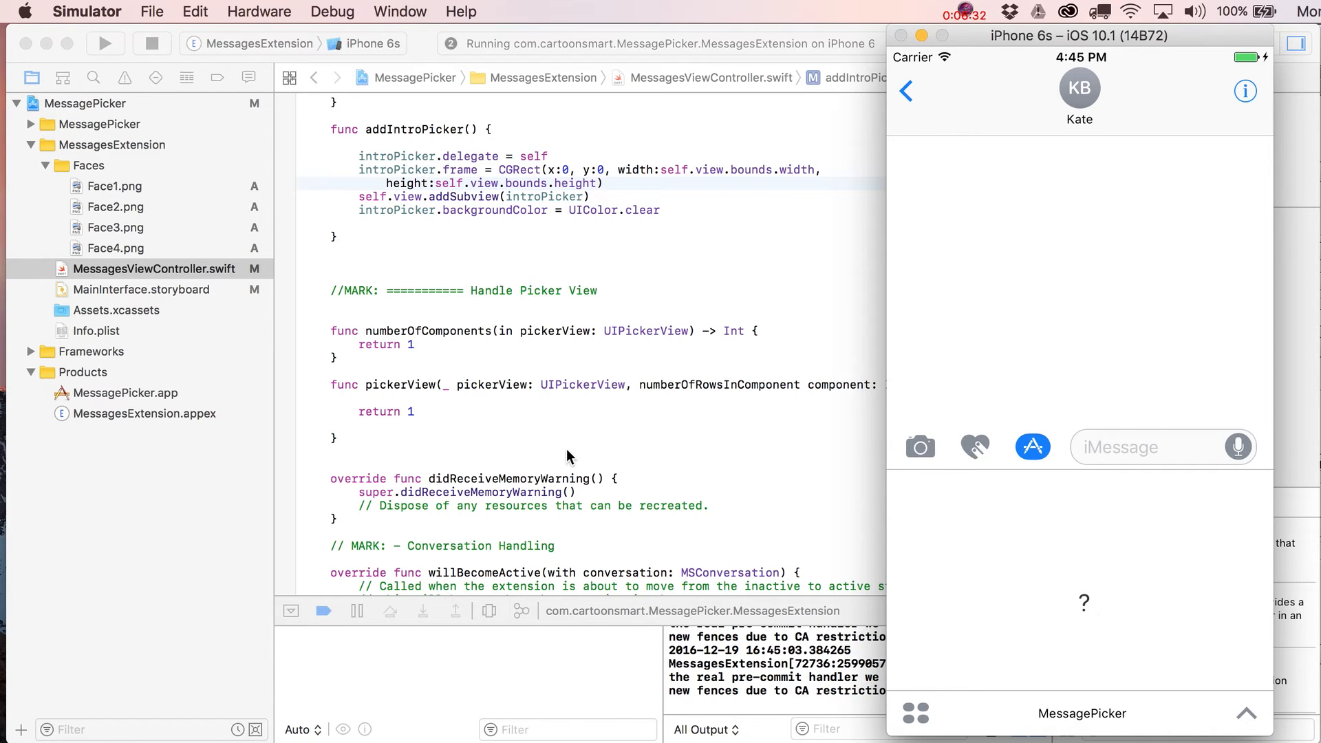
Step: After seeing the question-mark panel in Simulator, bring MessagesViewController.swift back to front
click(567, 450)
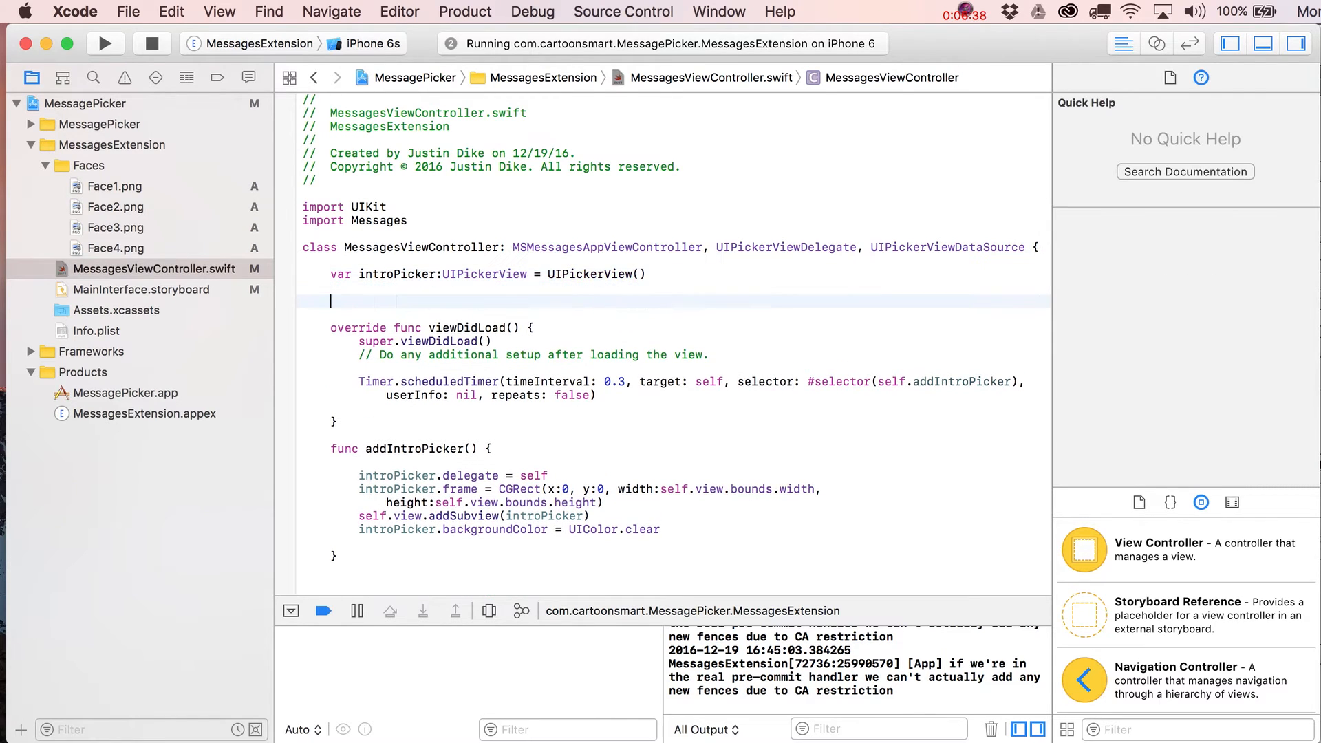
Step: Below introPicker, declare var dummyArray = ["Rogue One", "A New Hope", "Empire ", "Jedi "]
text(var d)
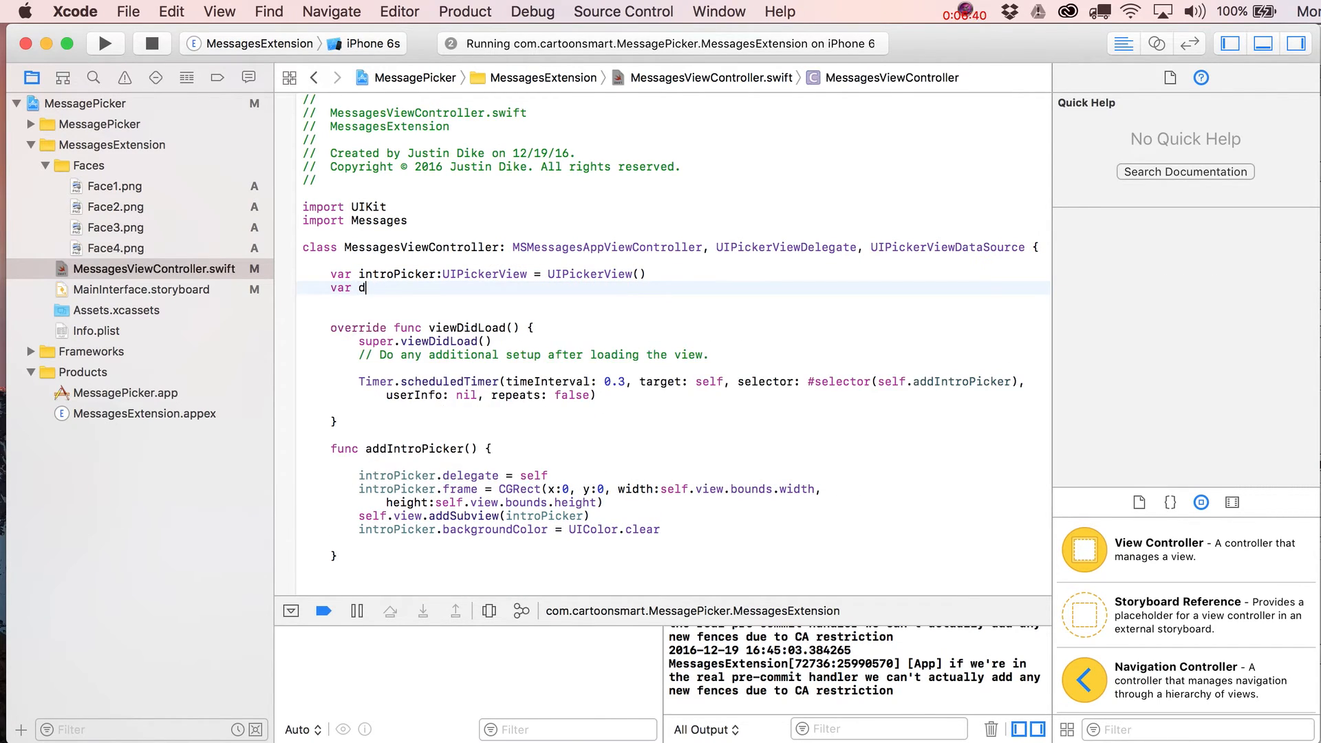
text(ummy)
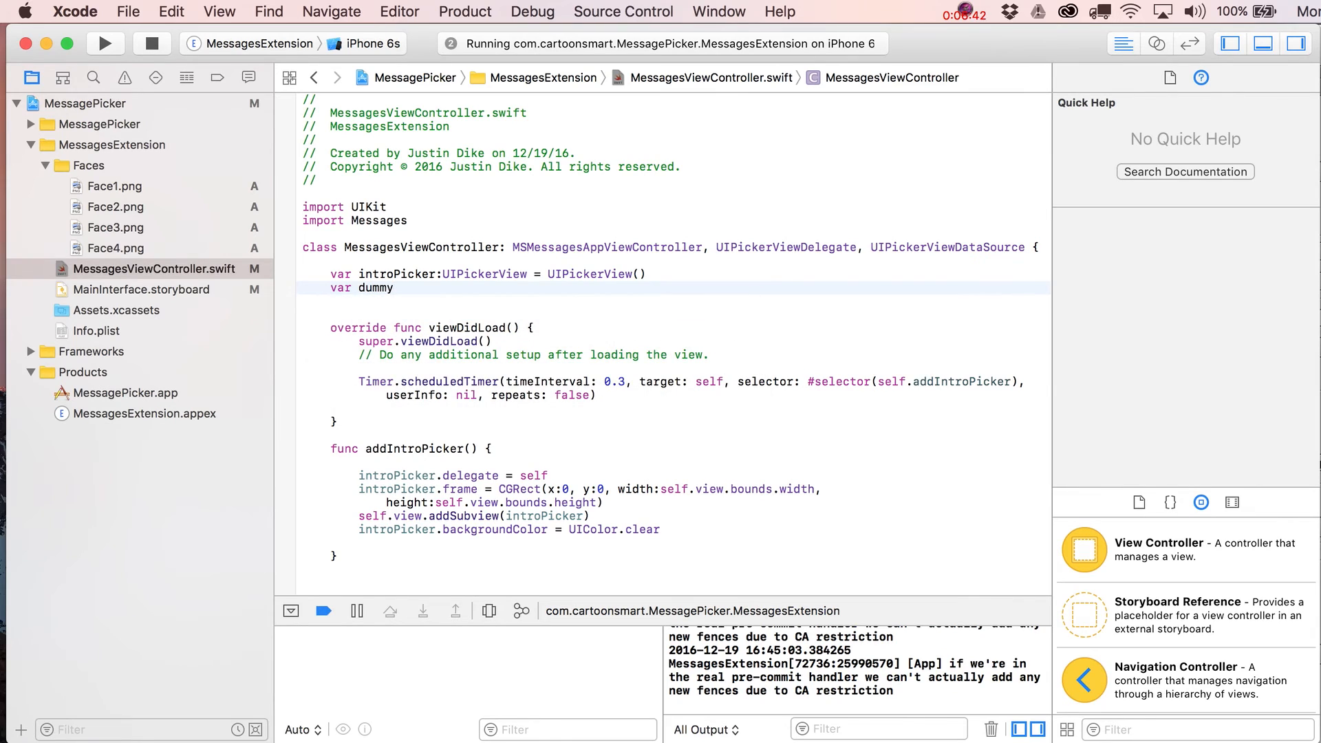
text(Array)
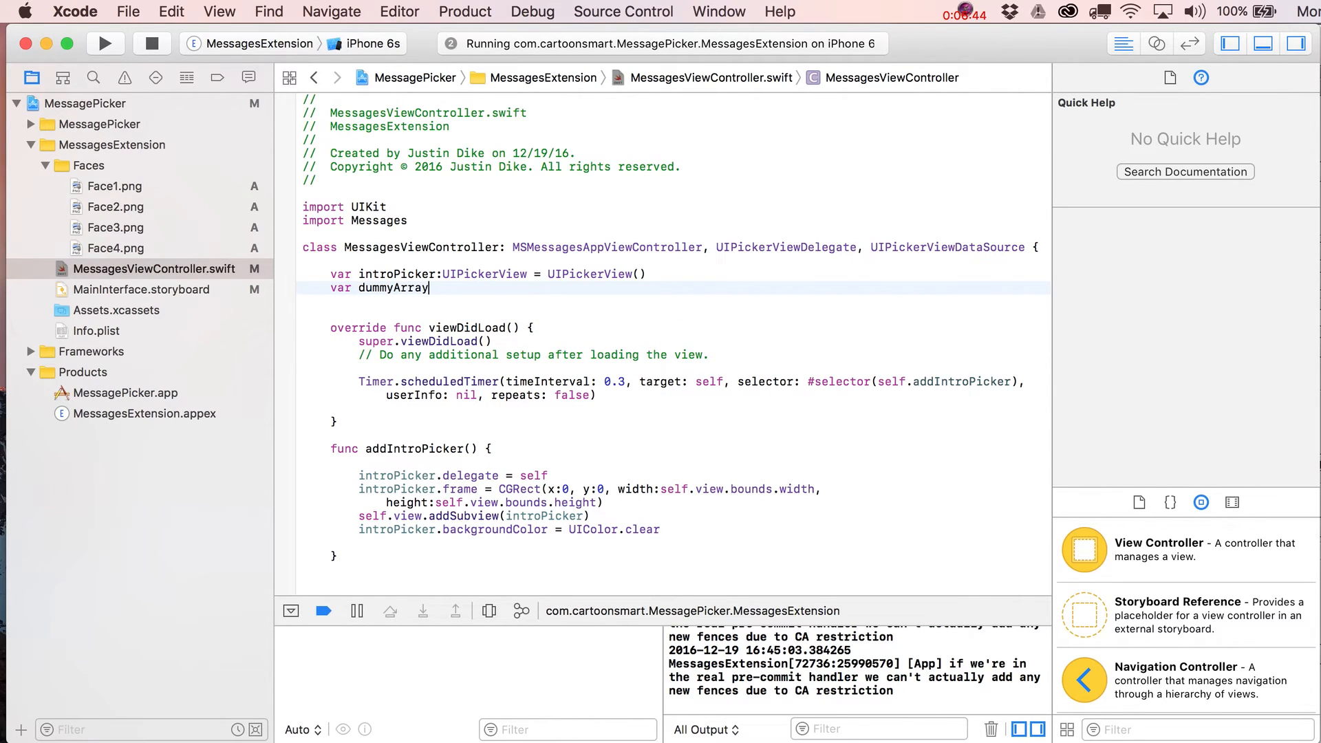
text(= [)
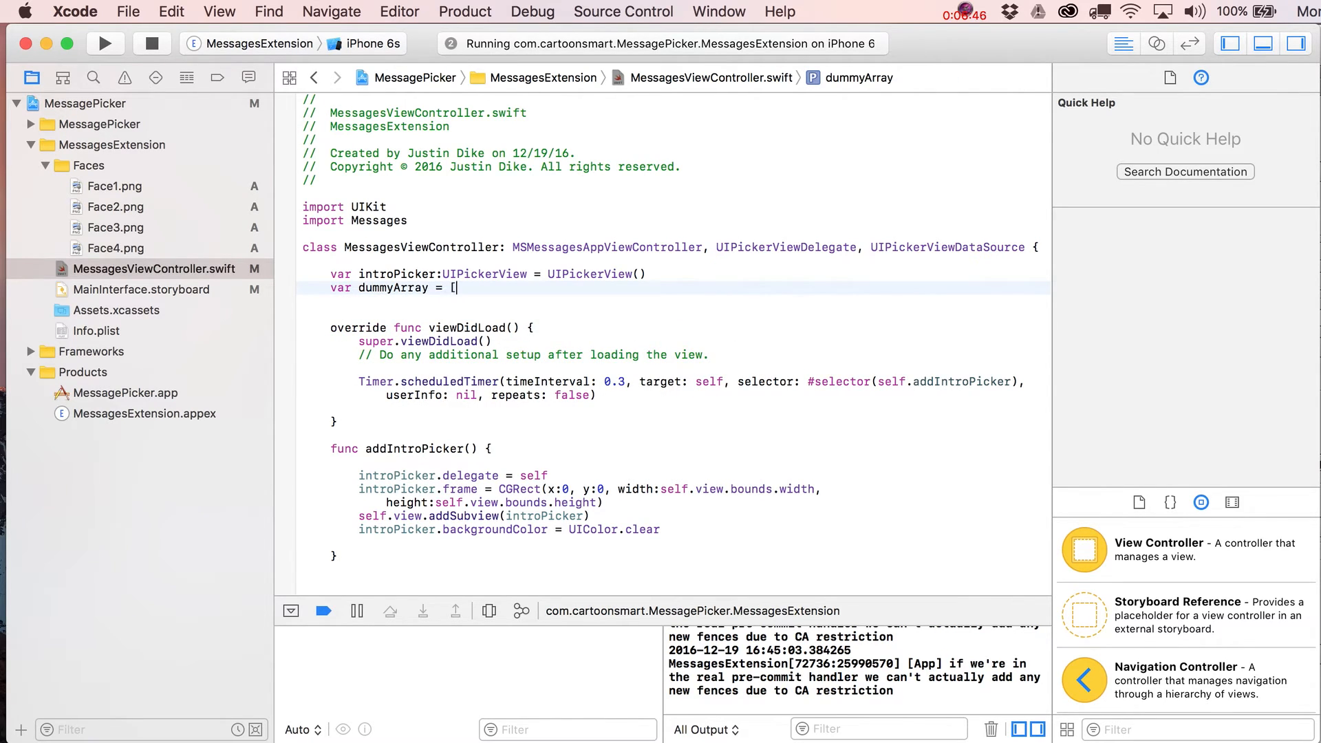
text("",)
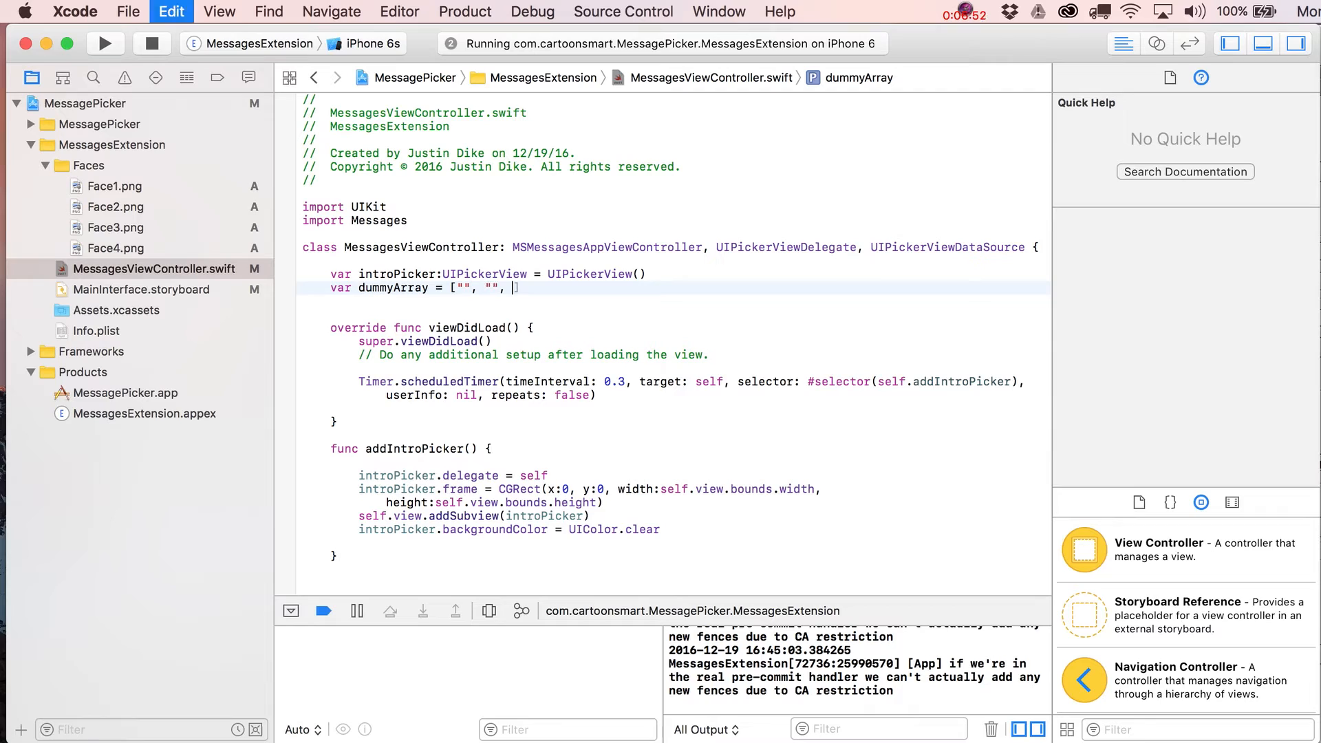
text("", "")
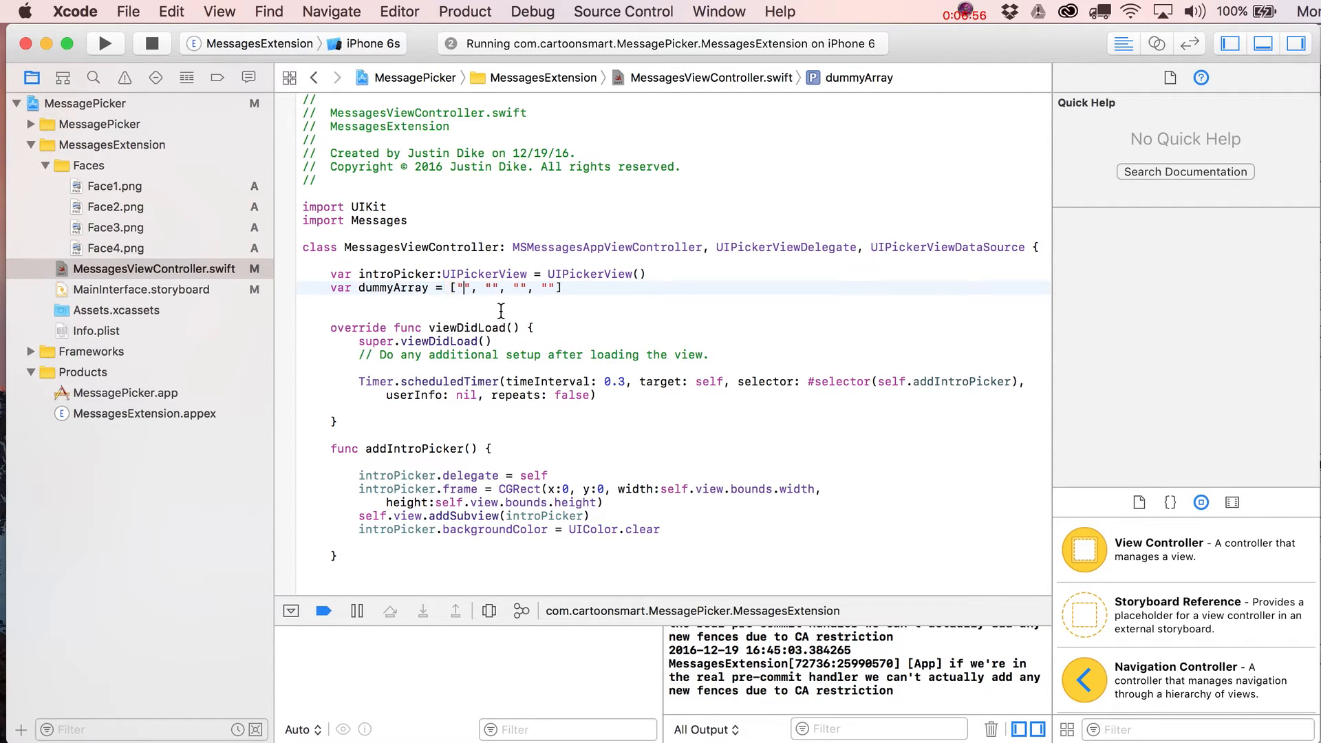
text(Rogue One)
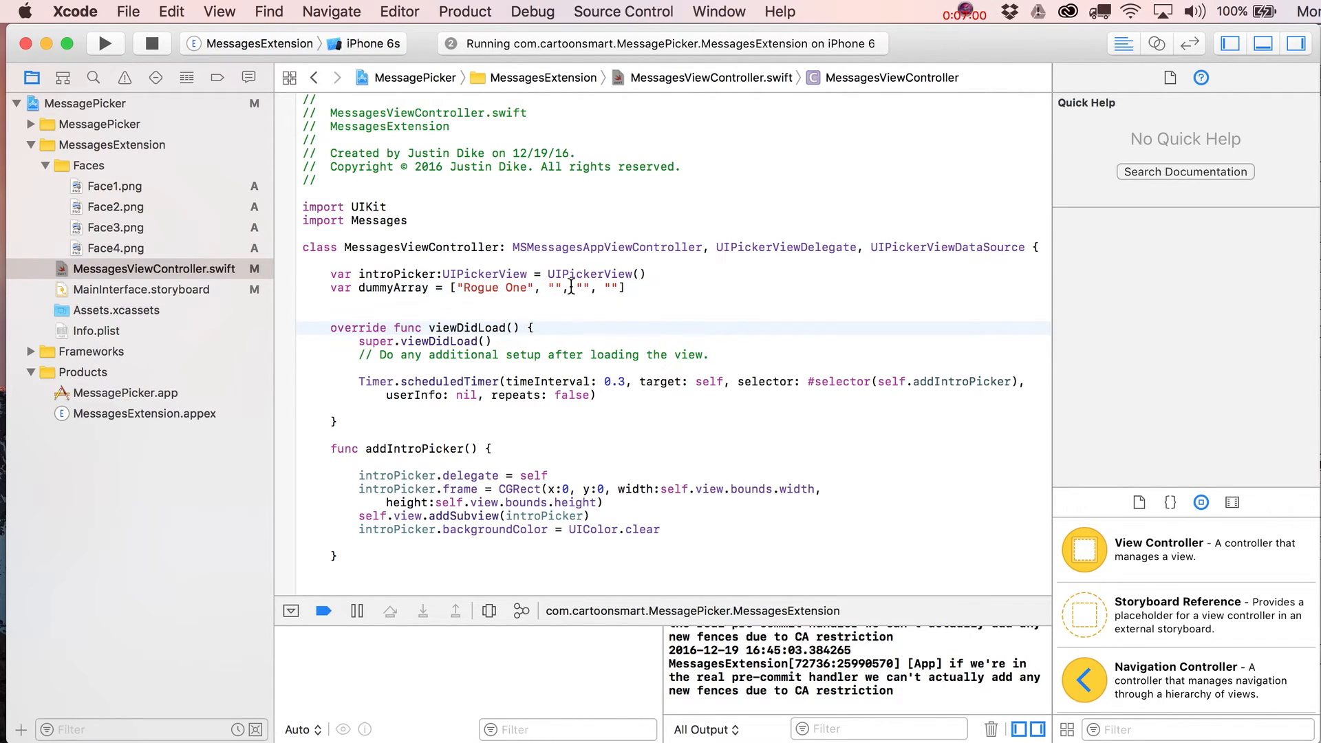
text(A New)
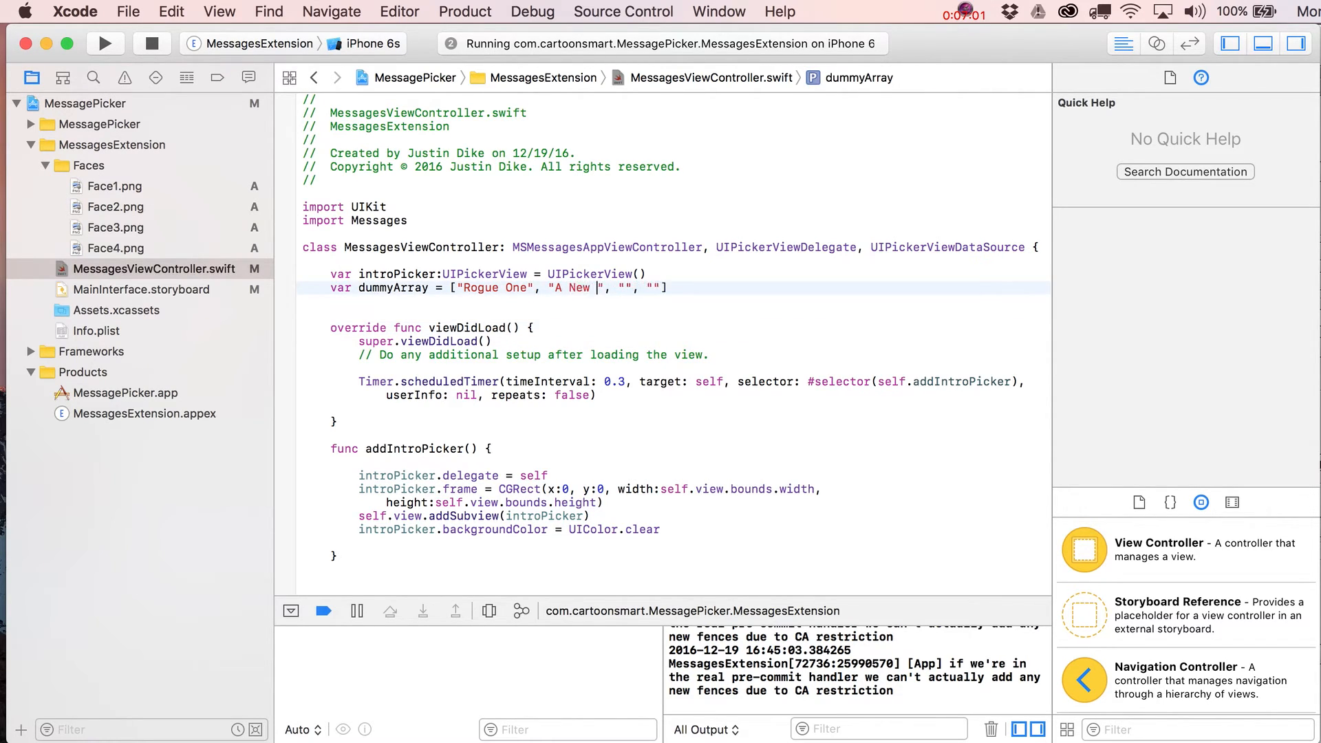
text(Hope", "E)
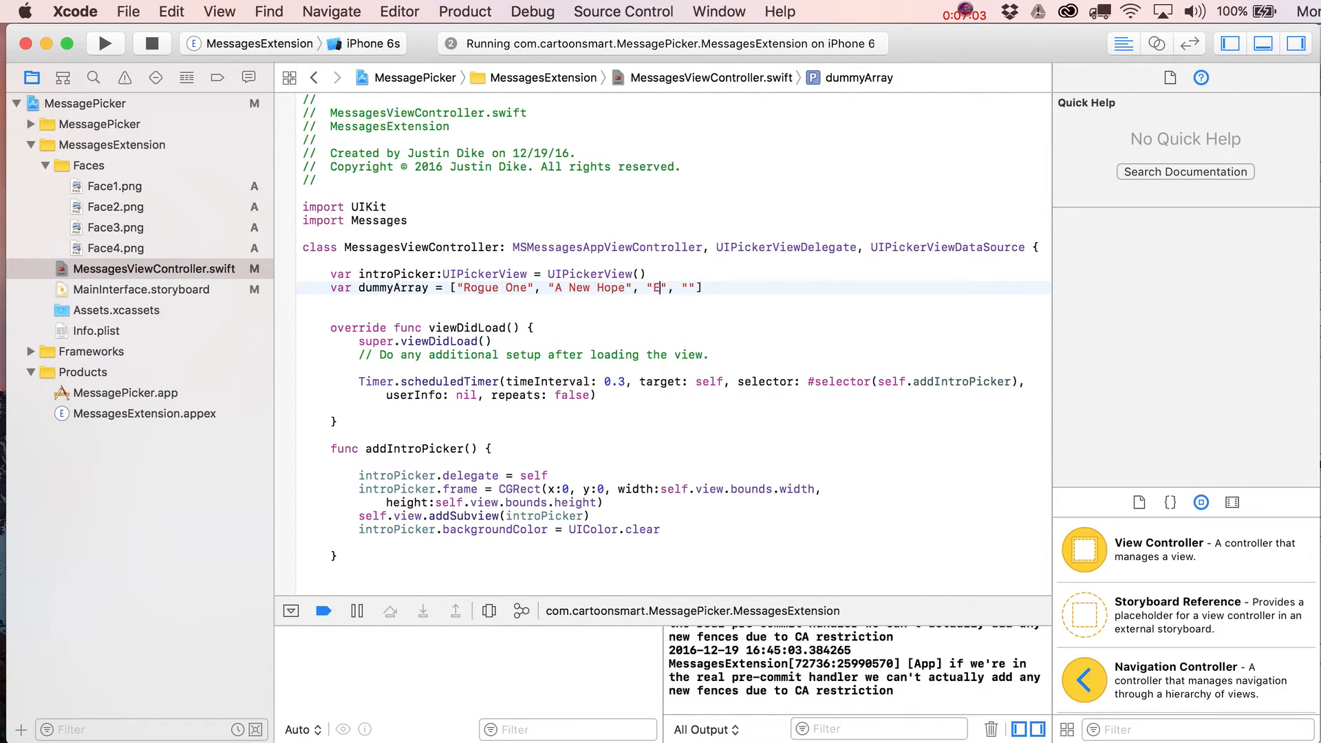
text(mpire)
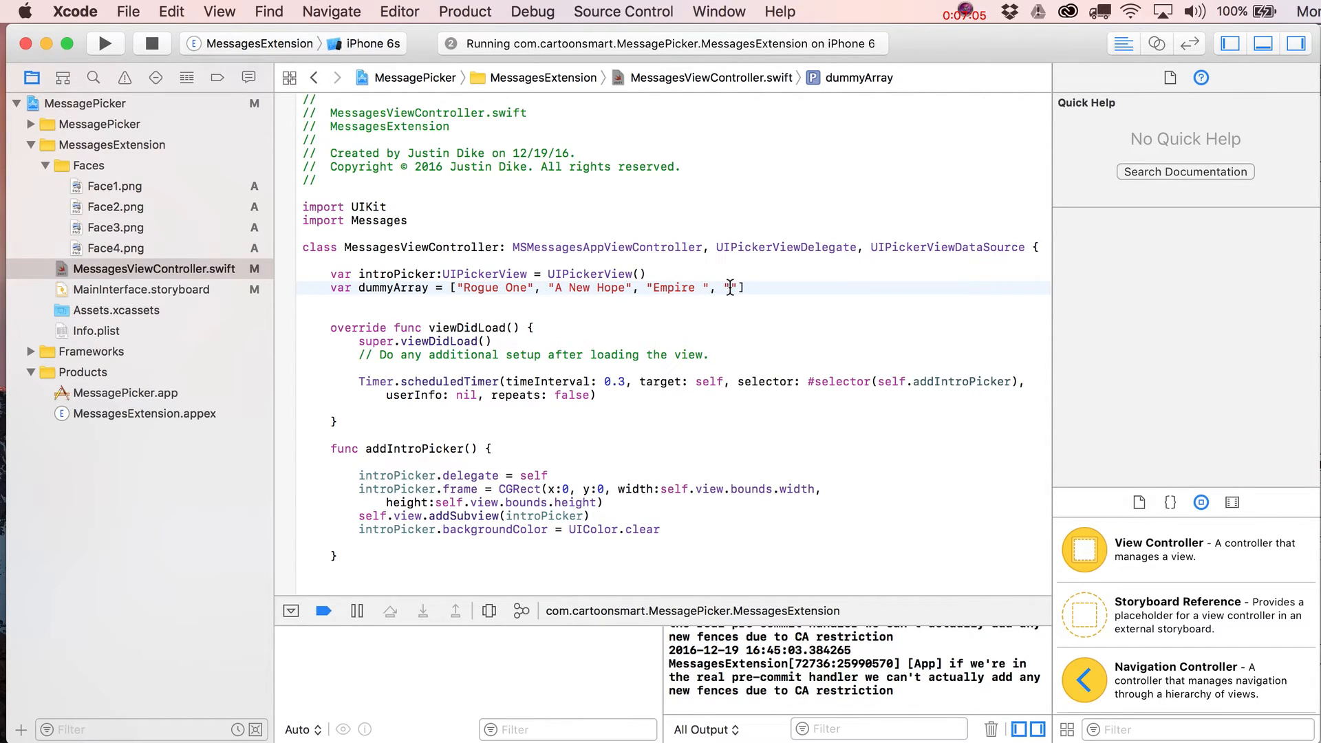
text(Jedi)
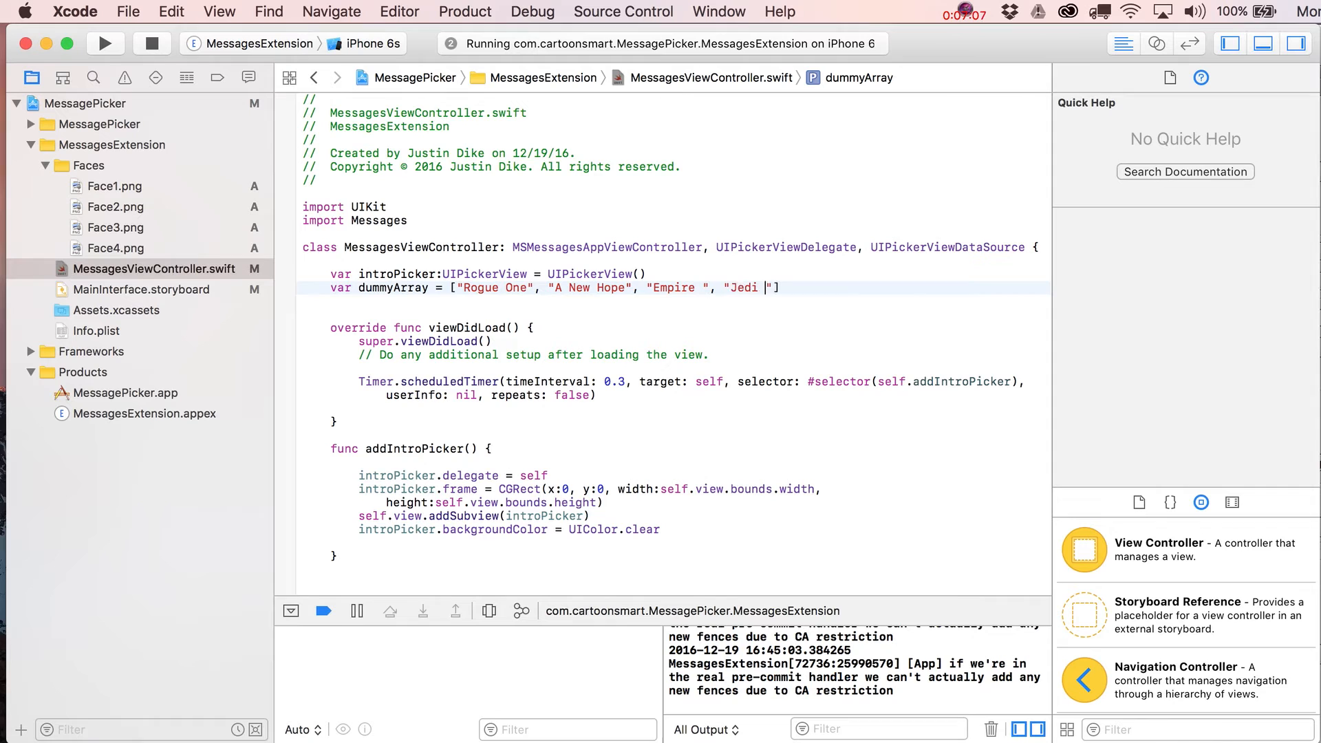
scroll(down, 3)
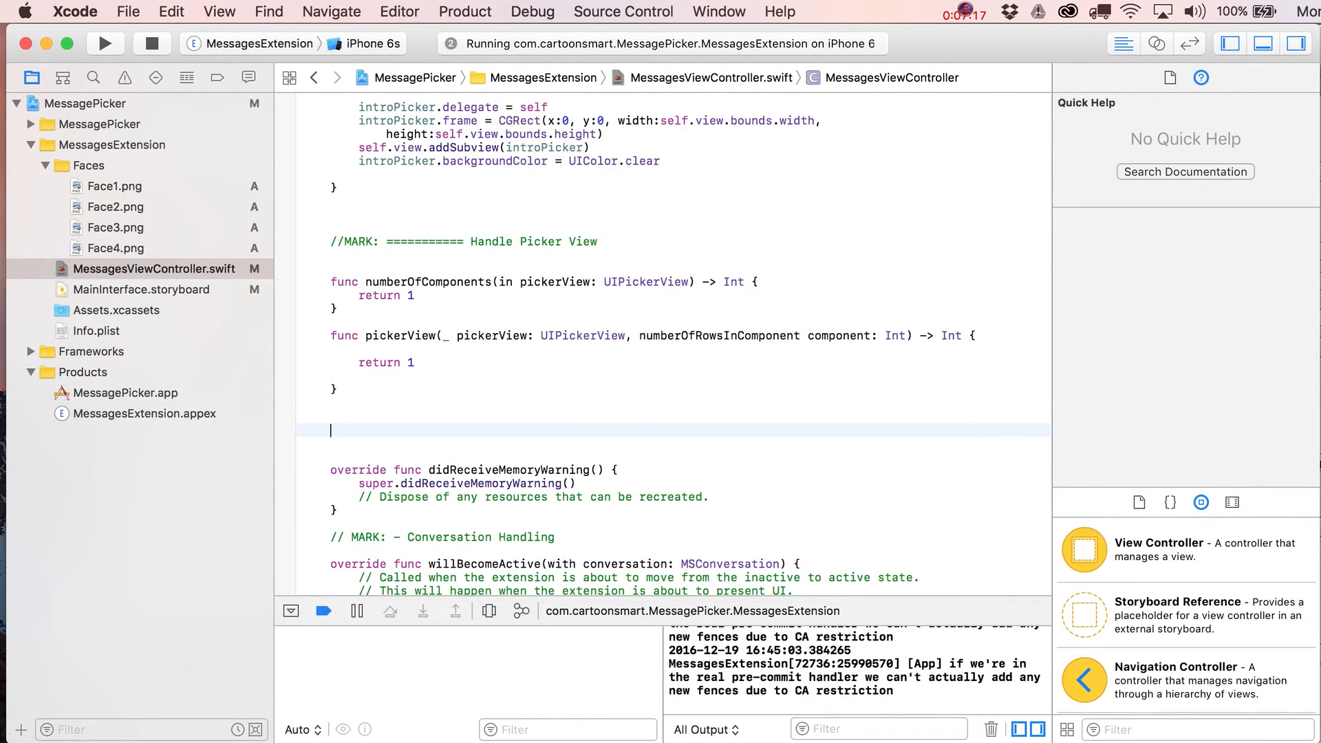
Step: Insert the pickerView viewForRow:forComponent:reusing: function from autocomplete with an empty body
text(func p)
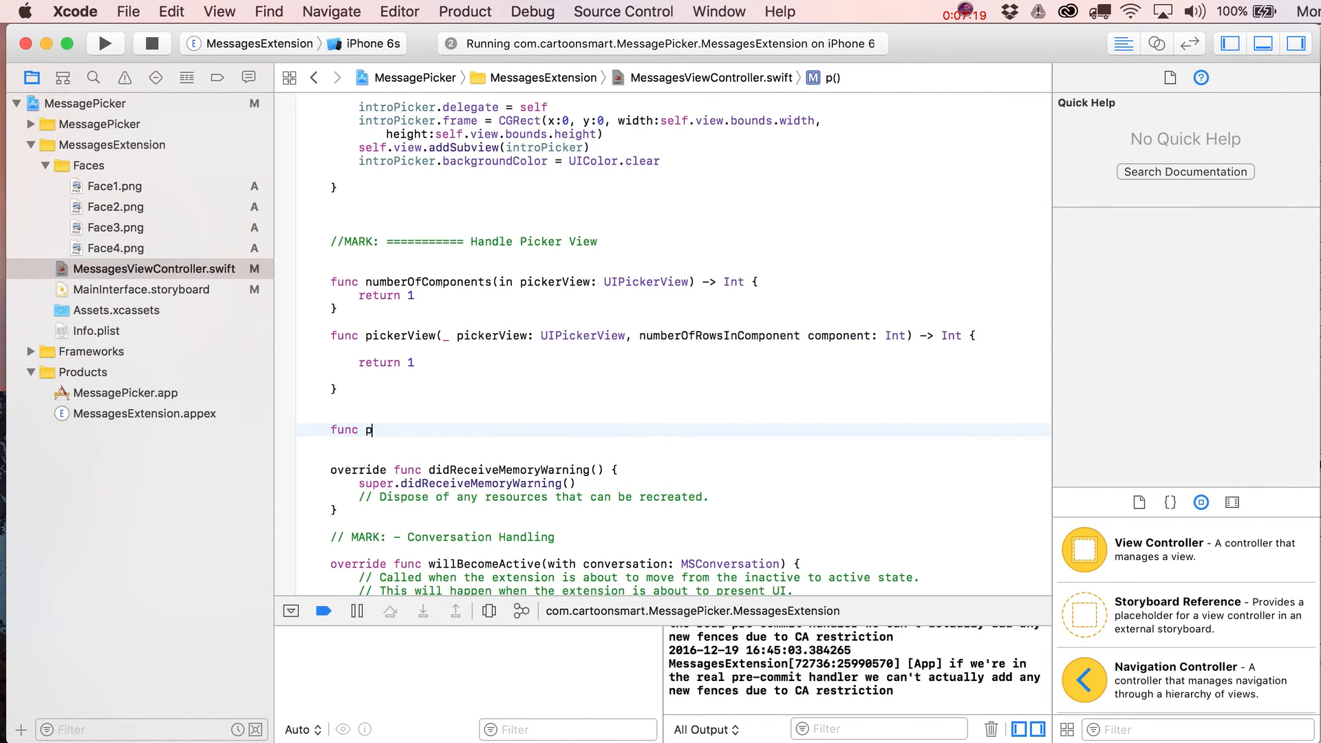
text(ick)
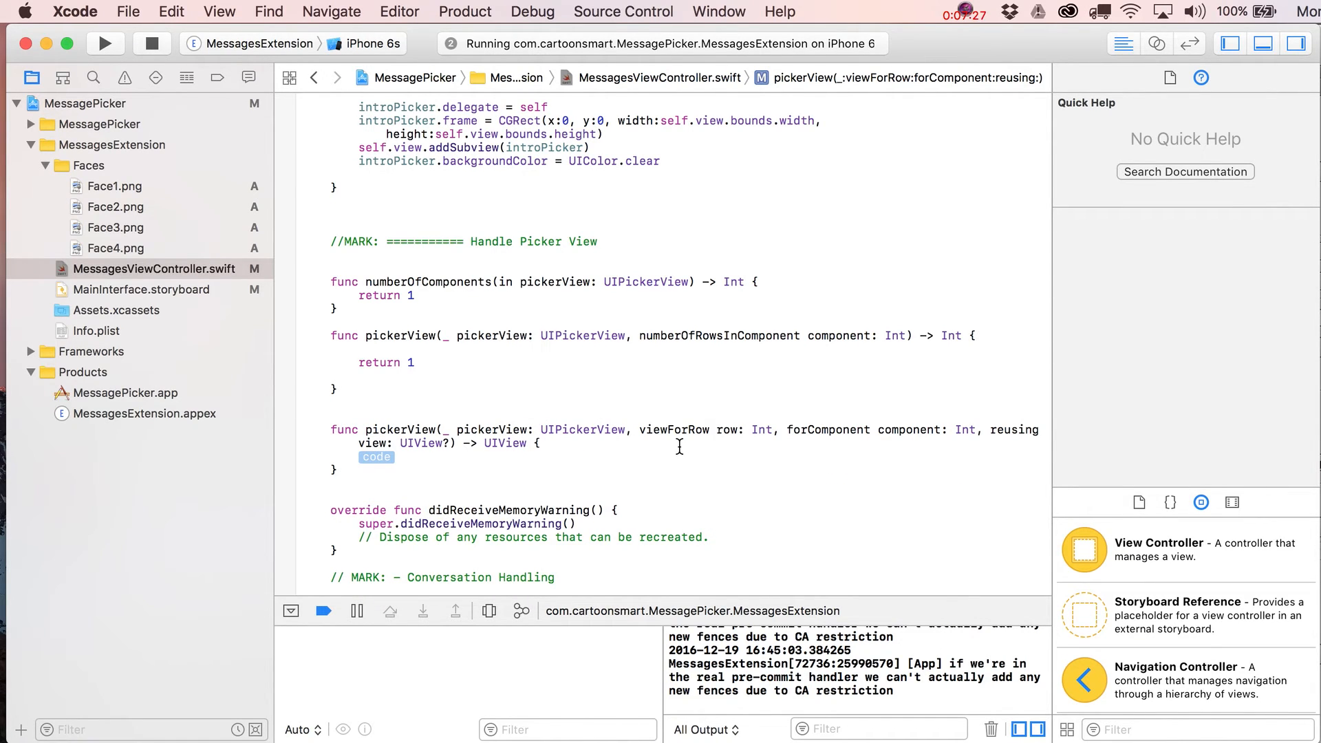
key(Delete)
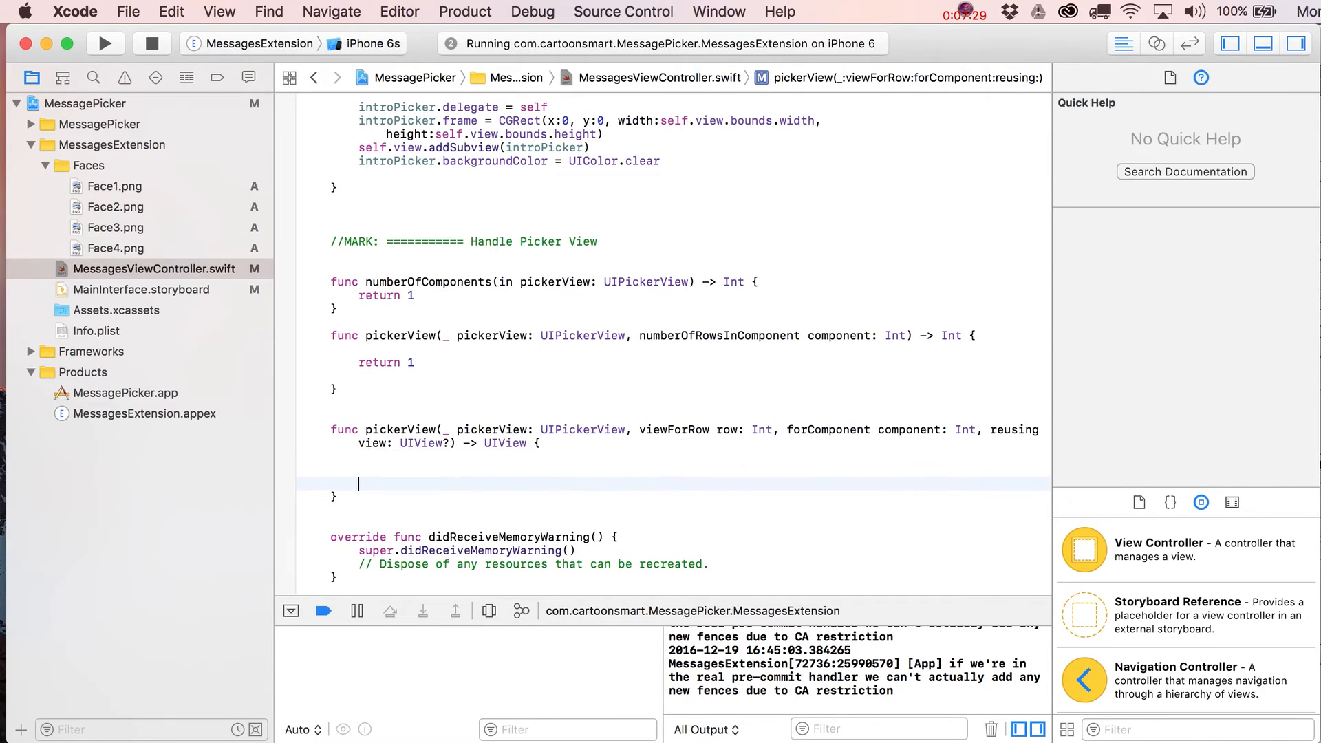
scroll(down, 3)
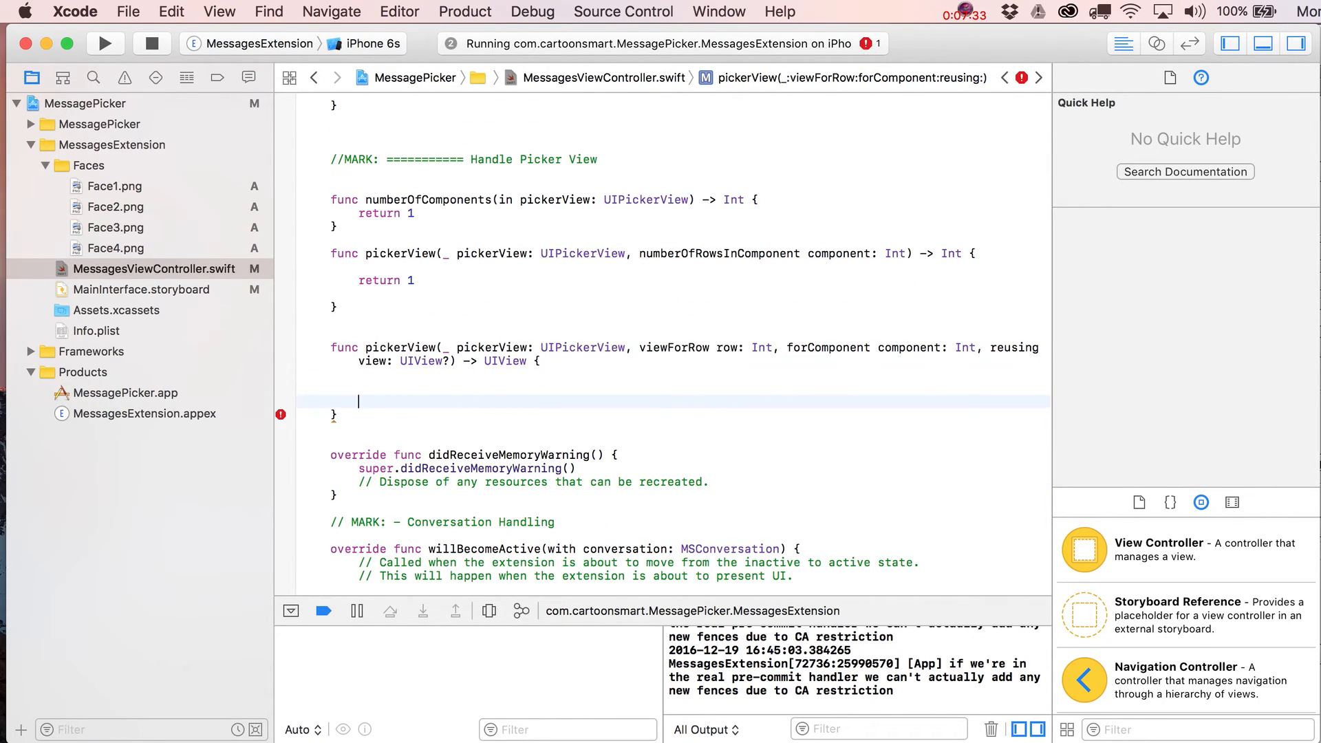
Step: Create let myLabelView = UILabel() in the function and return myLabelView
text(let myLa)
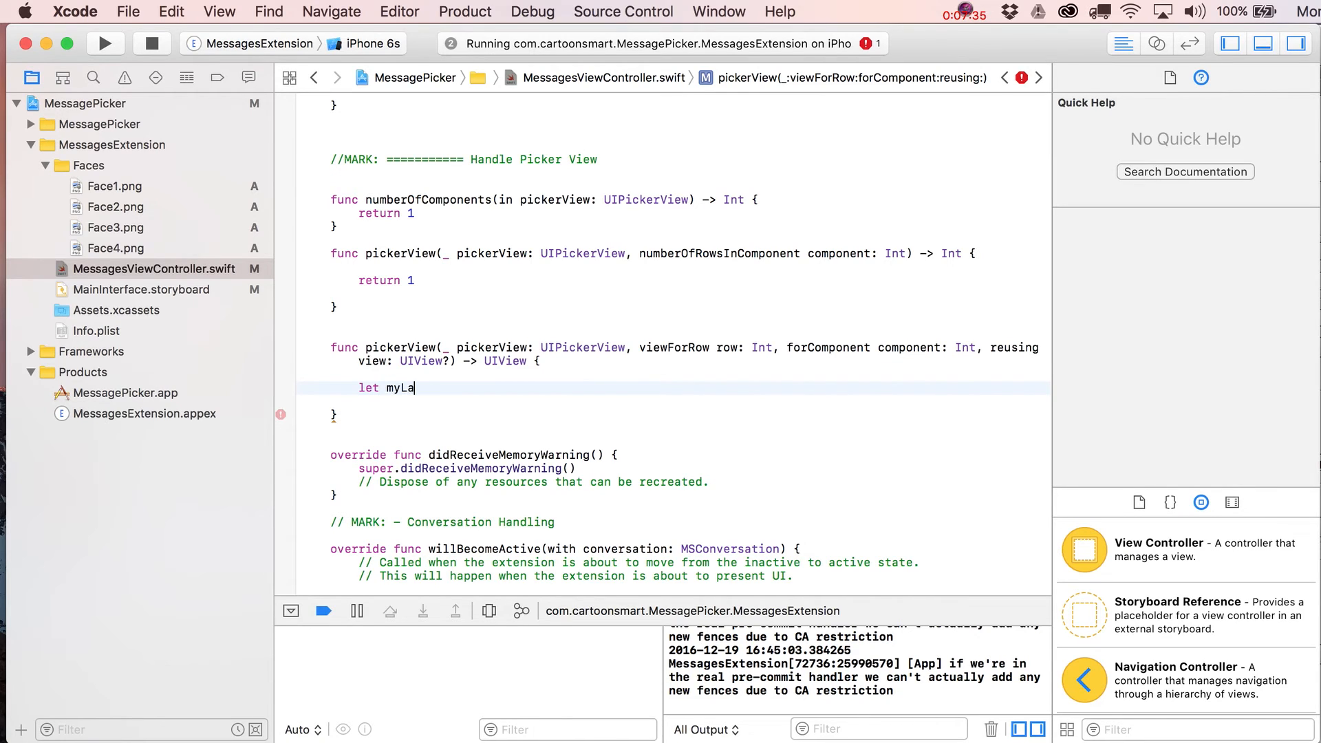
text(belView =)
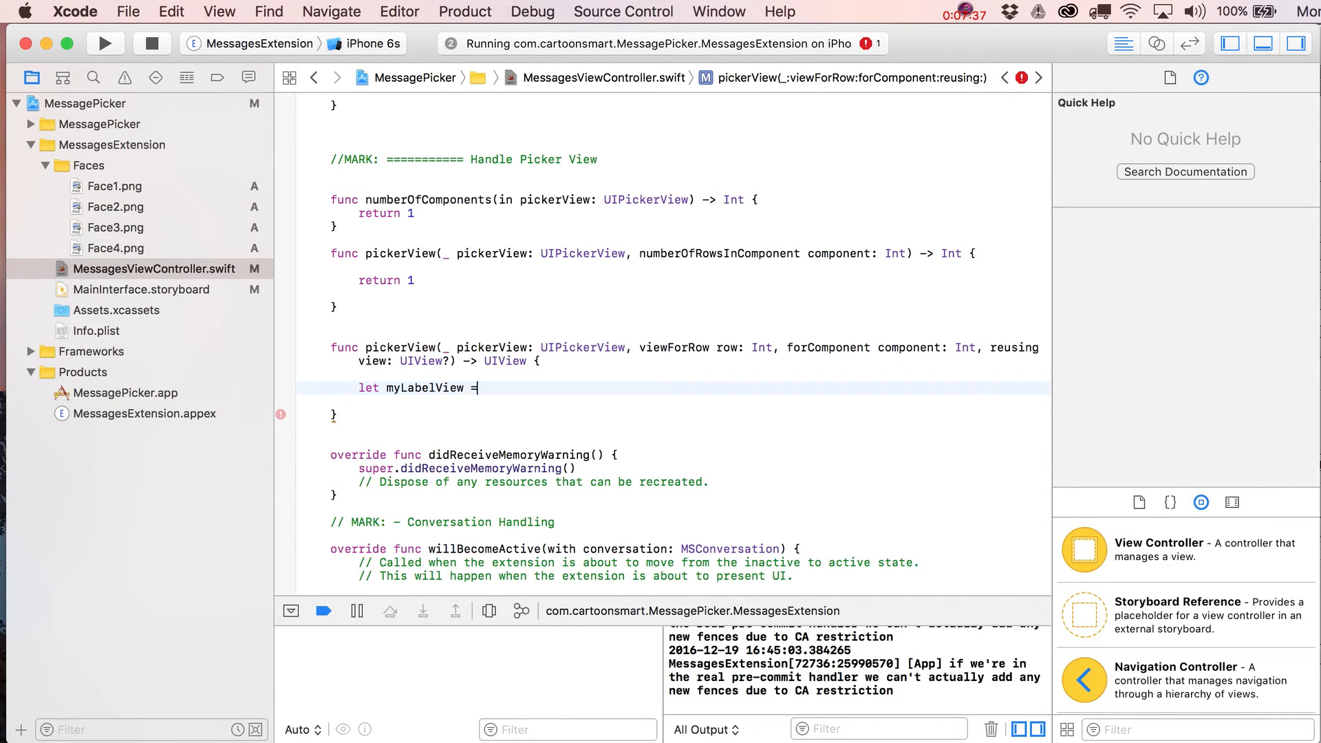
text(UILabel()
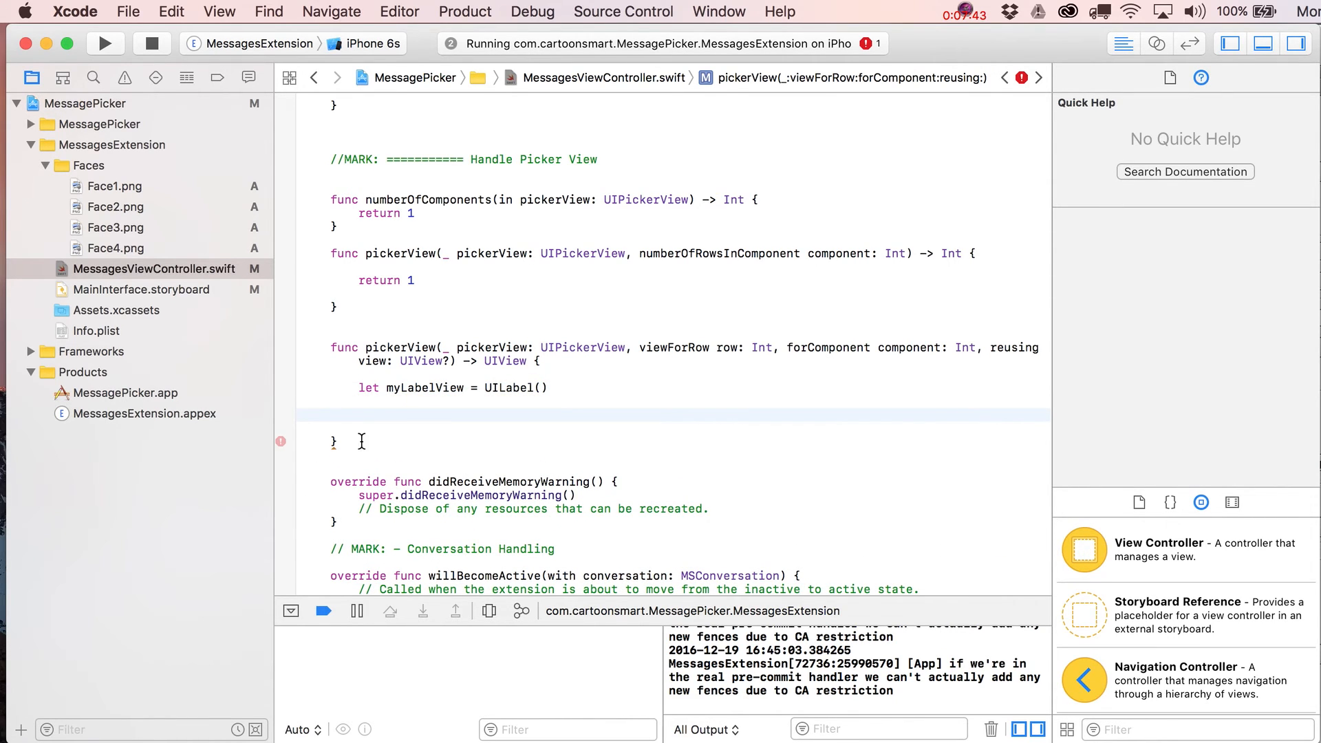
text(return)
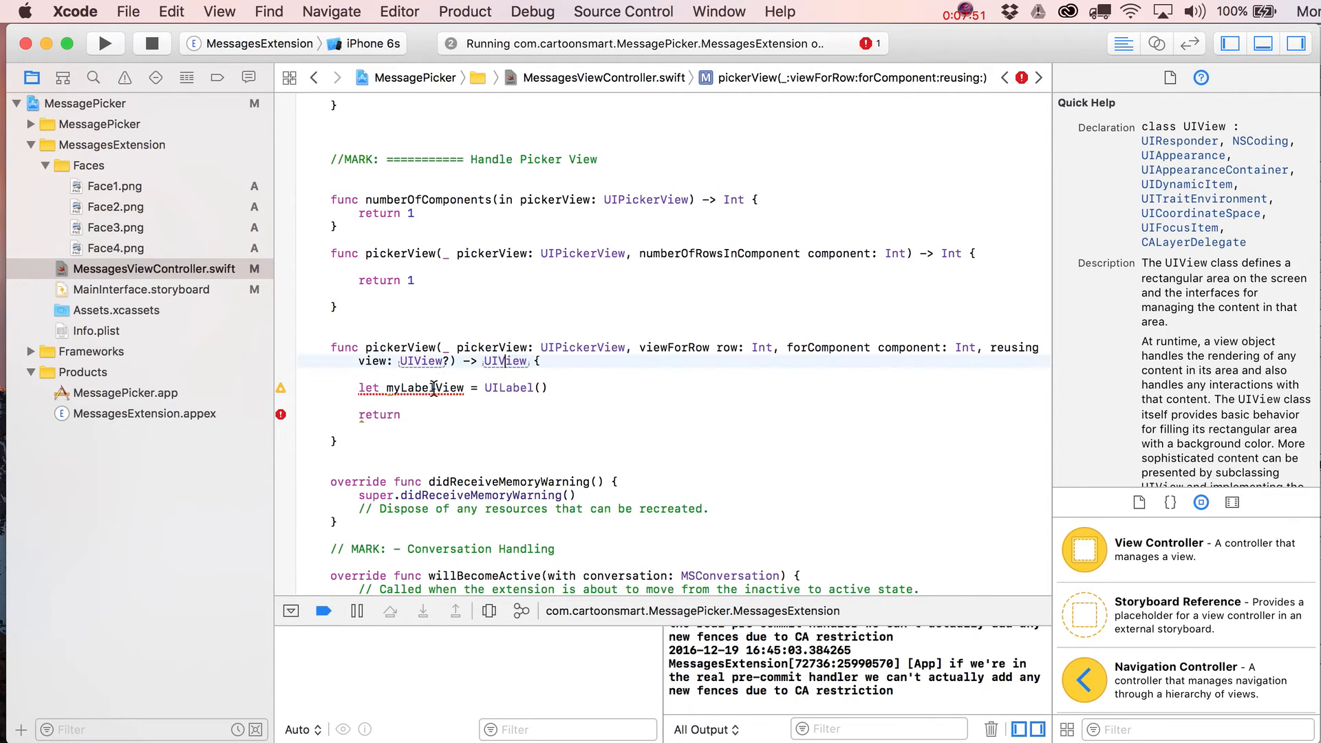
text(m)
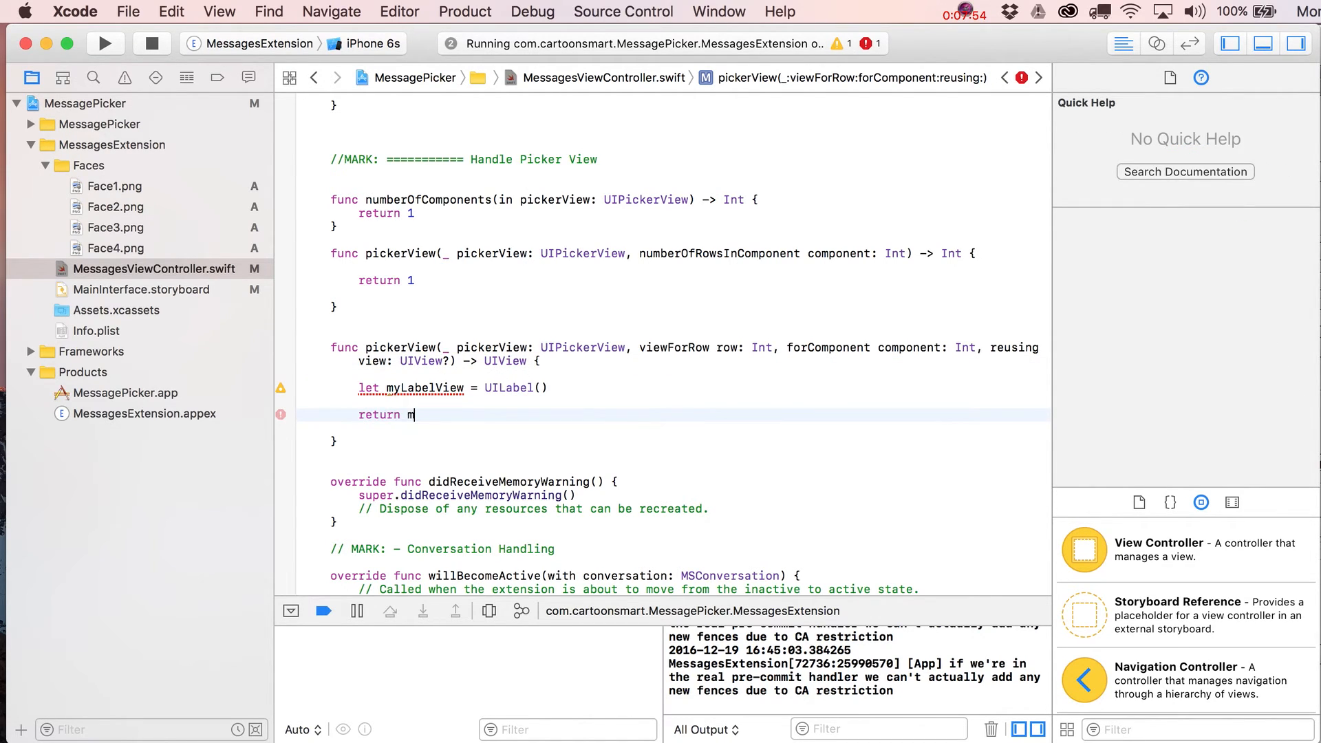
text(yLabelView)
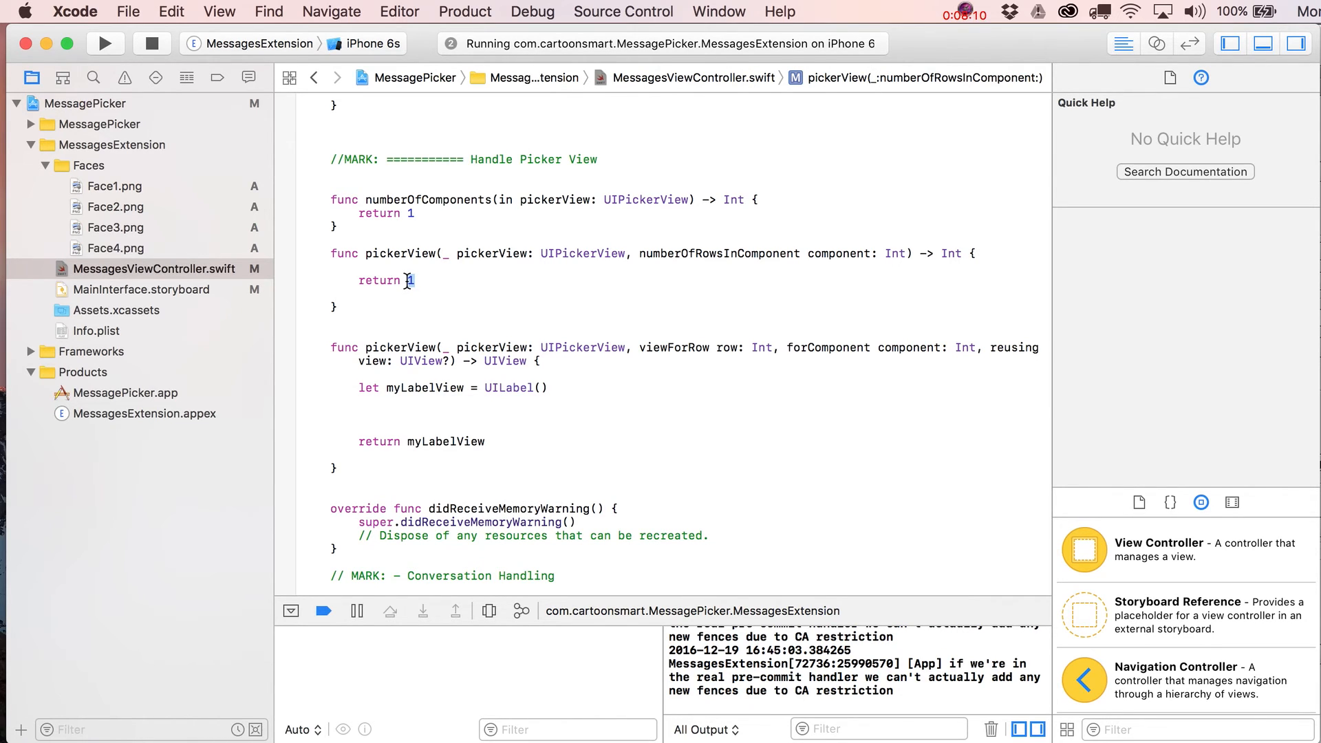
Step: Make numberOfRowsInComponent return dummyArray.count instead of 1
text(dummyArray)
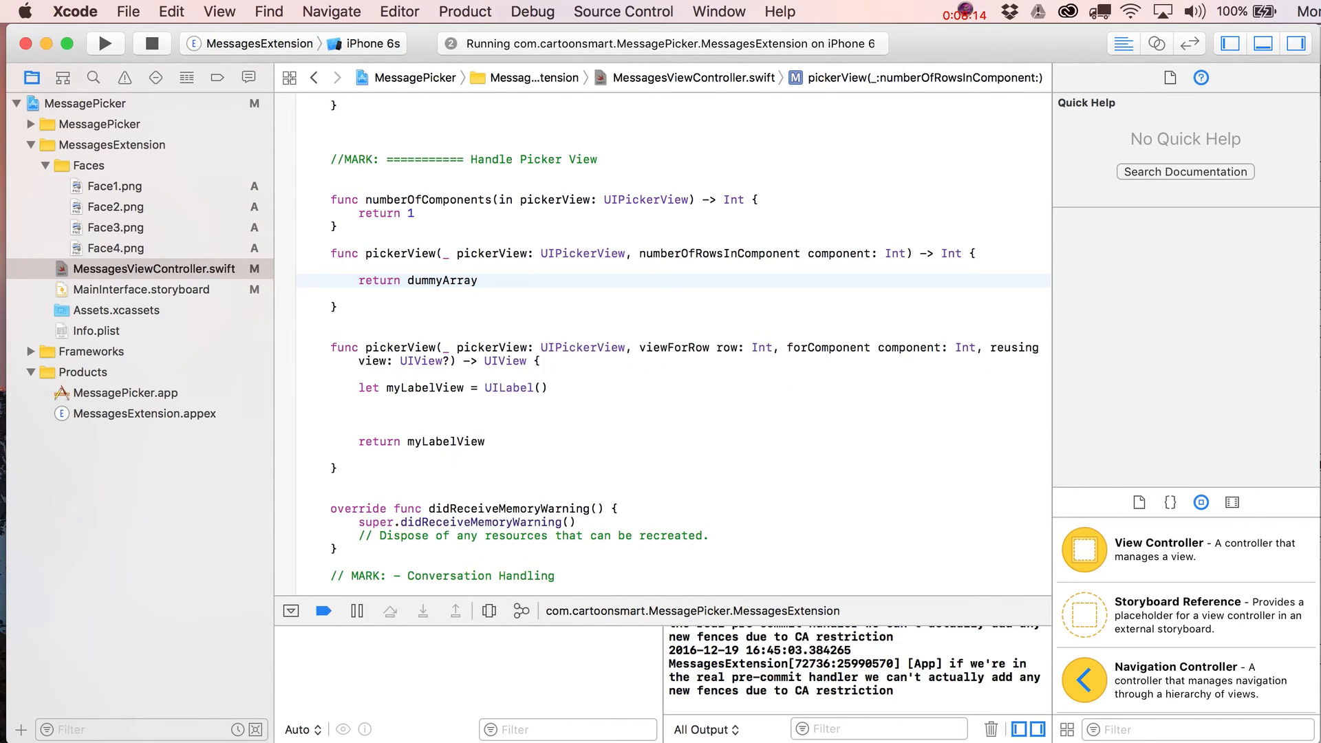
text(.count)
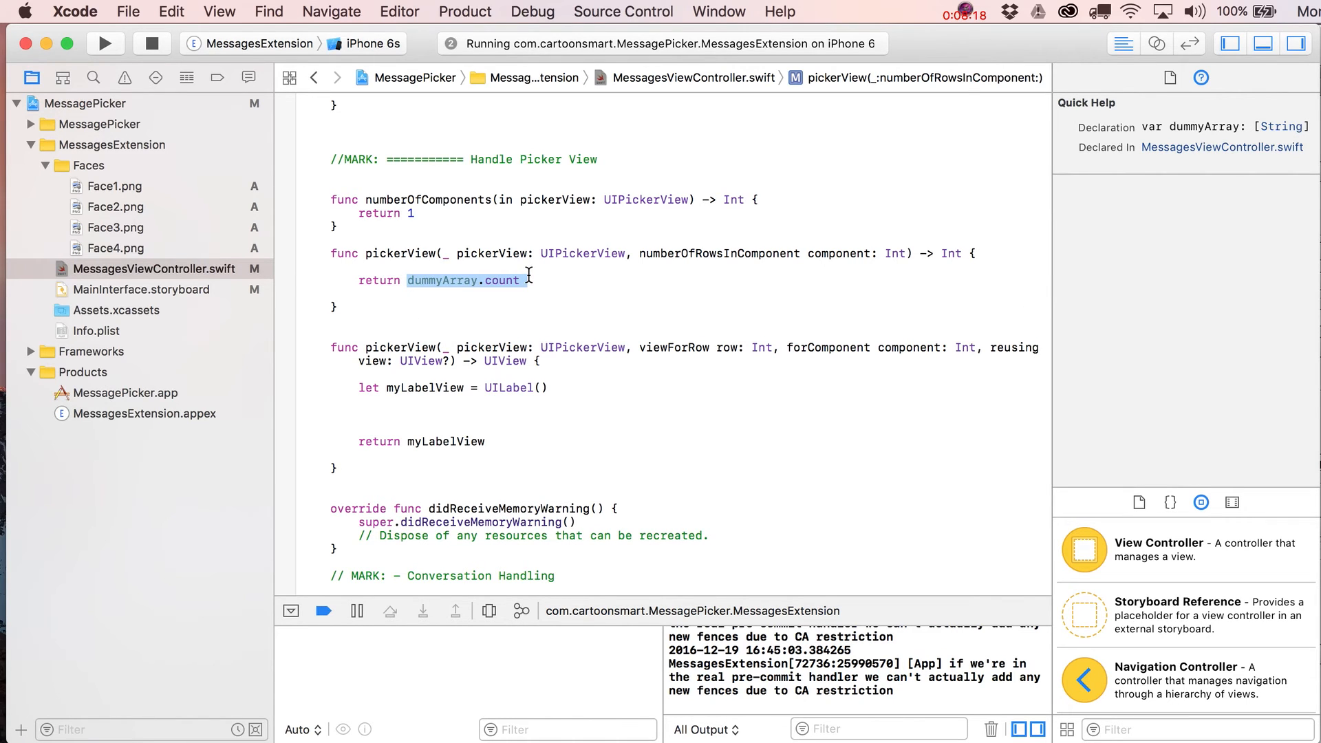
mouse_move(460, 279)
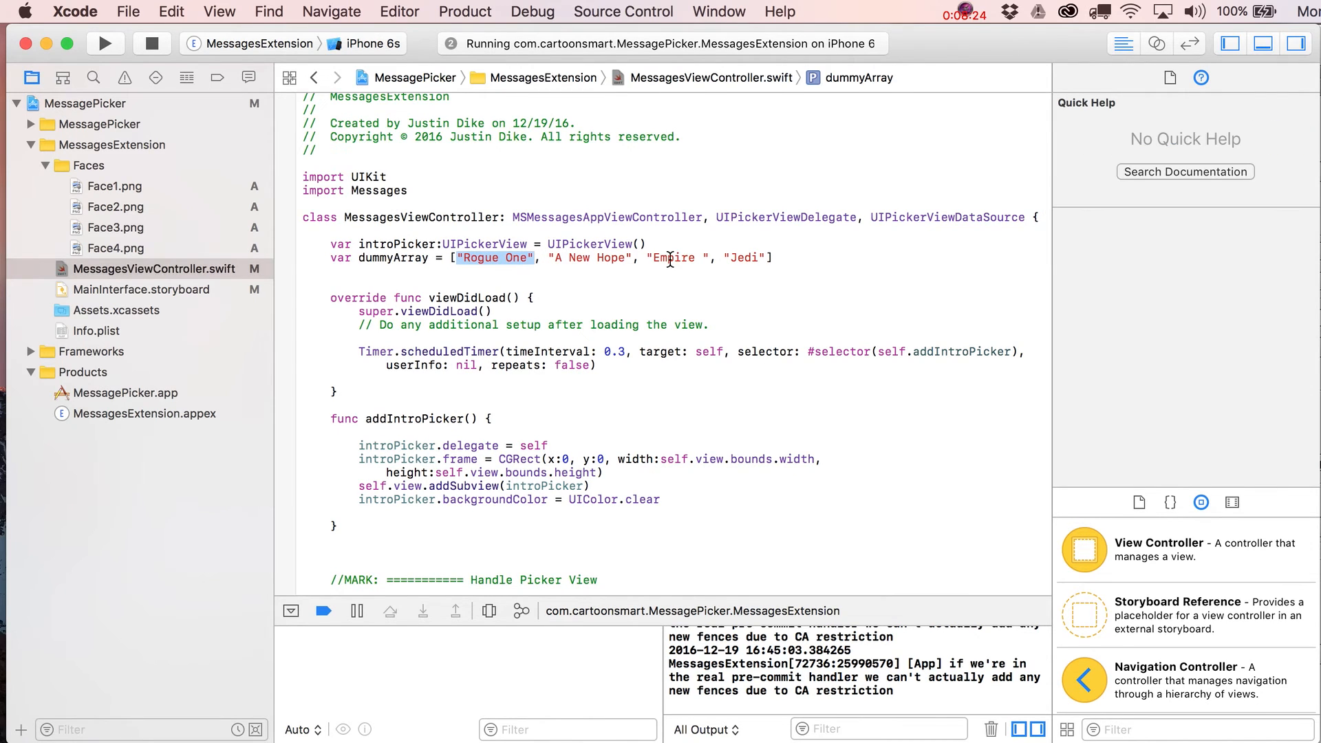
scroll(down, 3)
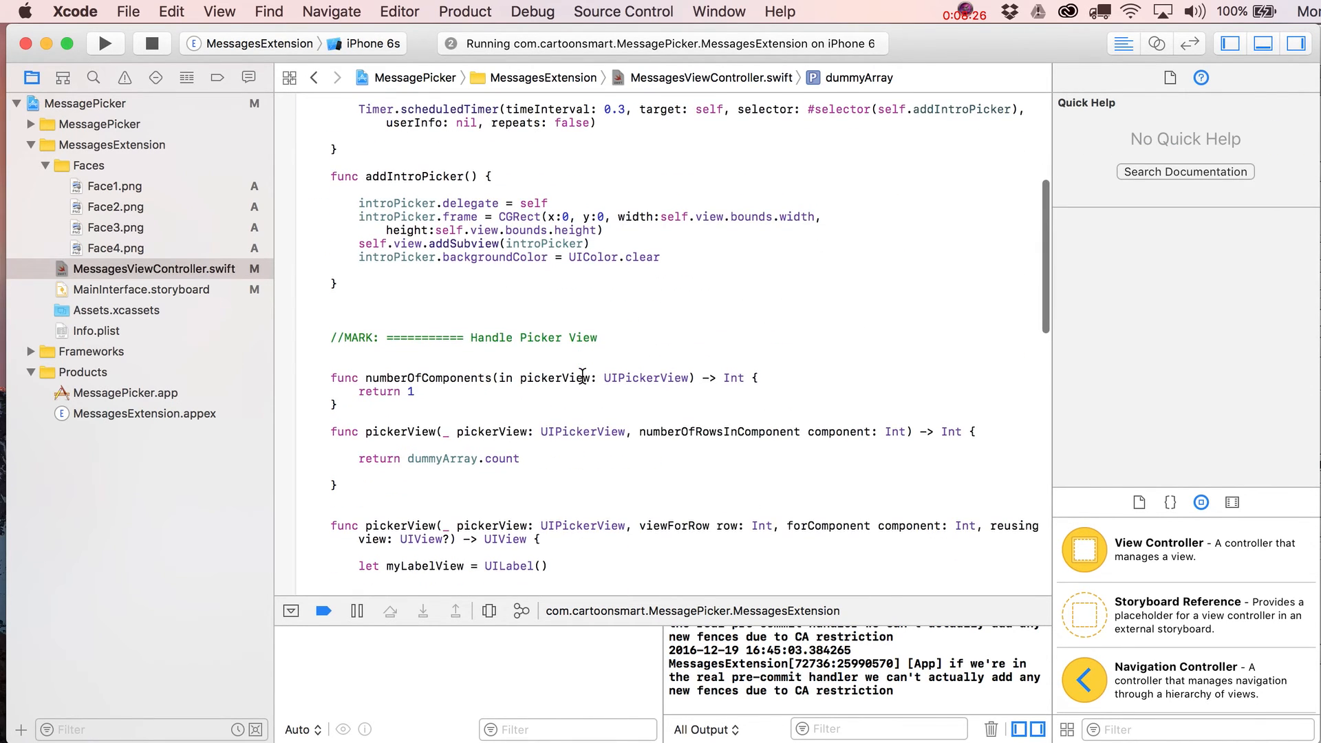
scroll(down, 3)
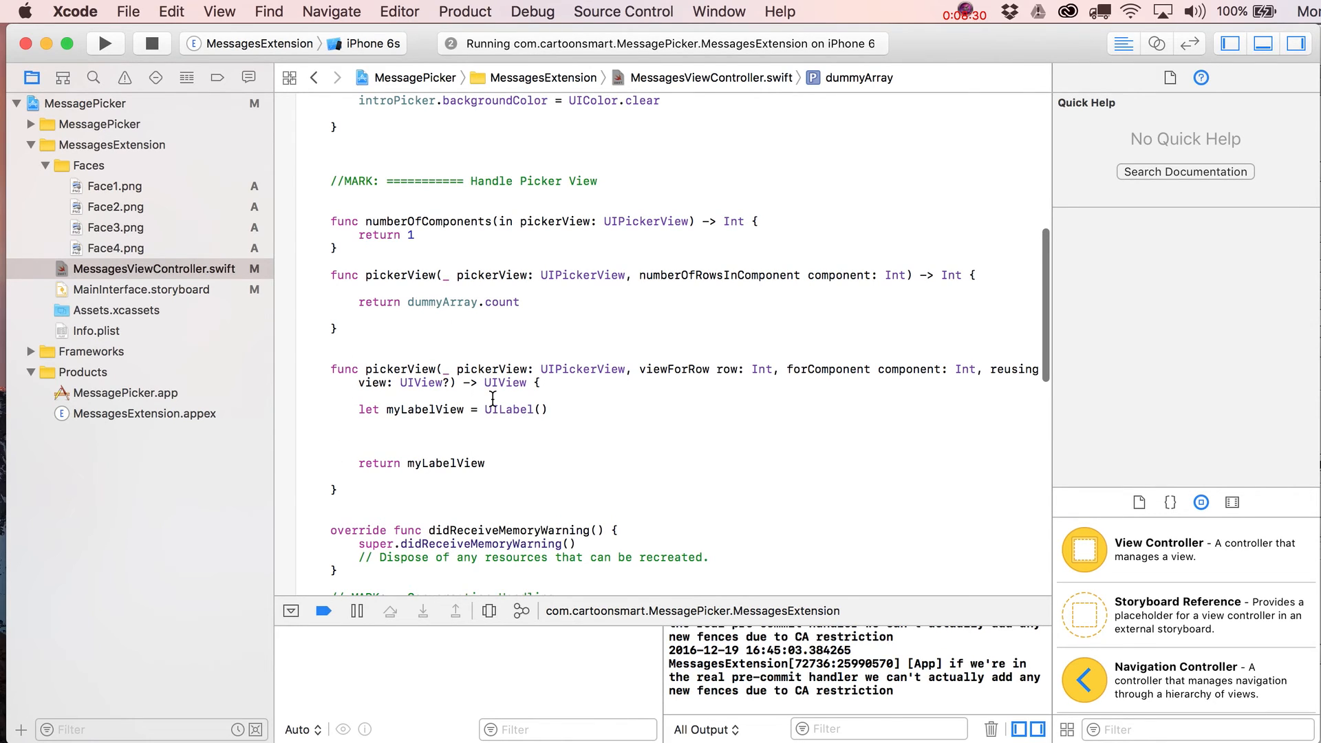
mouse_move(407, 422)
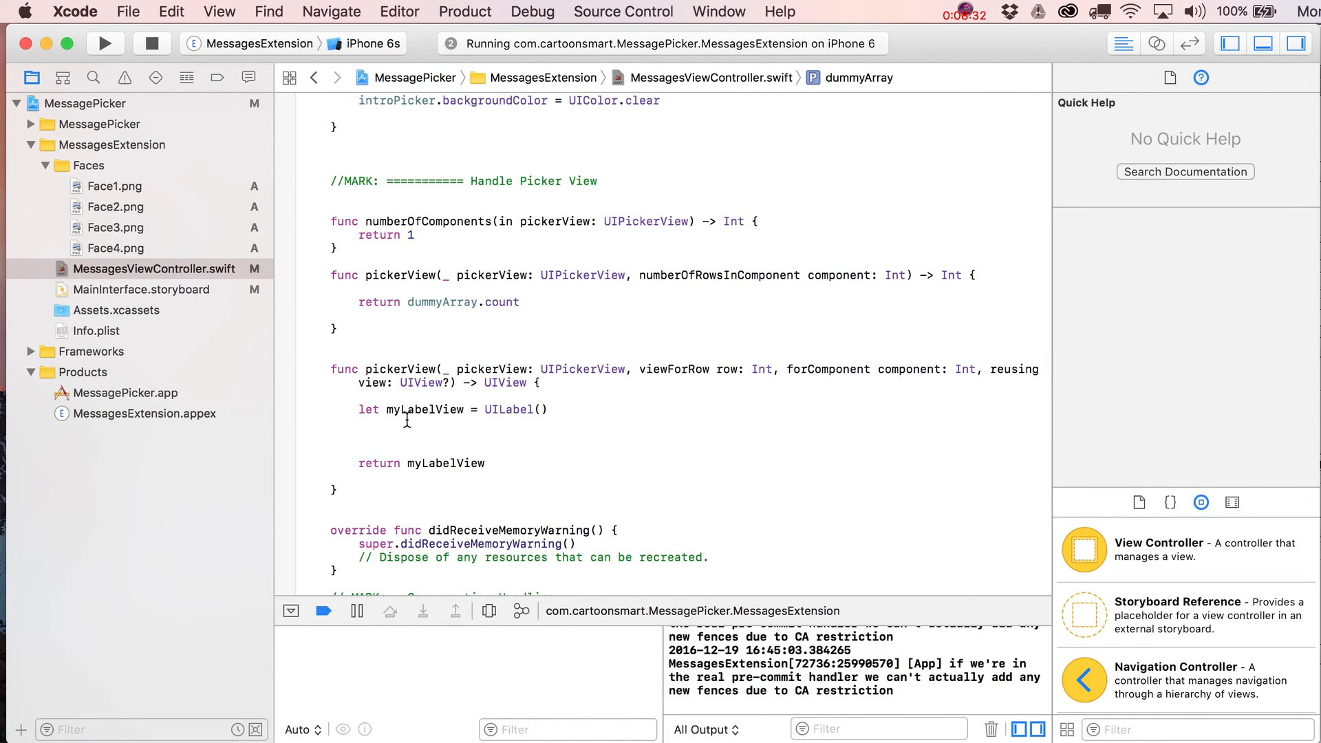
mouse_move(408, 414)
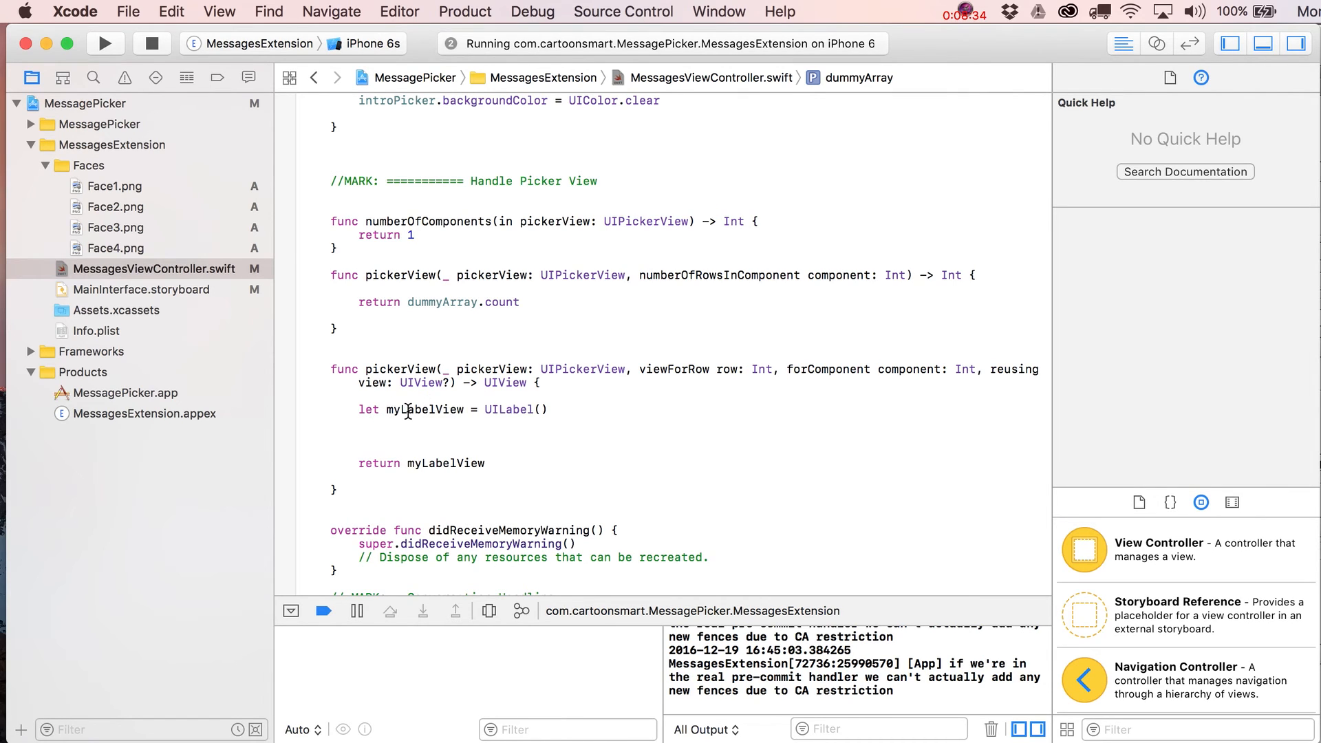
Step: Set myLabelView.text = dummyArray[row] below the UILabel creation line
click(391, 424)
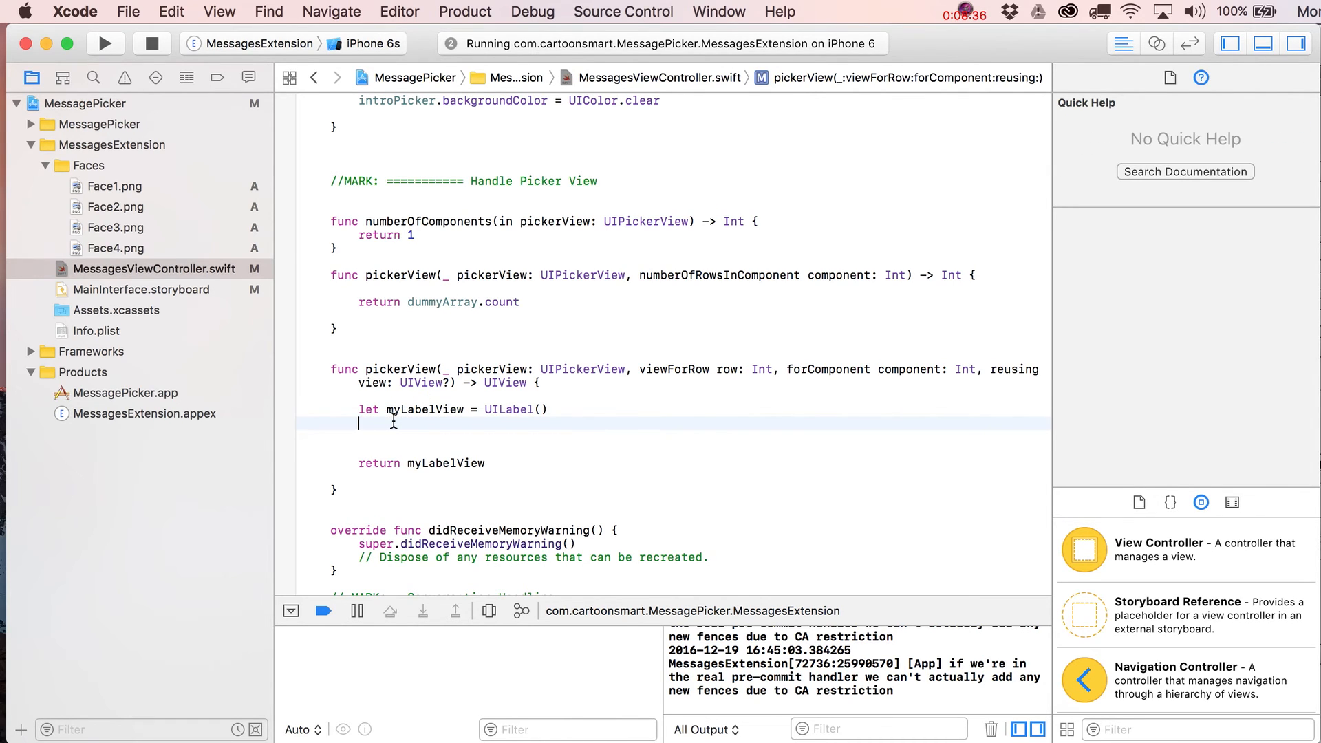
text(myLabelView.text =)
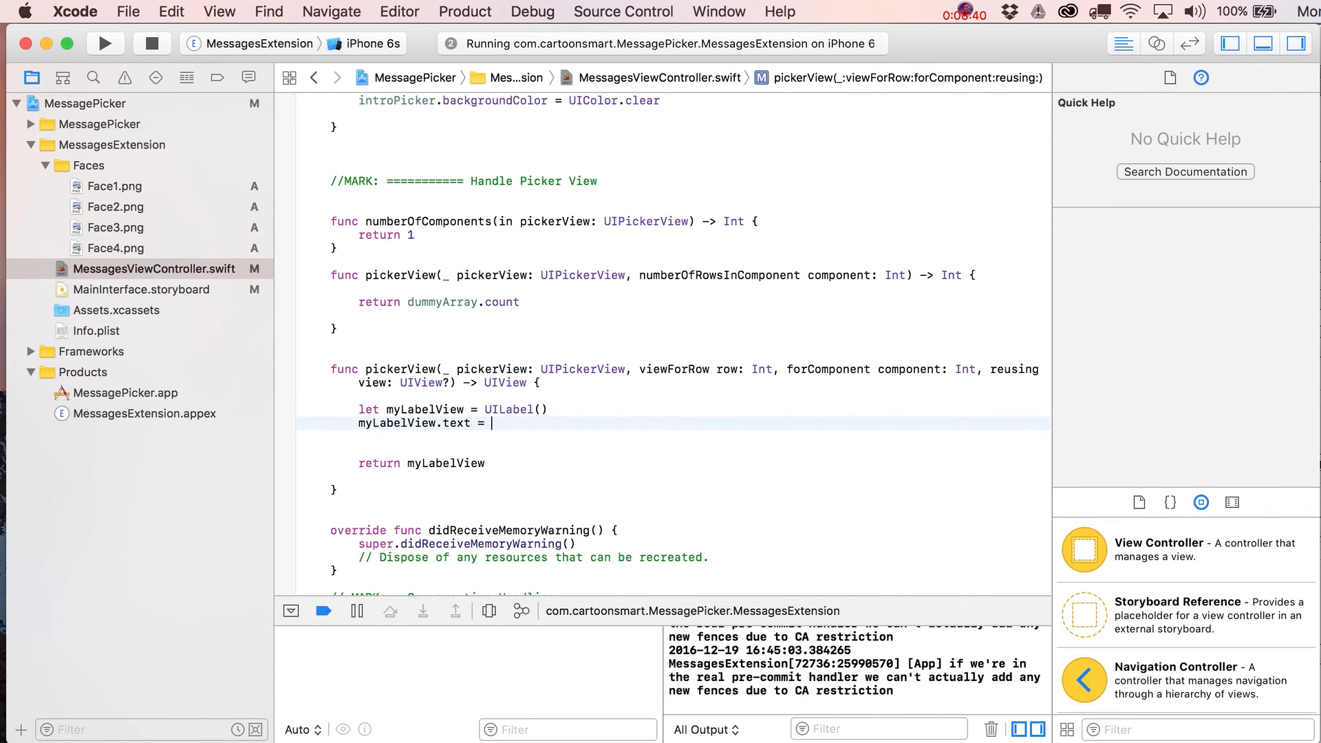
text(dummyArray)
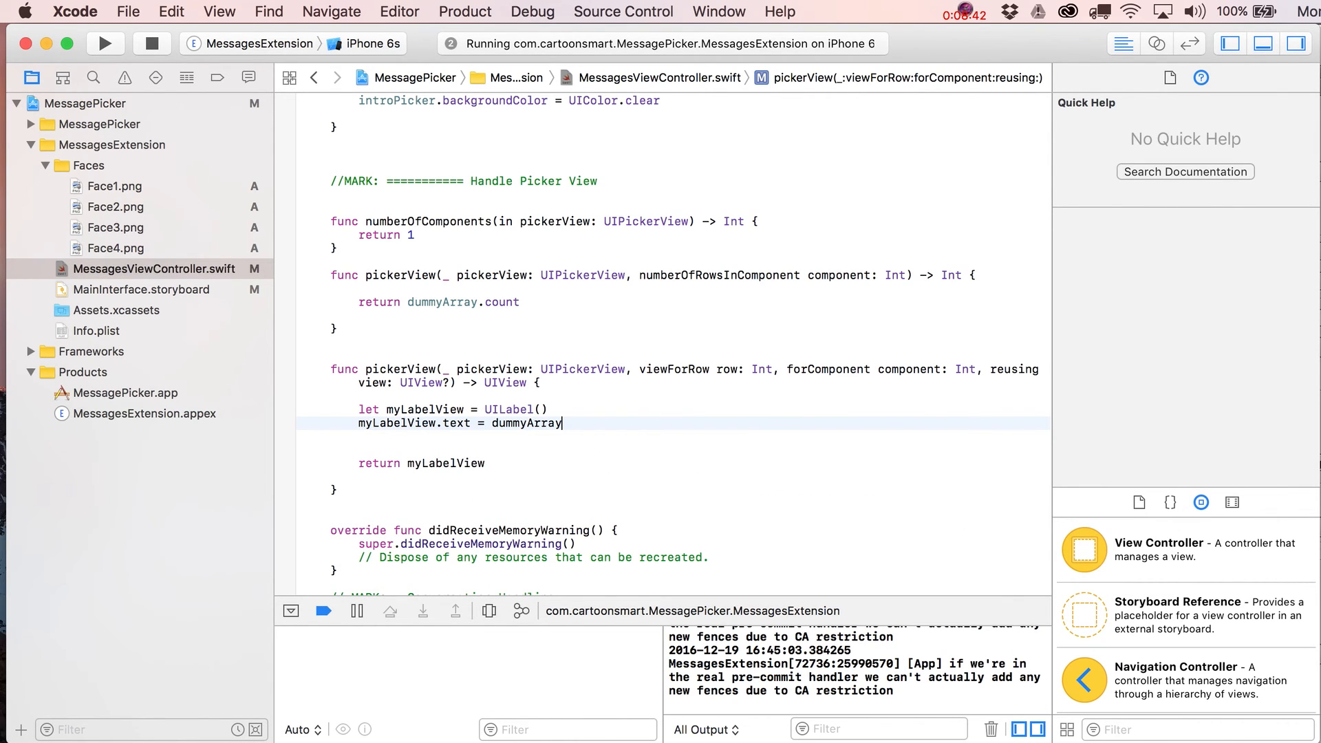
text([row])
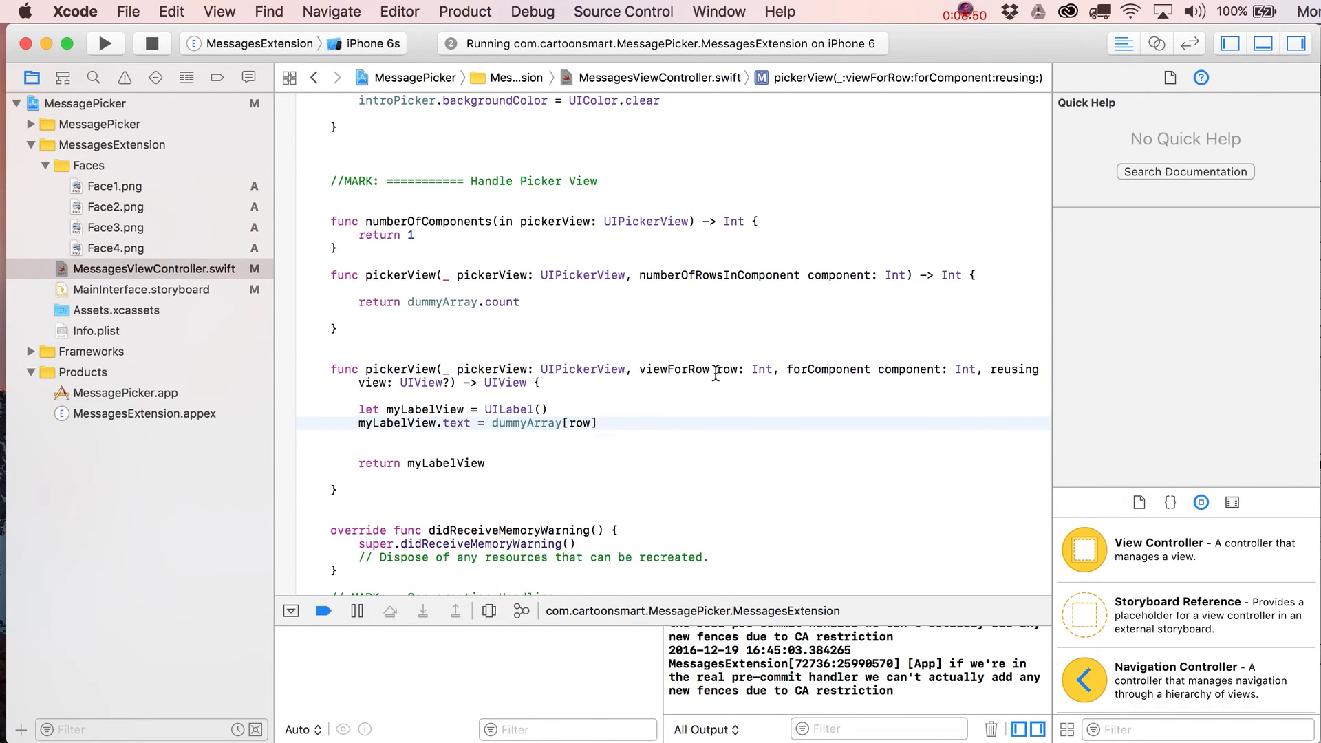
Step: Try an if pickerView comparison, delete it, and review the function signature
double_click(492, 370)
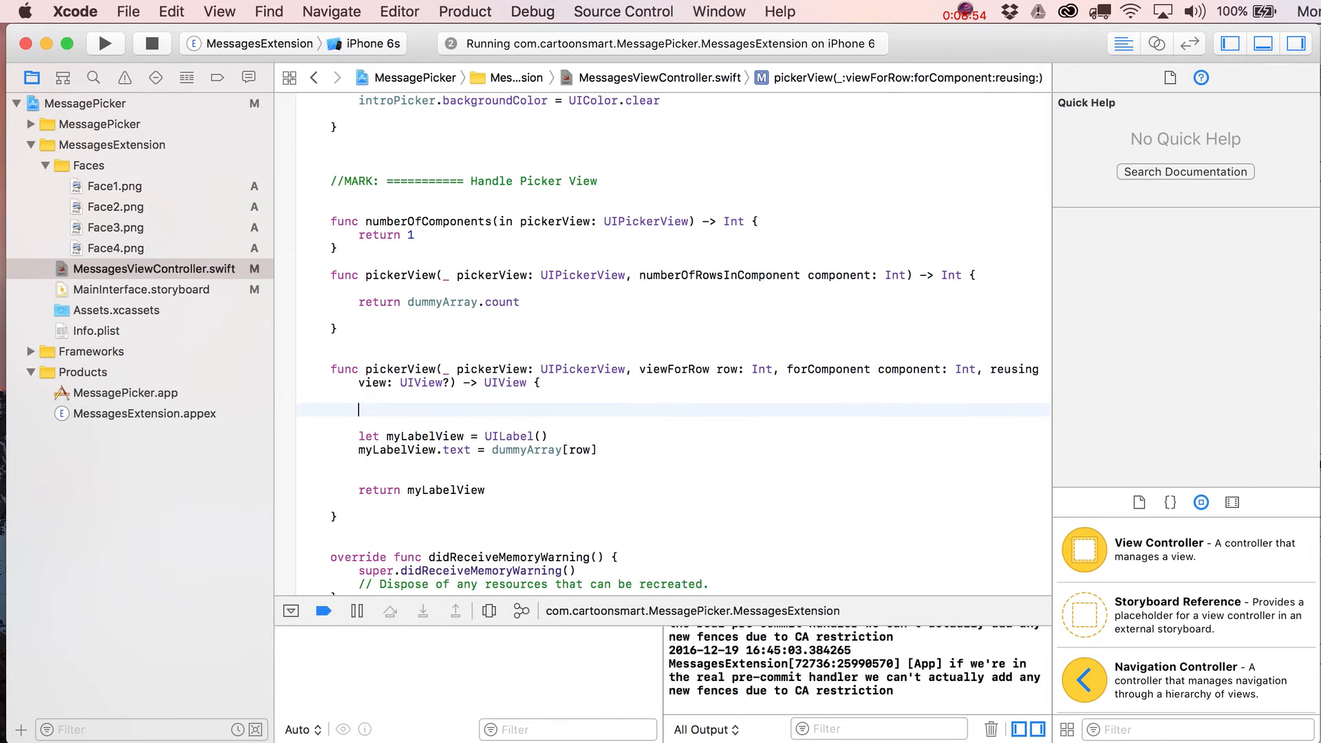
text(if (pickerView == introPicker)
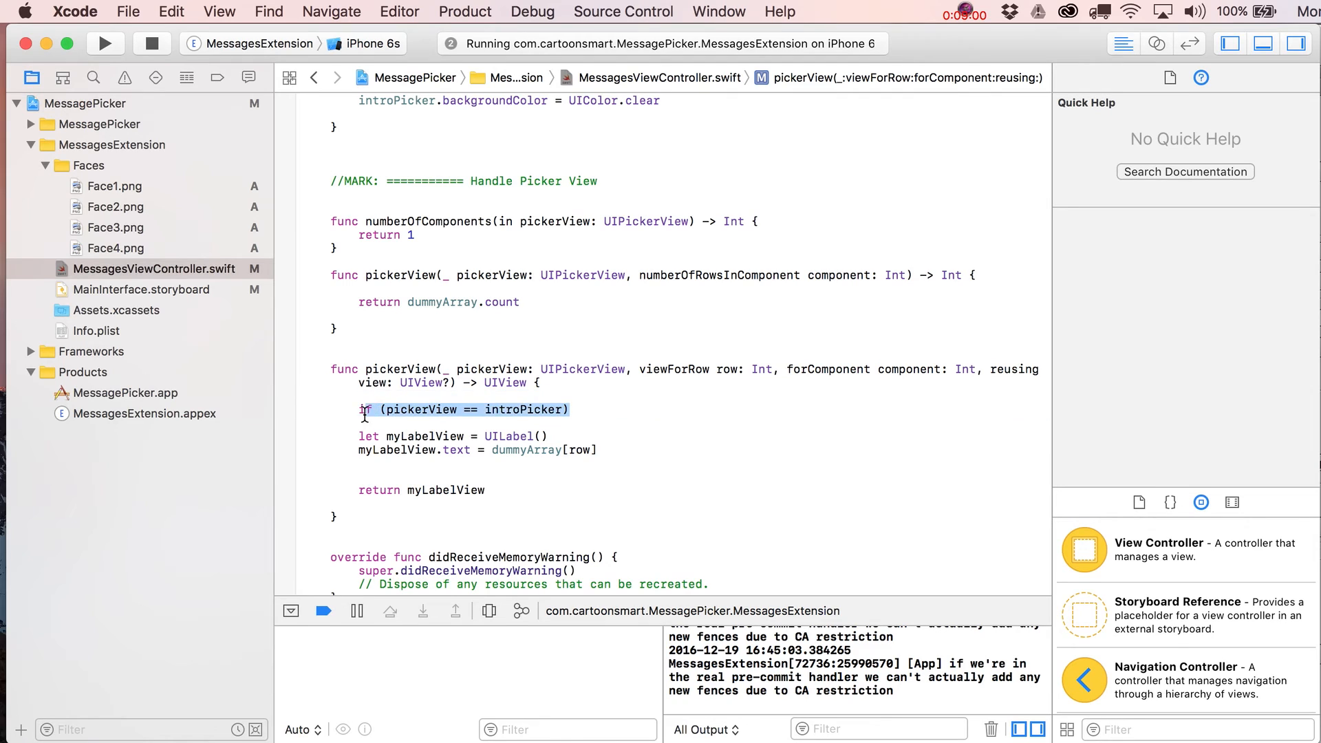
key(Delete)
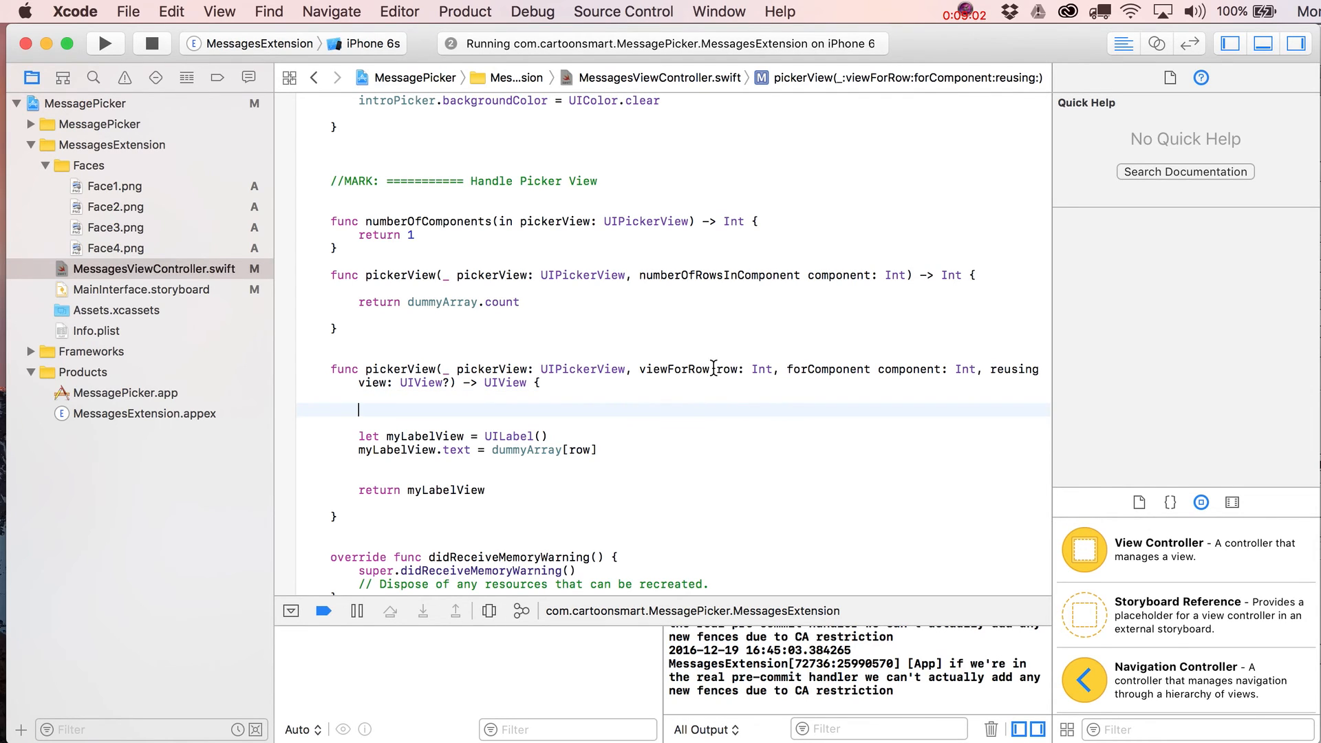
double_click(726, 369)
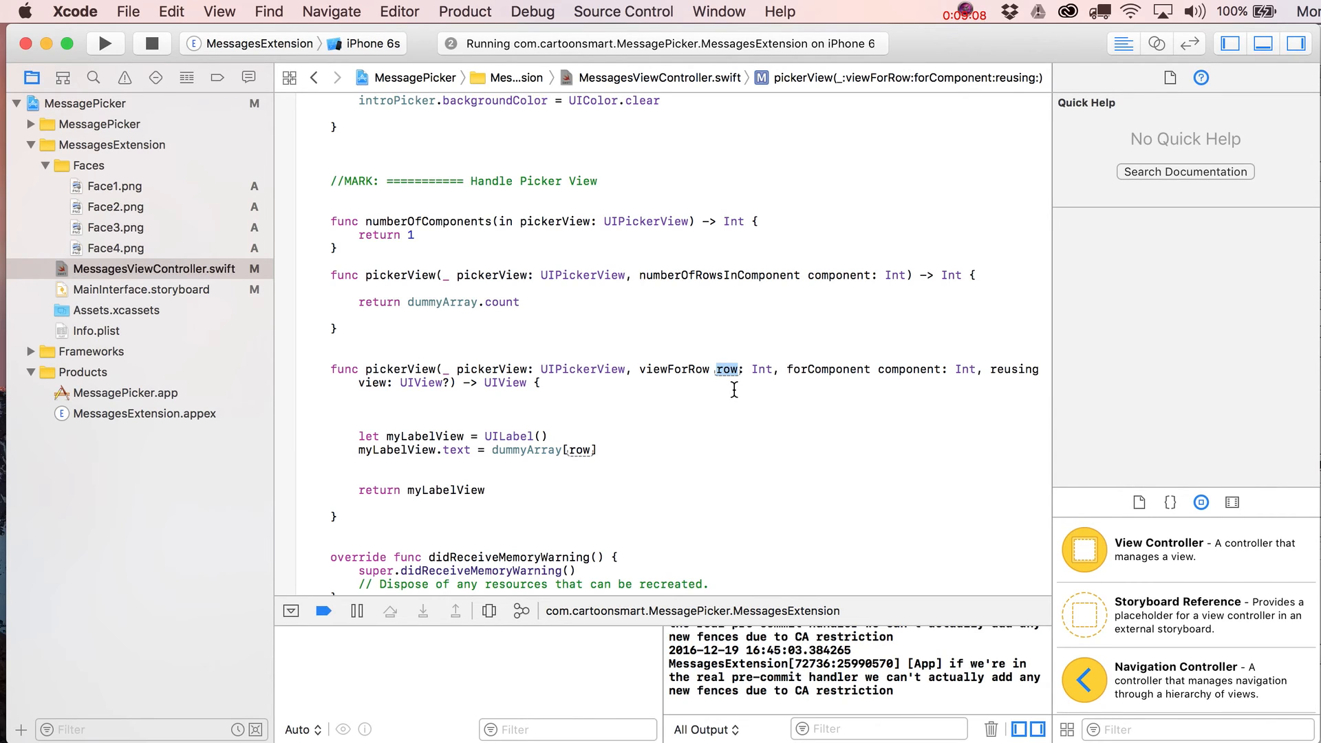
mouse_move(563, 489)
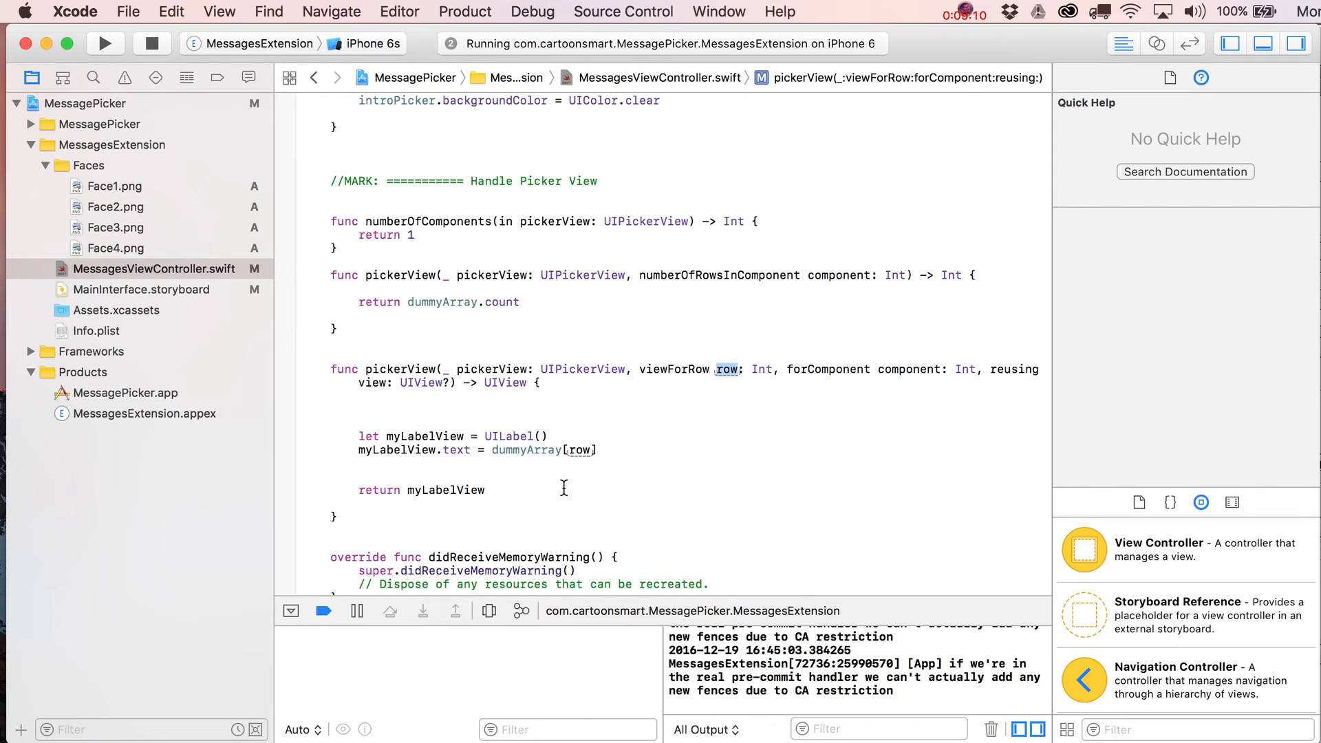
click(580, 450)
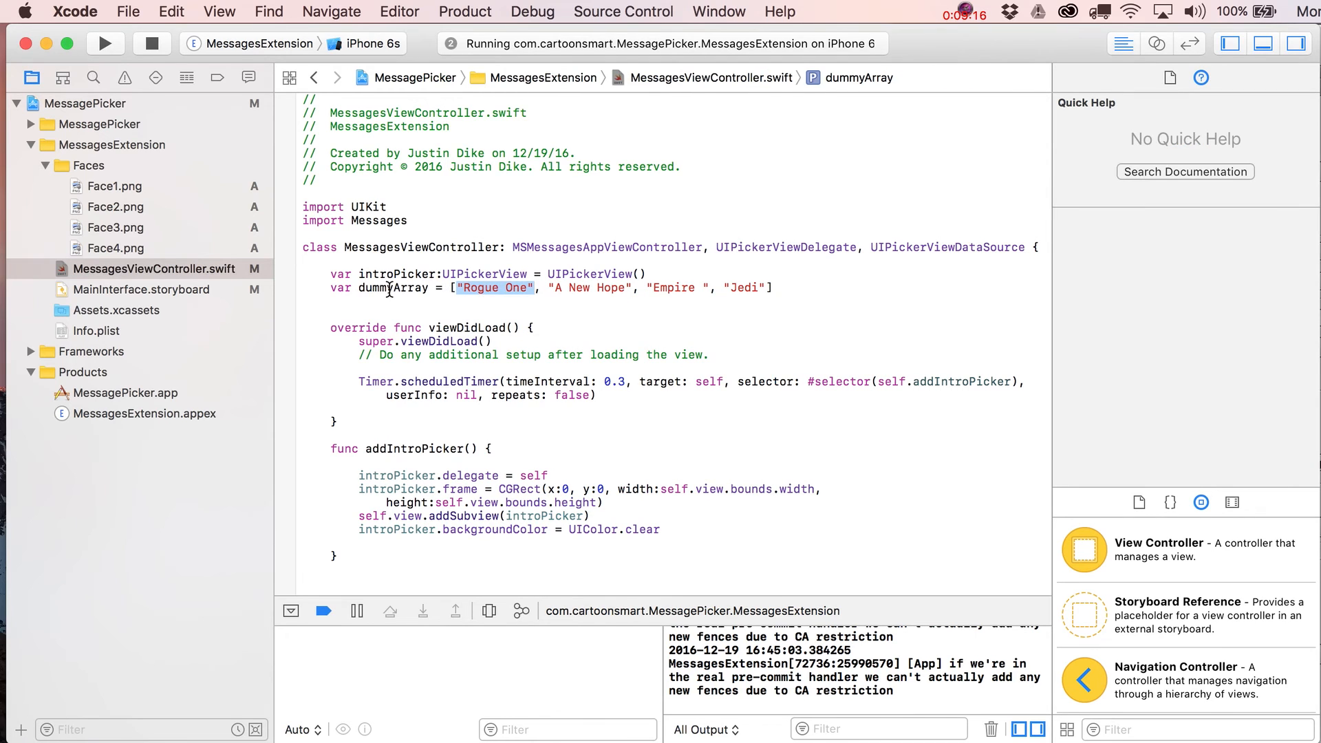
scroll(down, 3)
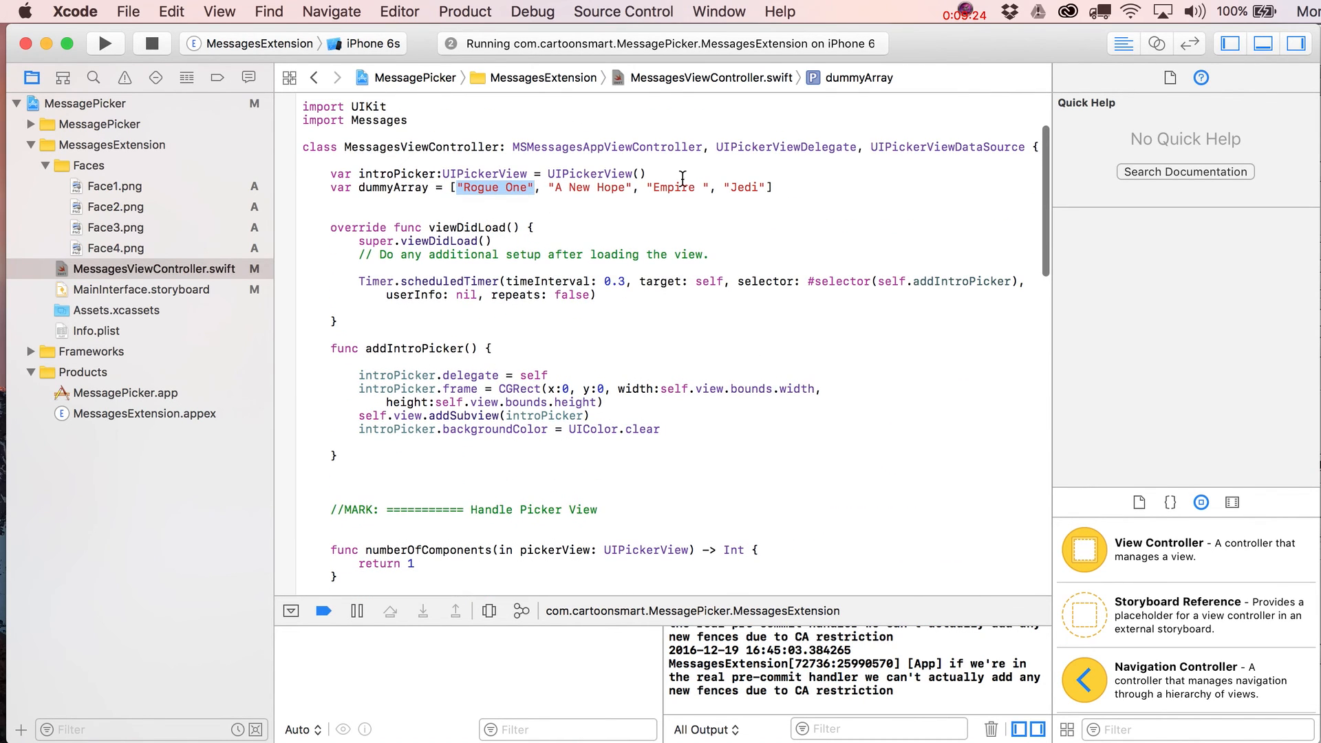
scroll(down, 3)
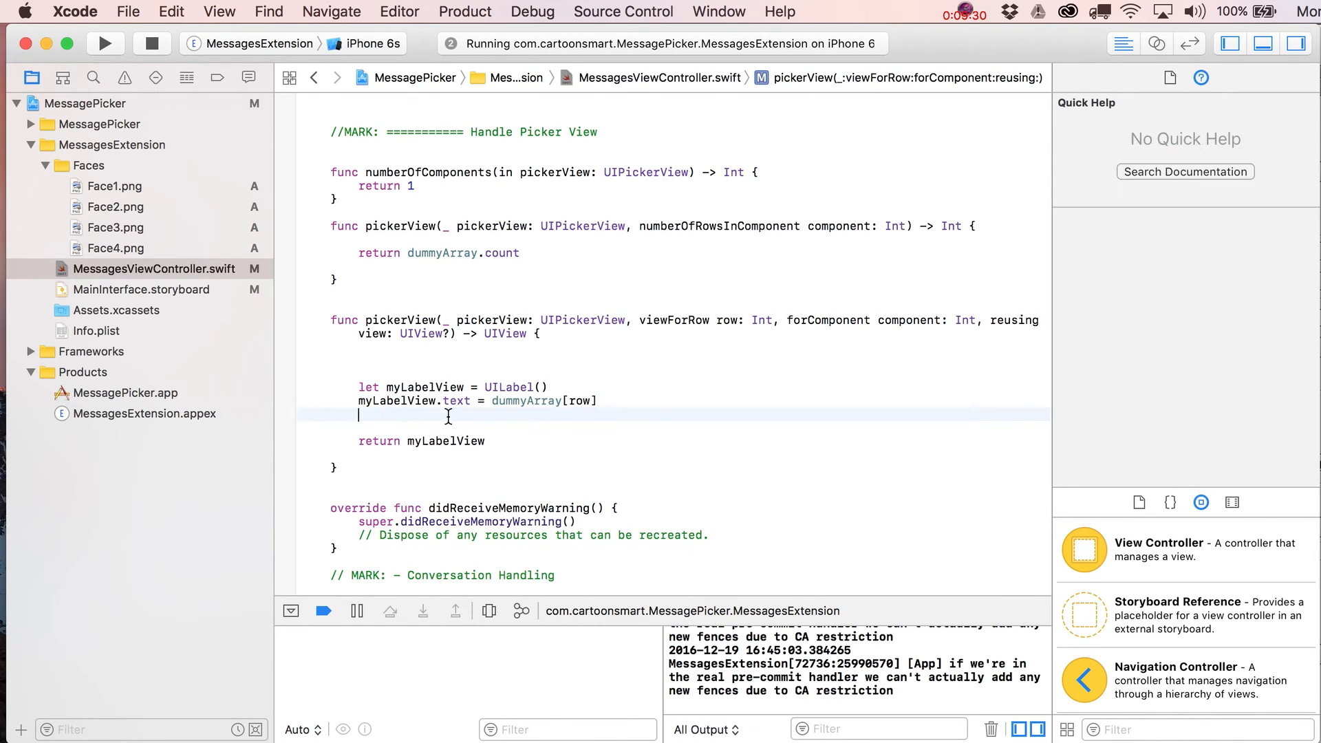
Step: Set myLabelView.adjustsFontSizeToFitWidth = true and font to UIFont(name: "Arial", size: 20)
text(myLabelView.adjustsFontSizeToFitWidth =)
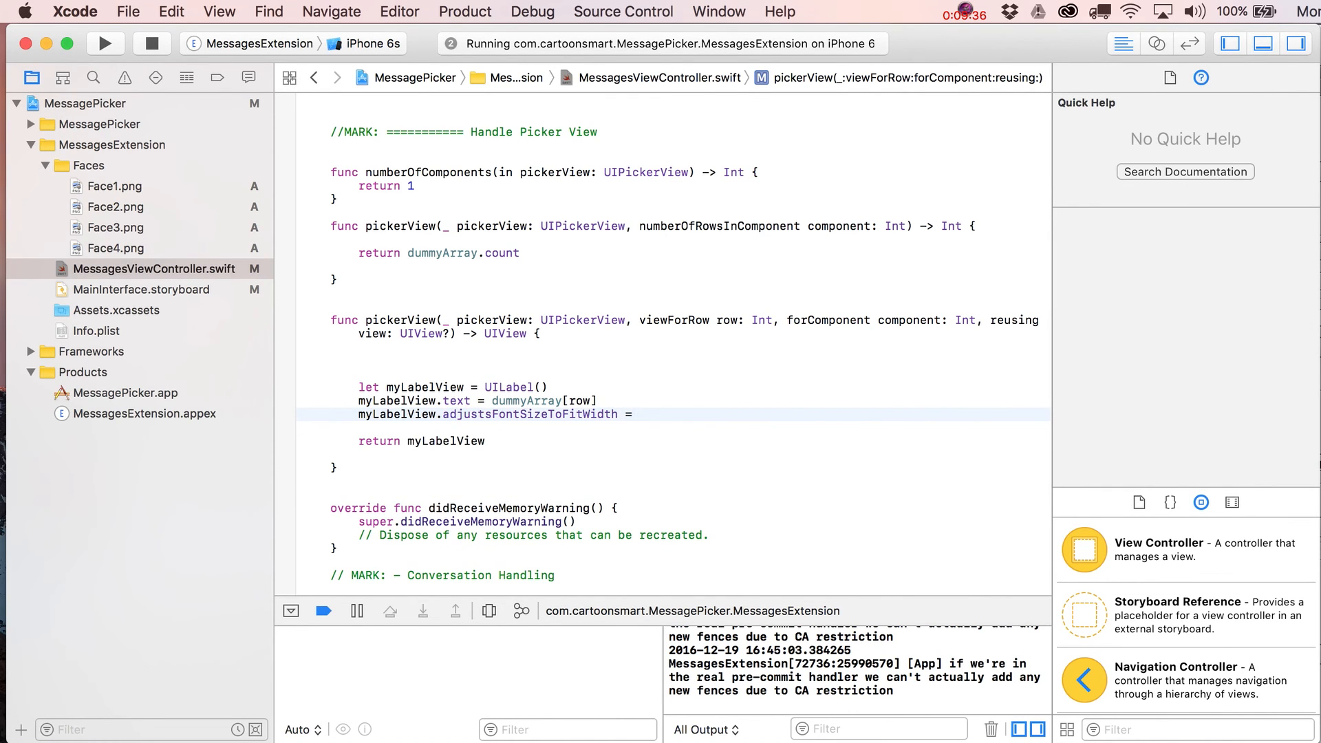
text(true)
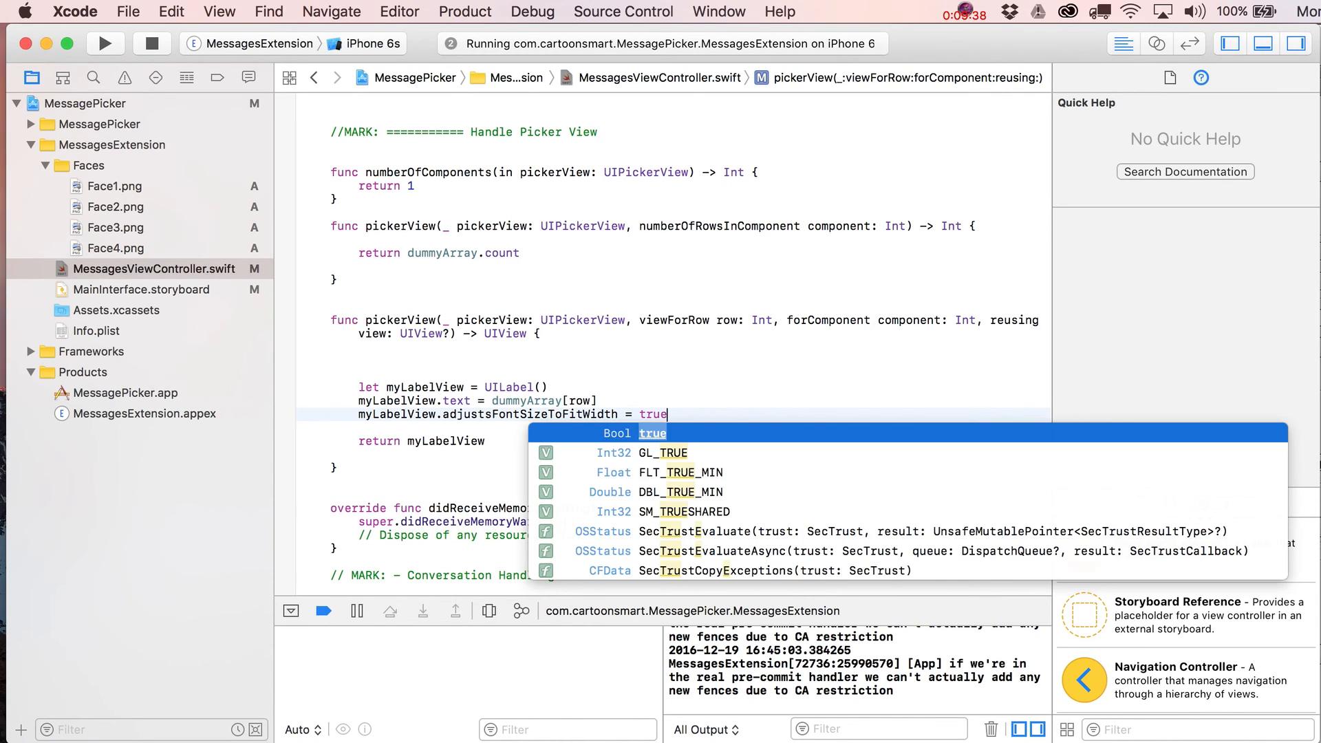
key(Escape)
text(myLabelView.font =)
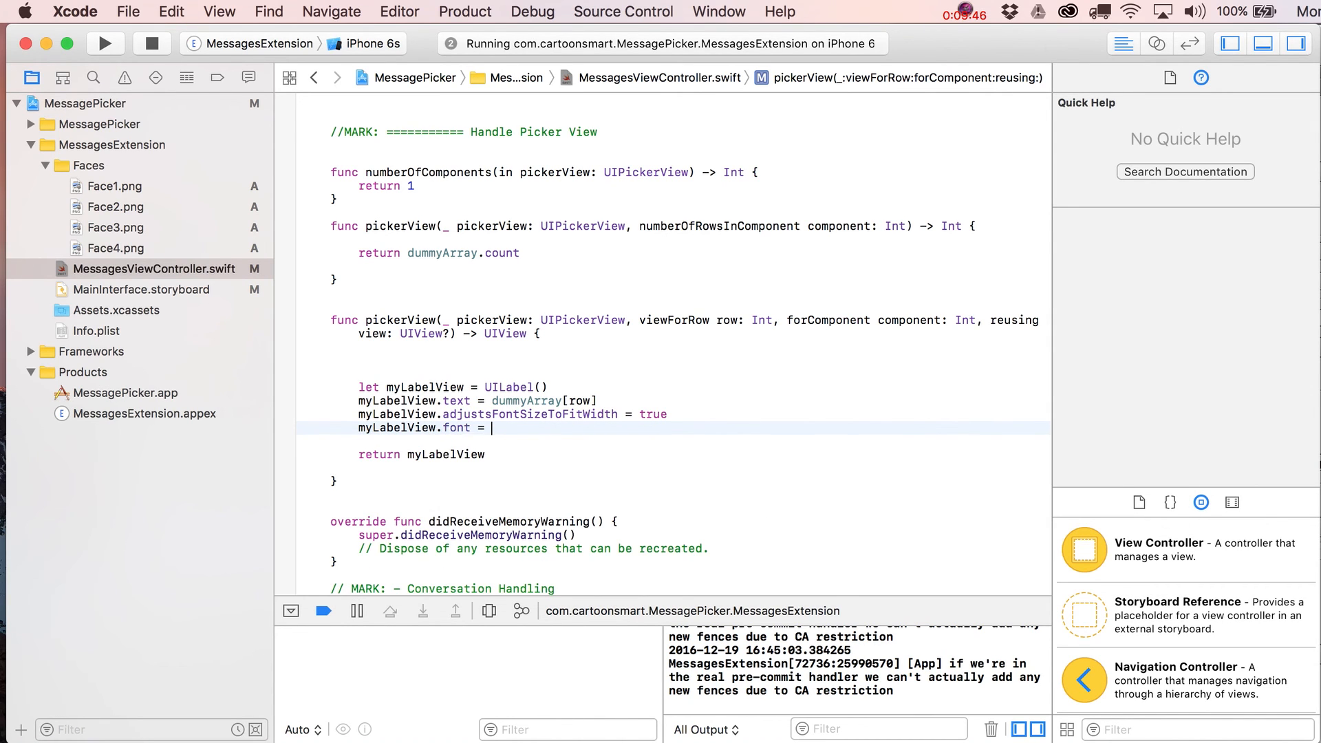
text(UIFont)
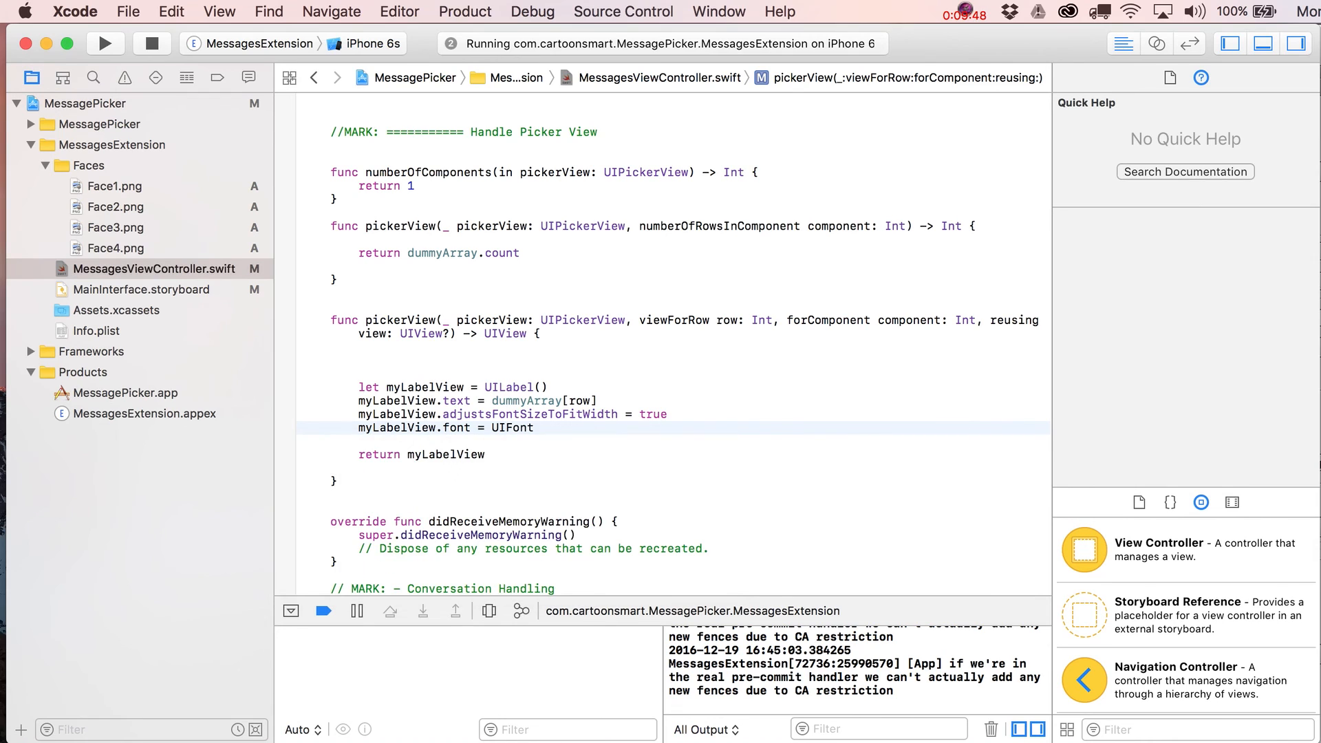
text((name:")
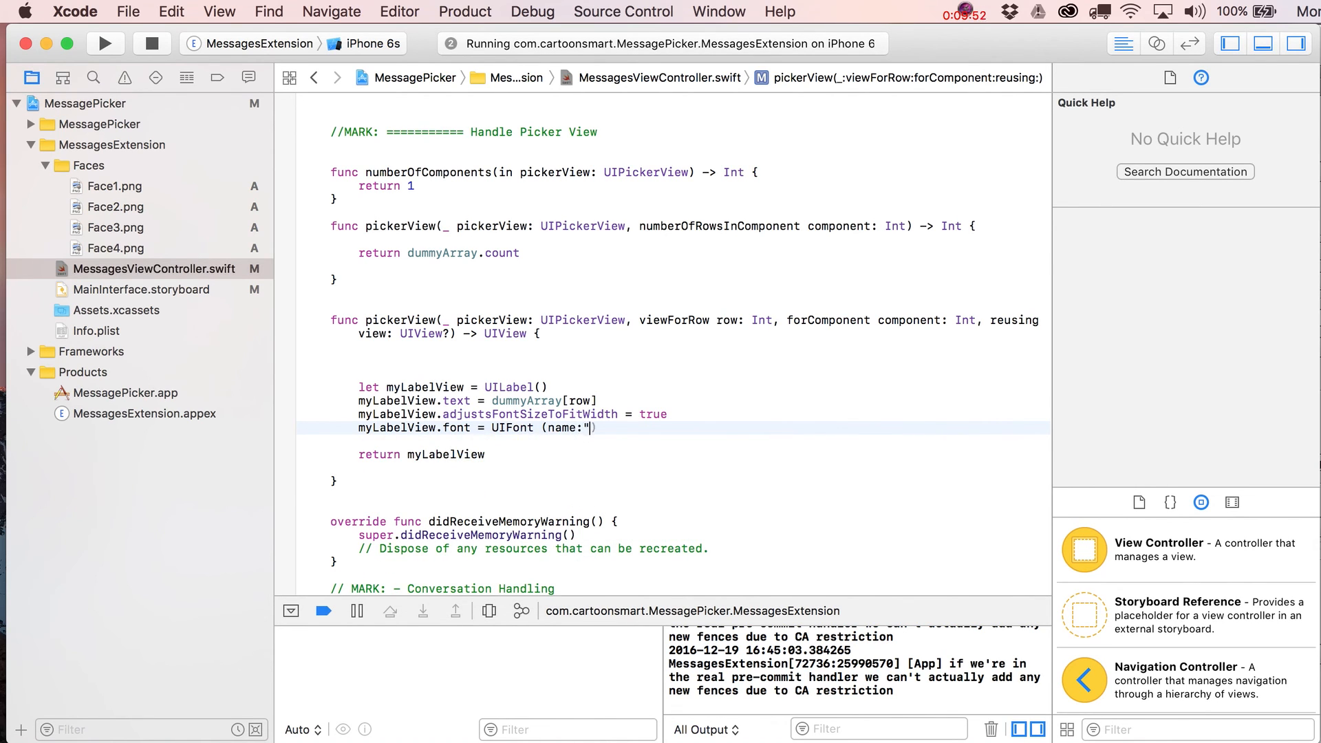
text(Arial")
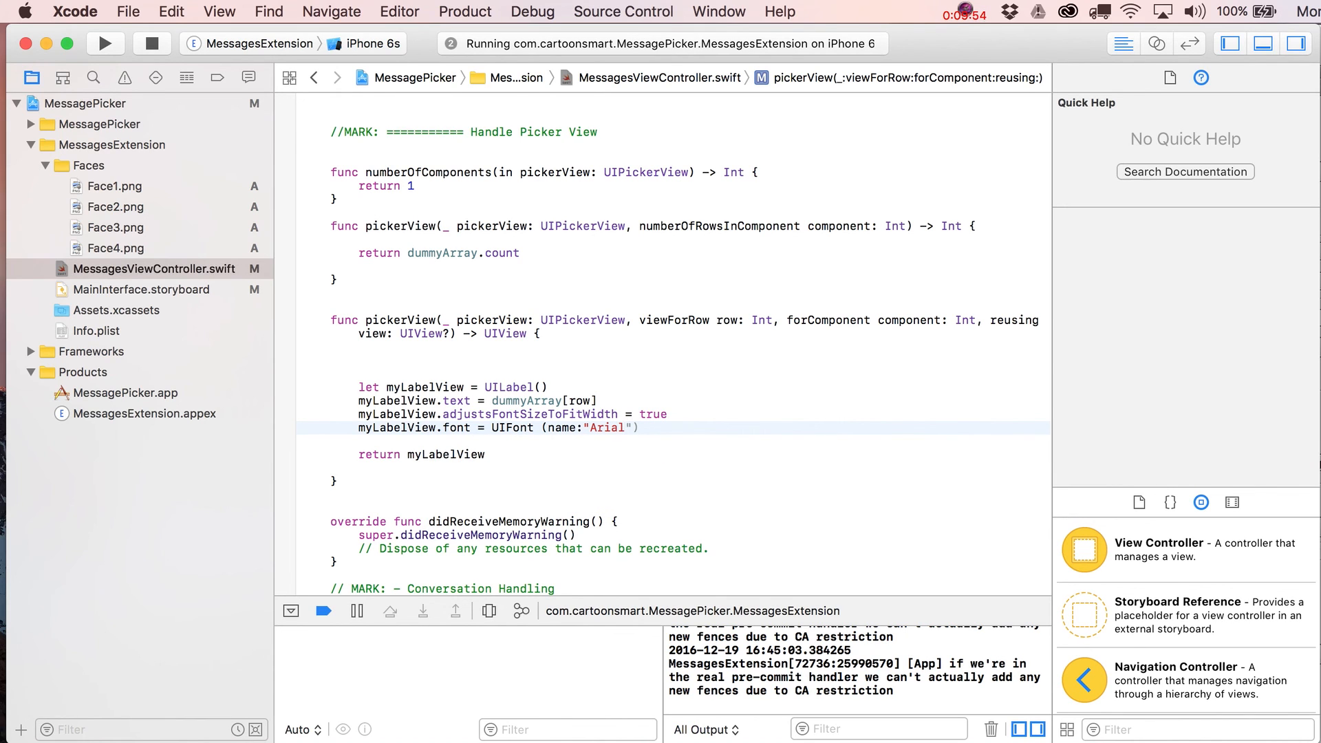
text(, size:20)
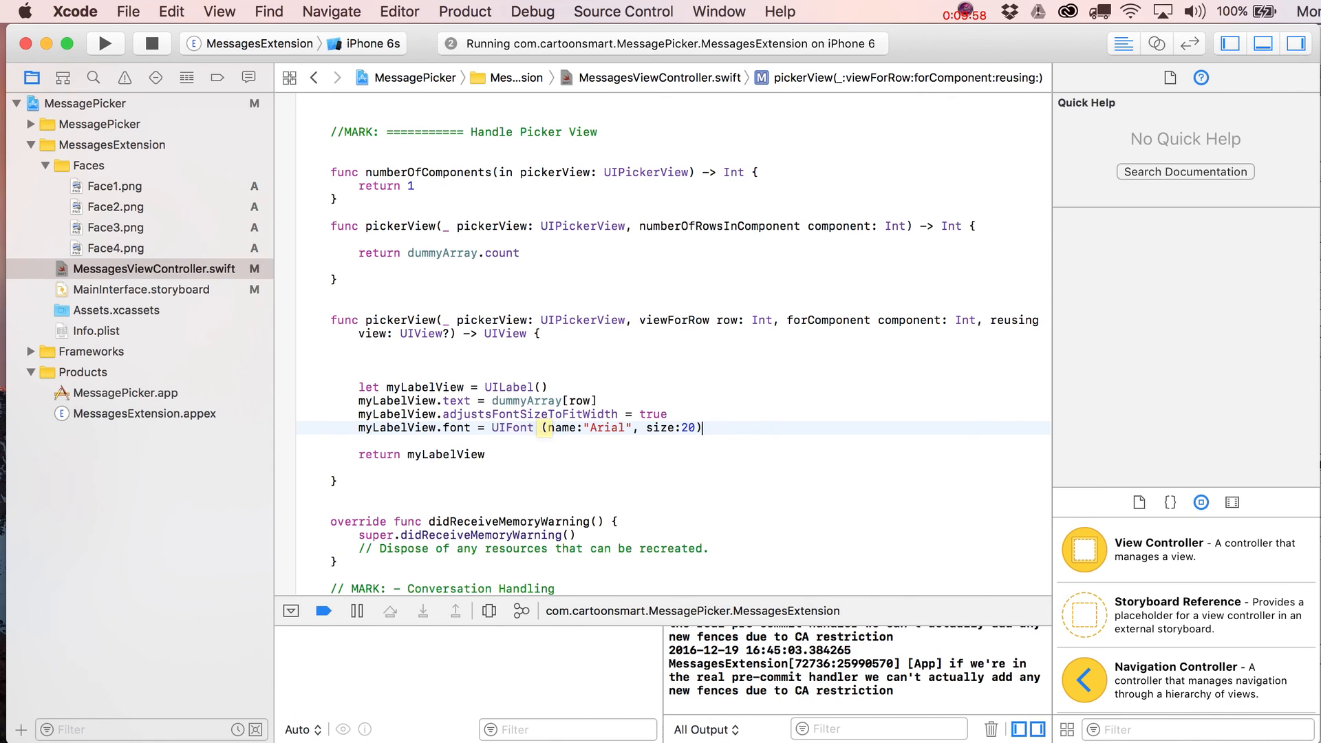
key(Return)
text(myLabelView.)
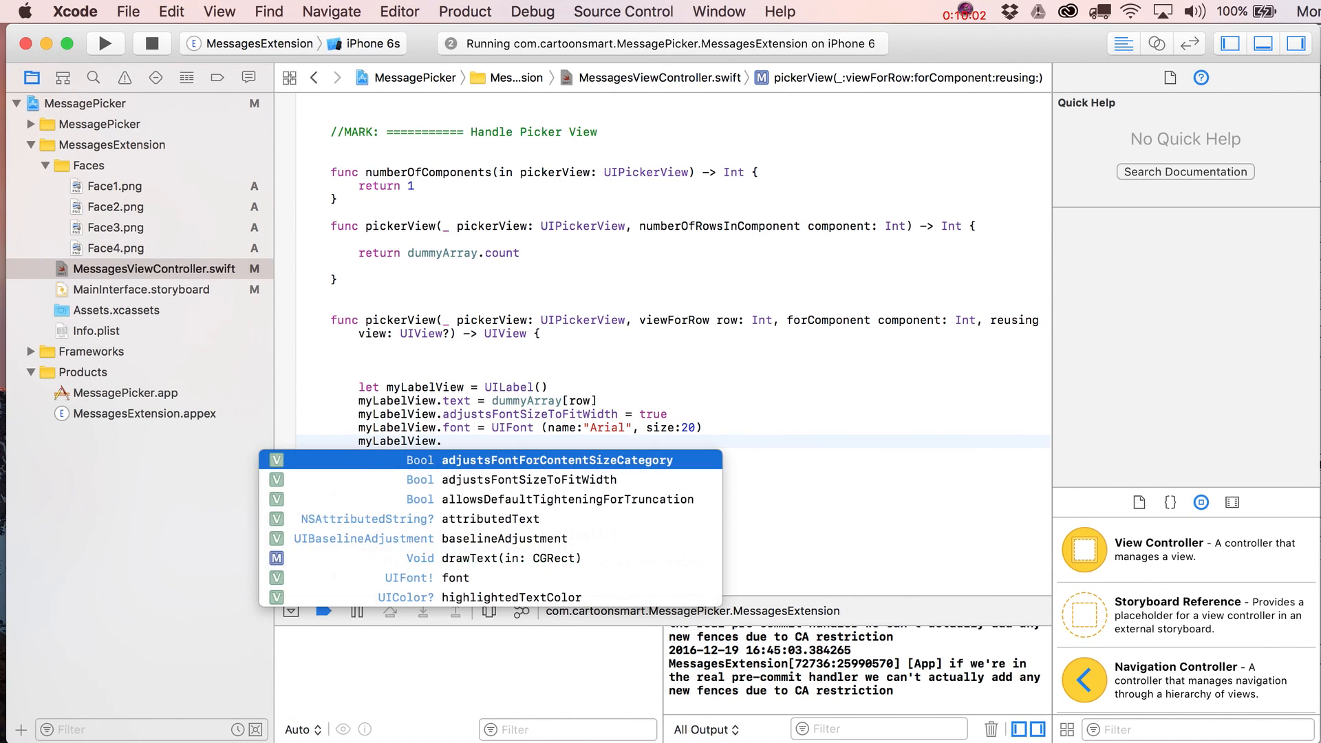
Step: Set myLabelView.textAlignment to .center
text(textAlignment = .ce)
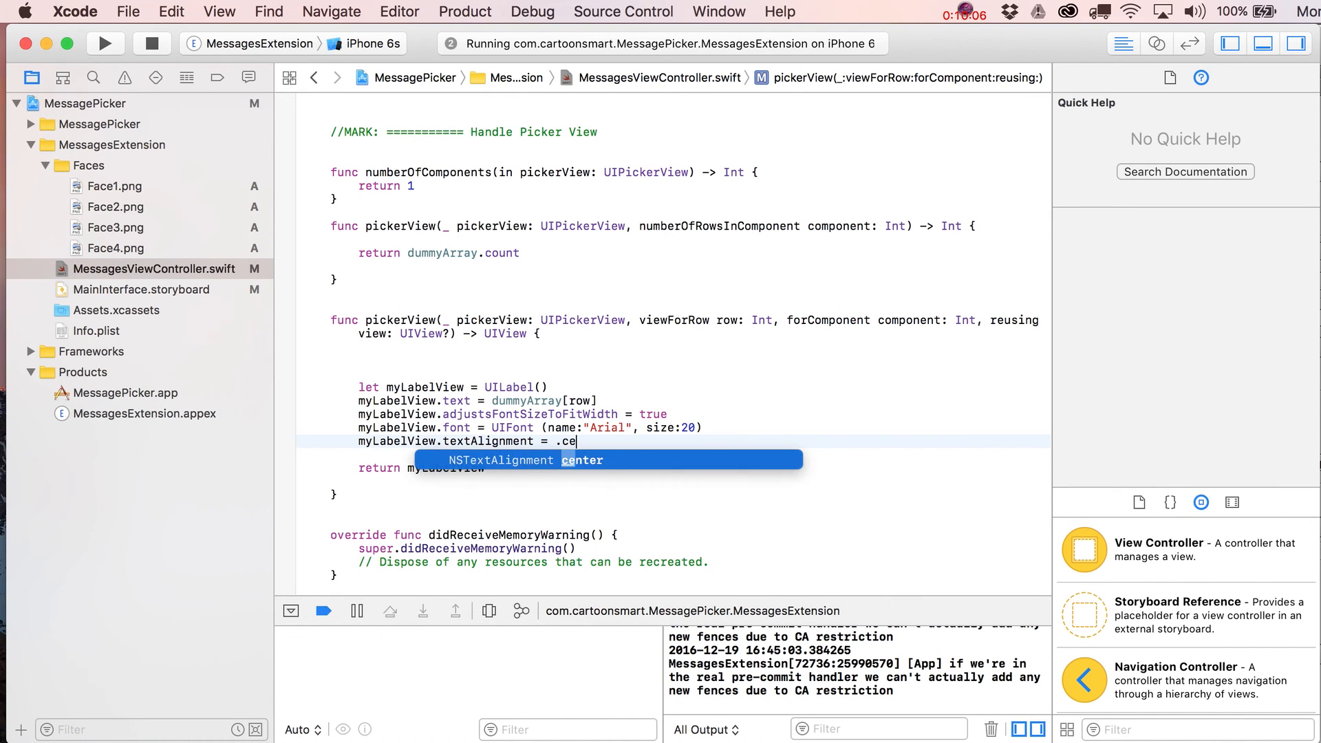
text(nt)
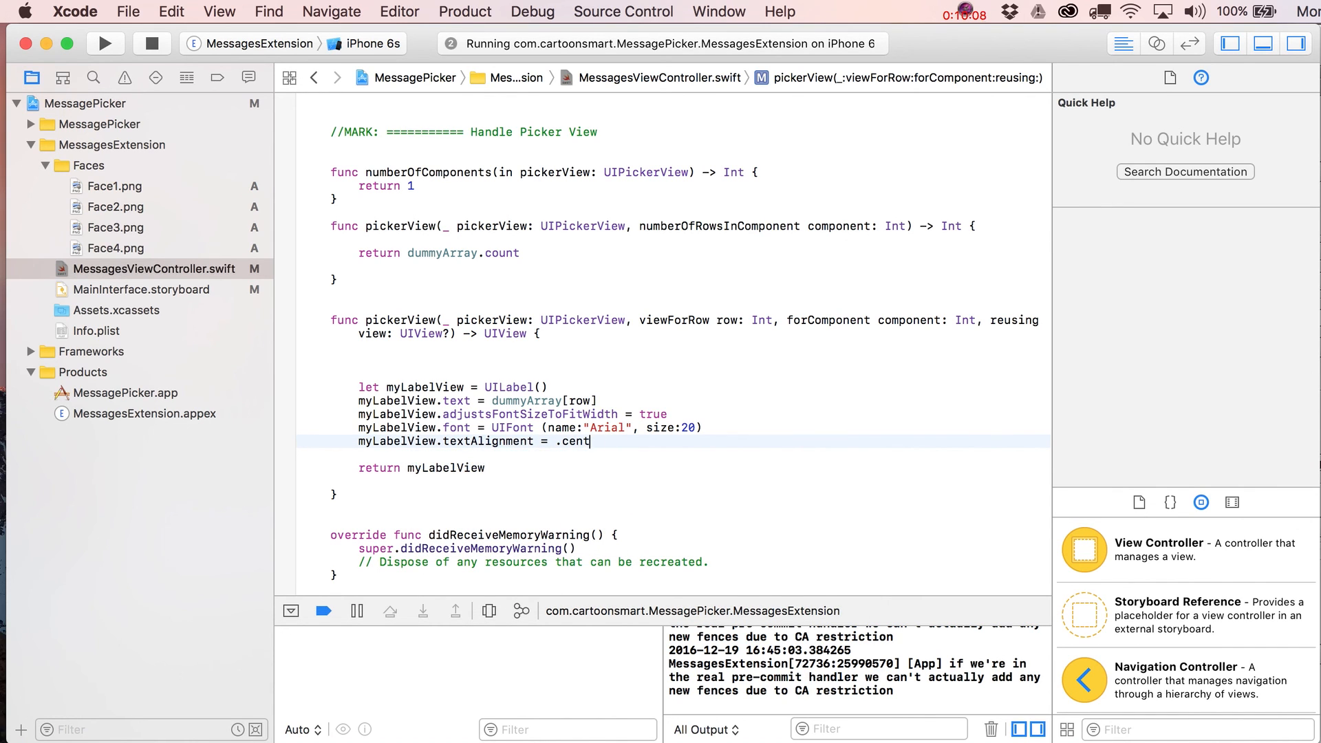
key(backspace)
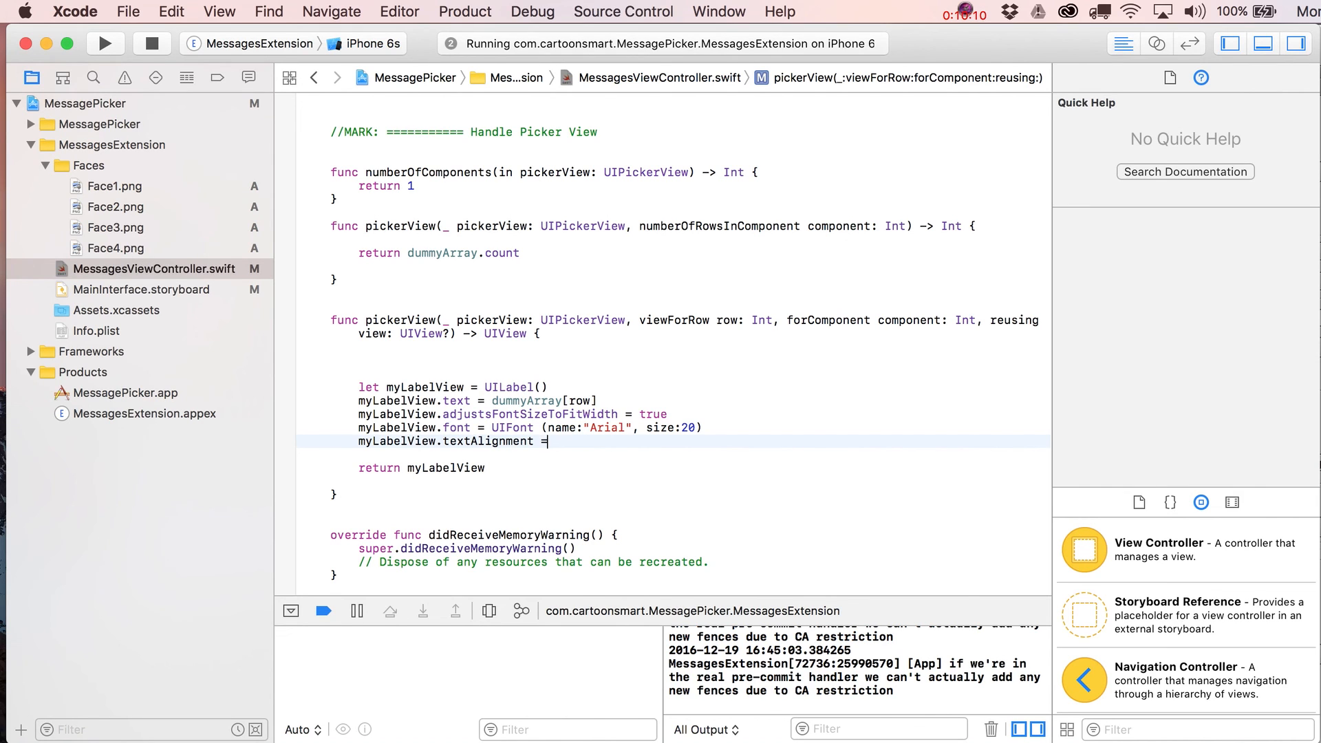
text(.center)
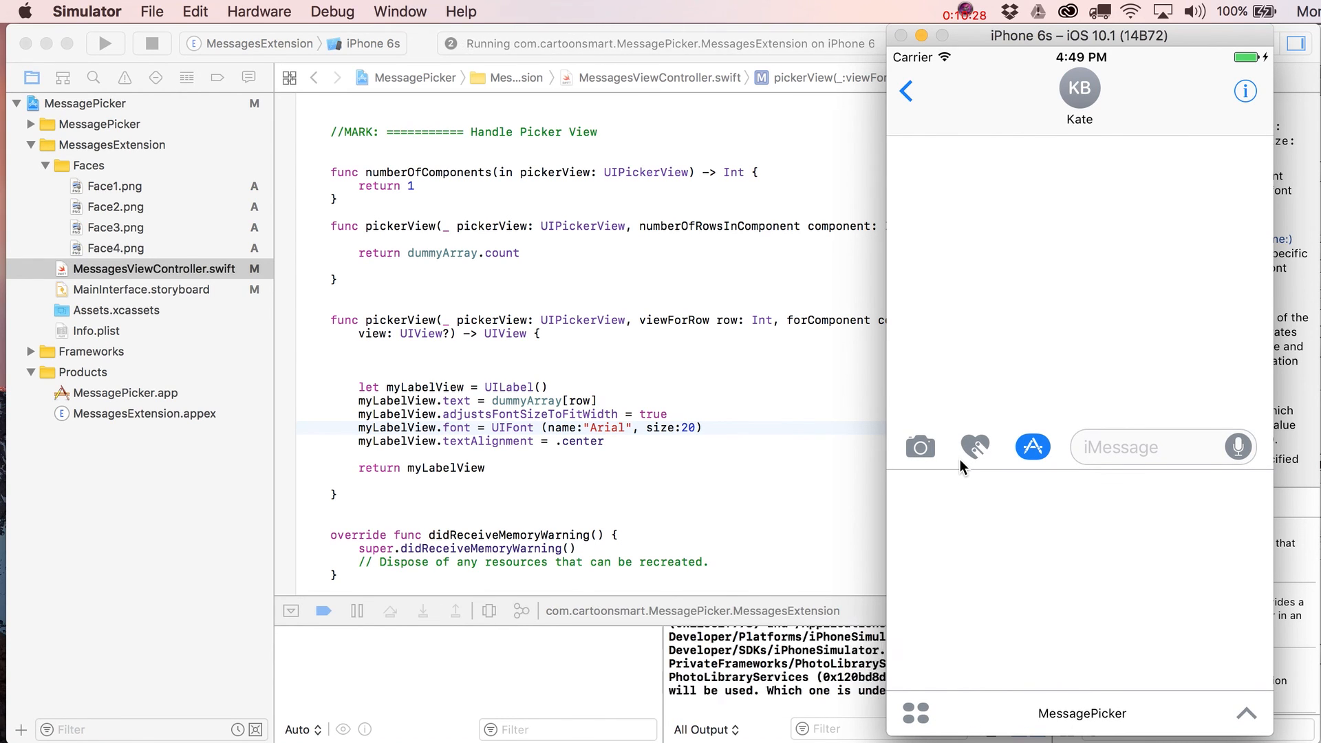
Step: Open the MessagePicker extension in Simulator's Messages to see Rogue One, A New Hope, Empire, Jedi centred
click(1032, 447)
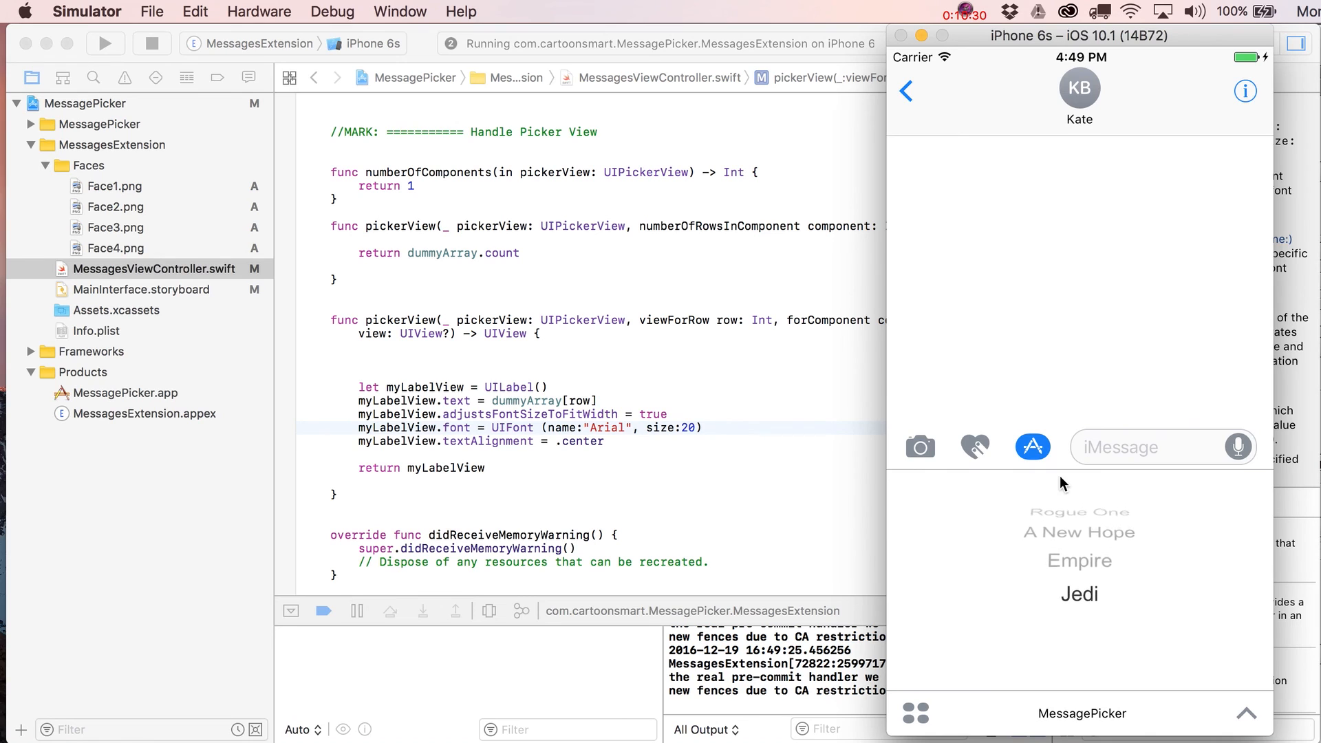